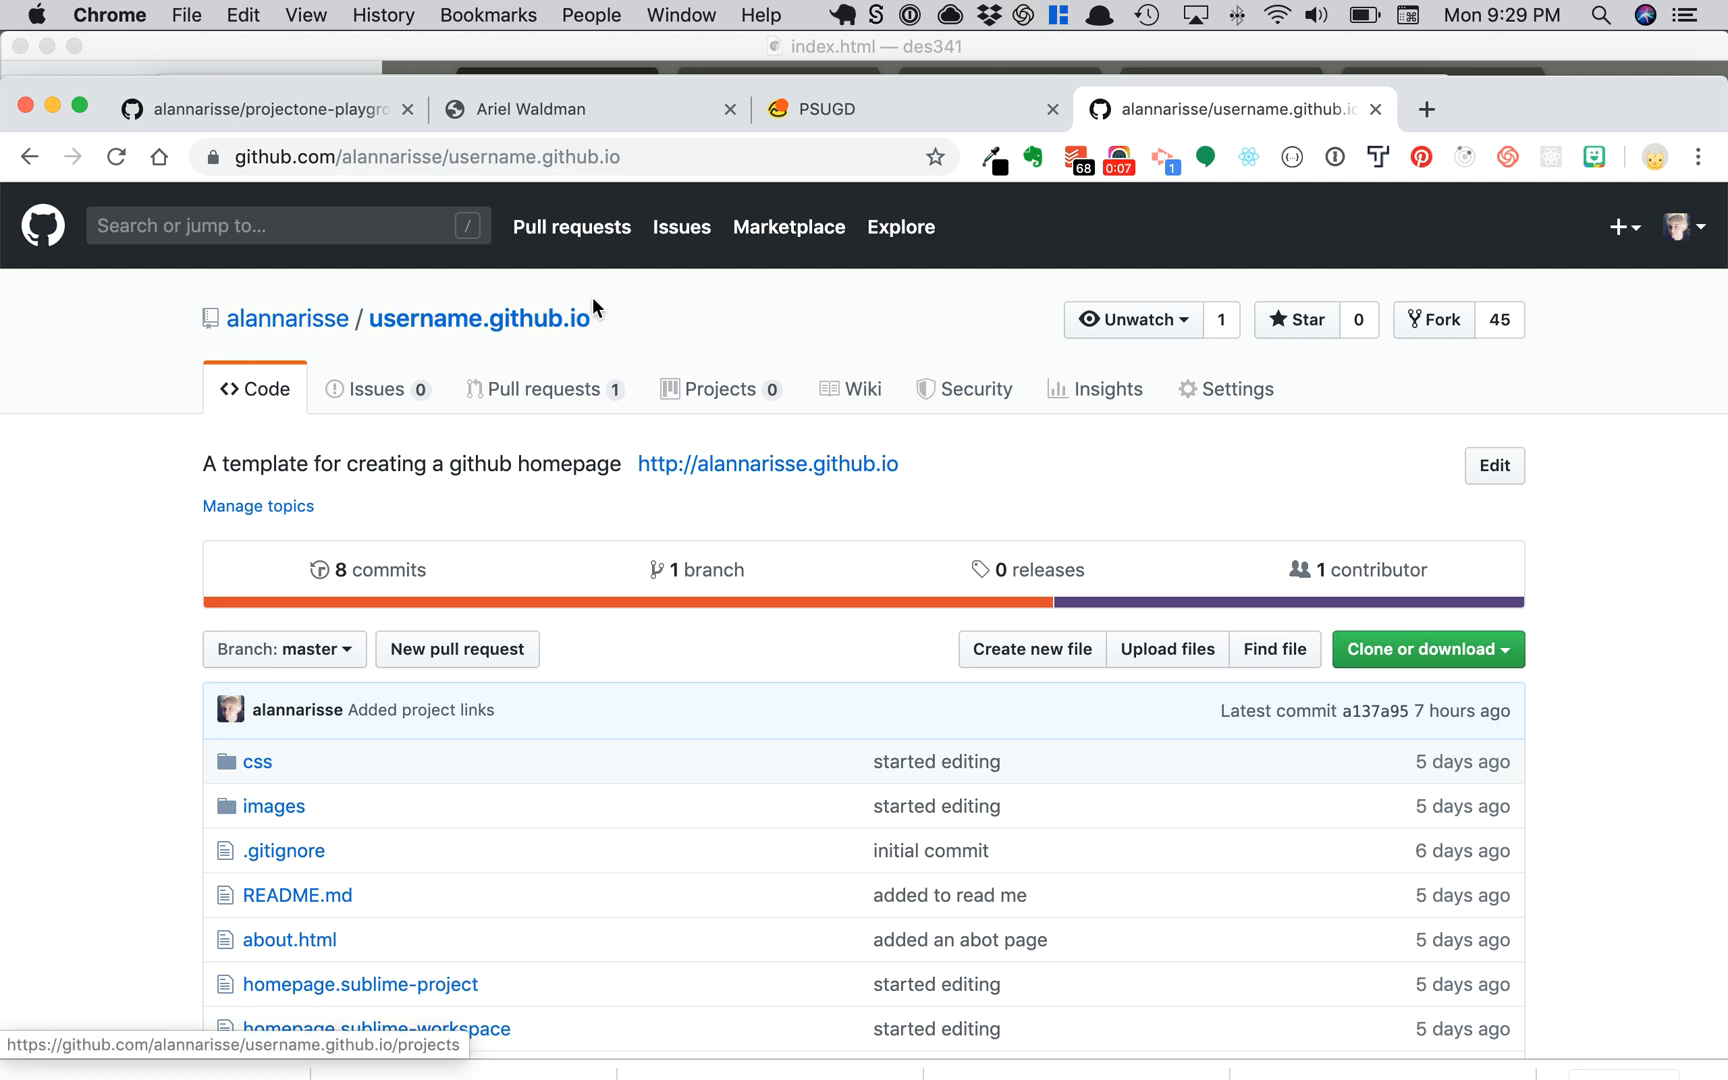
# Step: Reach the repository's settings and open the published personal homepage in a new tab
pyautogui.doubleClick(484, 318)
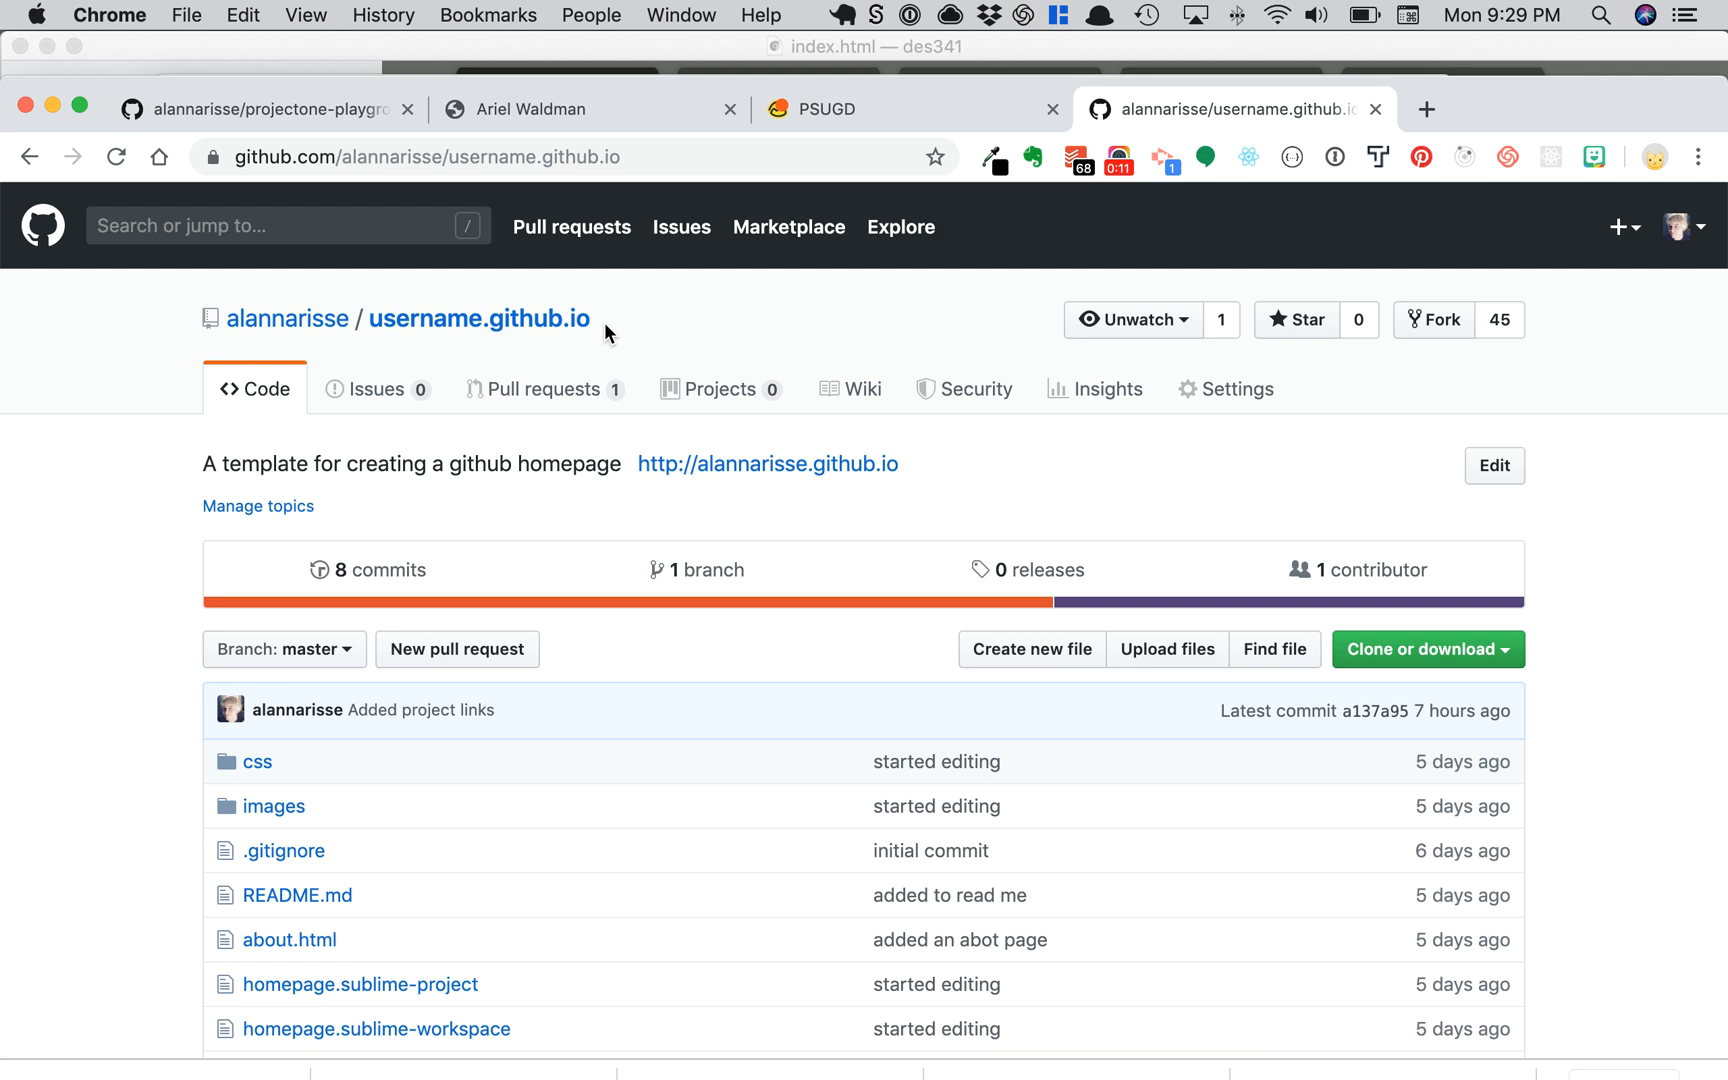
pyautogui.doubleClick(480, 318)
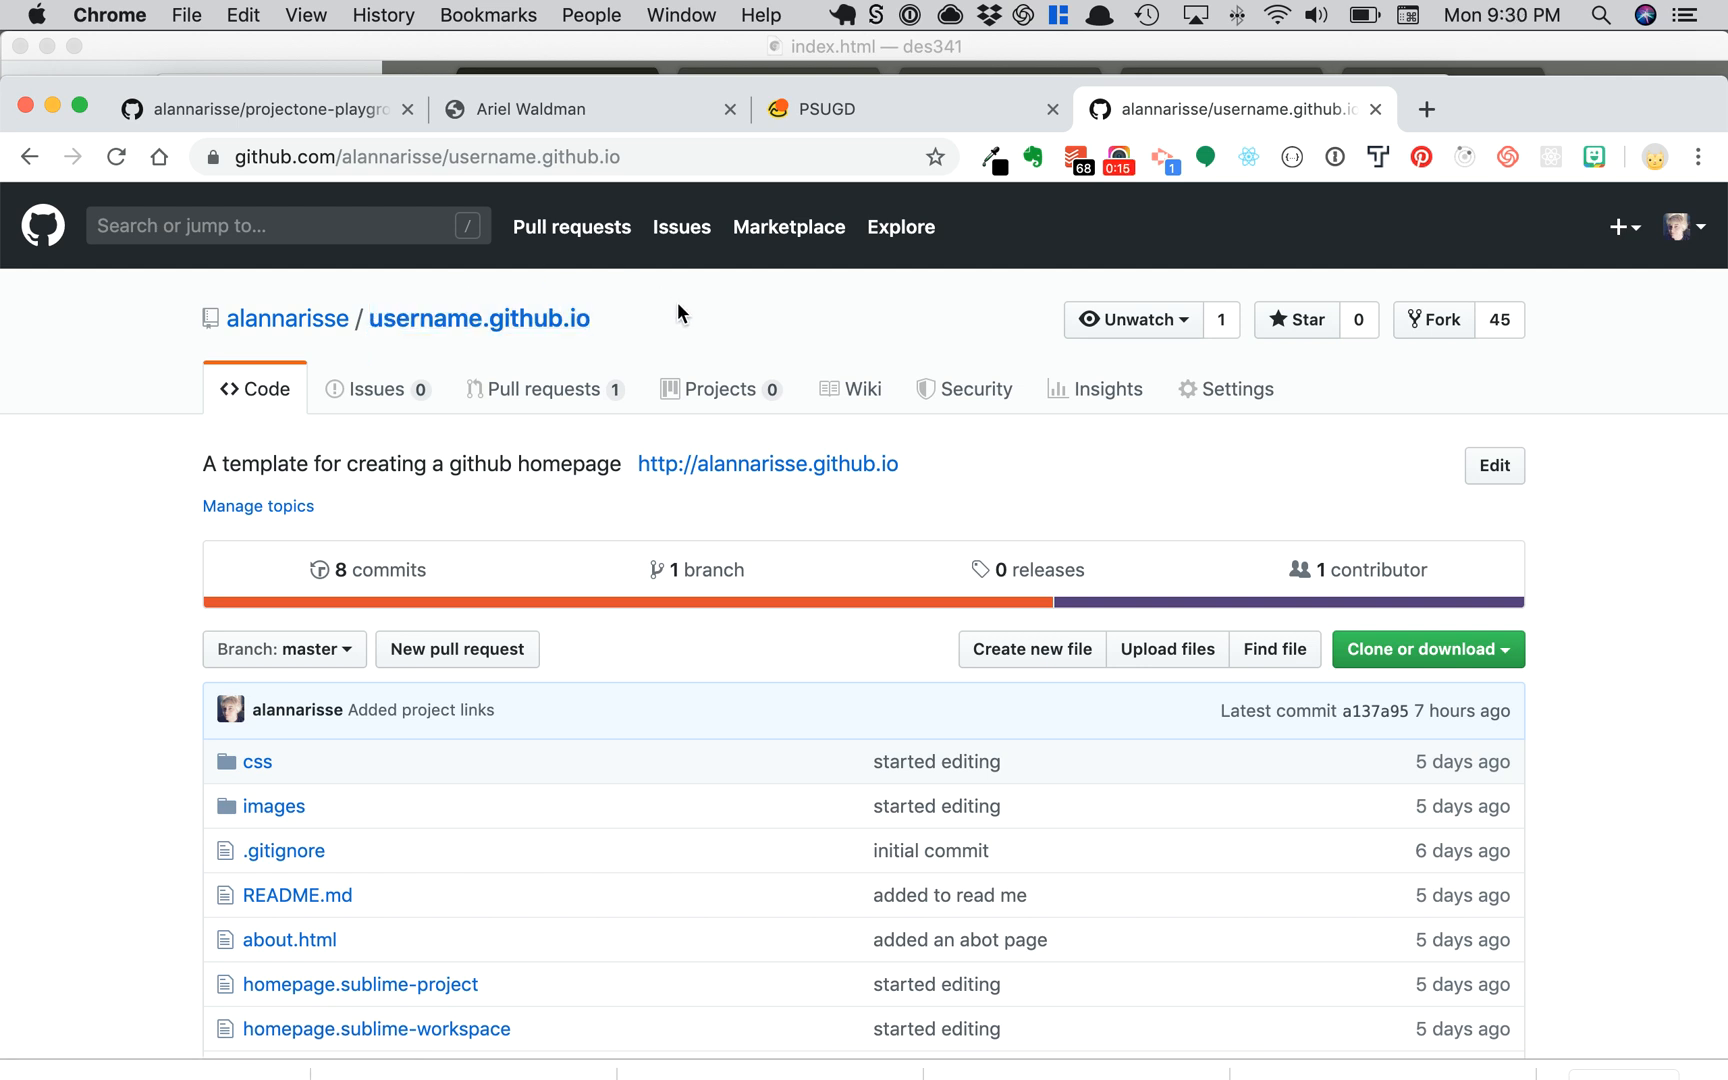
pyautogui.moveTo(700, 154)
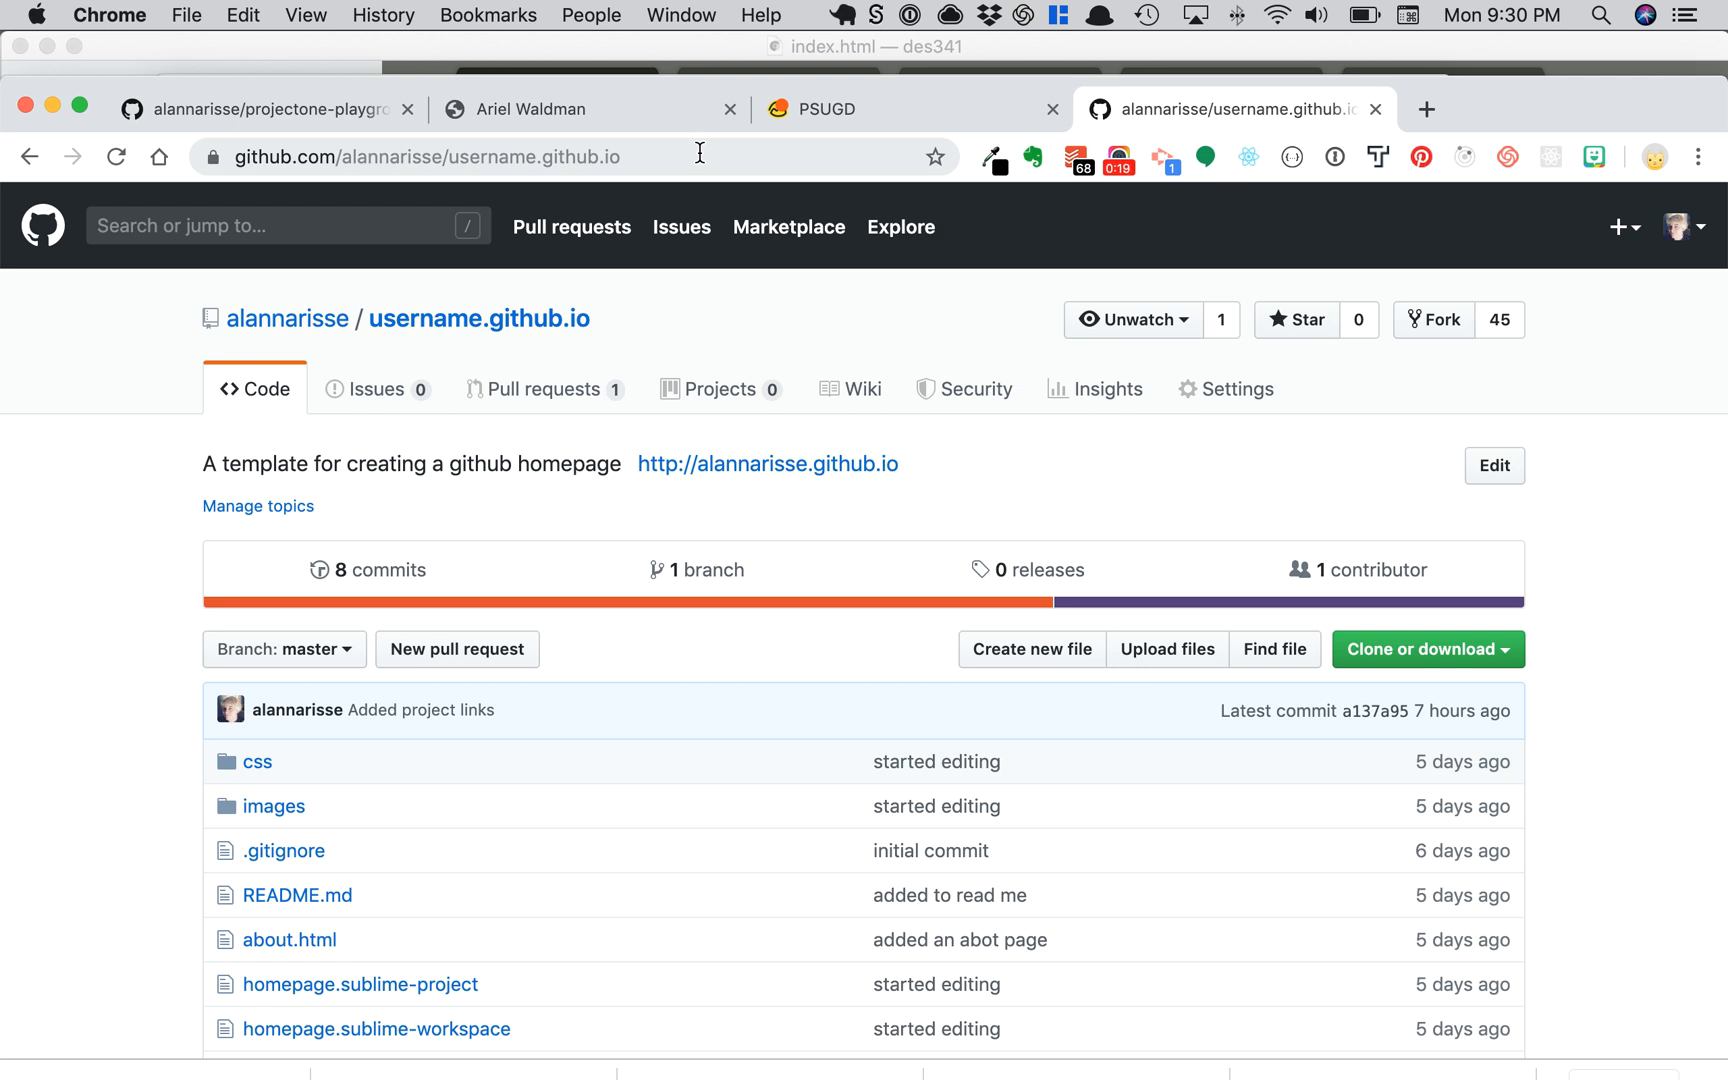
pyautogui.moveTo(614, 344)
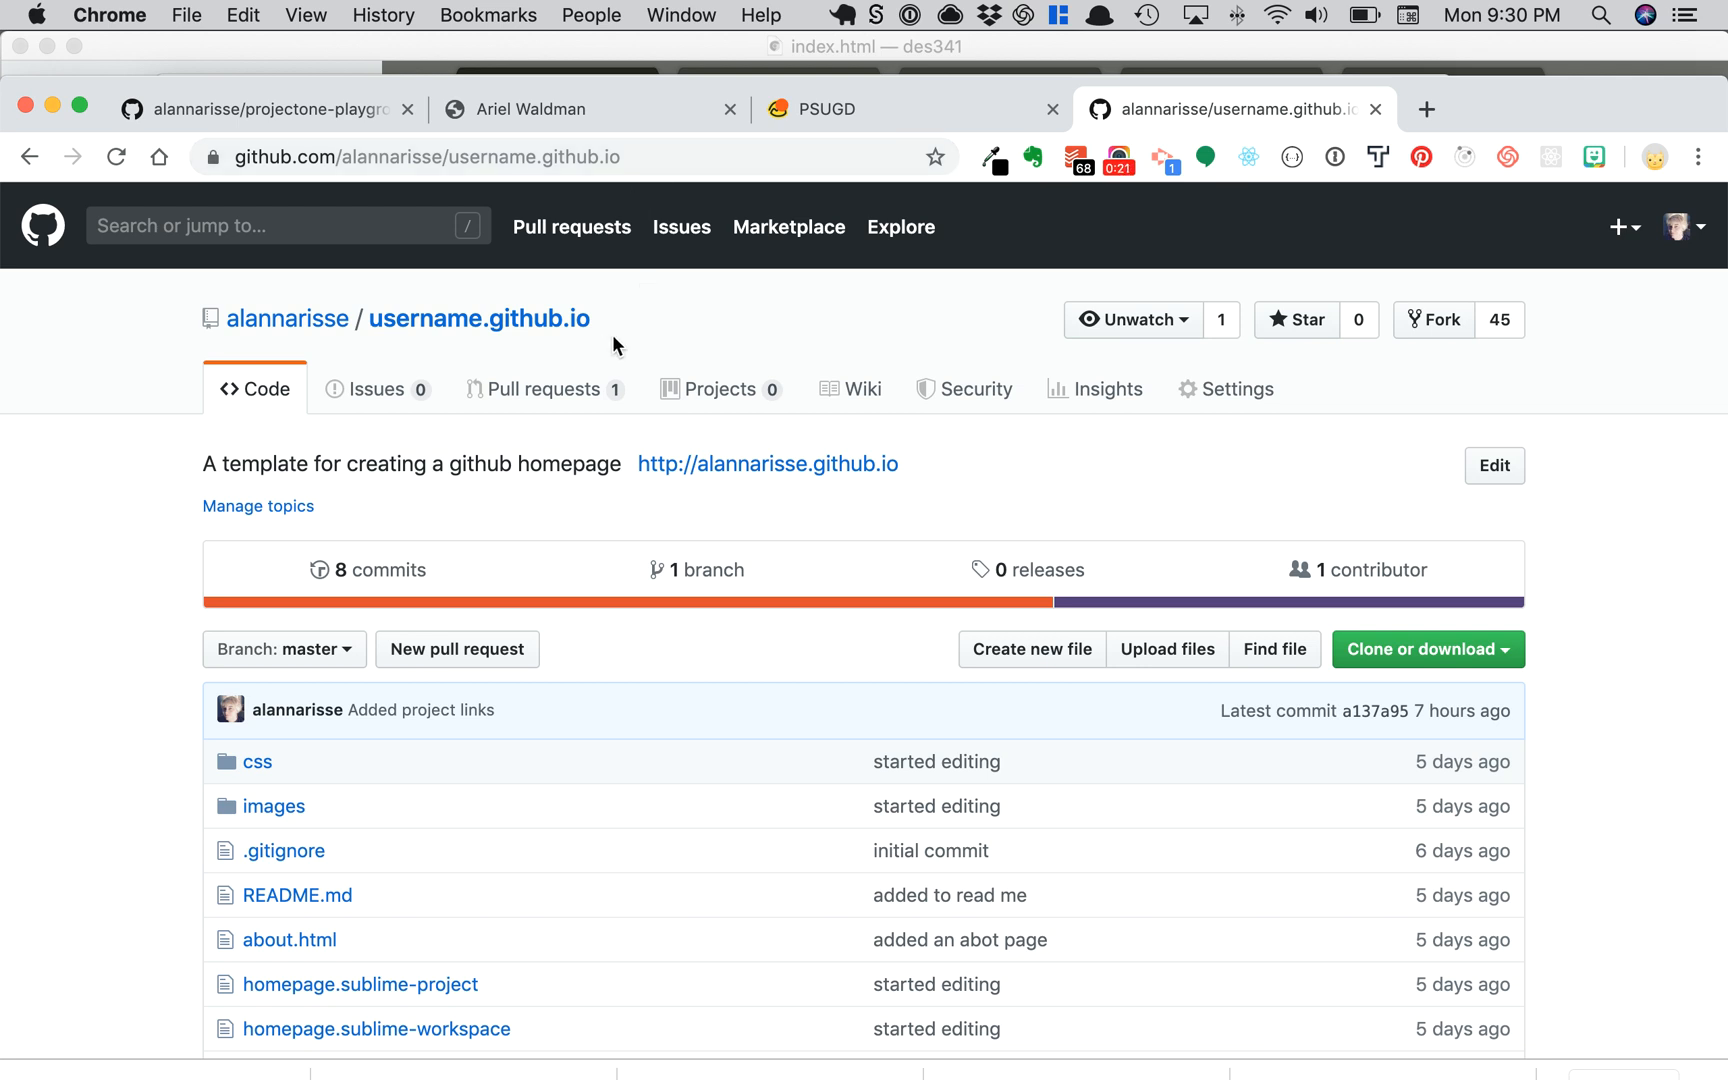
pyautogui.moveTo(718, 362)
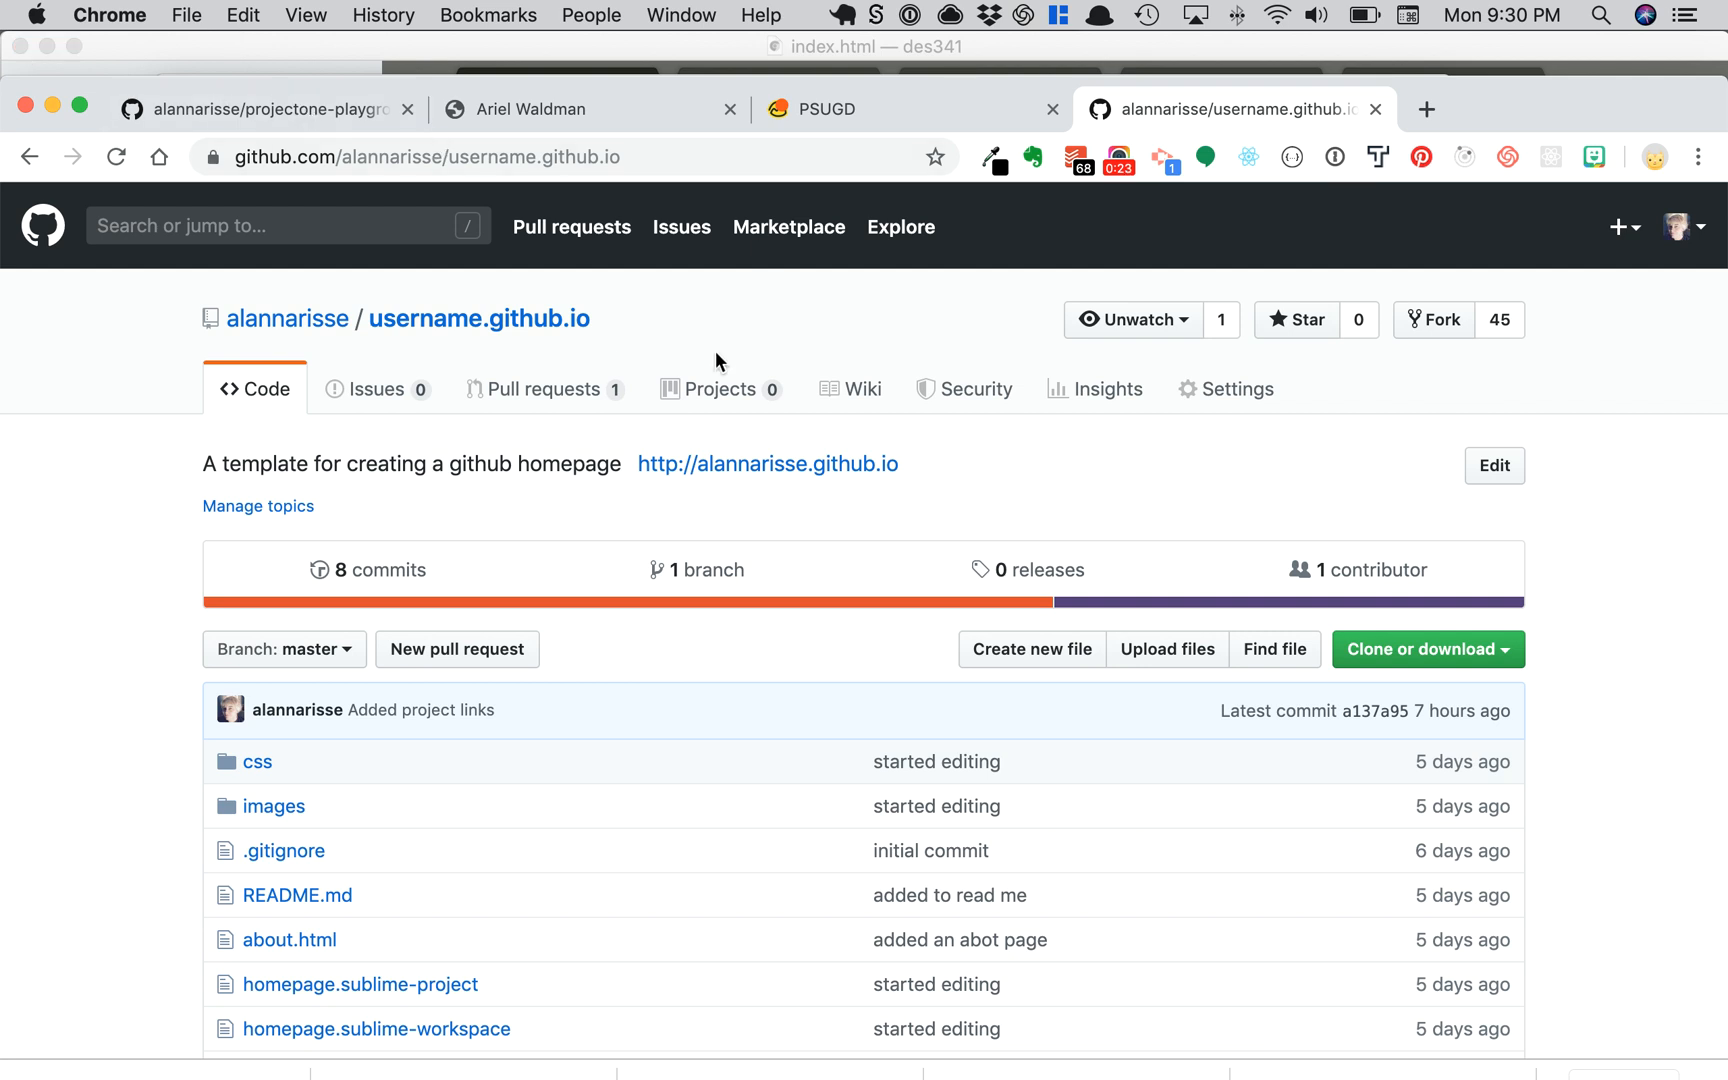
pyautogui.moveTo(1492, 314)
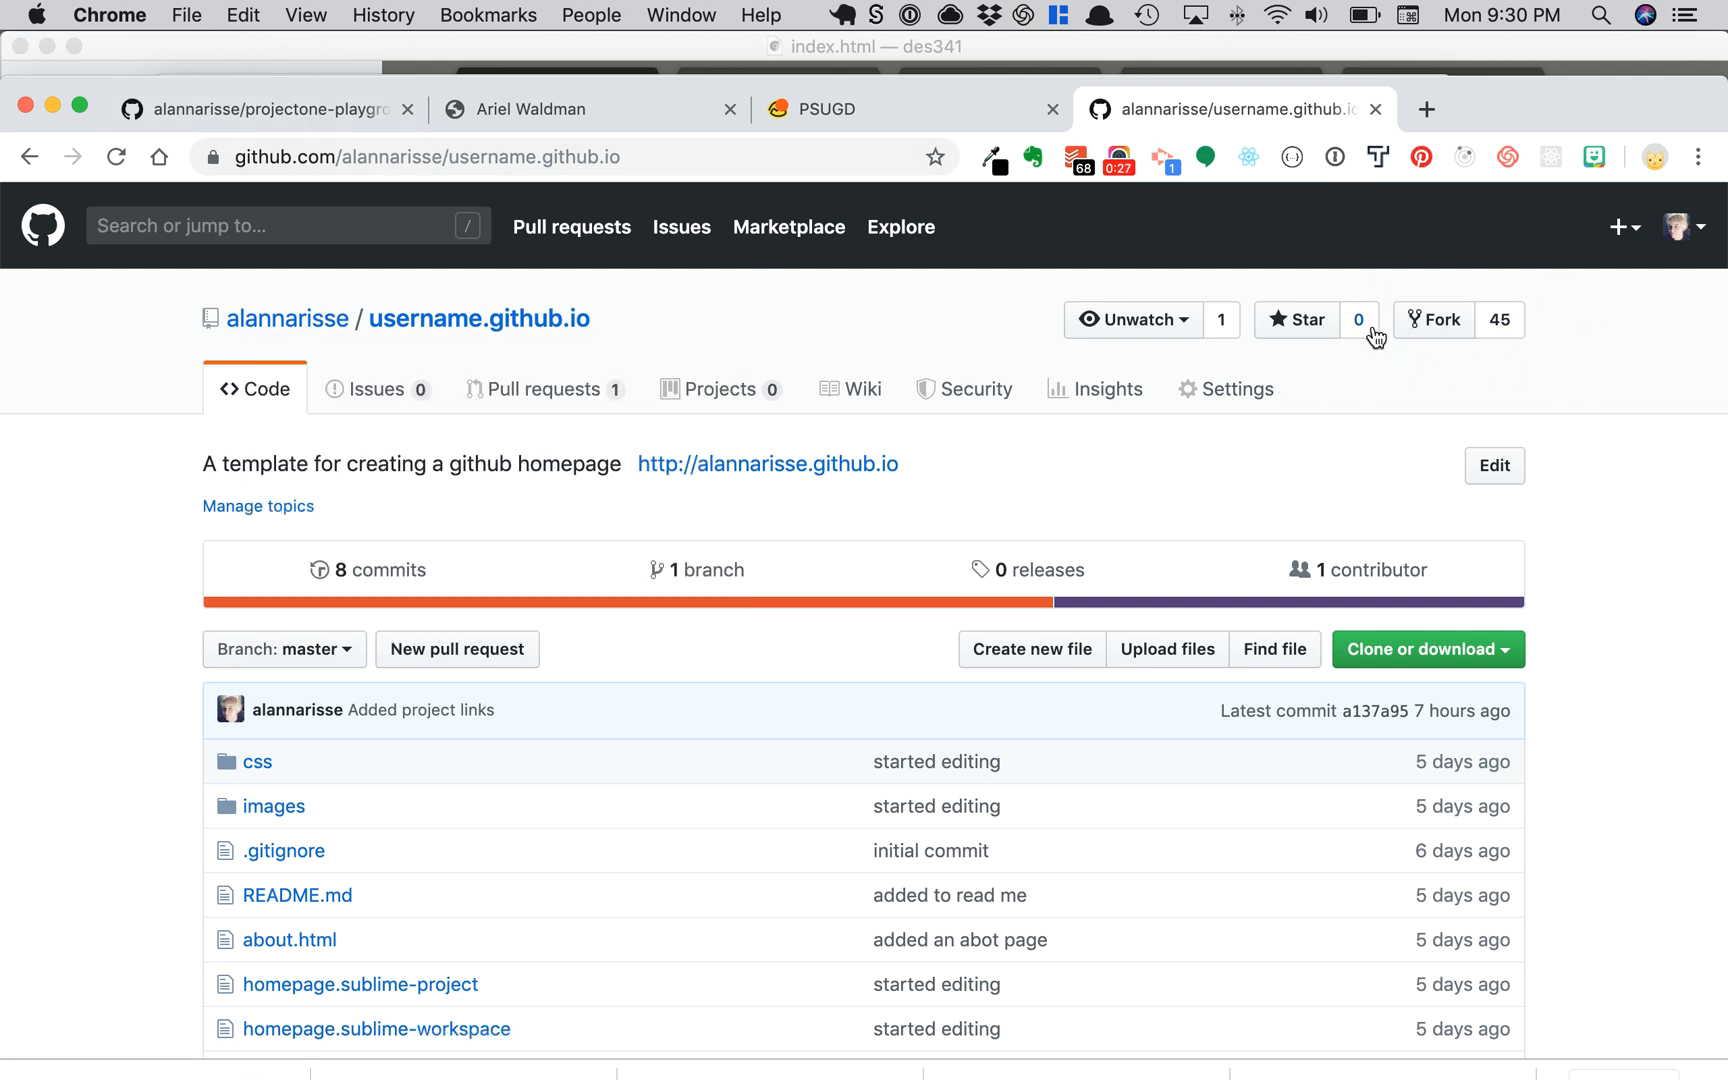
pyautogui.moveTo(1456, 322)
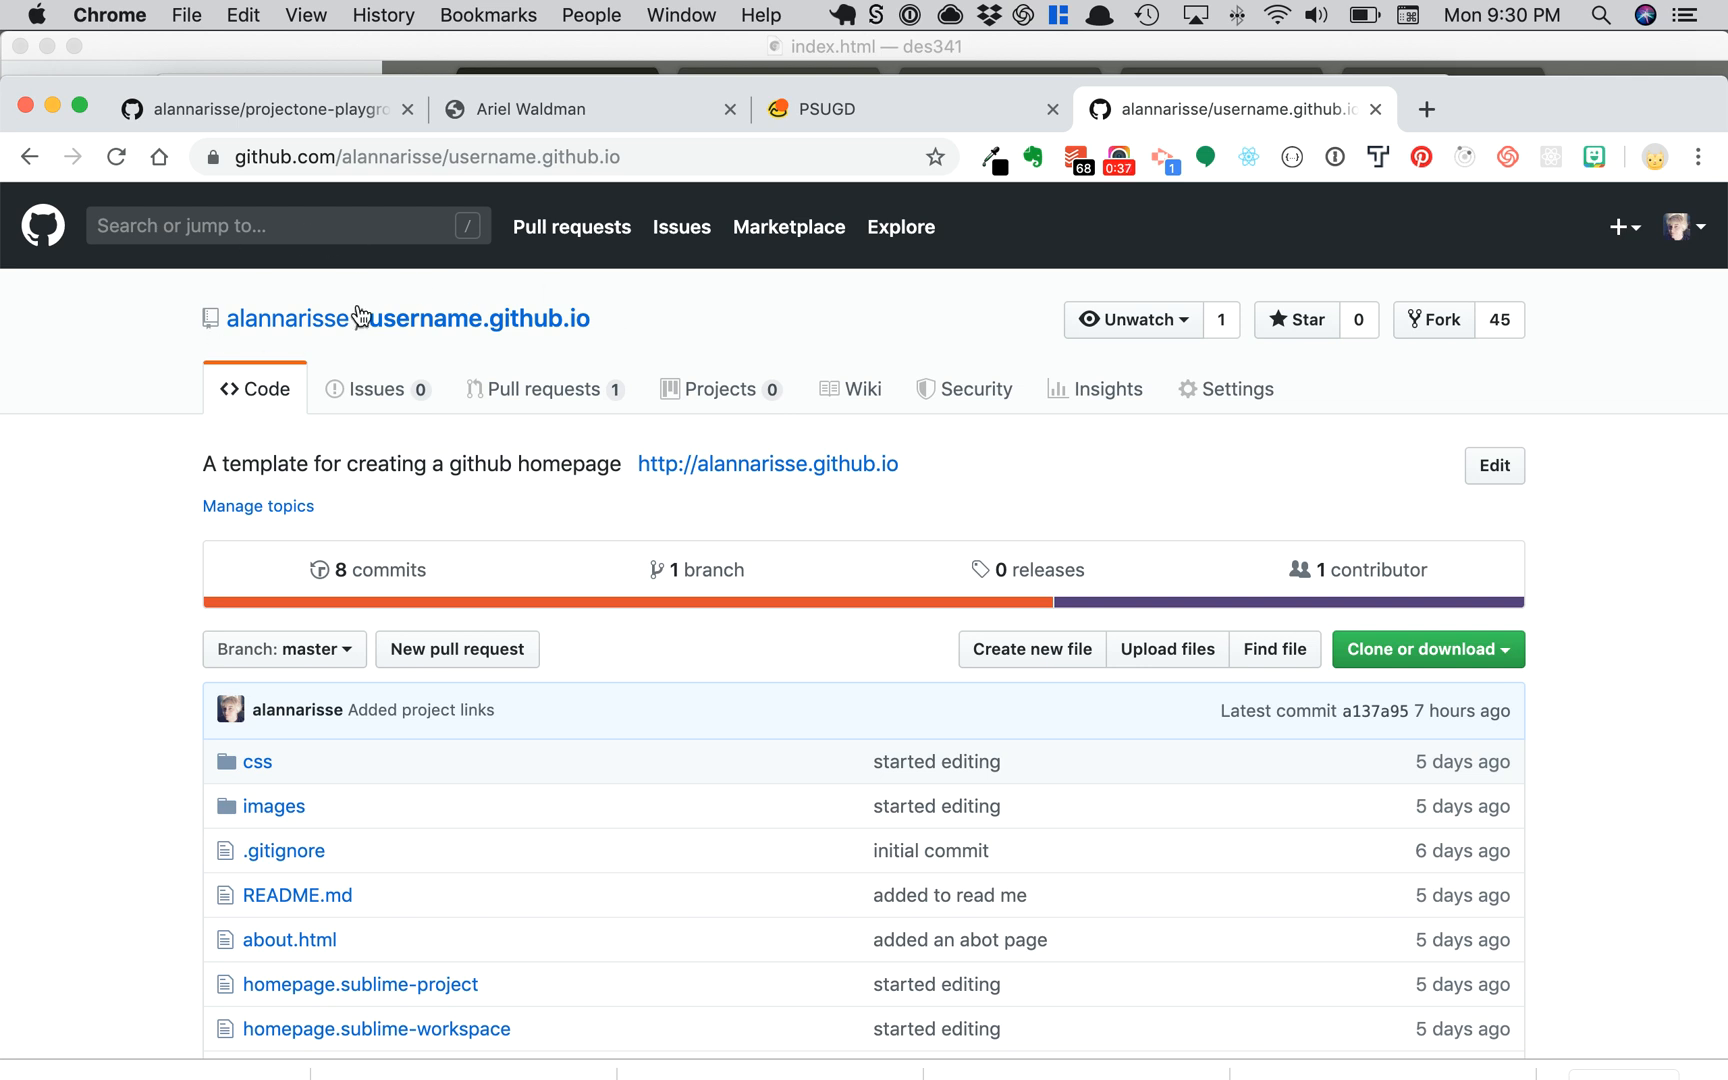
pyautogui.moveTo(288, 318)
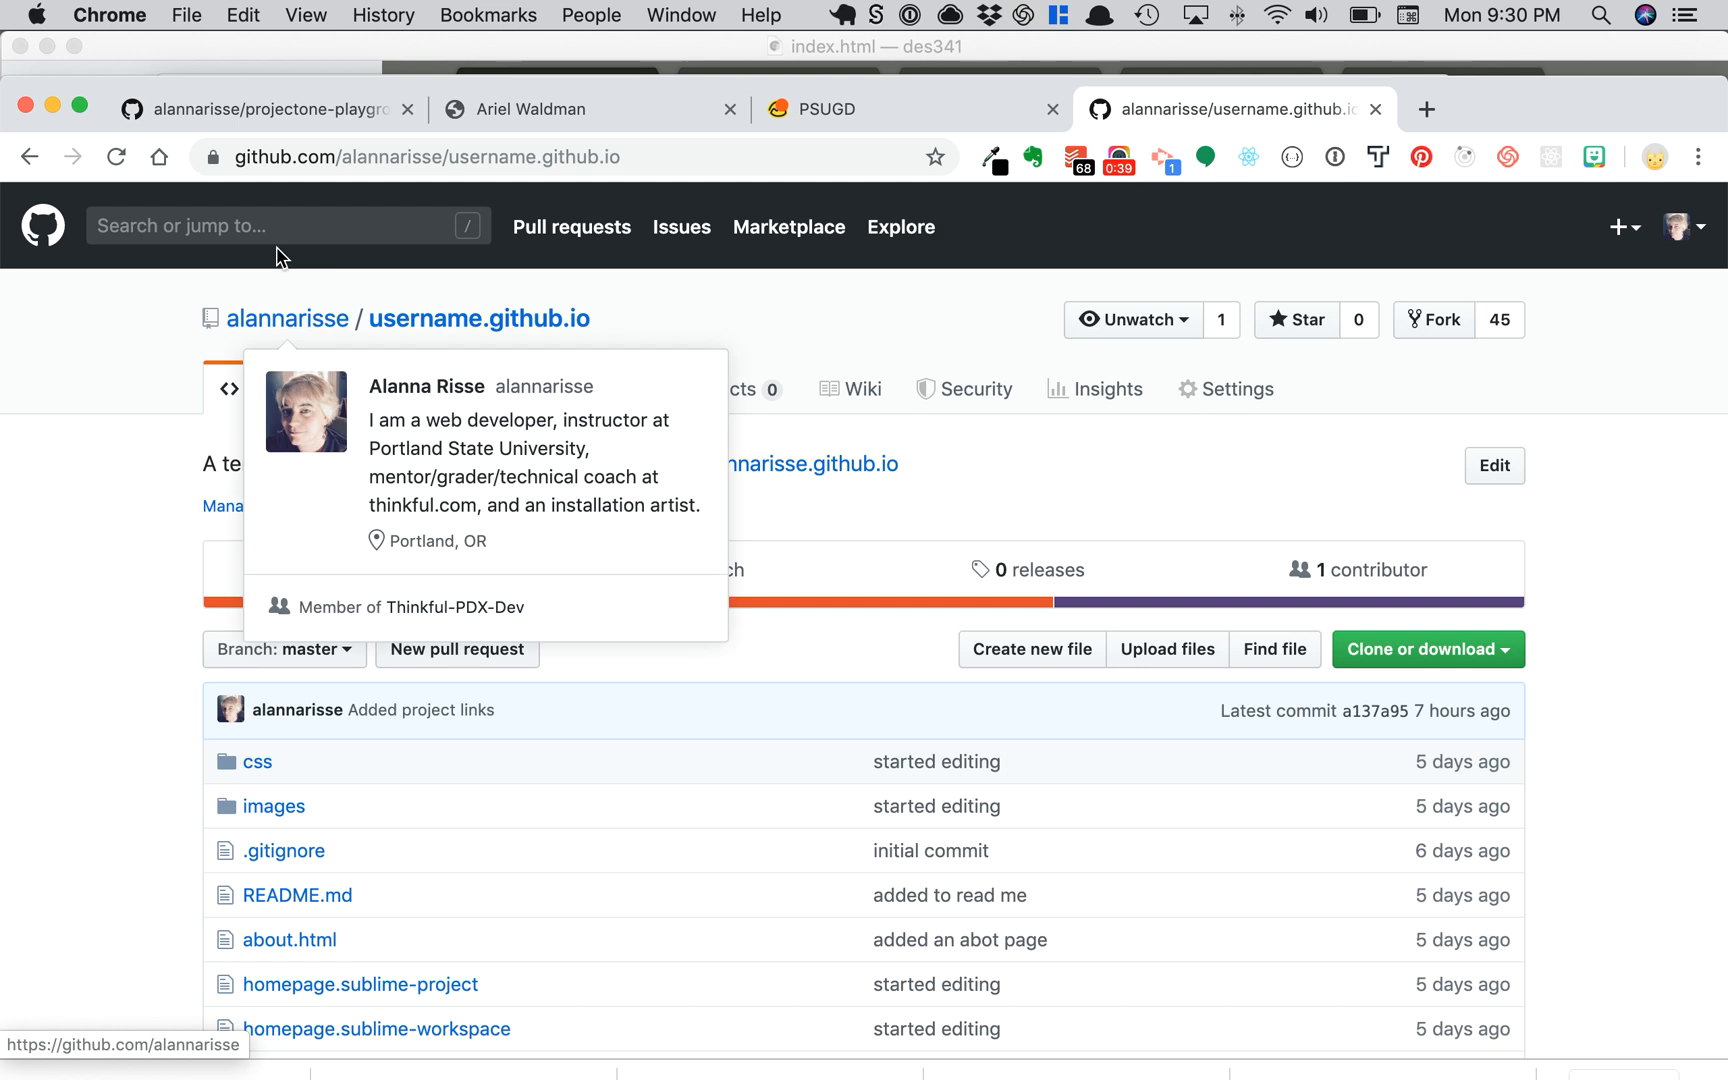
pyautogui.moveTo(858, 332)
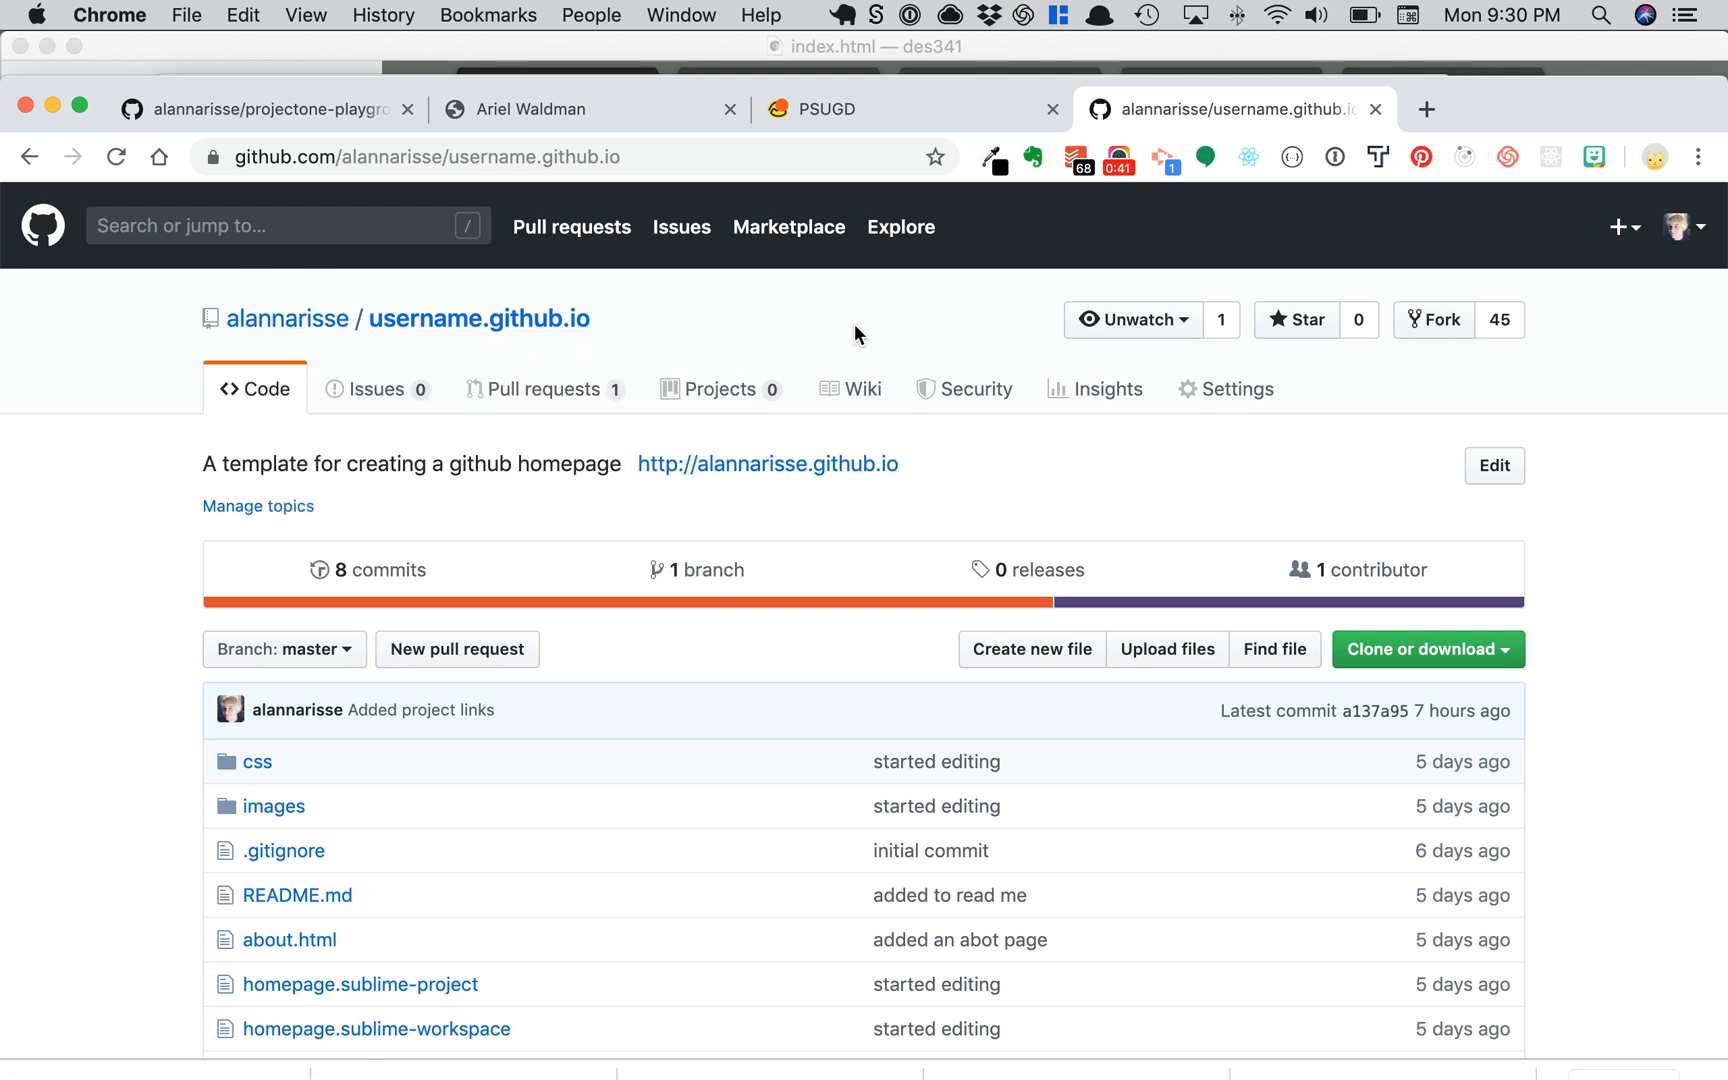
pyautogui.moveTo(378, 344)
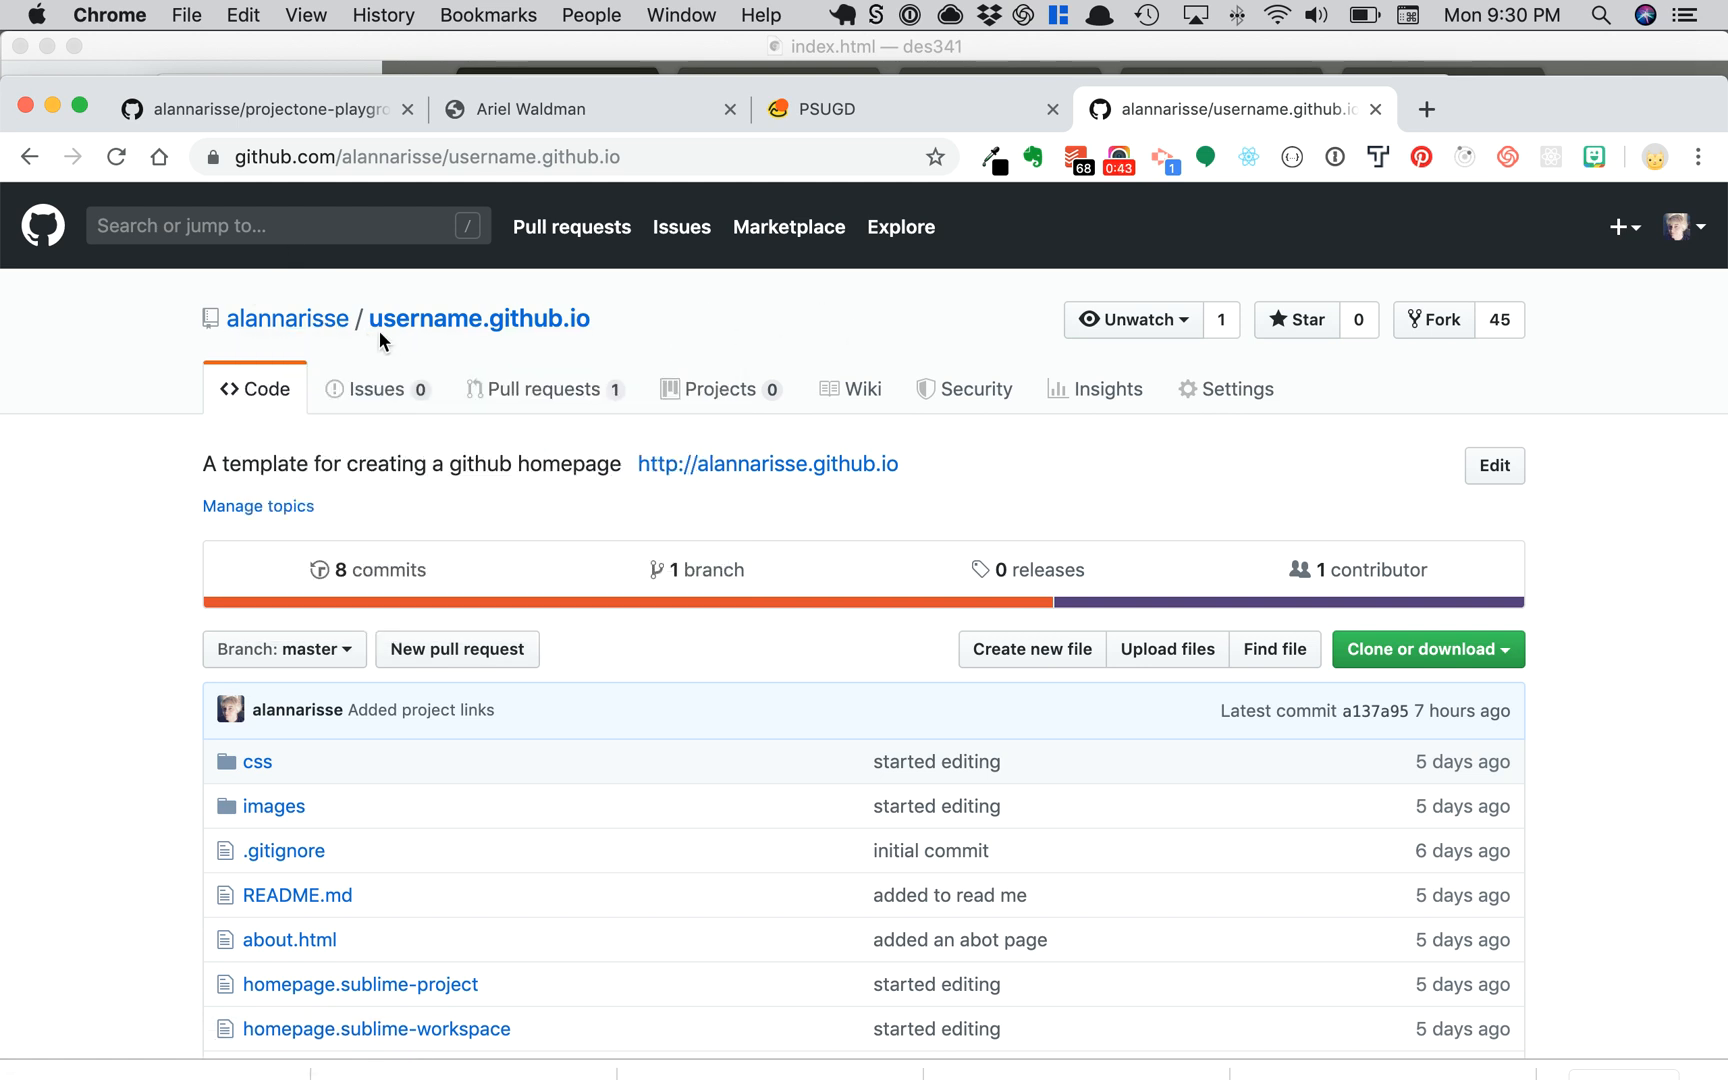
pyautogui.moveTo(1224, 412)
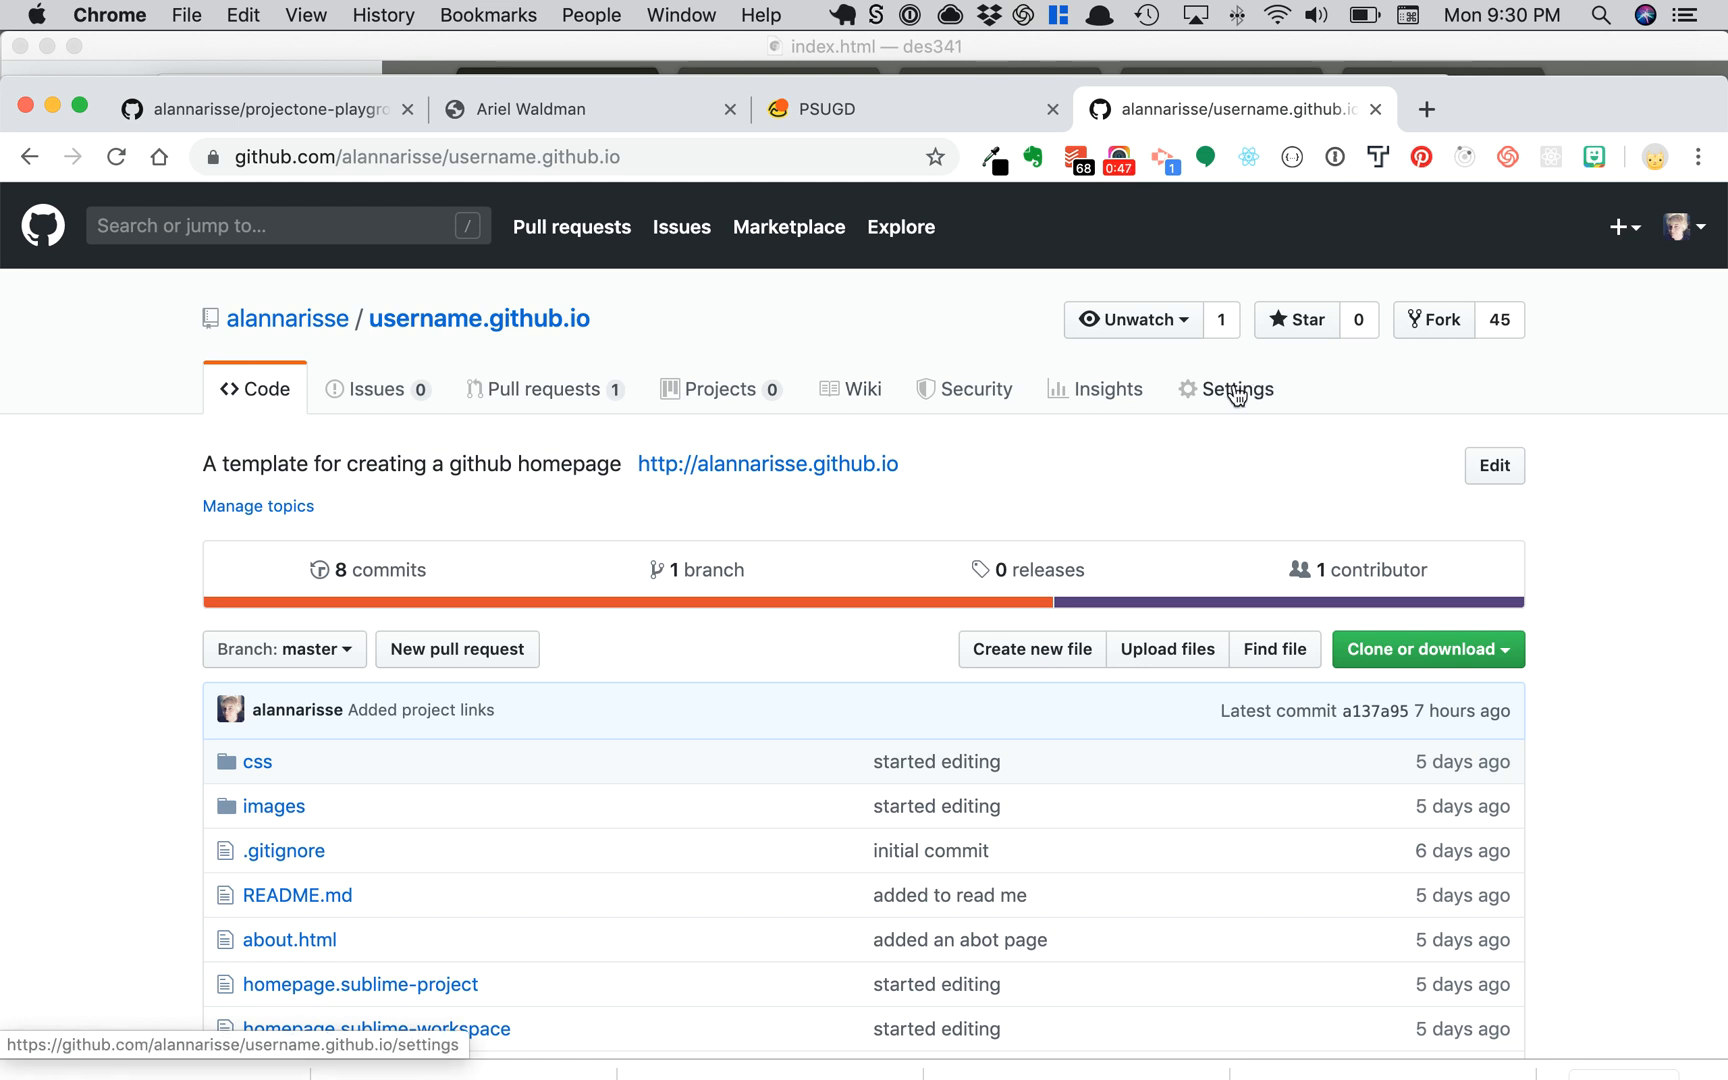
pyautogui.moveTo(1244, 408)
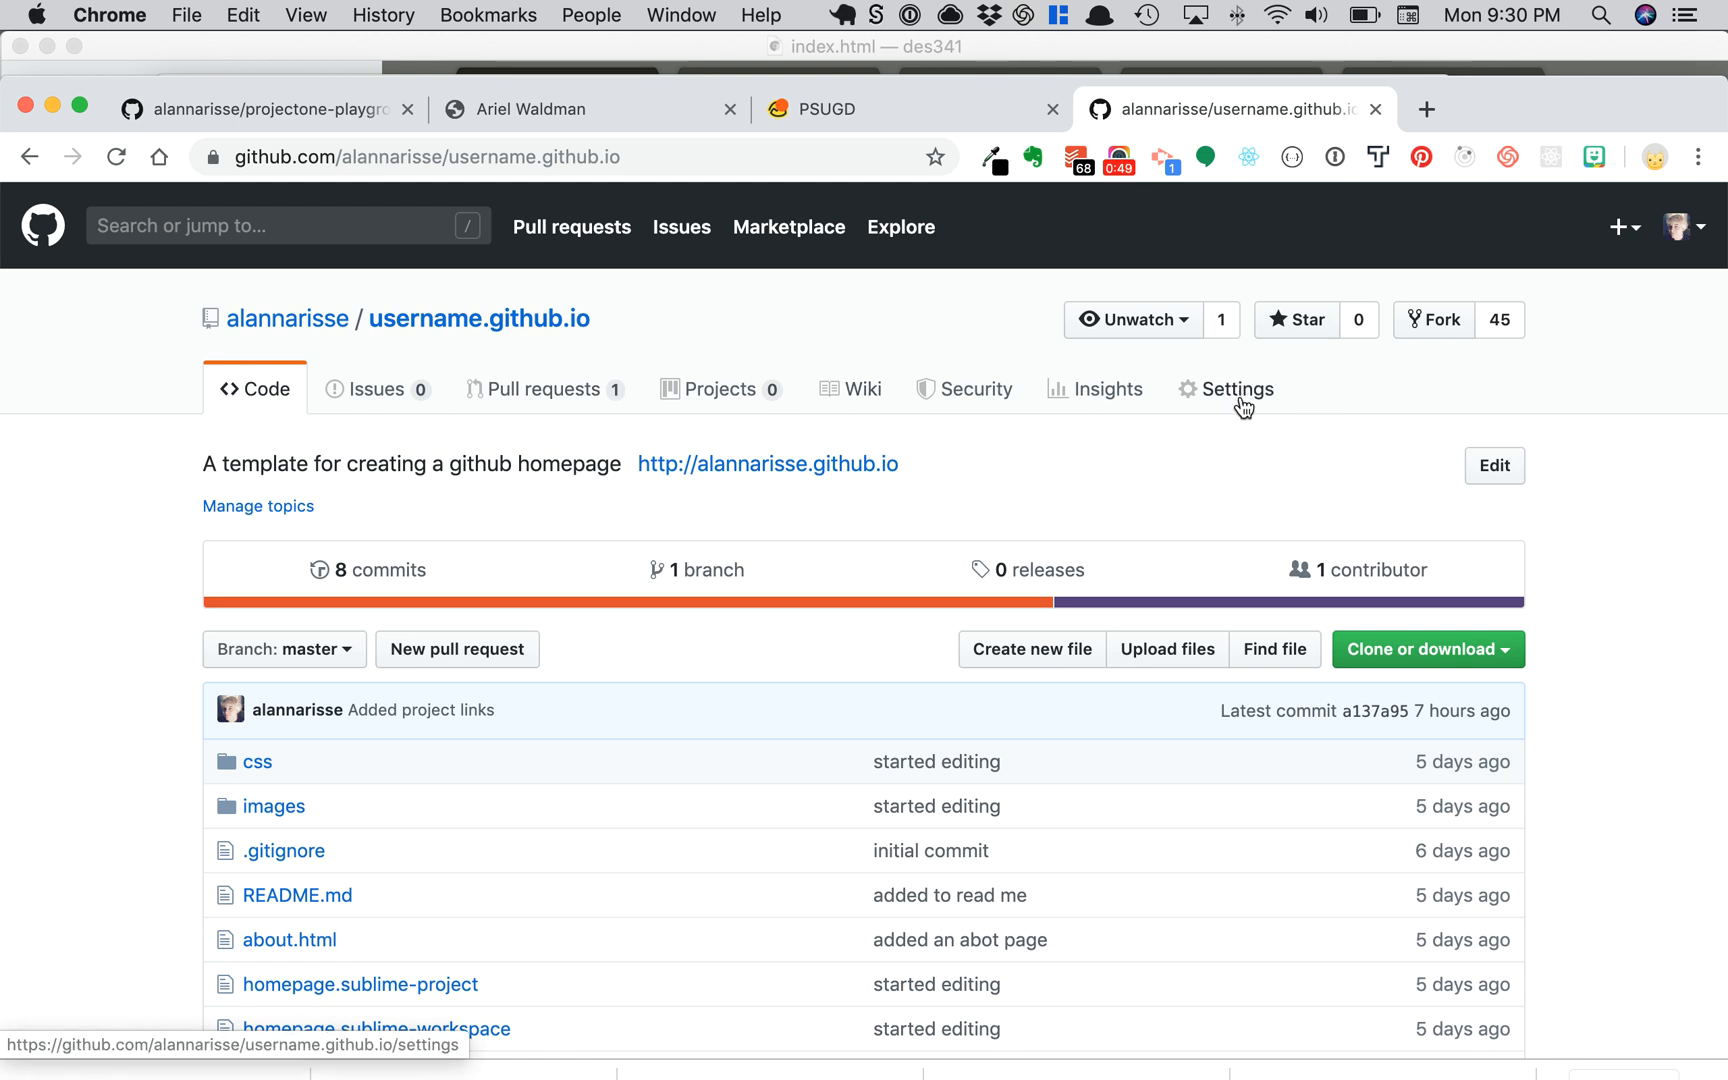
pyautogui.click(1236, 390)
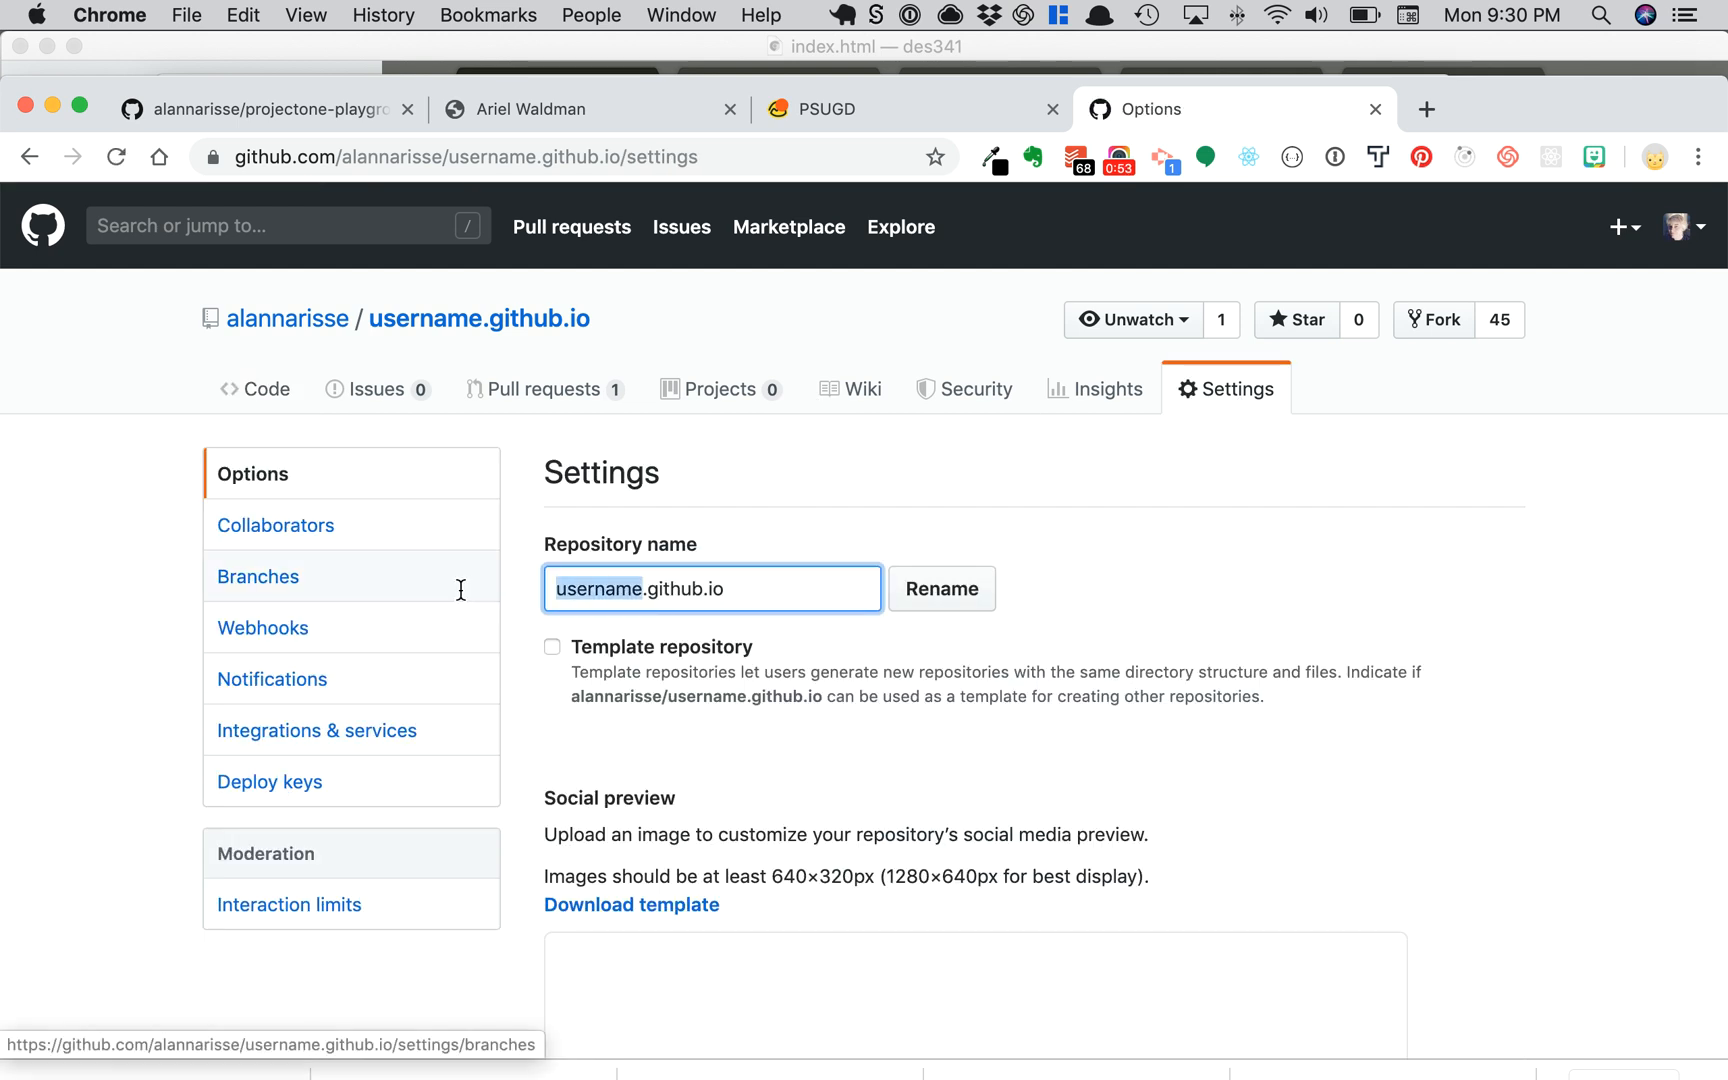
pyautogui.moveTo(760, 606)
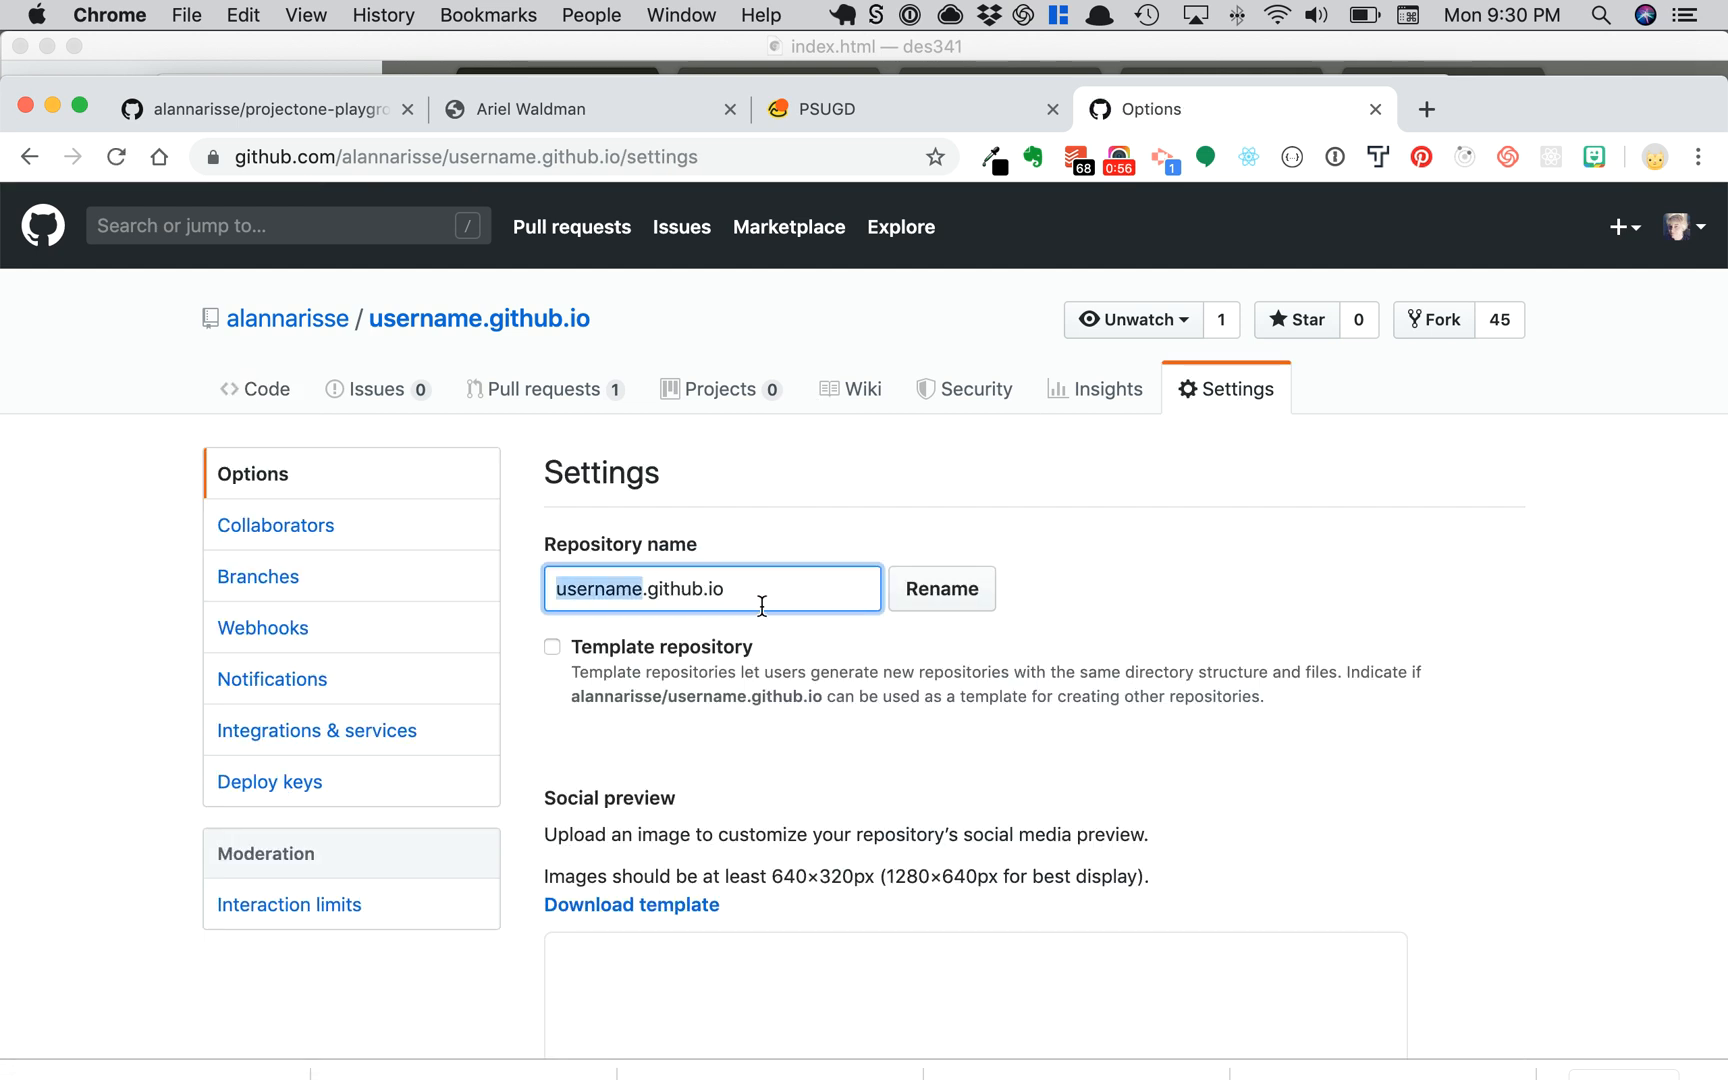
pyautogui.moveTo(598, 604)
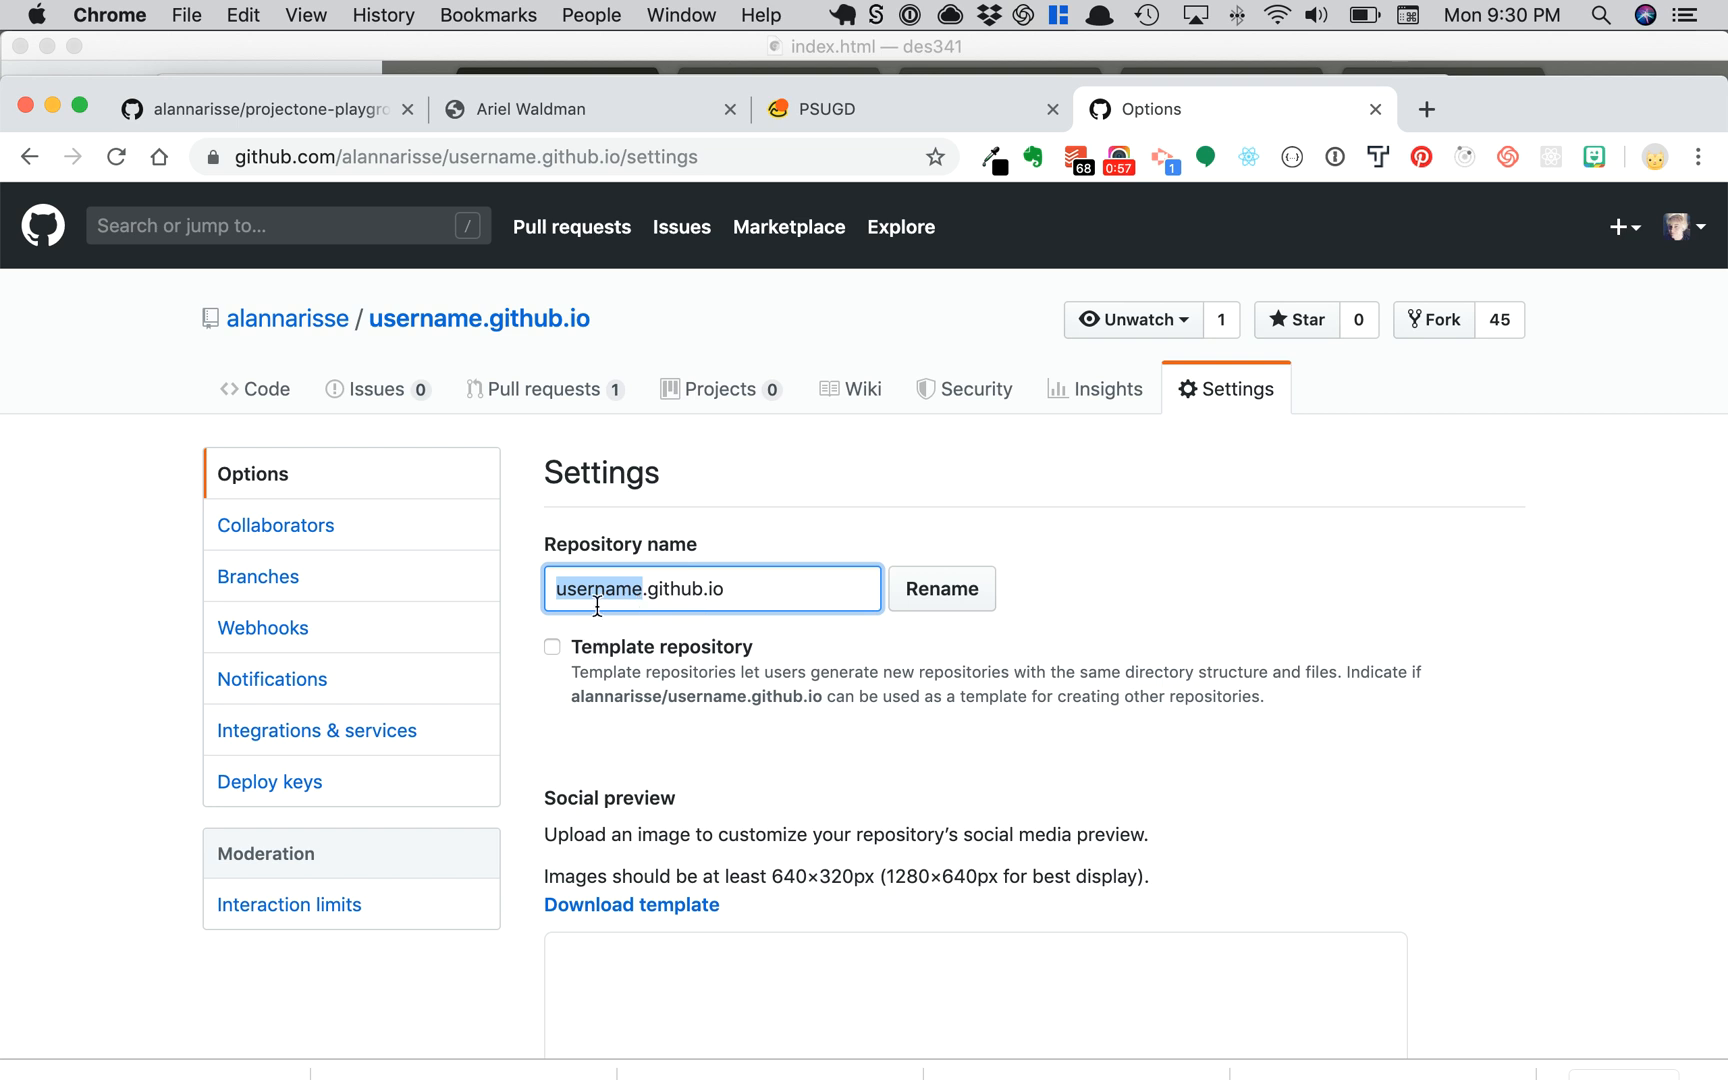
pyautogui.moveTo(276, 330)
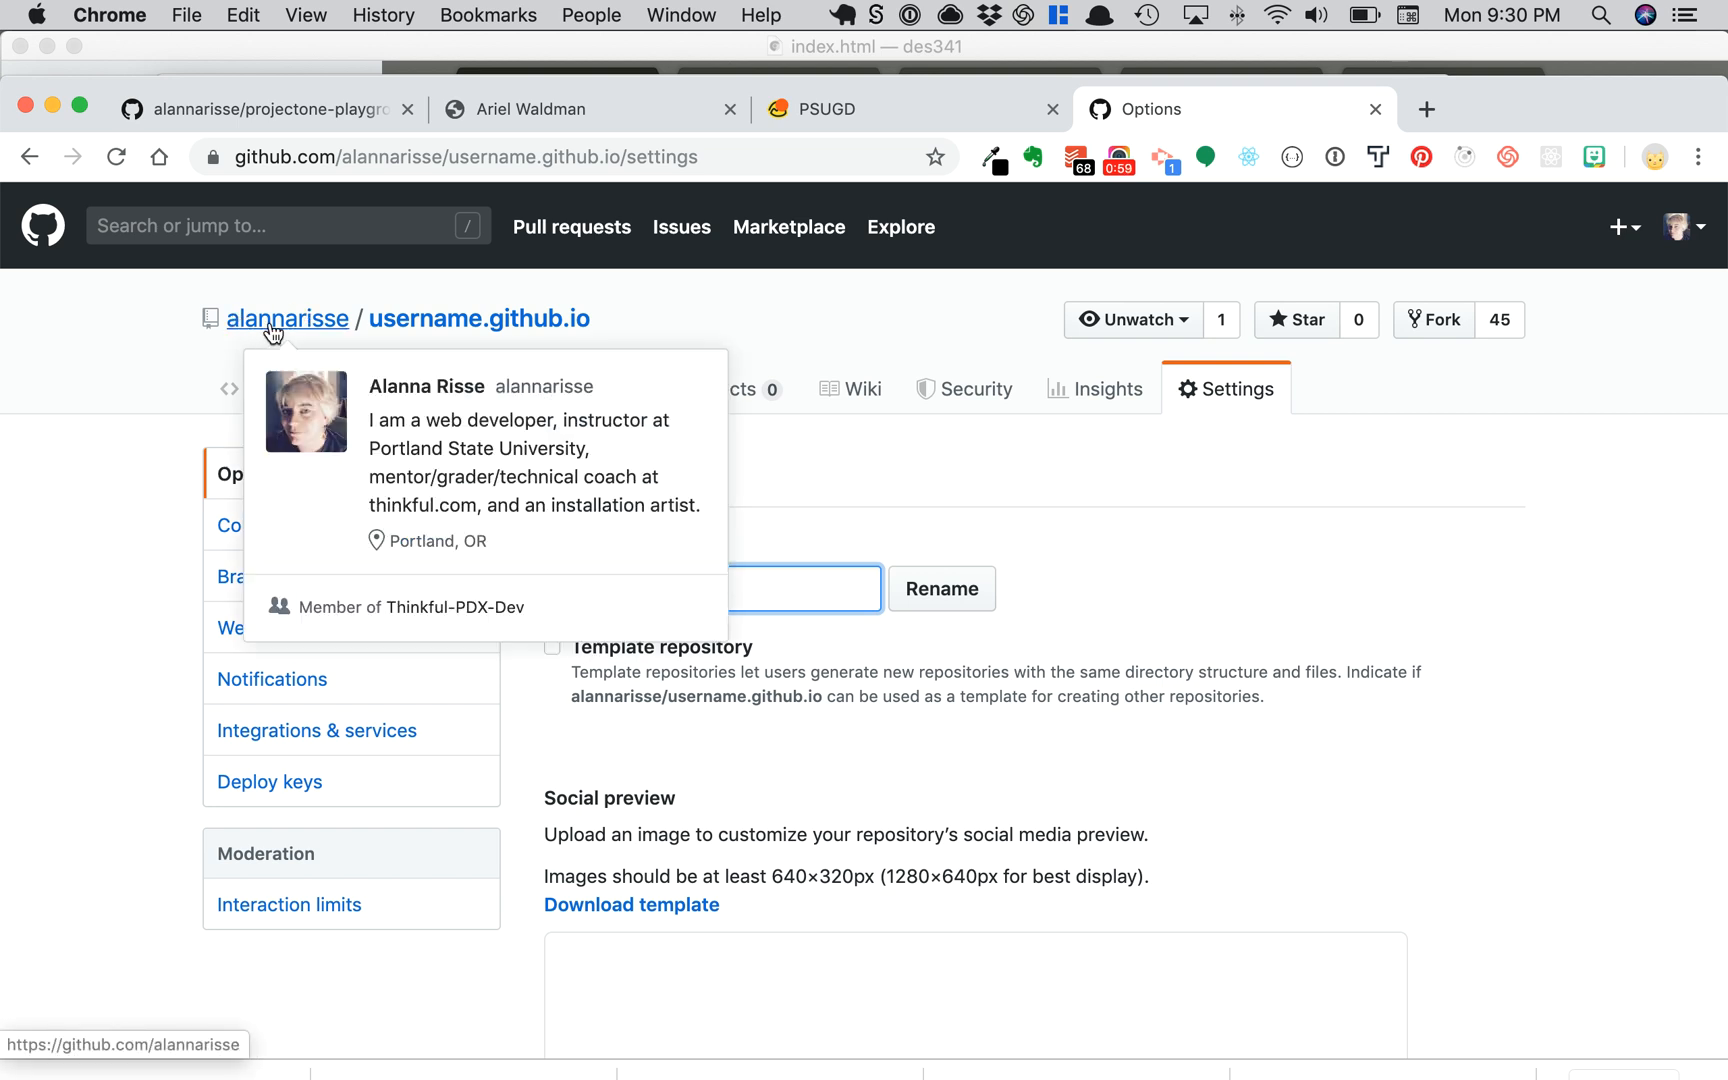
pyautogui.moveTo(248, 344)
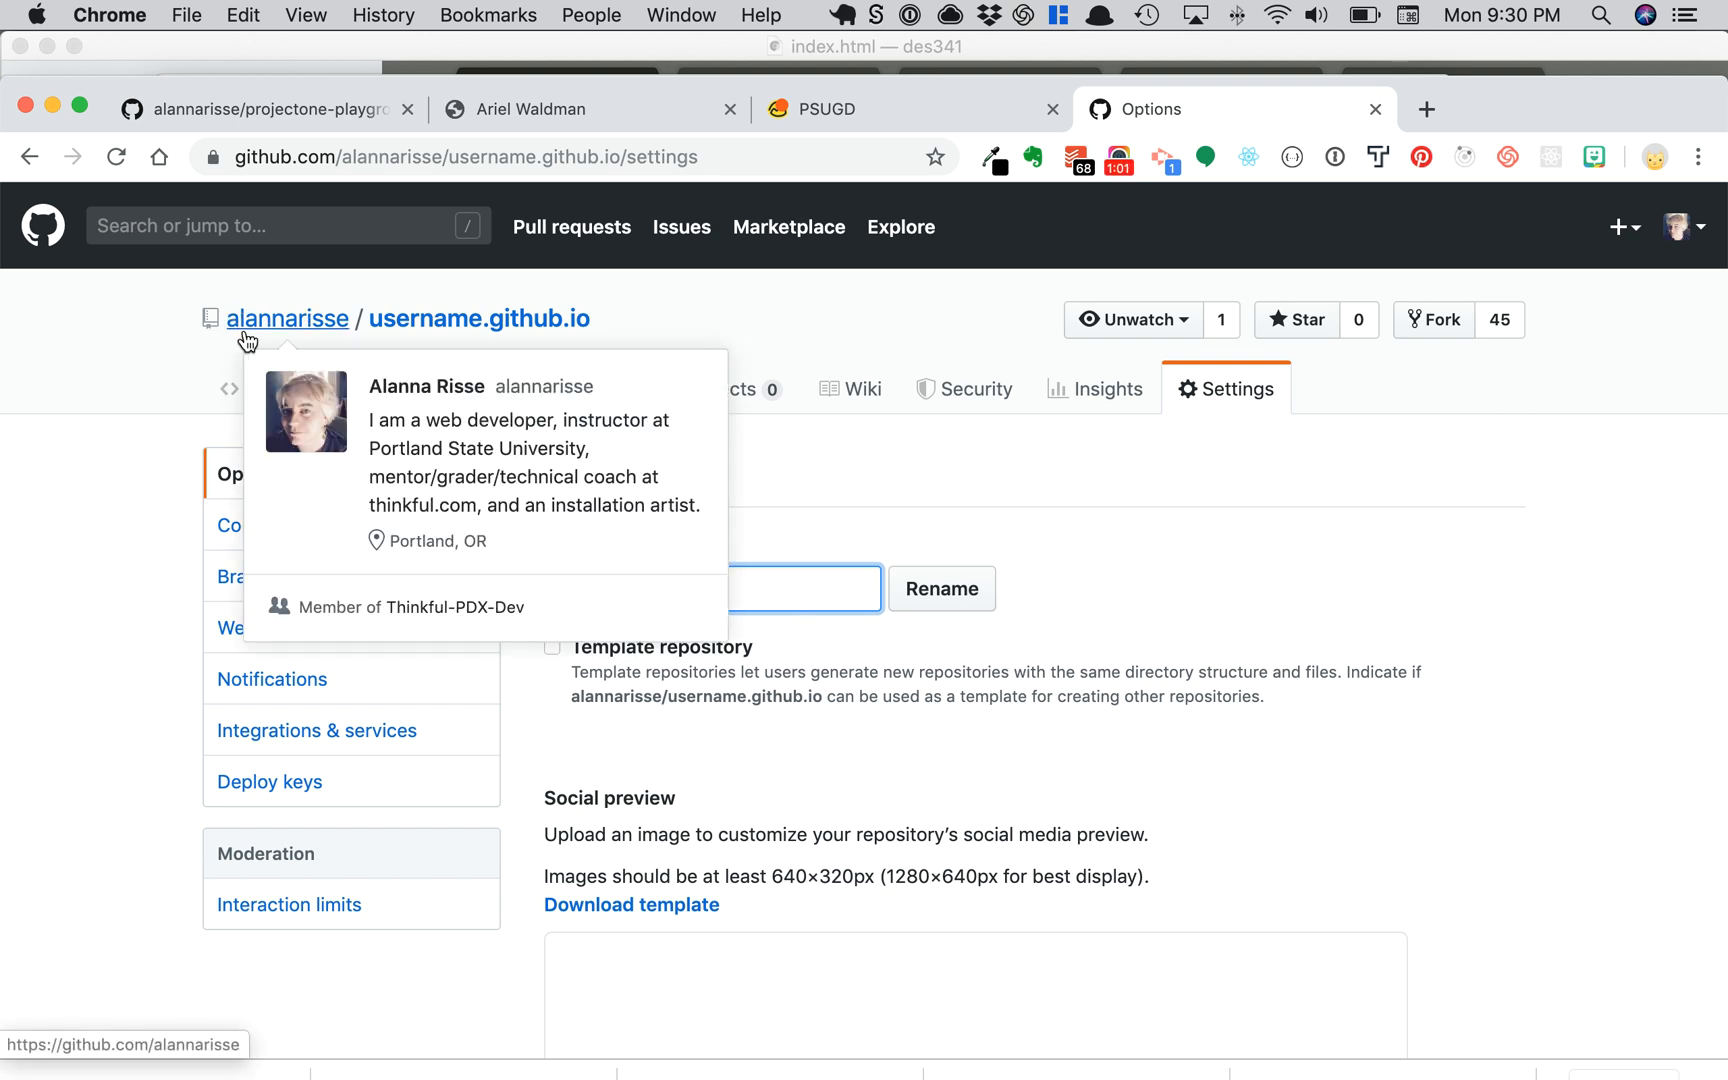
pyautogui.moveTo(330, 330)
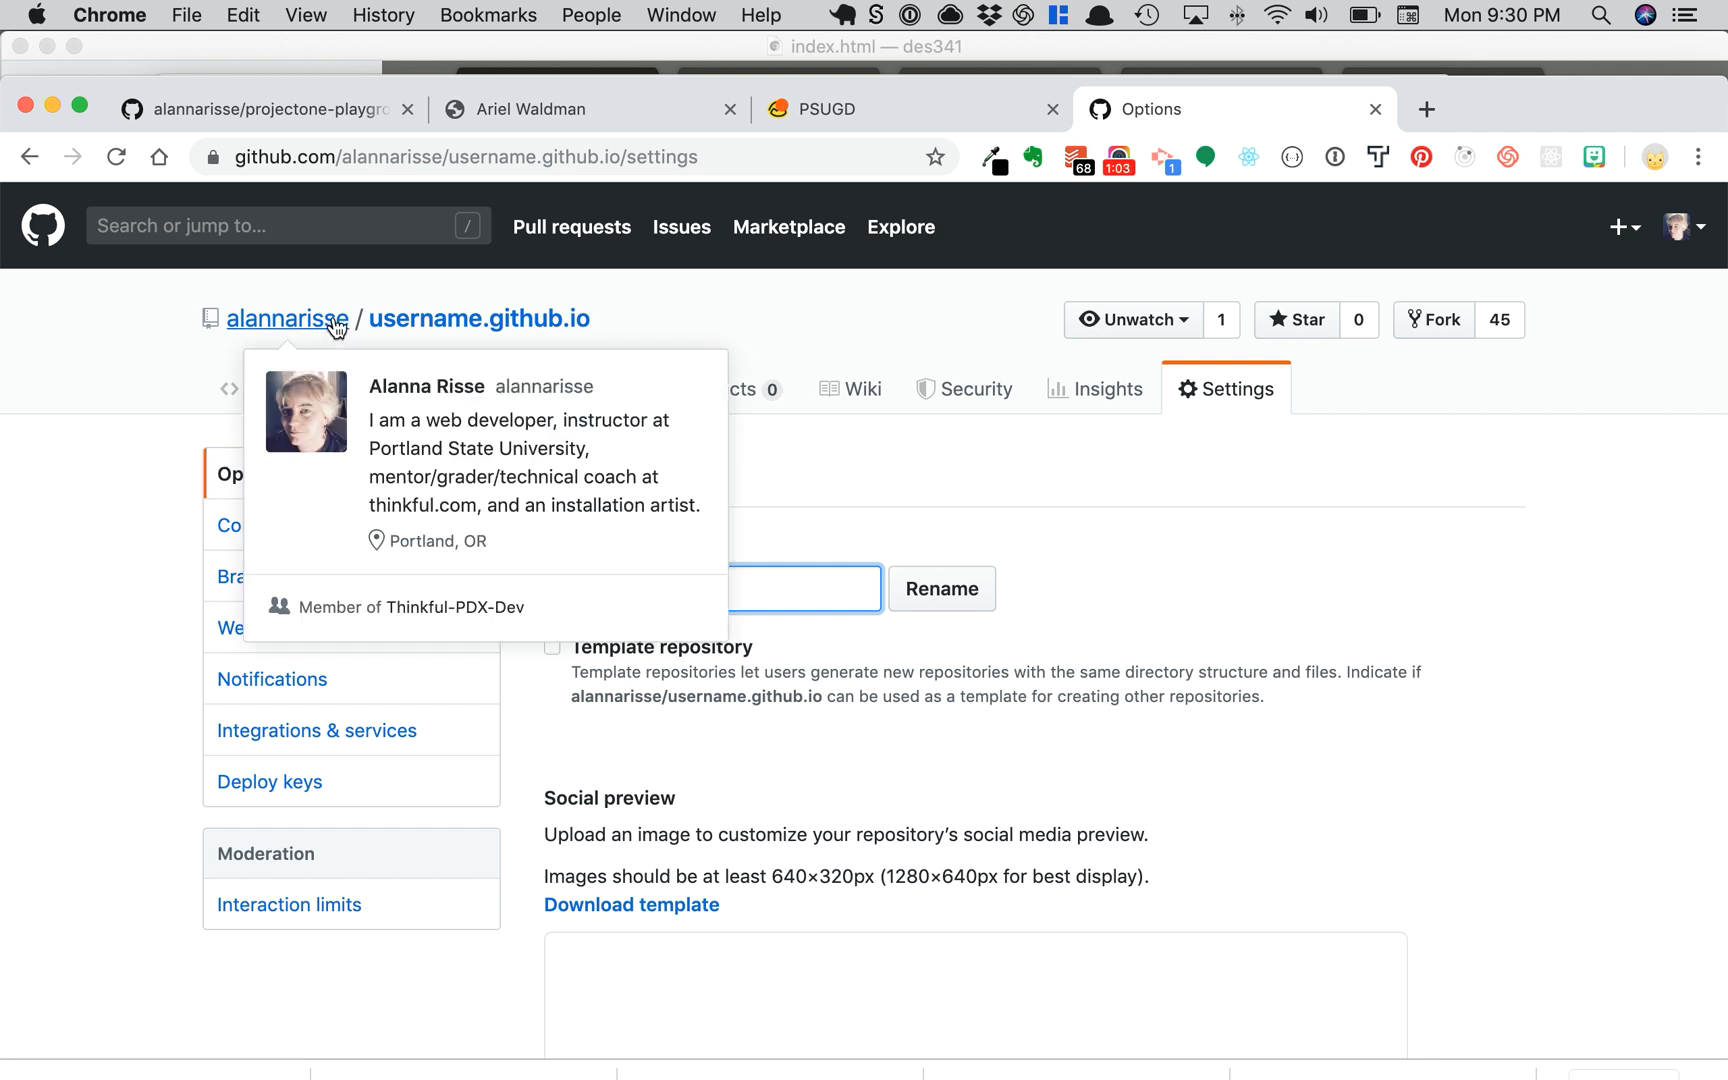
pyautogui.moveTo(302, 362)
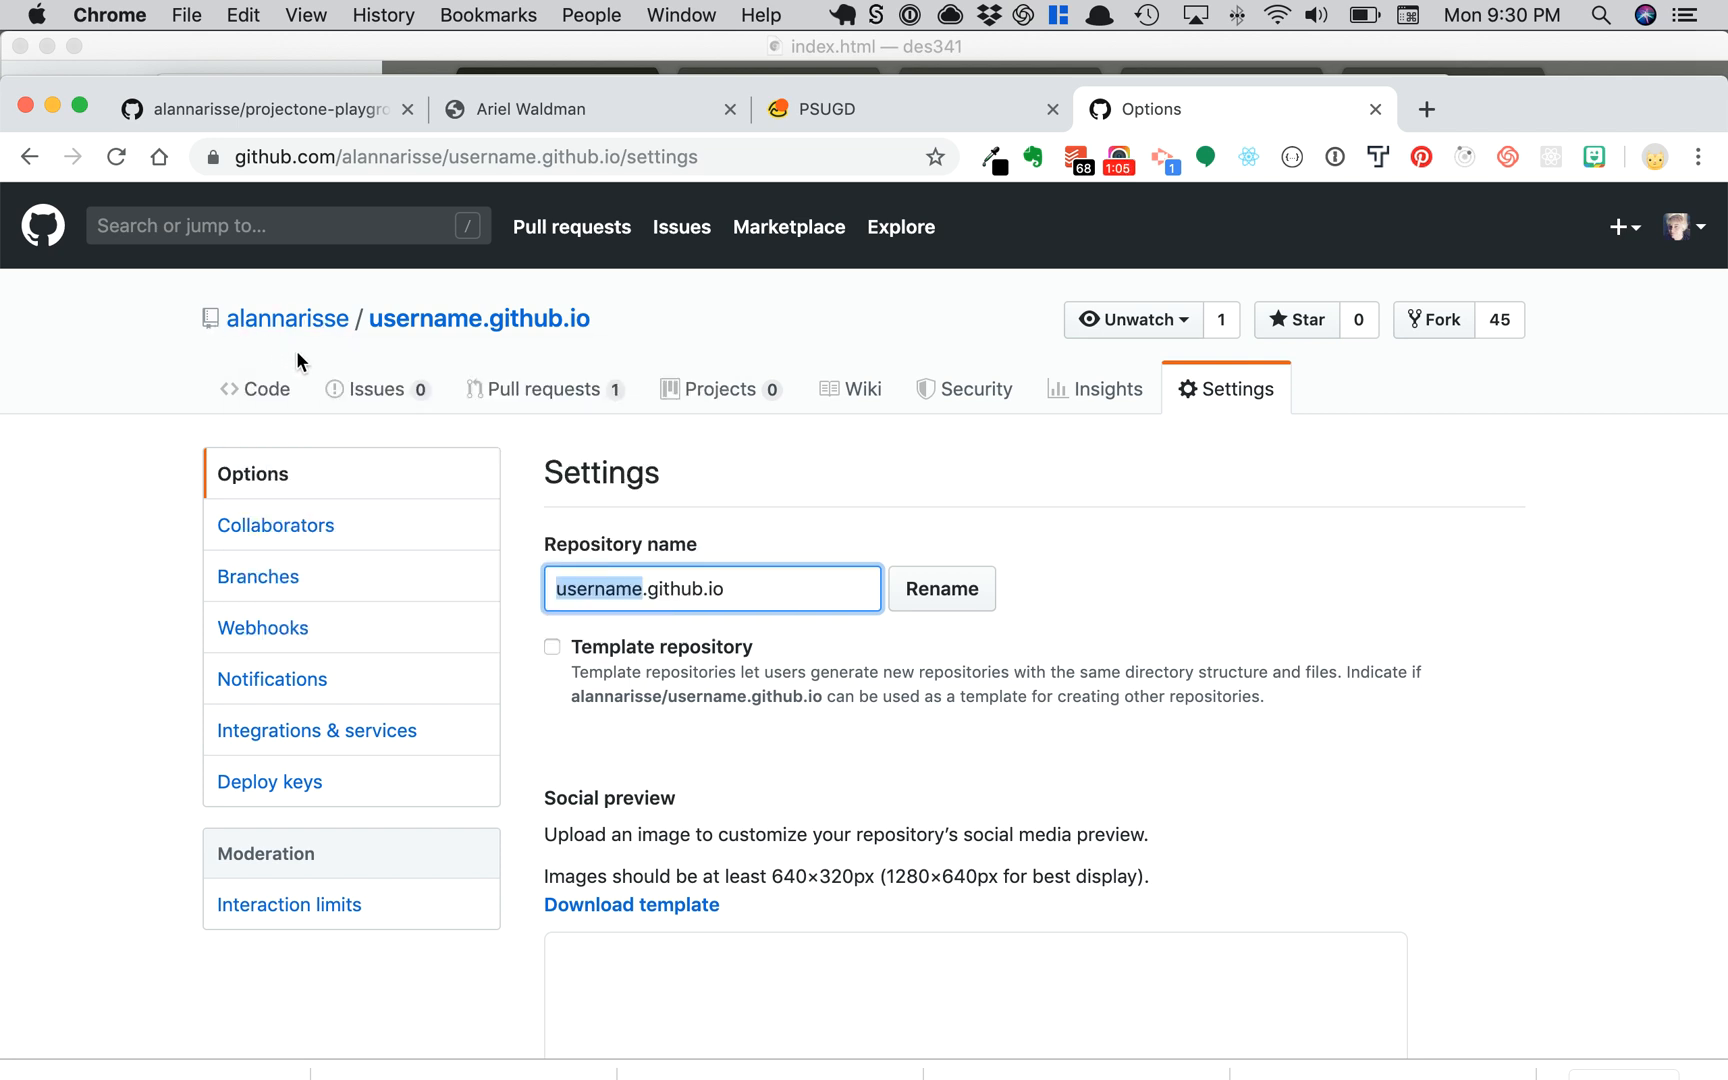
pyautogui.moveTo(288, 318)
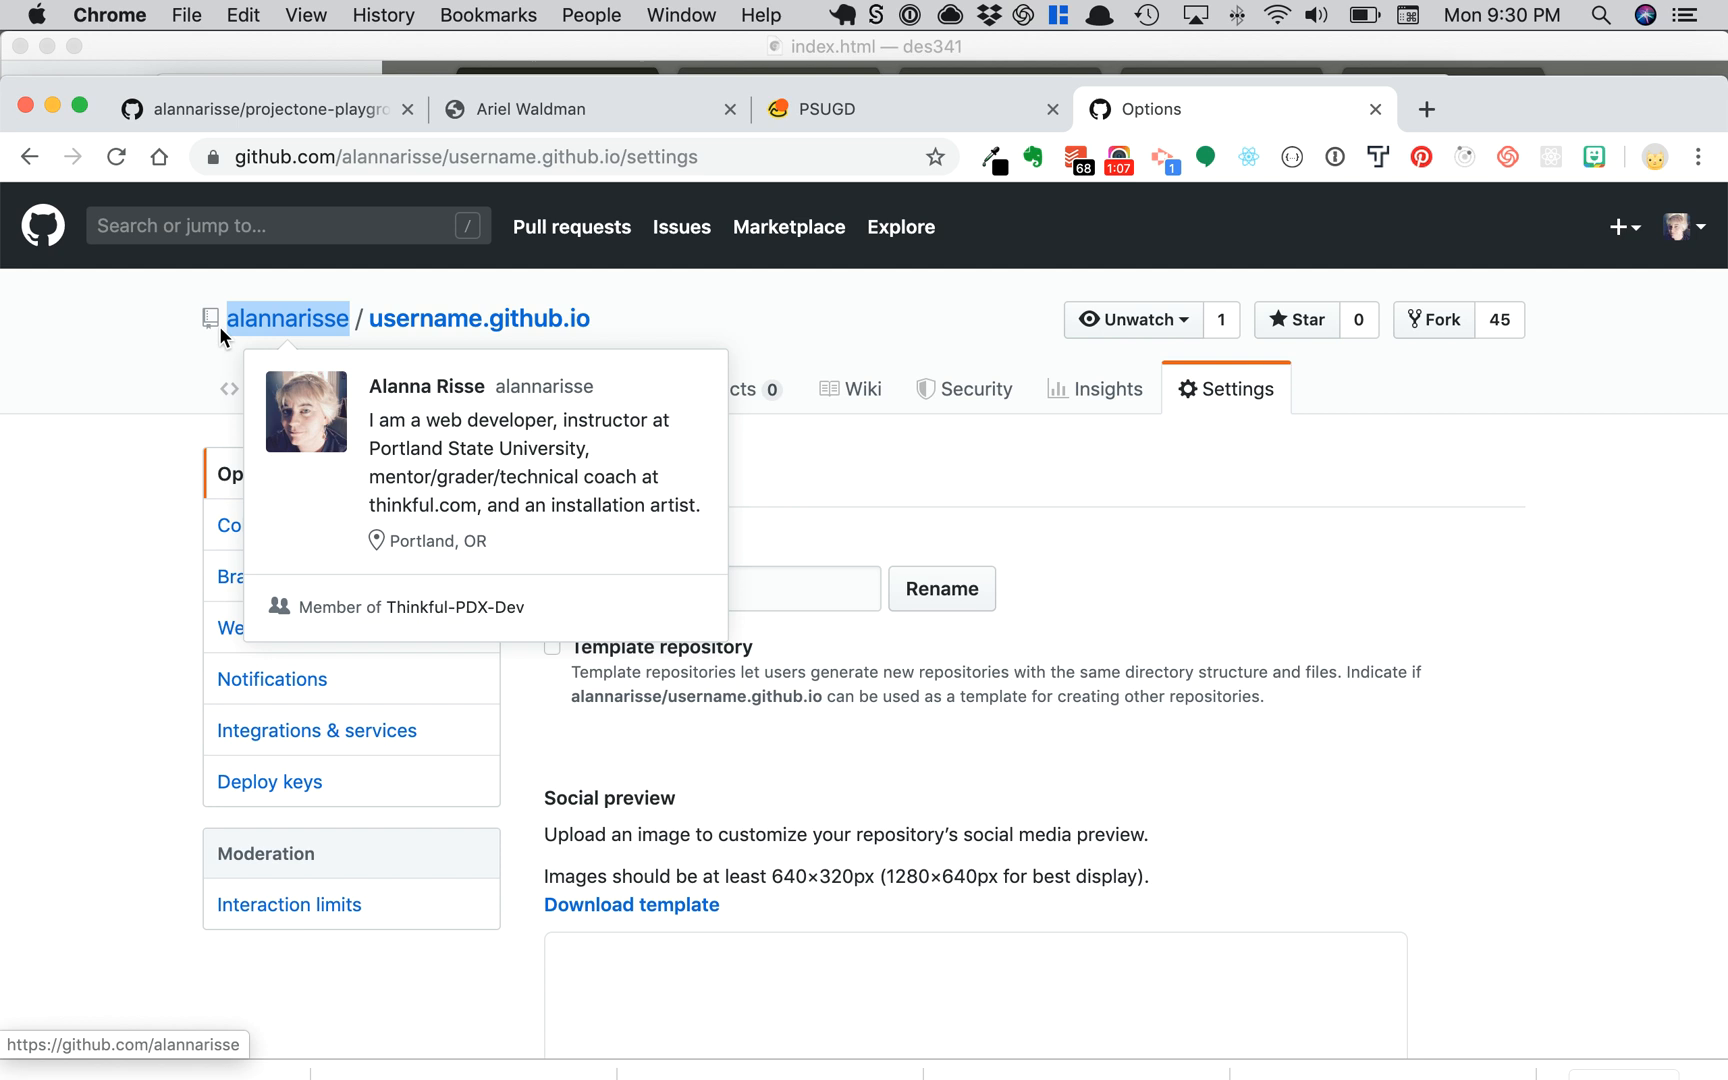
pyautogui.moveTo(1244, 564)
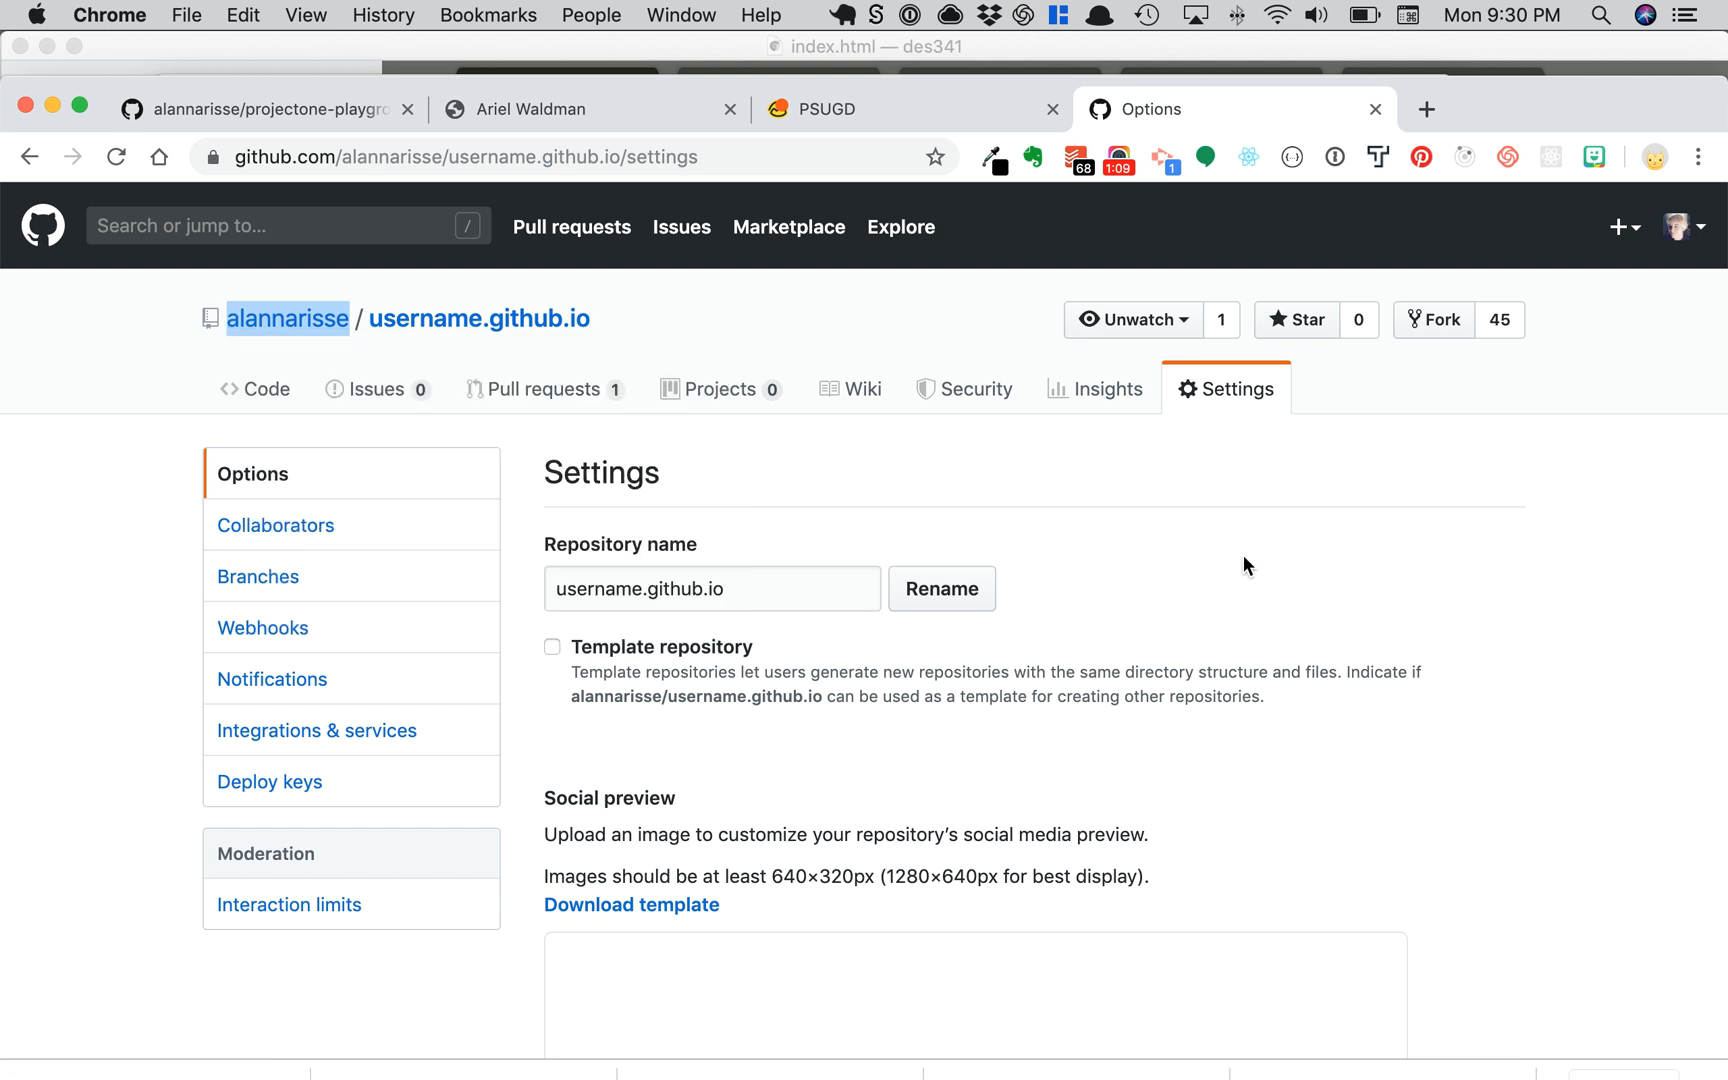
pyautogui.doubleClick(600, 590)
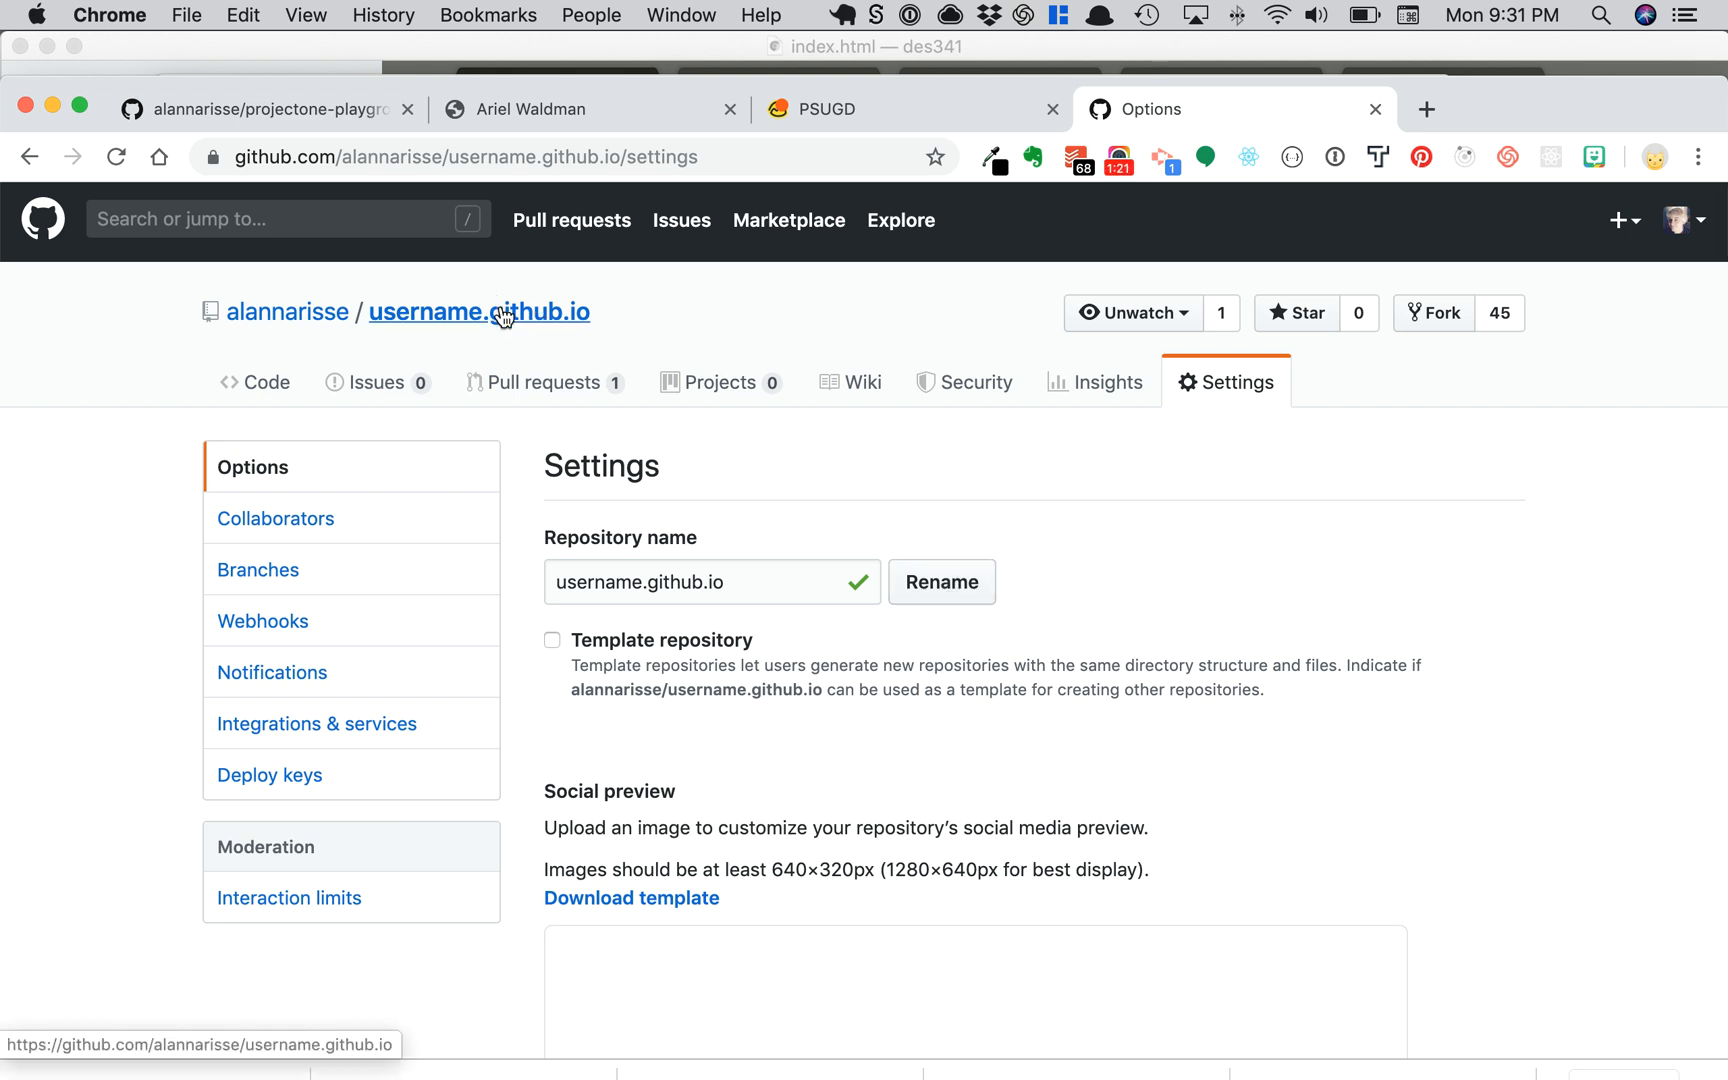
pyautogui.moveTo(516, 320)
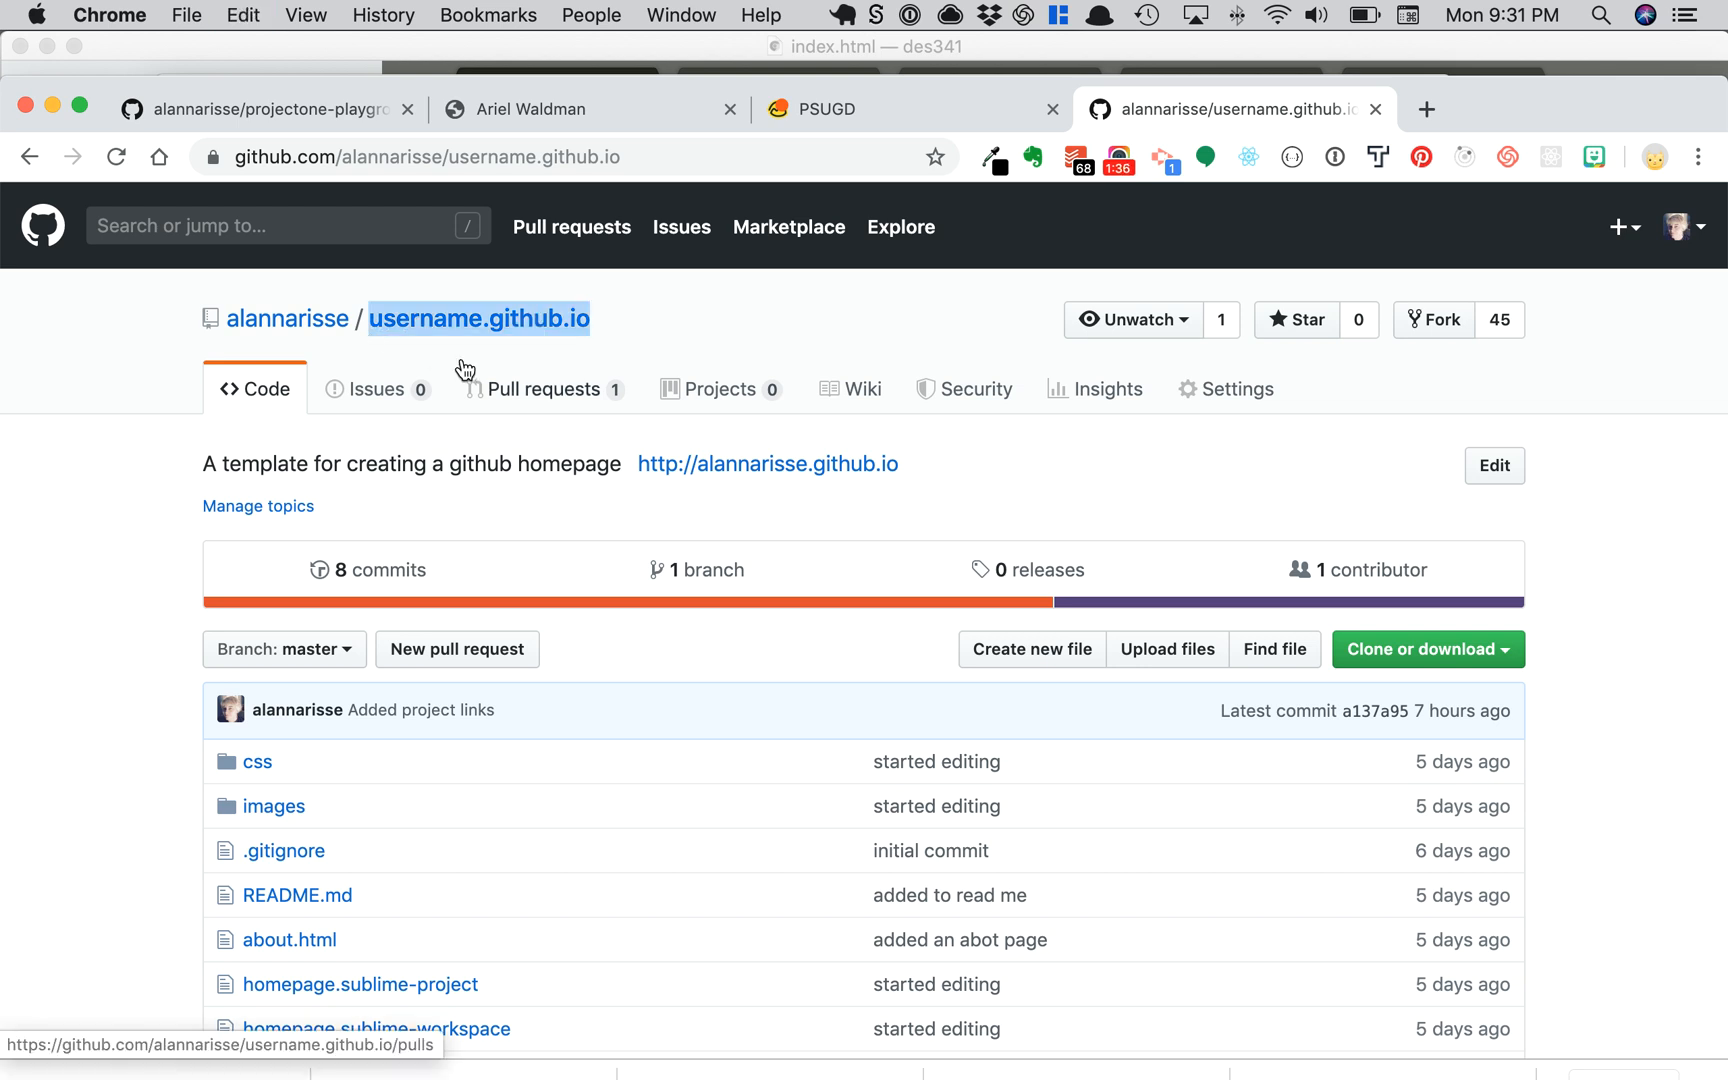
pyautogui.moveTo(1238, 356)
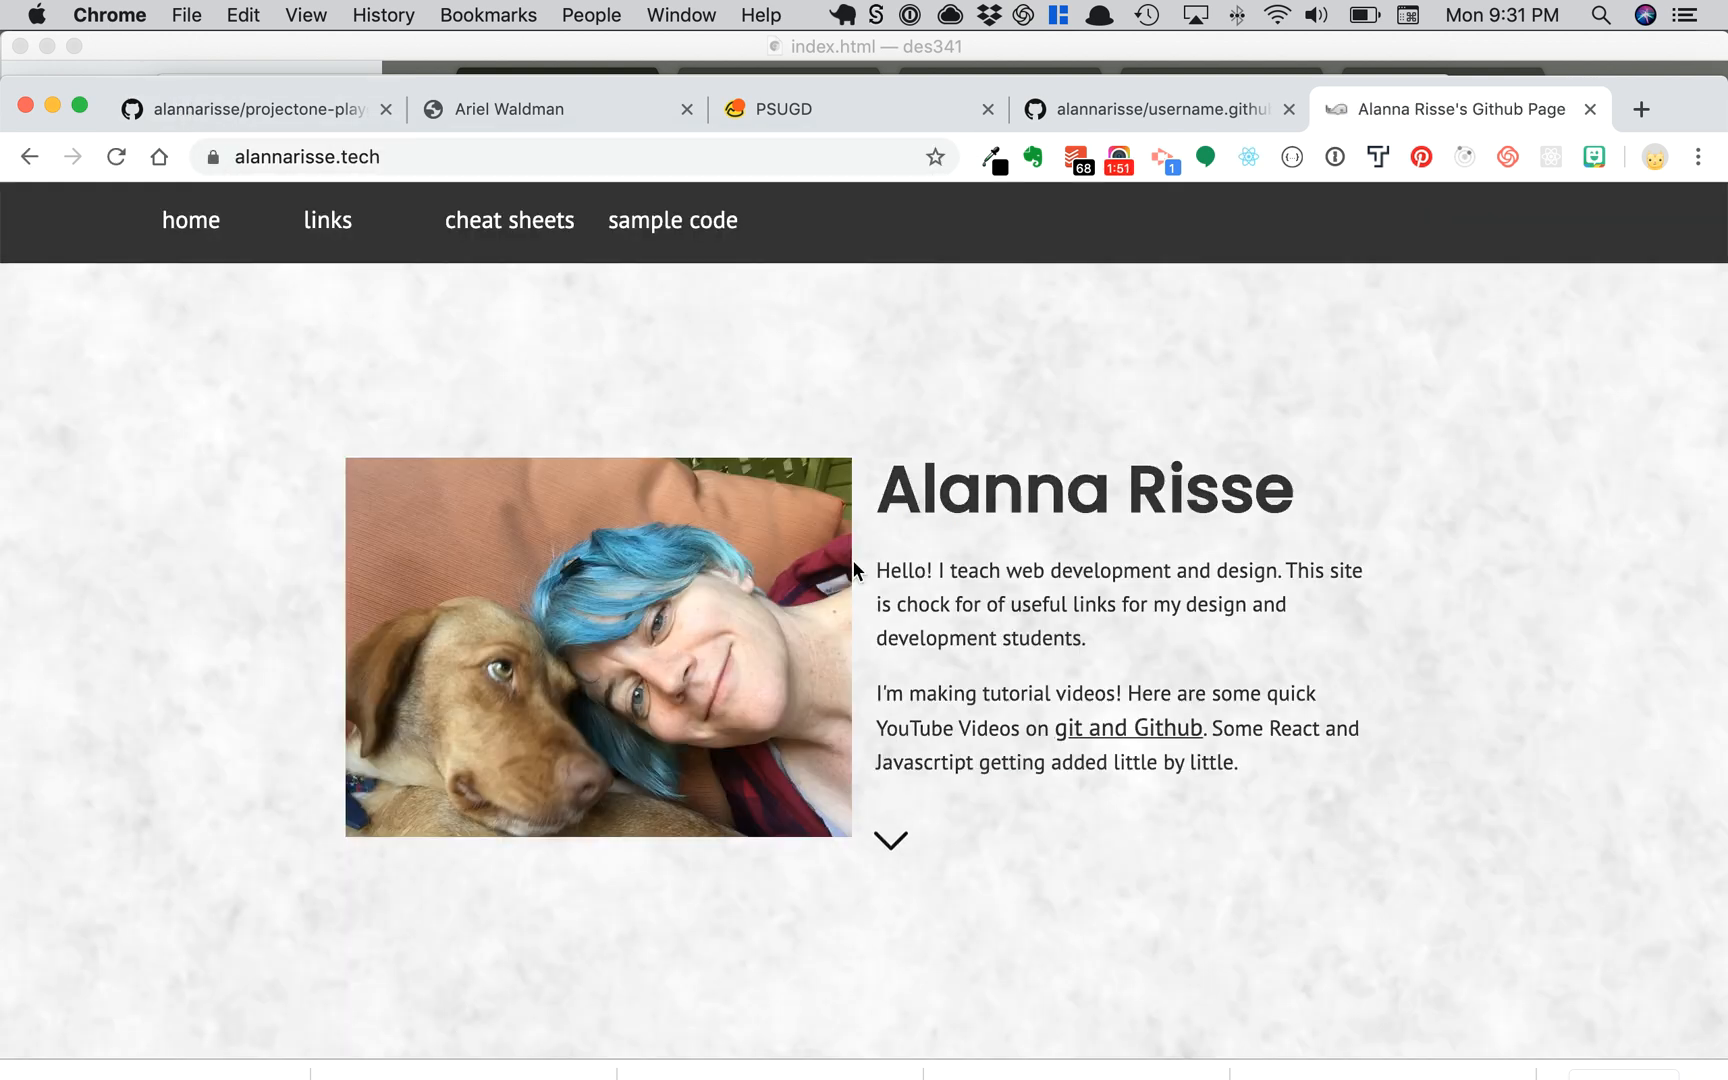
# Step: Return to the username.github.io repository's file list
pyautogui.click(300, 158)
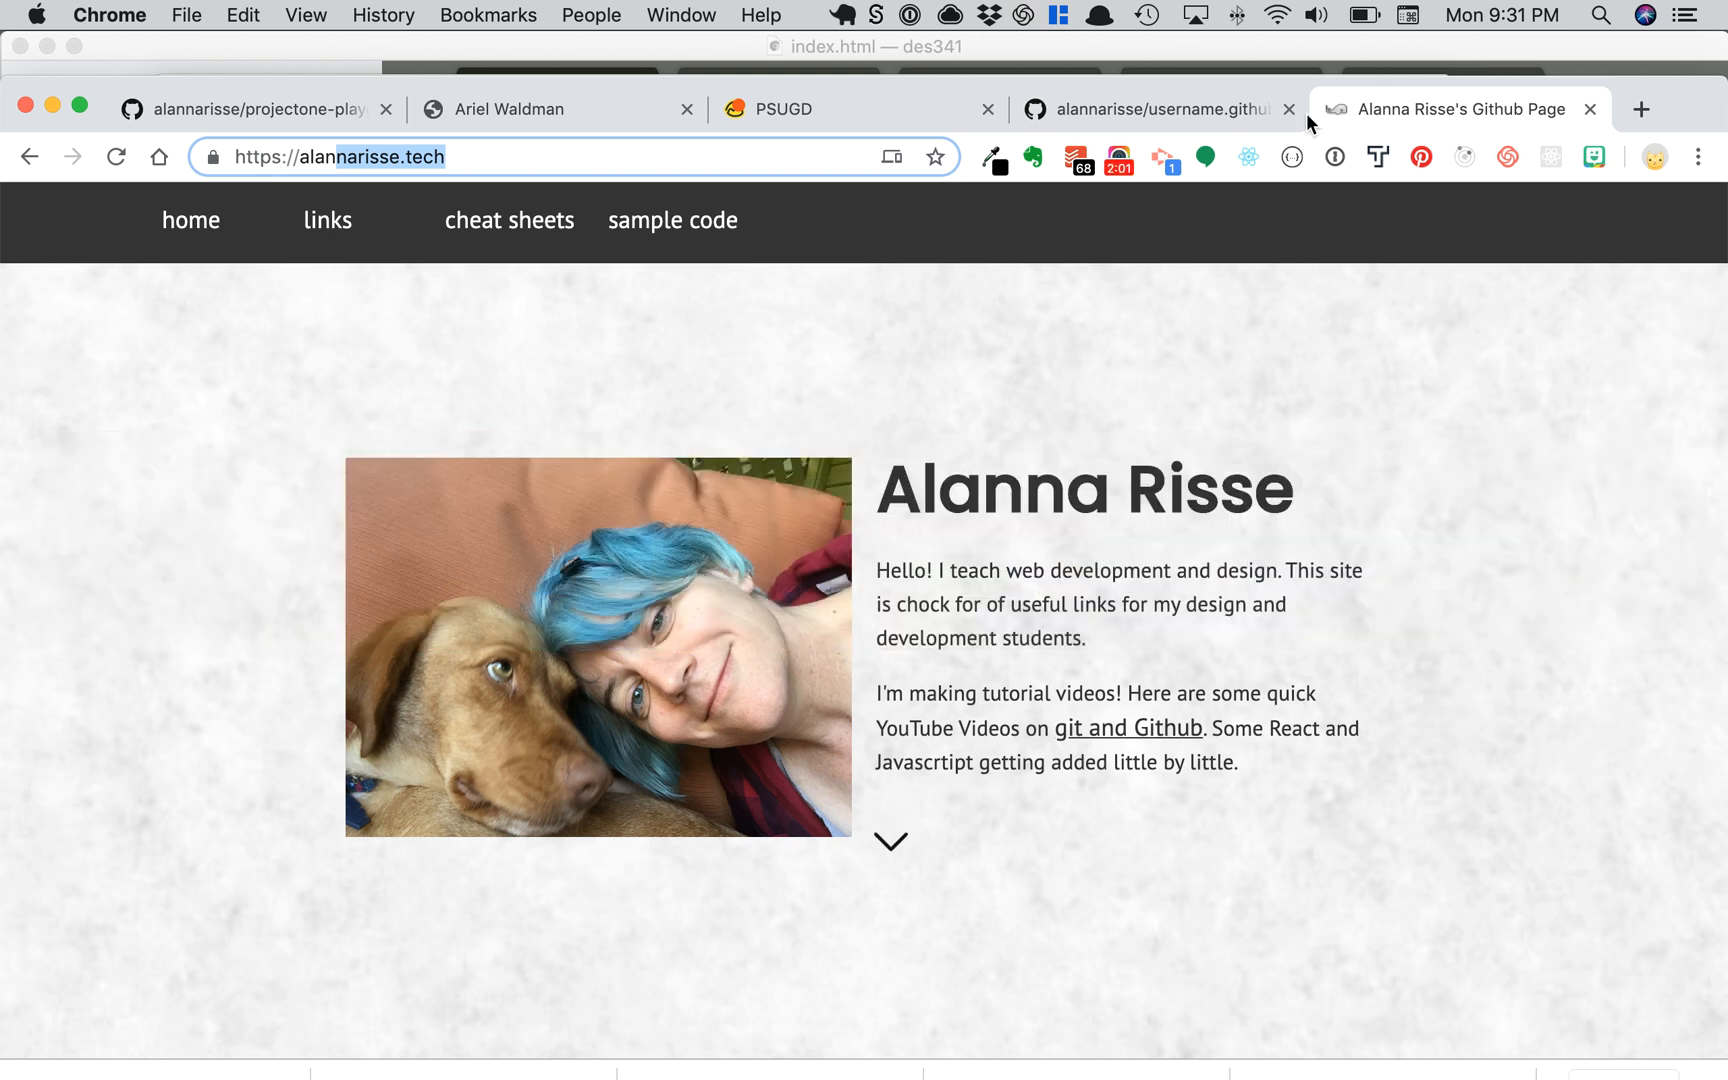
pyautogui.click(1150, 108)
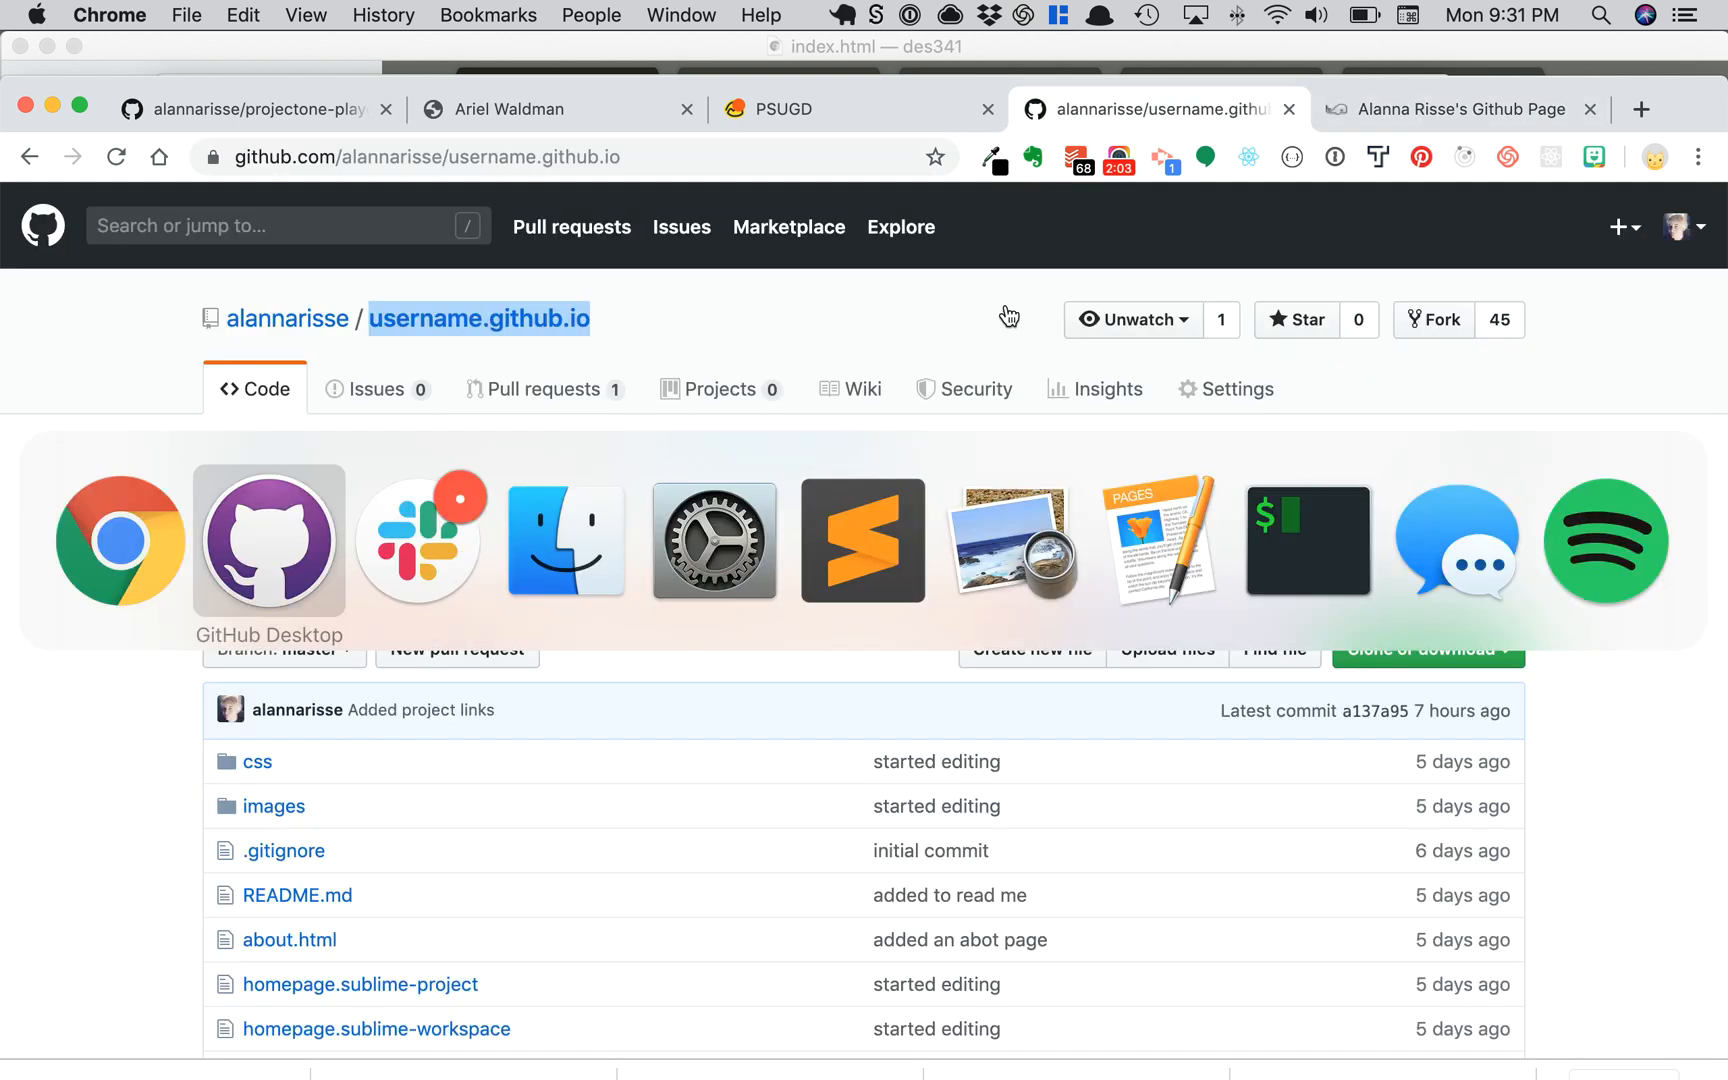
# Step: Bring up GitHub Desktop and start cloning a repository from GitHub via the File menu
pyautogui.click(268, 542)
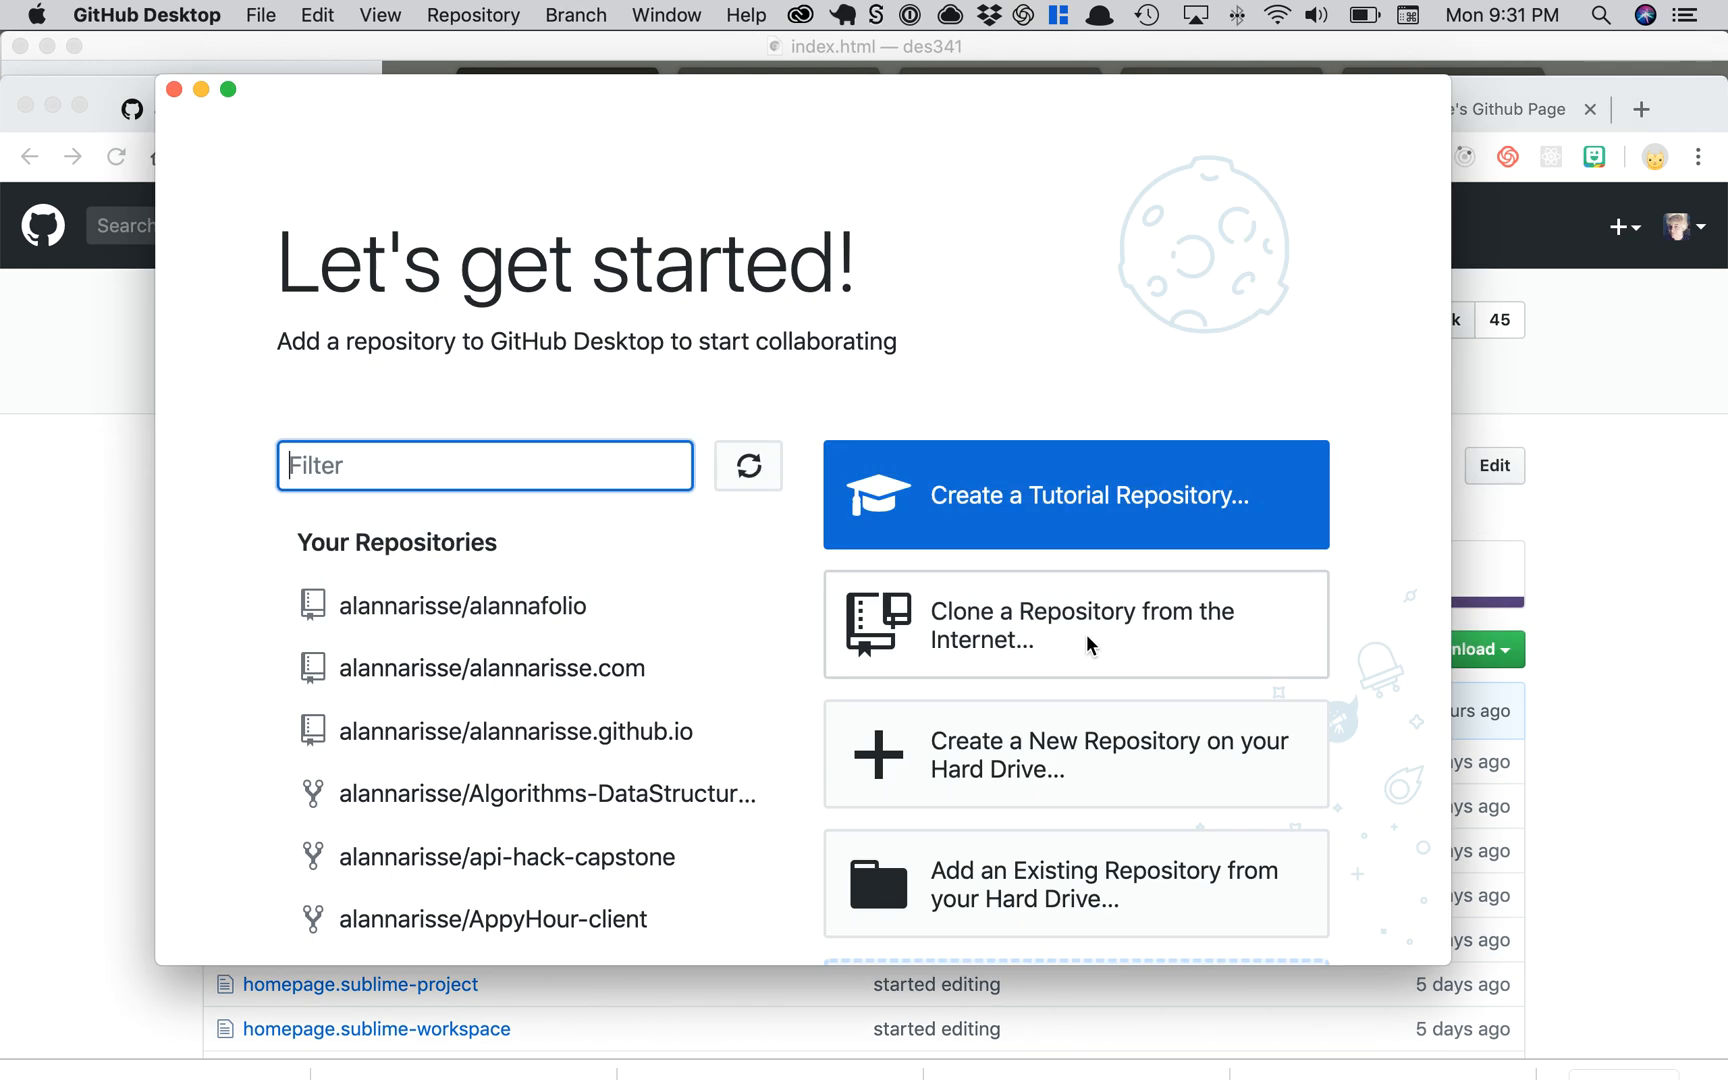
pyautogui.moveTo(1108, 648)
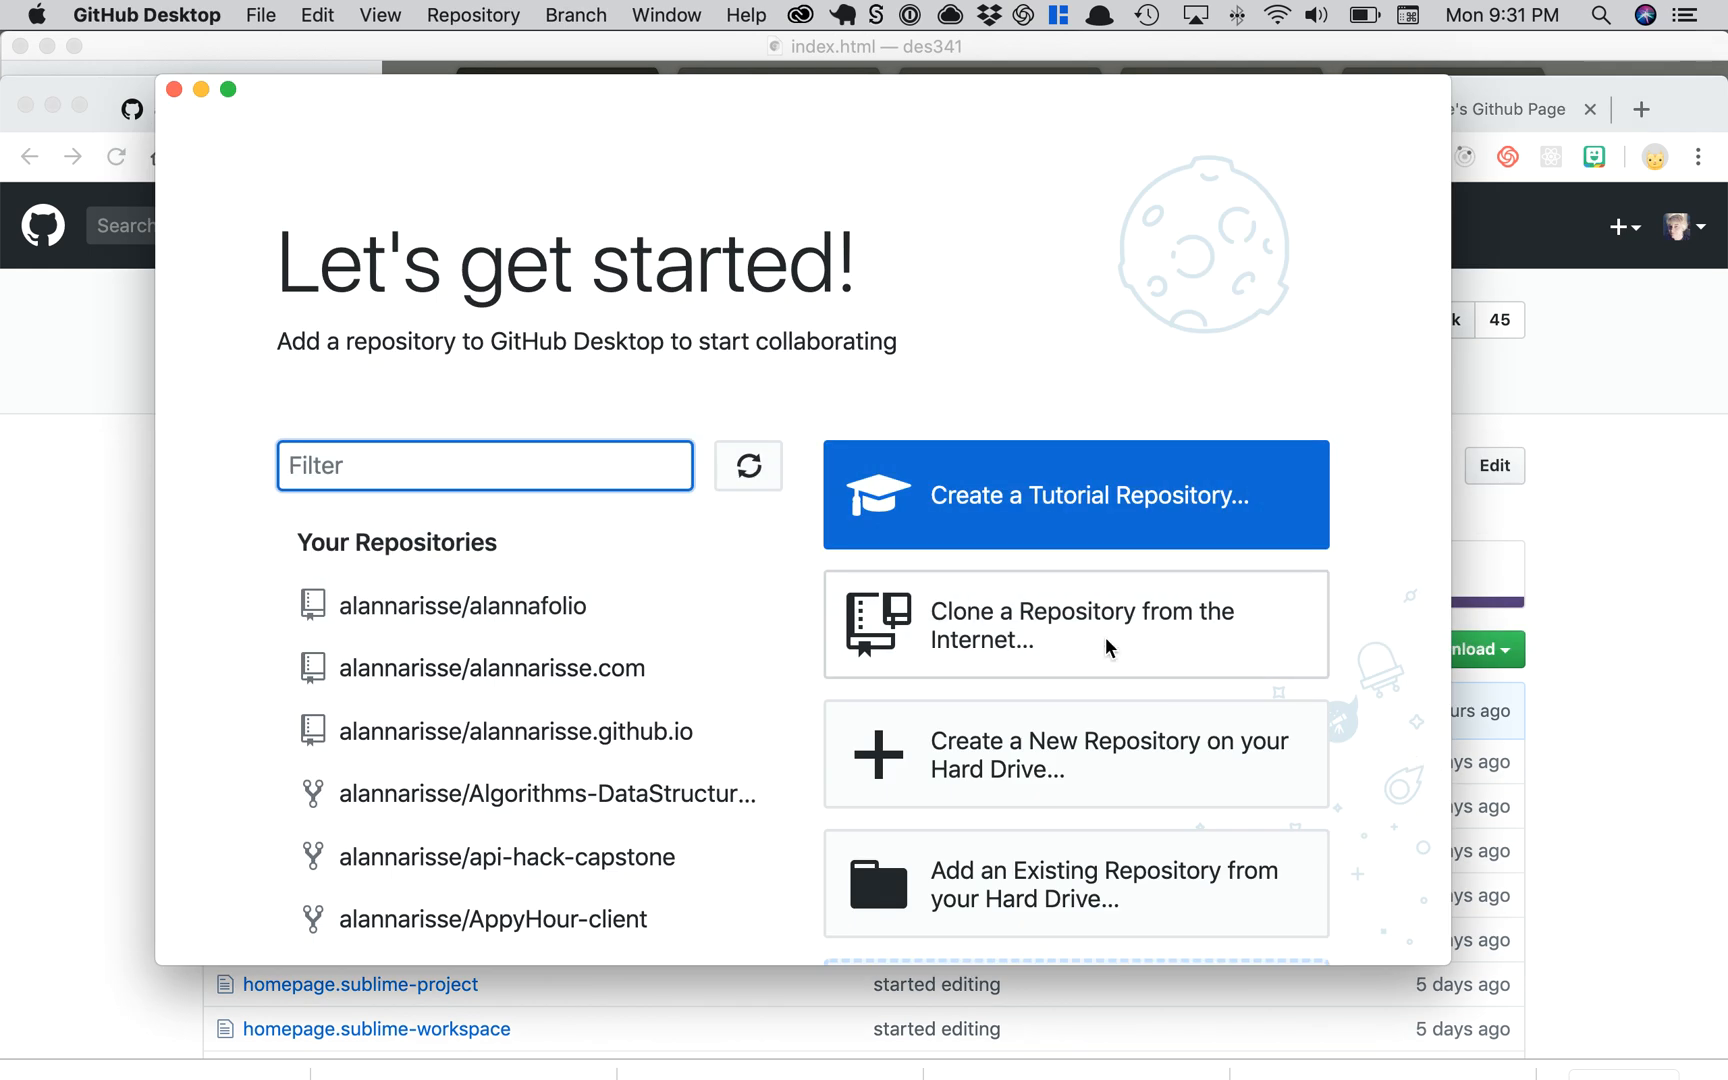
pyautogui.click(264, 16)
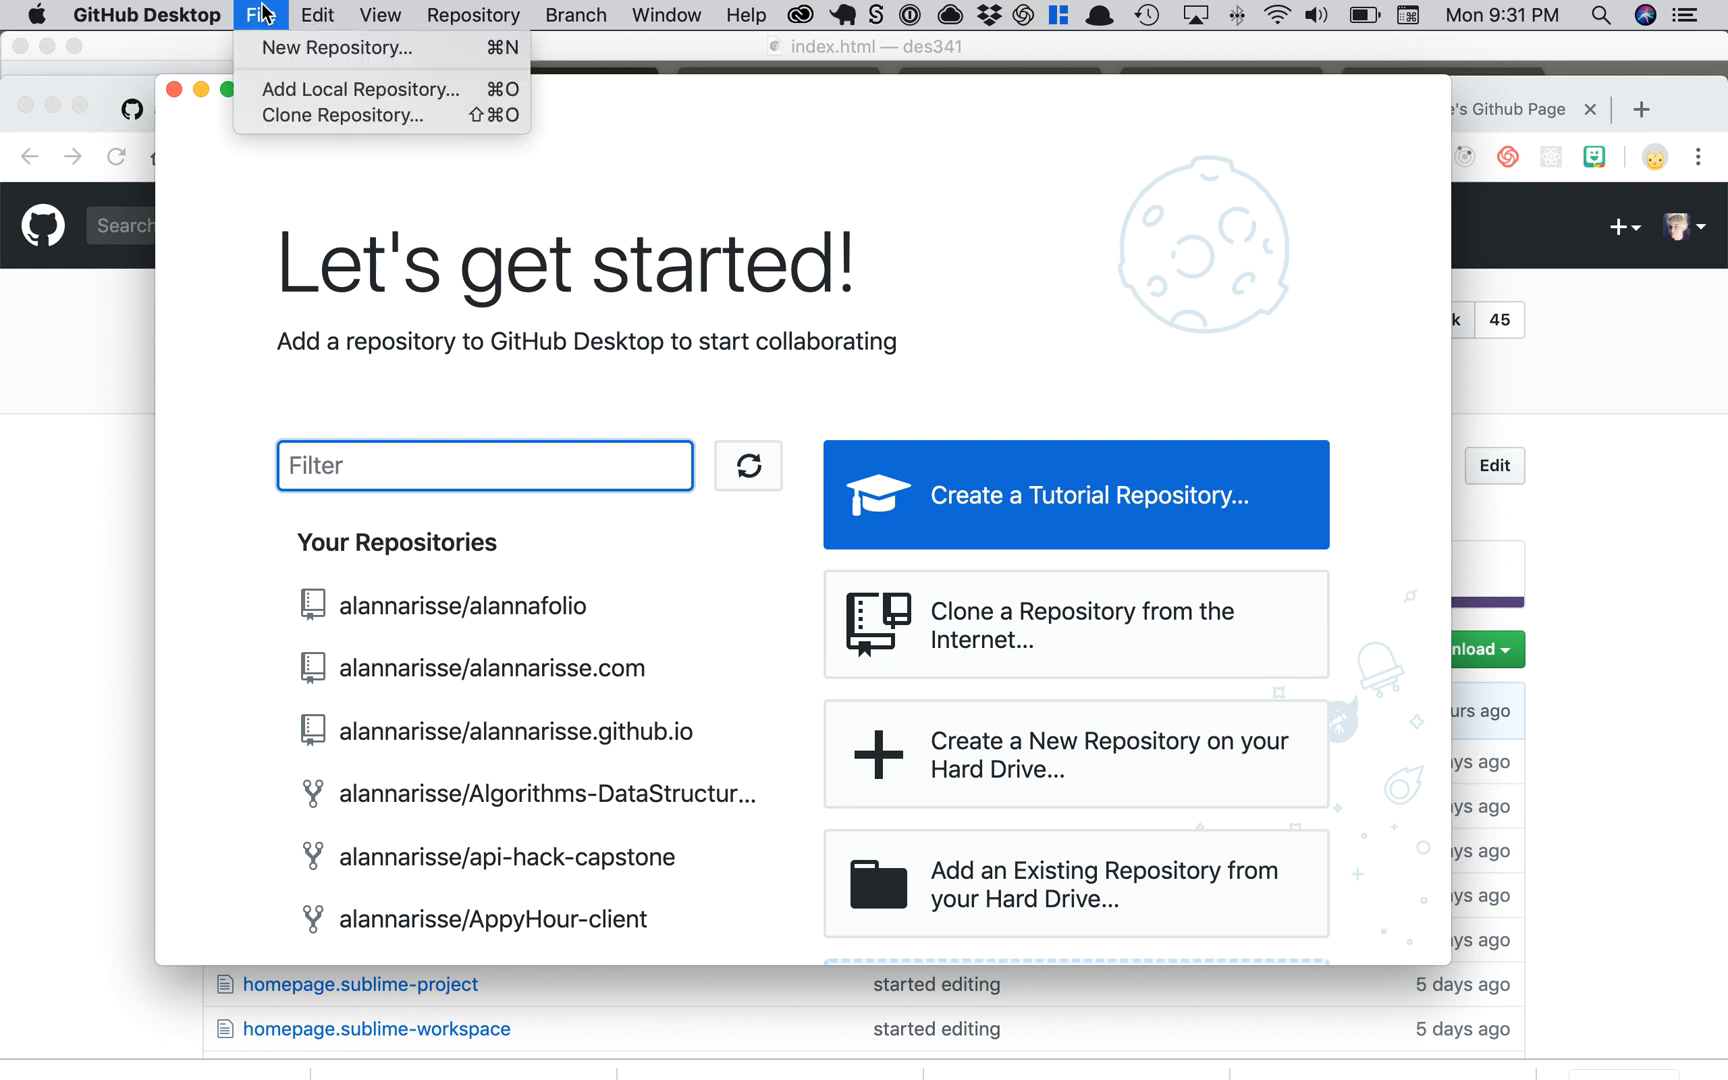
pyautogui.moveTo(292, 124)
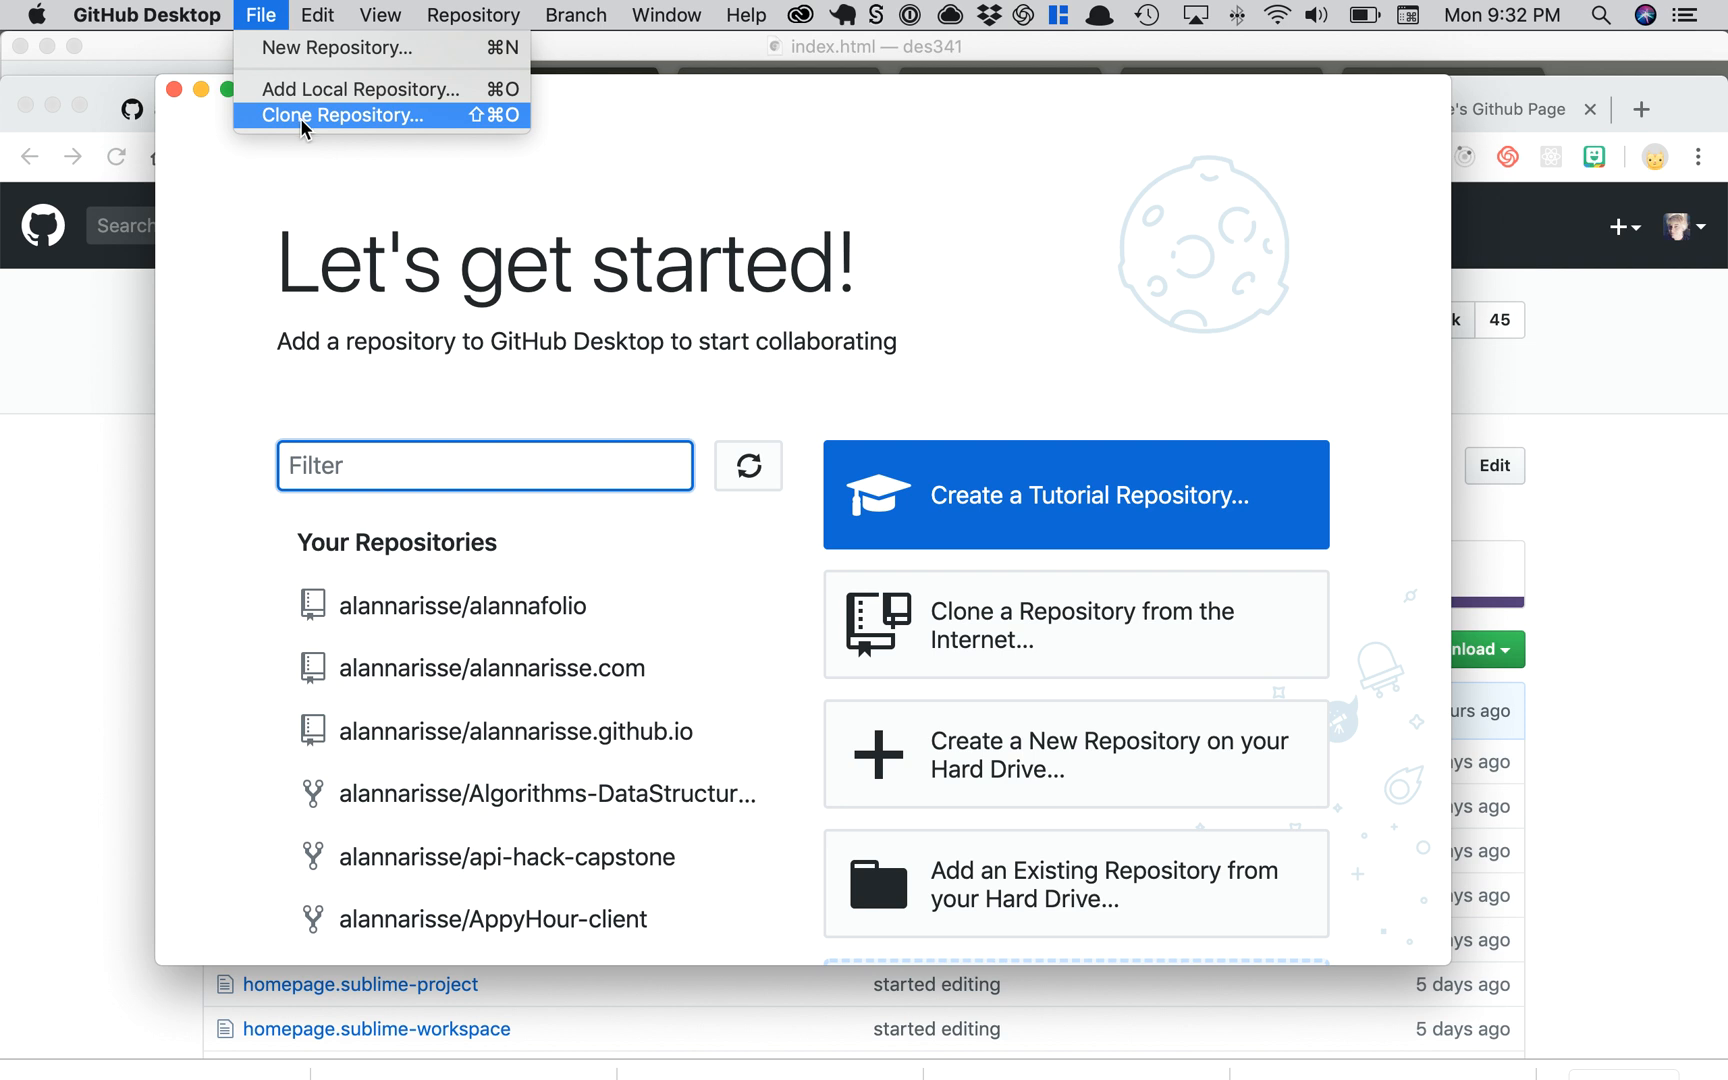
pyautogui.click(306, 128)
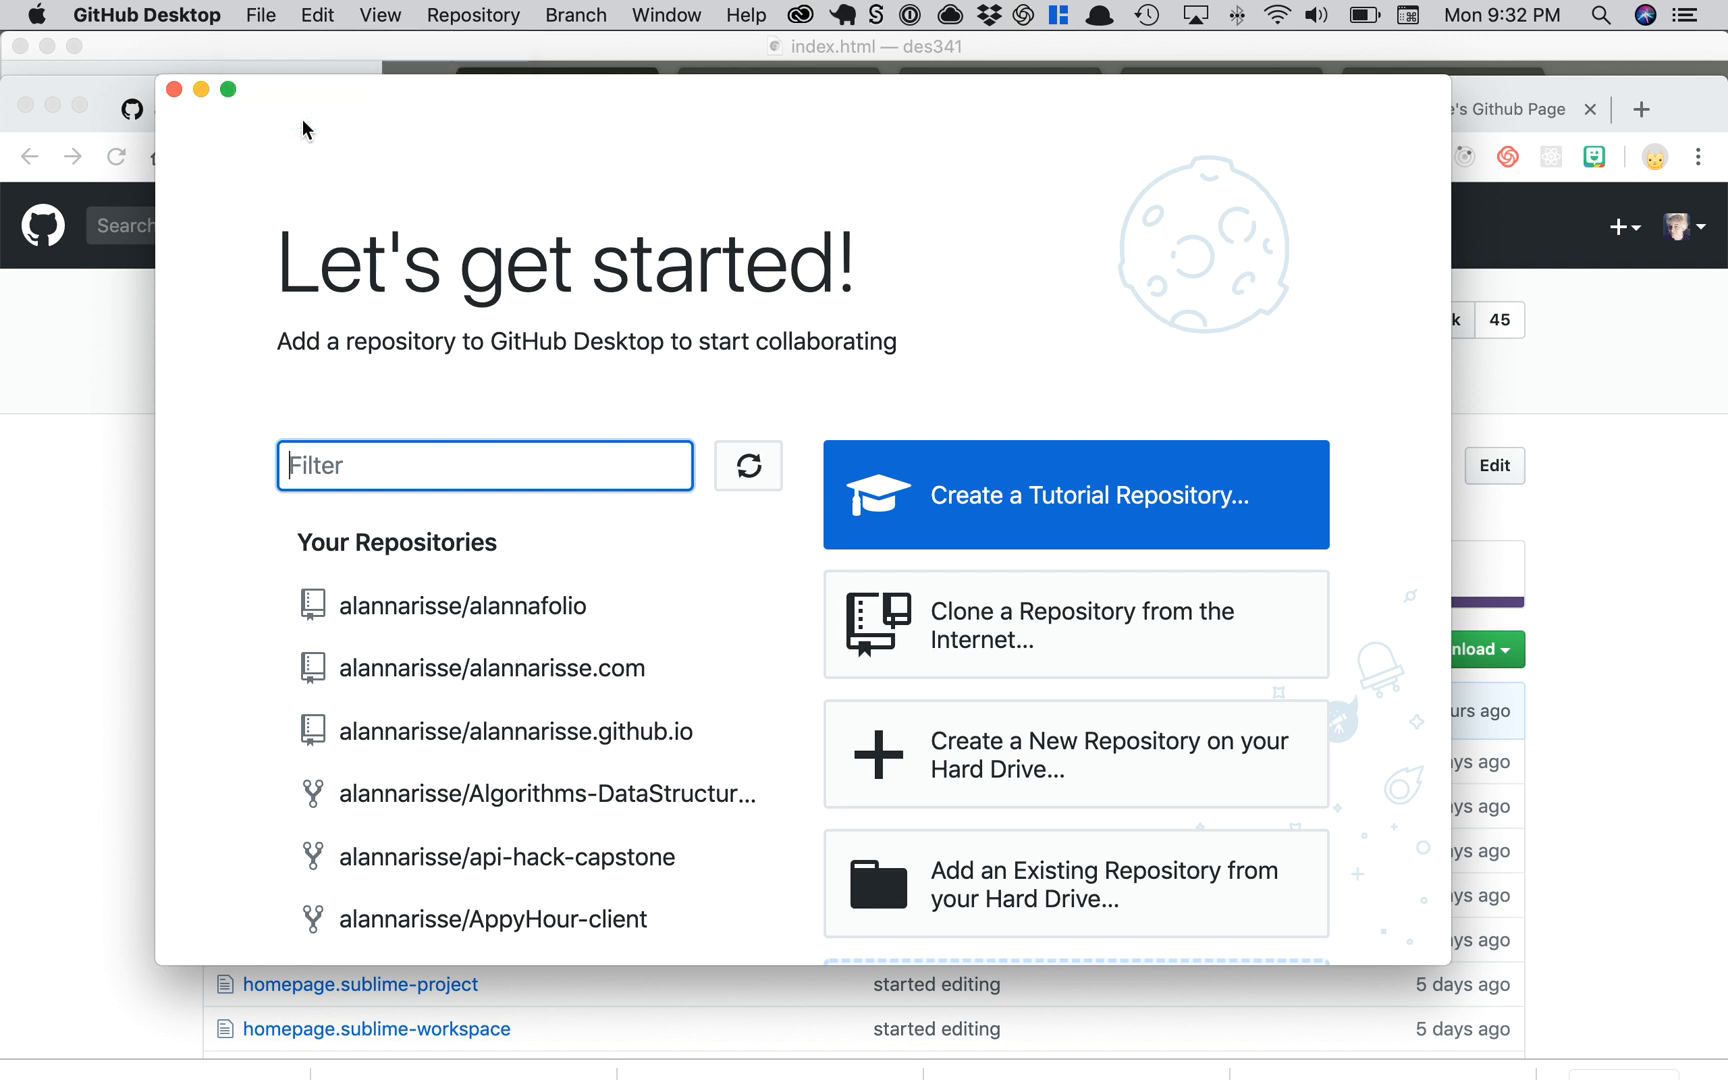
# Step: Filter the GitHub.com repositories for 'user' and select username.github.io
pyautogui.click(1076, 624)
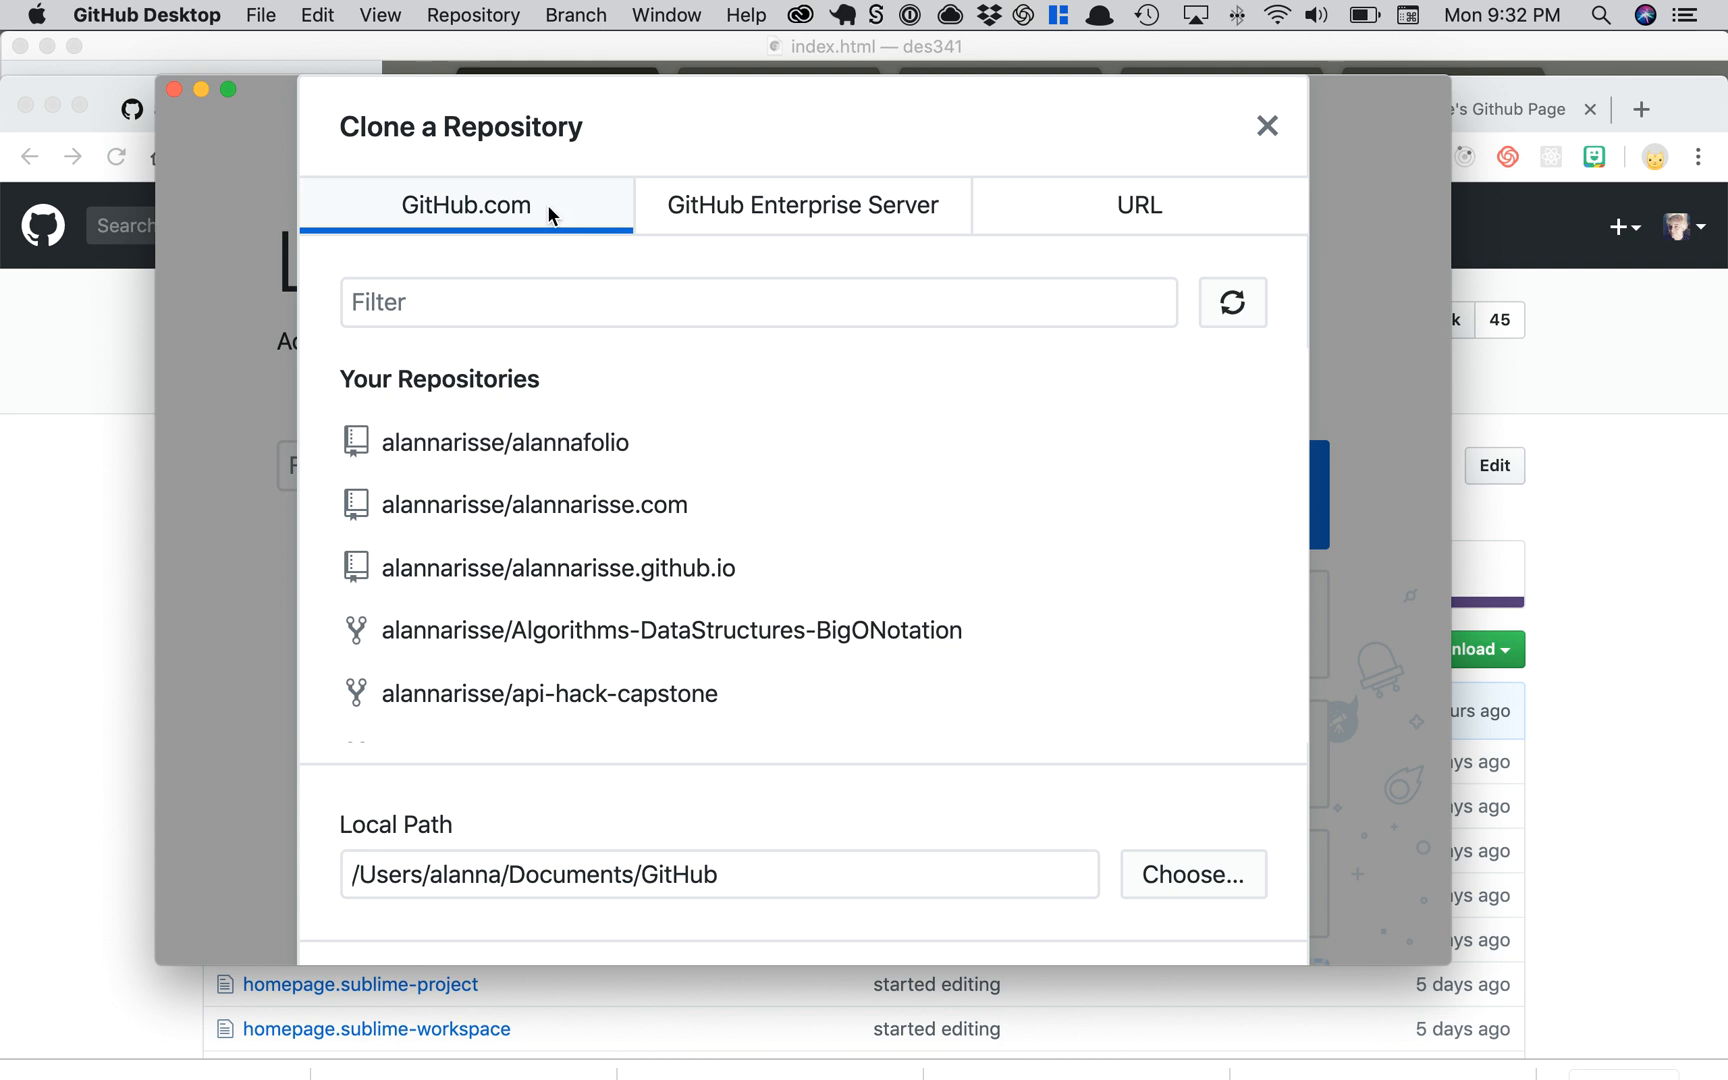
pyautogui.moveTo(544, 230)
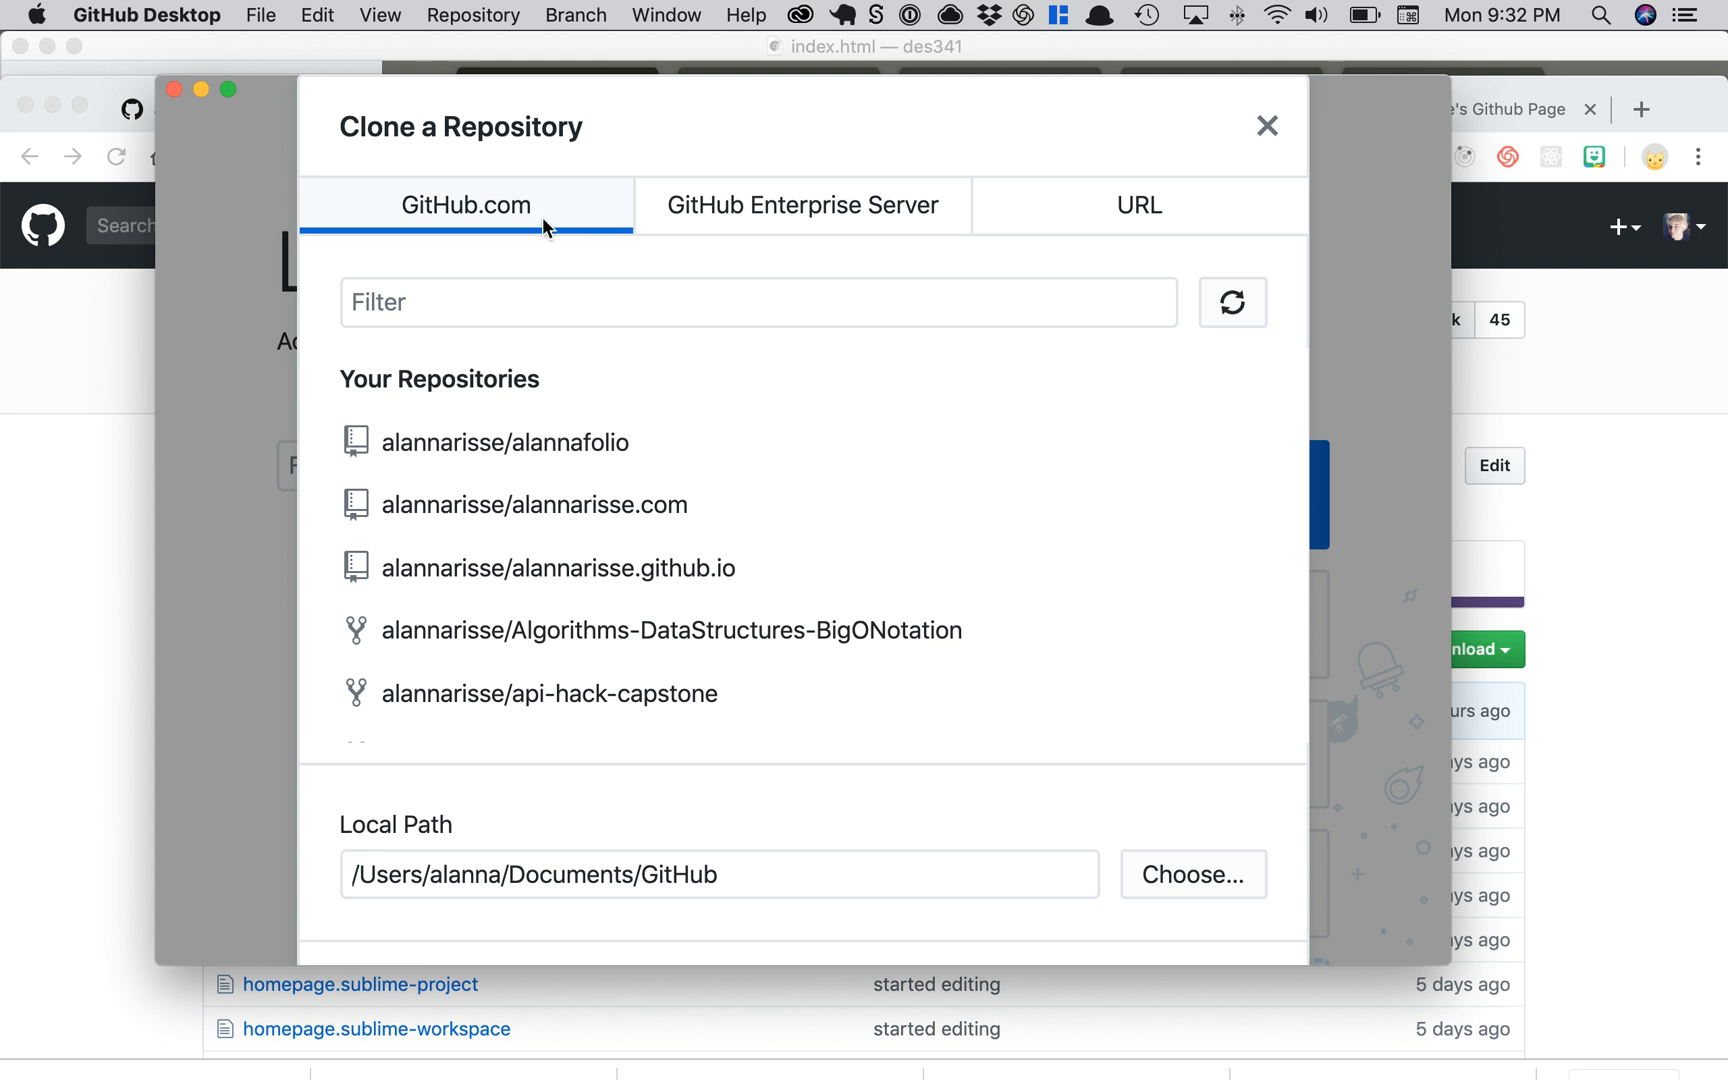
pyautogui.moveTo(550, 796)
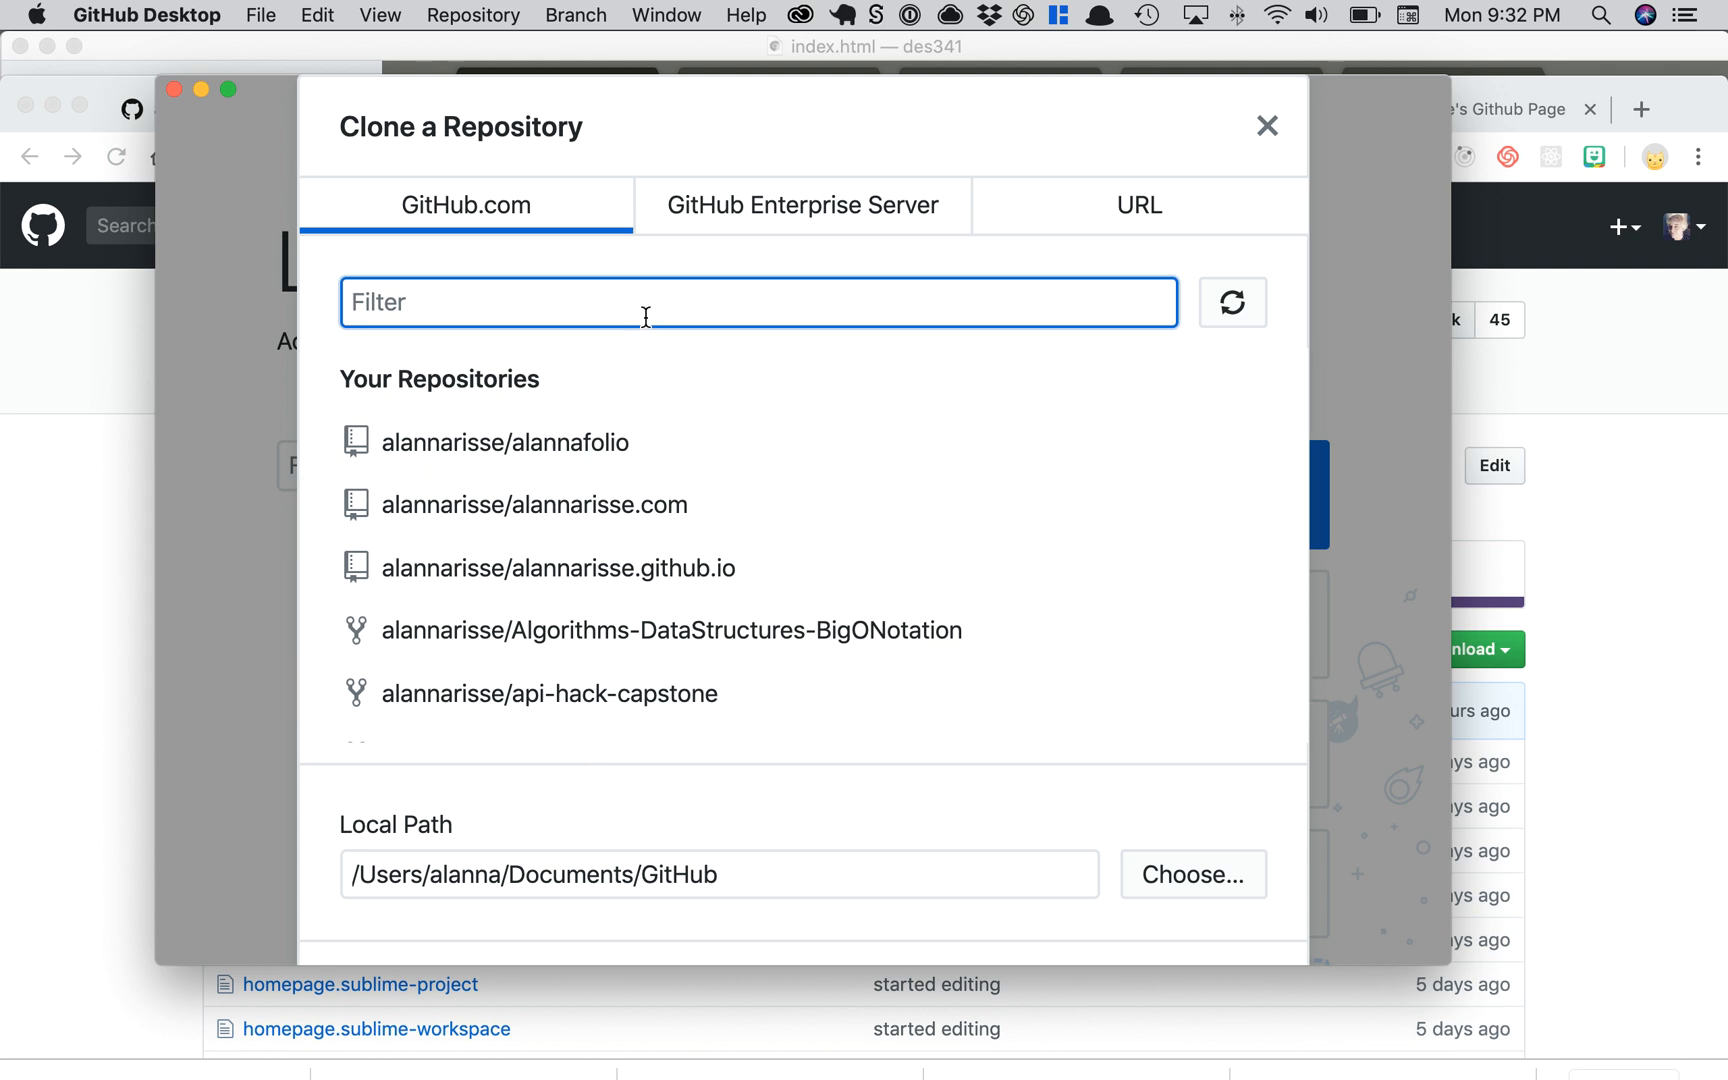
pyautogui.write('use')
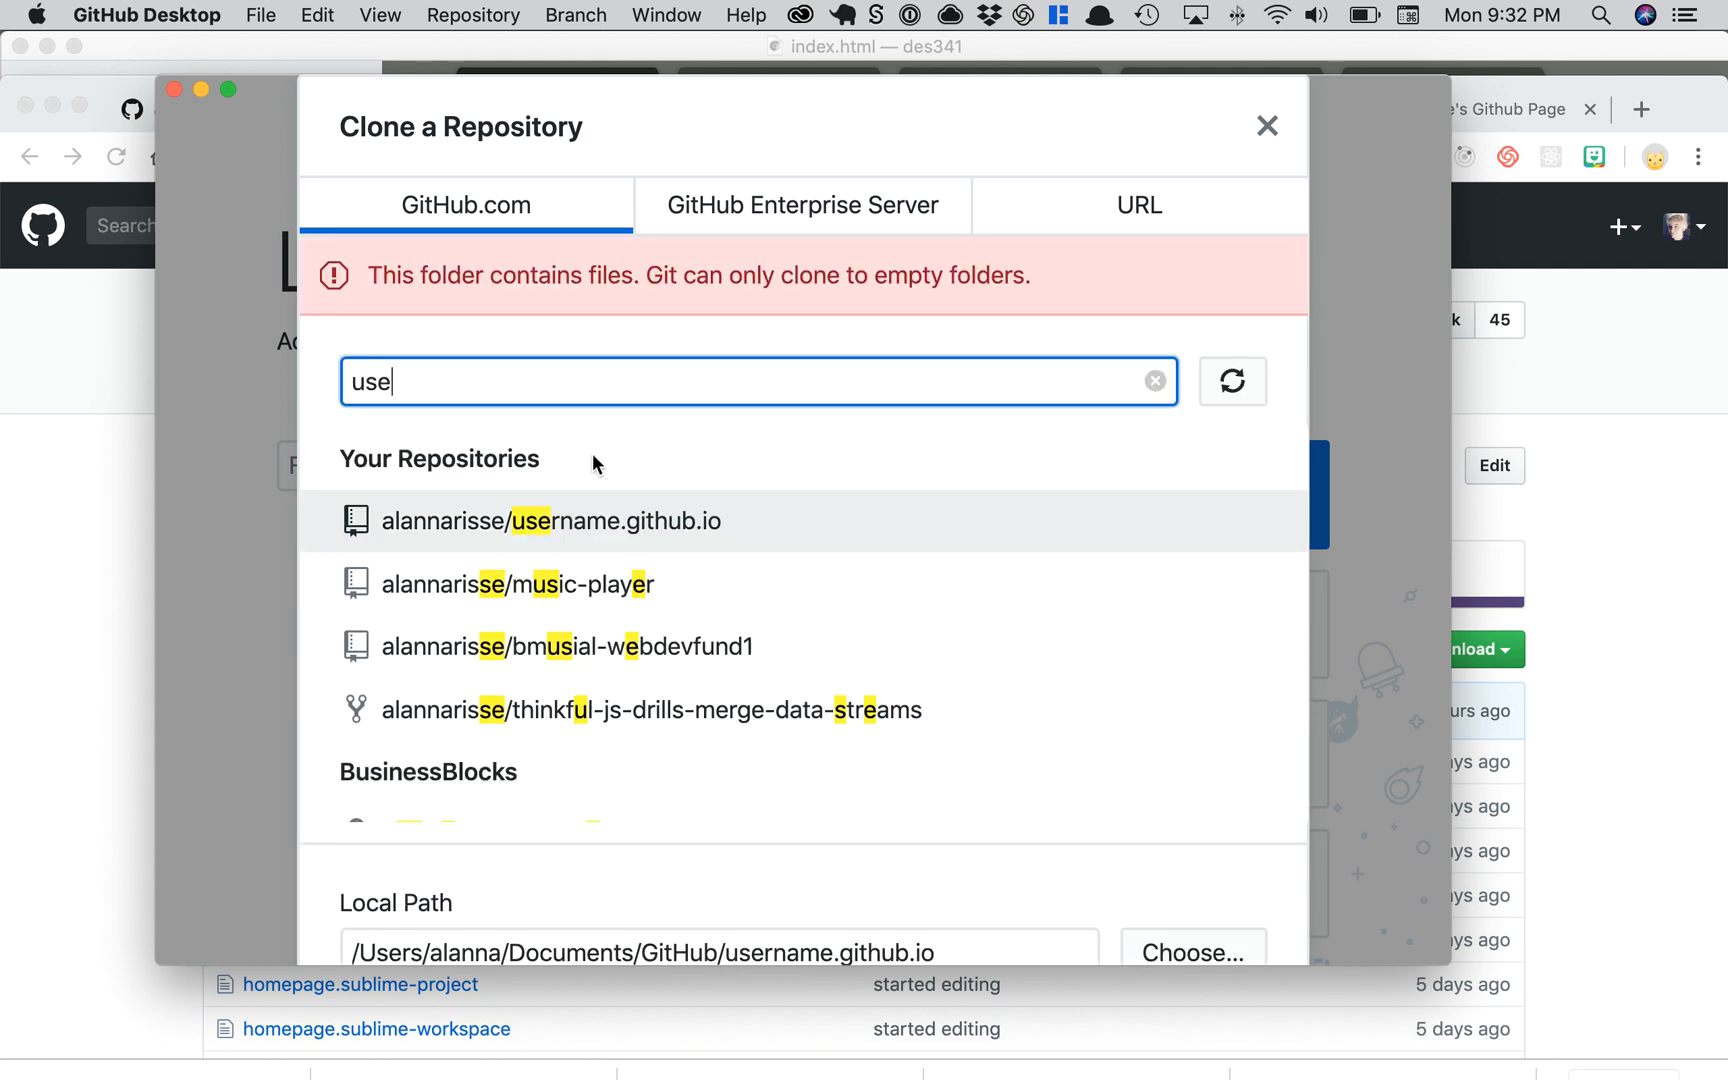
pyautogui.write('r')
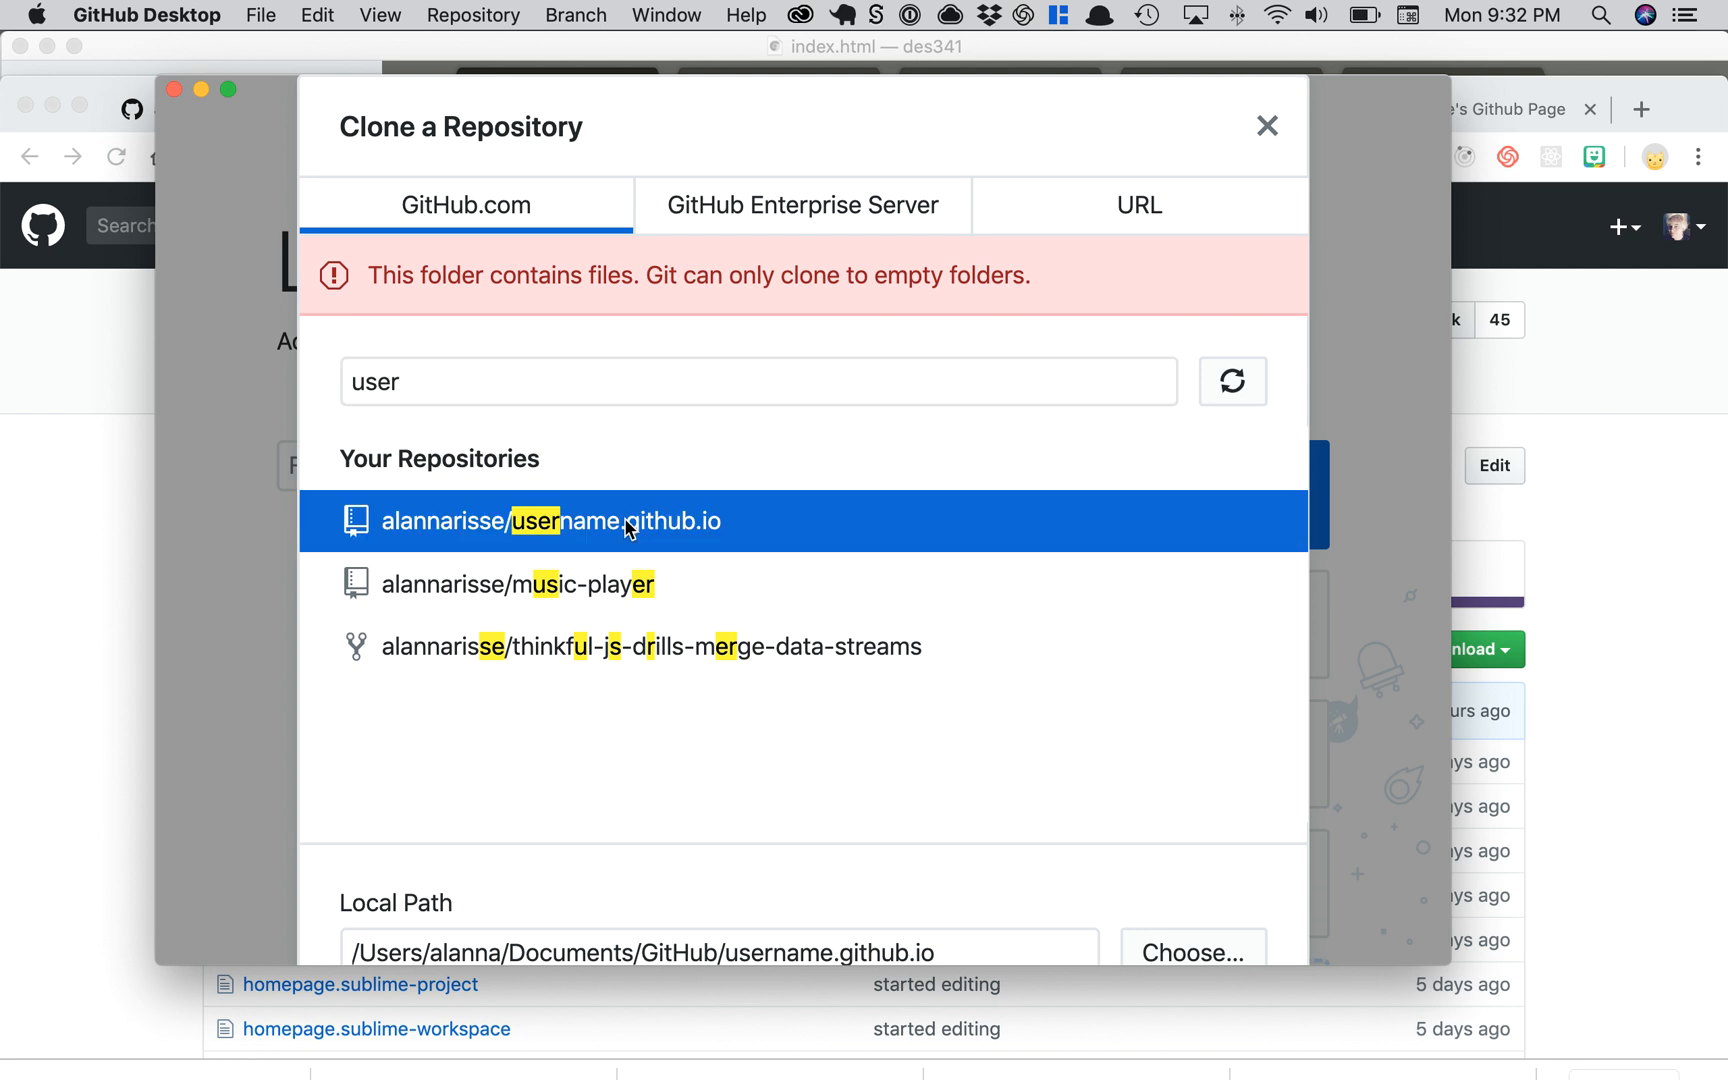
pyautogui.moveTo(1020, 870)
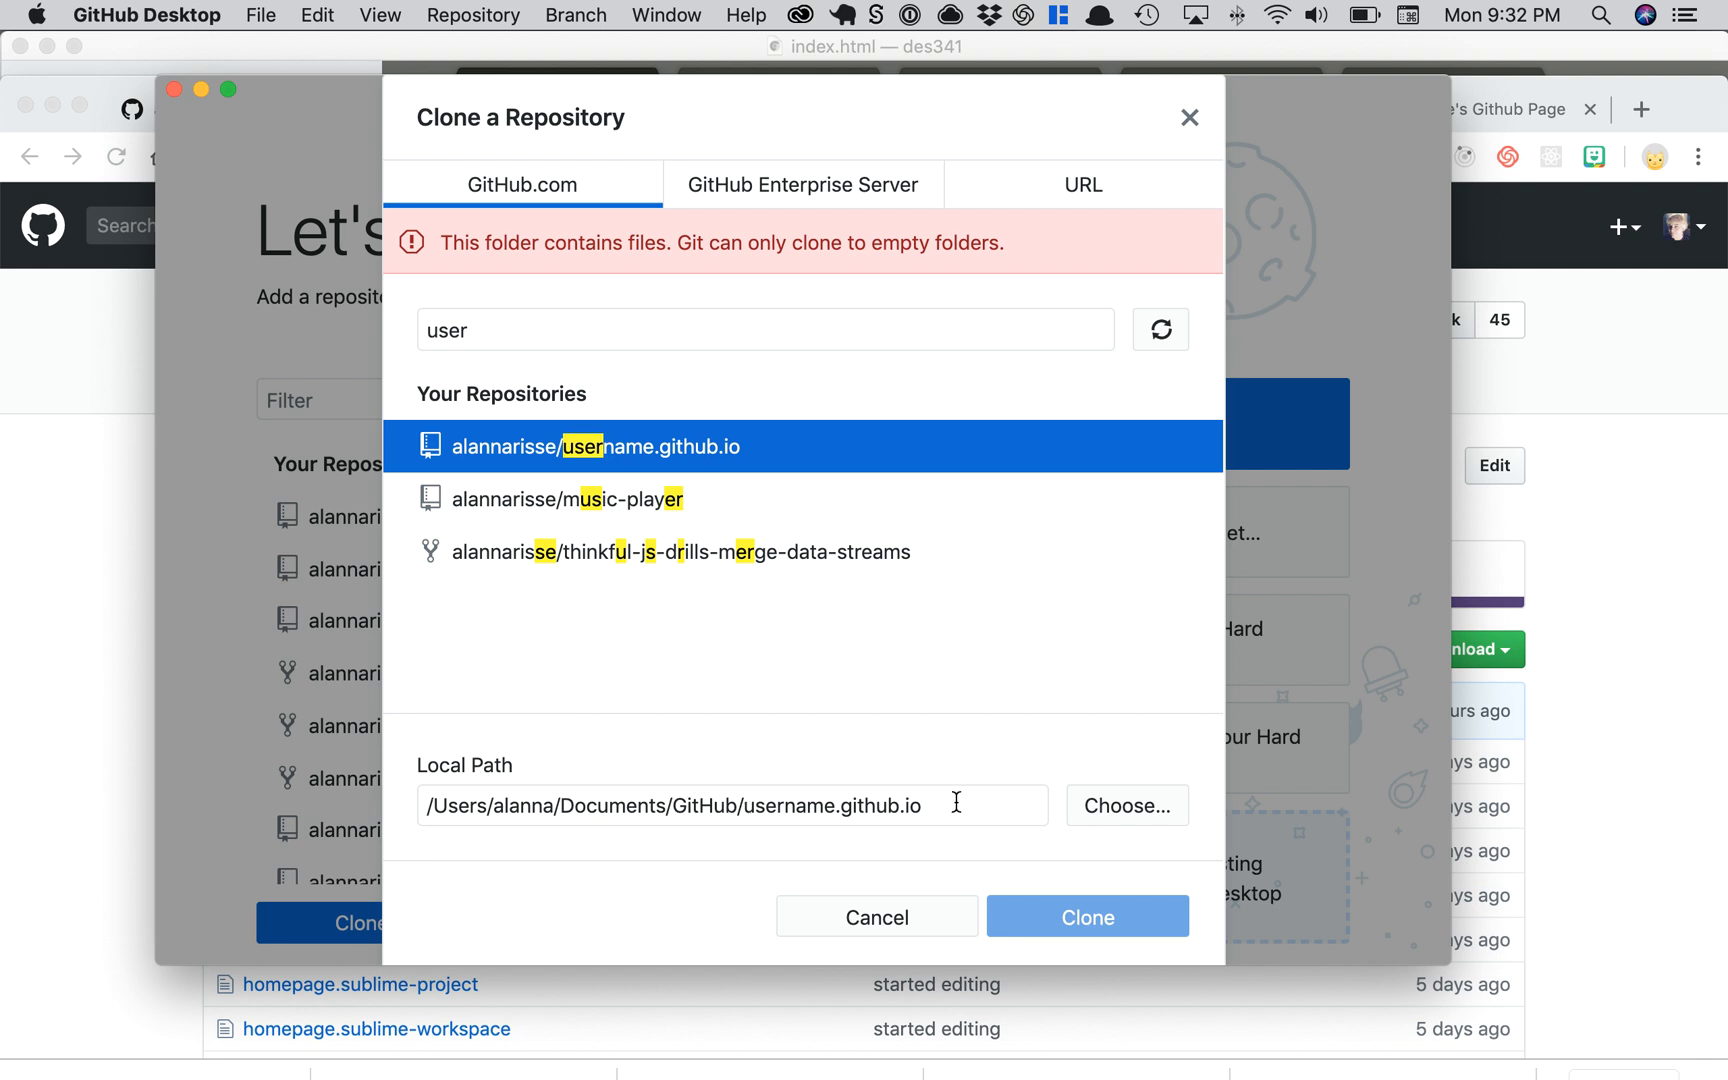
pyautogui.doubleClick(704, 806)
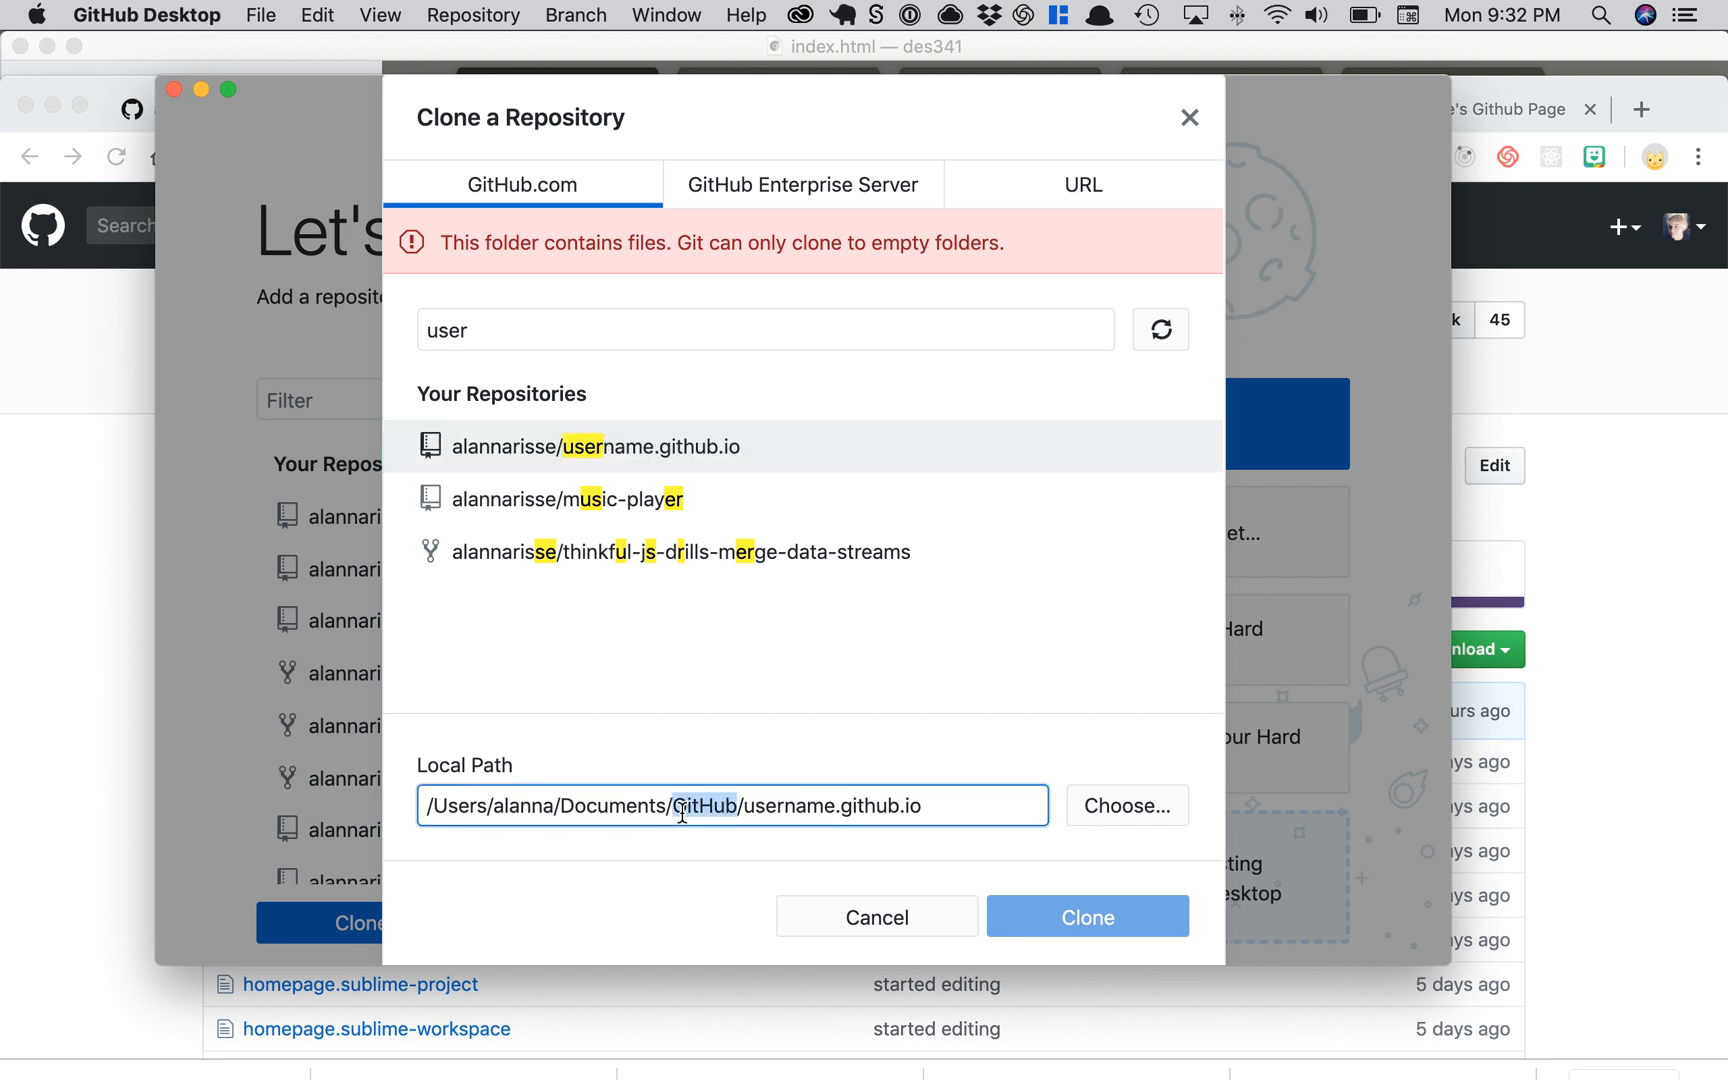
pyautogui.doubleClick(708, 806)
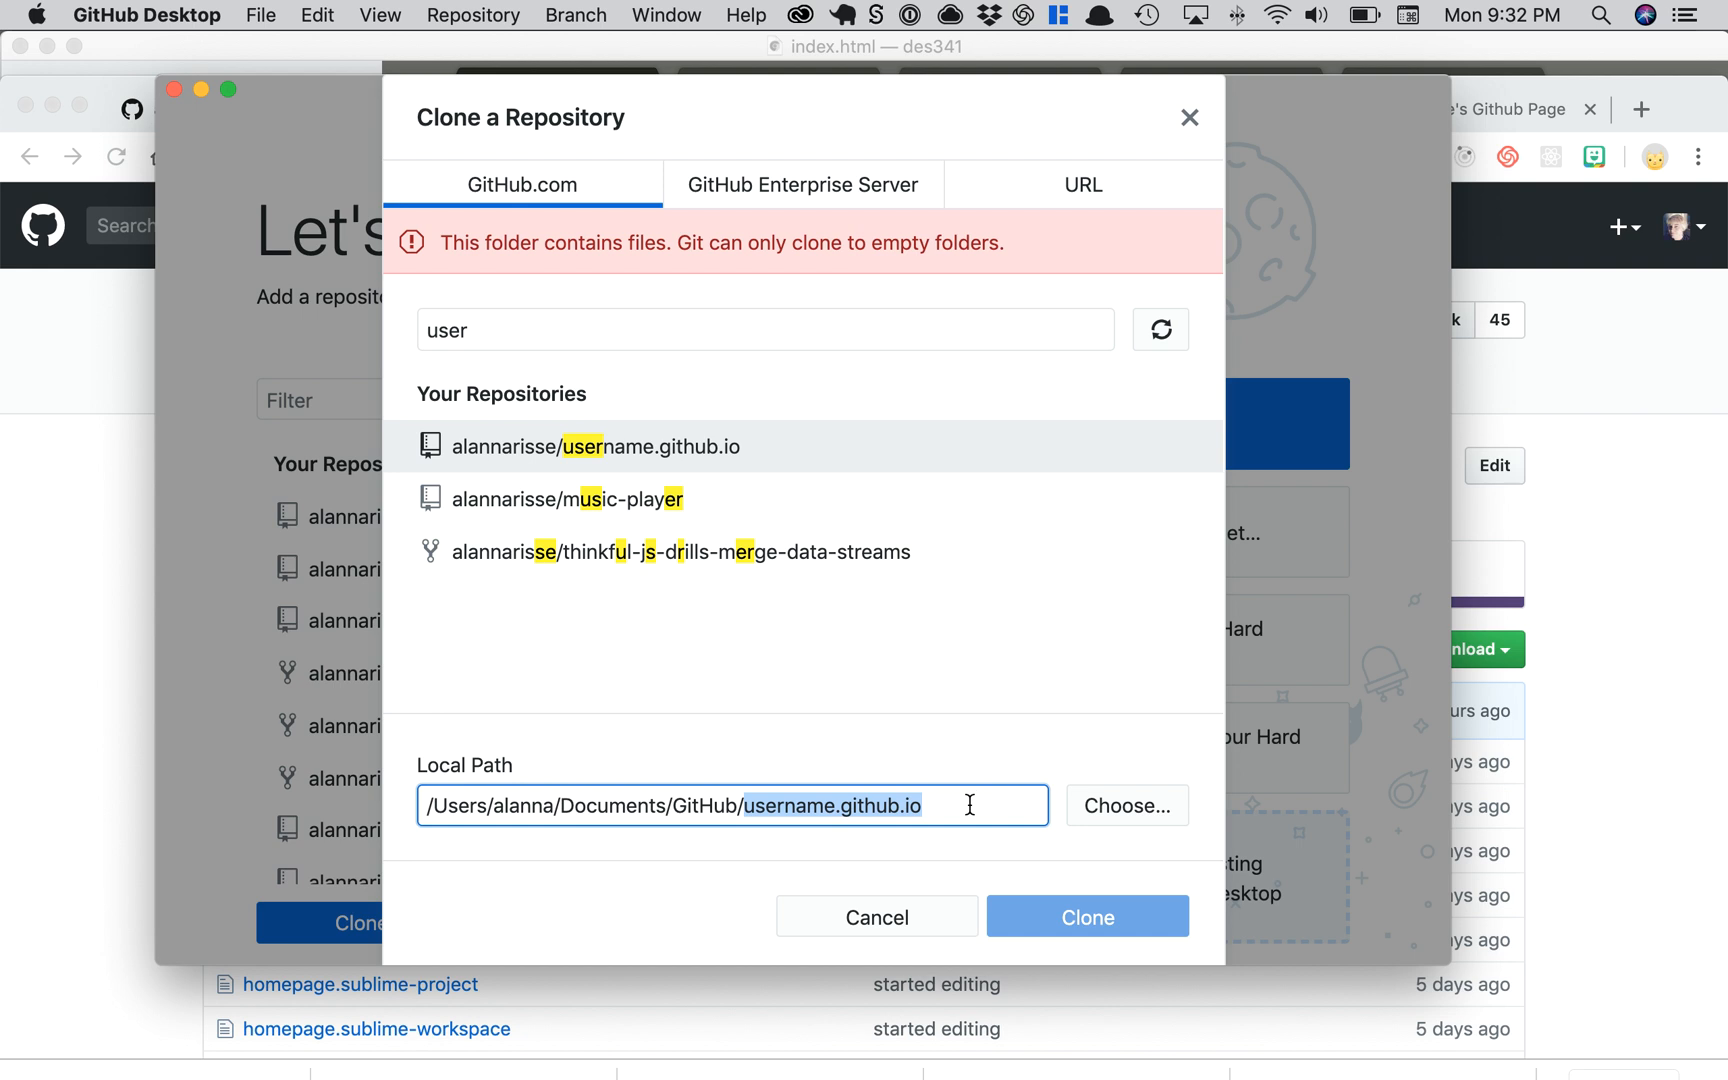
pyautogui.moveTo(952, 824)
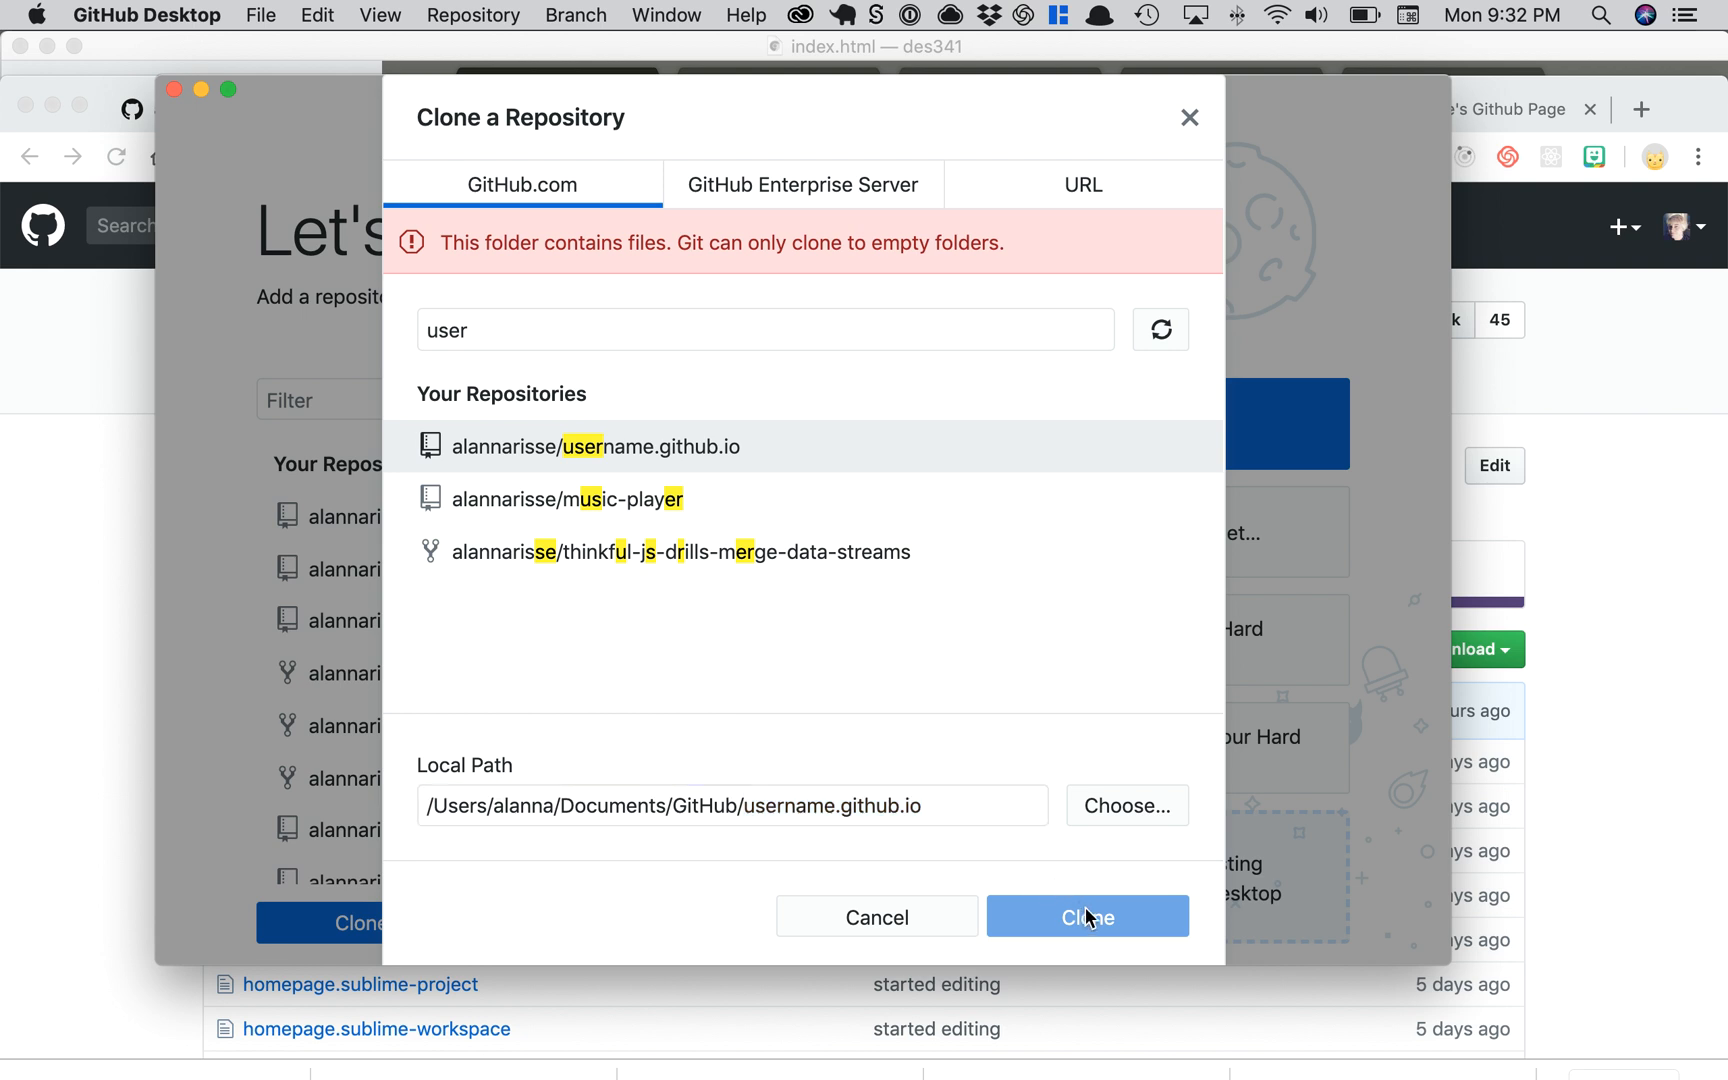
pyautogui.moveTo(974, 900)
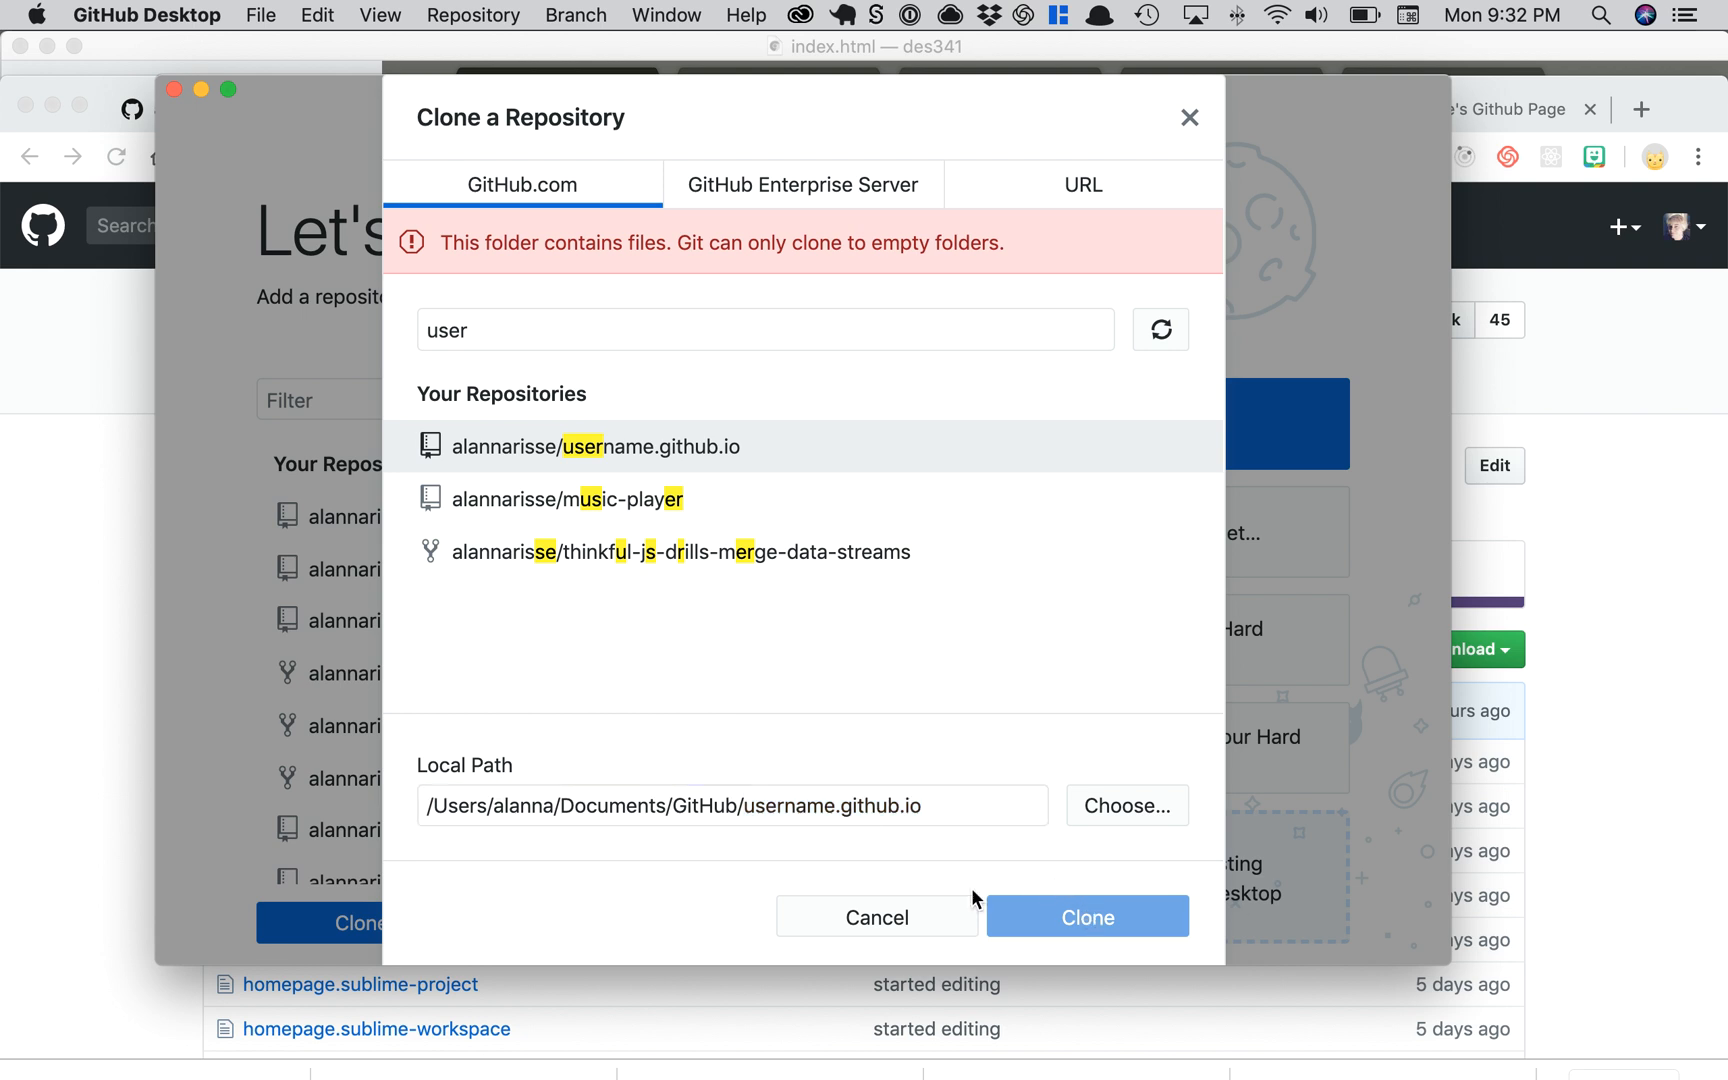
pyautogui.moveTo(972, 776)
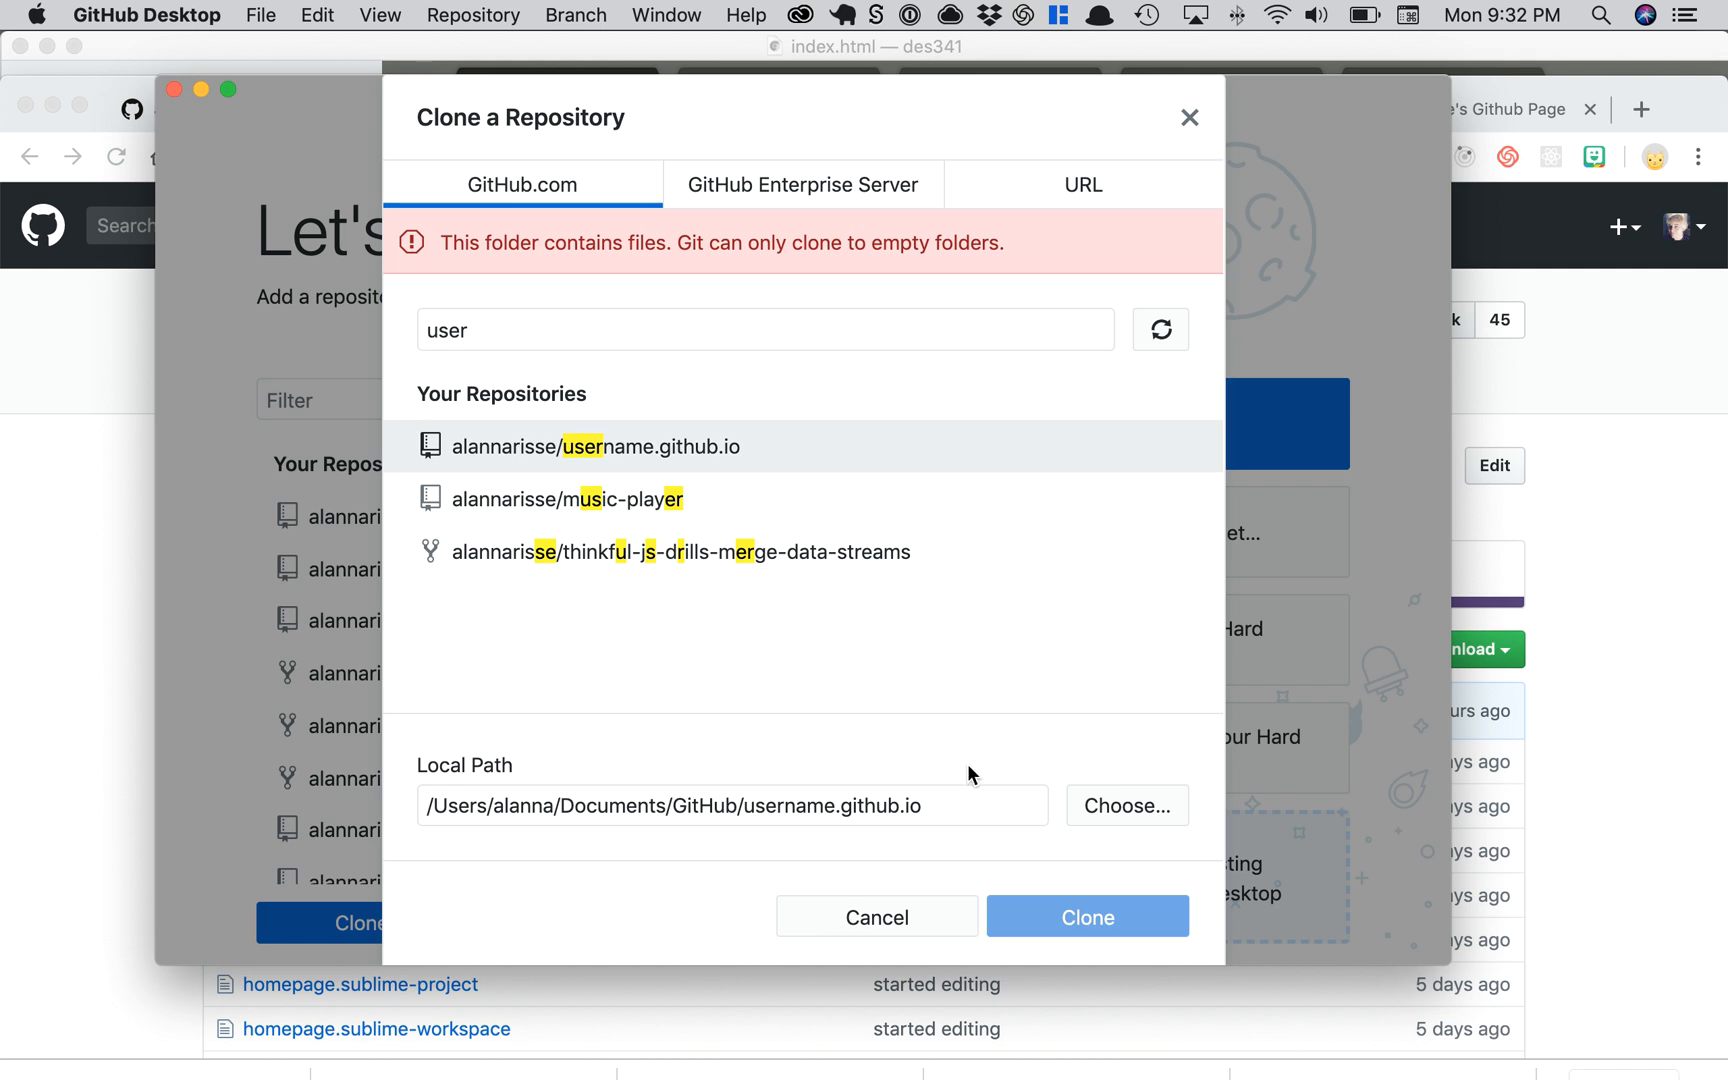
pyautogui.moveTo(1100, 930)
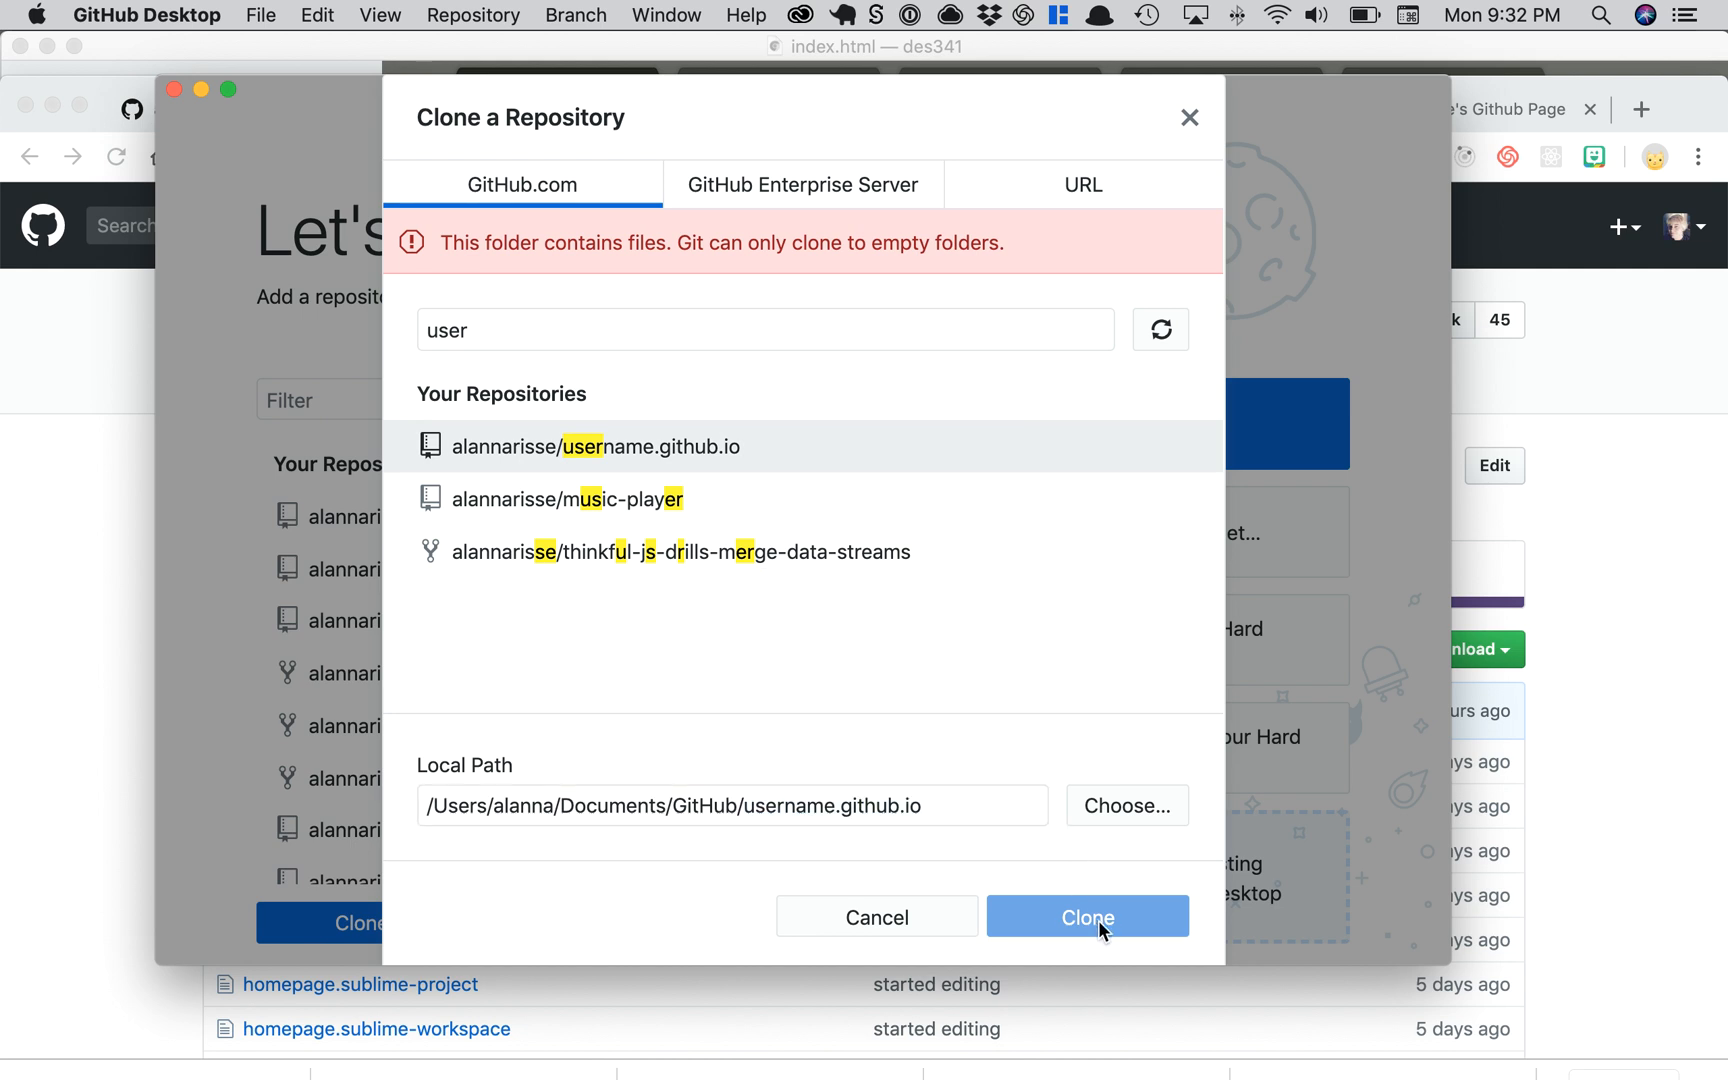
pyautogui.moveTo(884, 926)
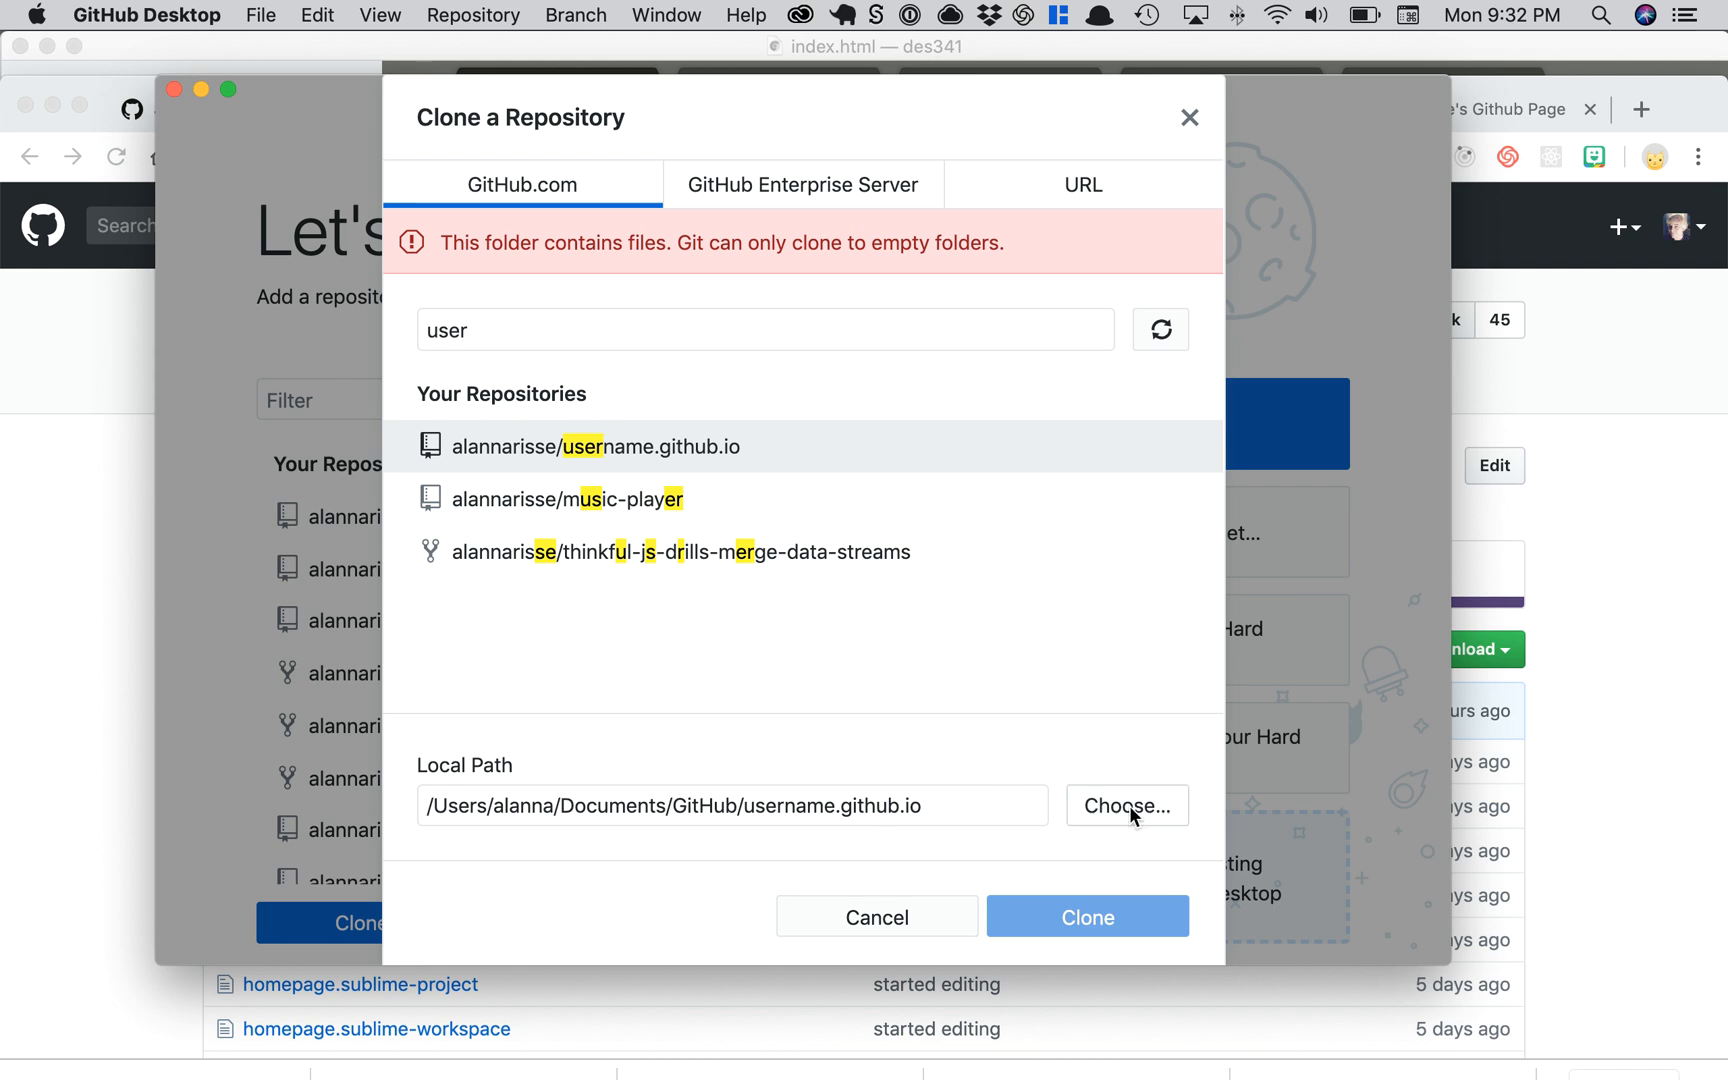
# Step: Choose the empty test folder inside Sites/psu_repos as the clone destination
pyautogui.click(1126, 806)
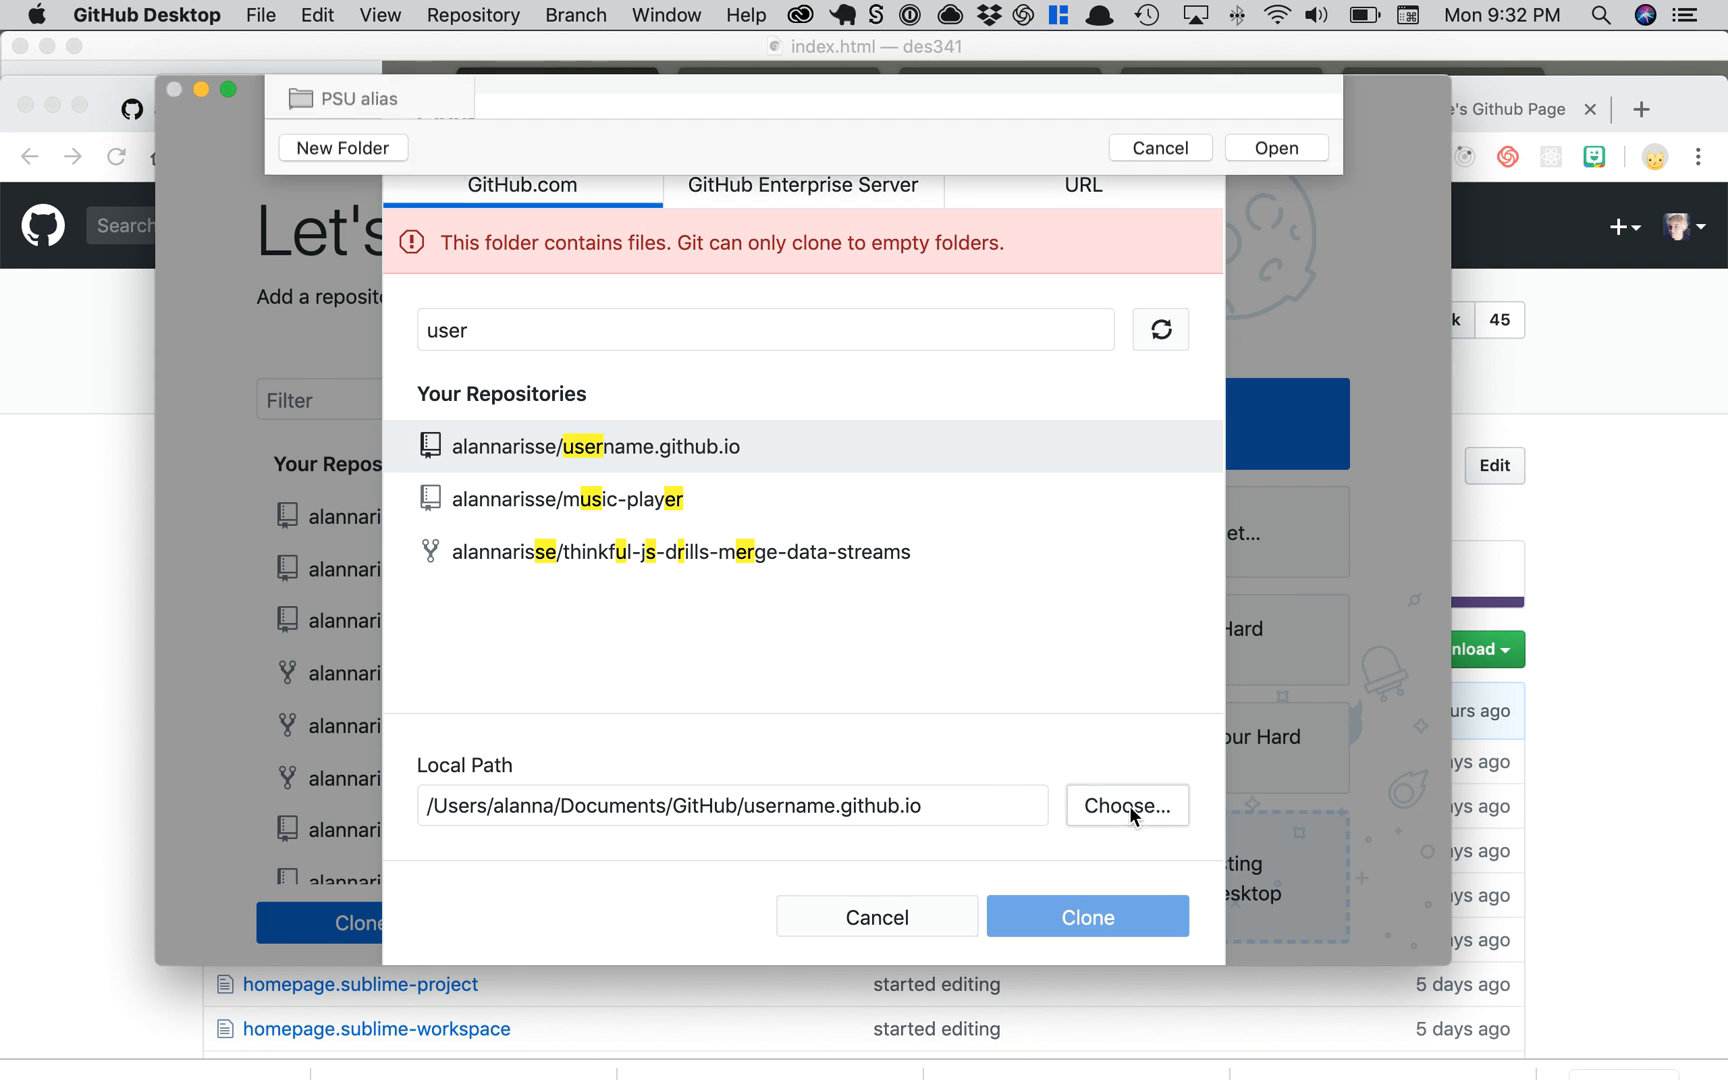
pyautogui.click(1128, 806)
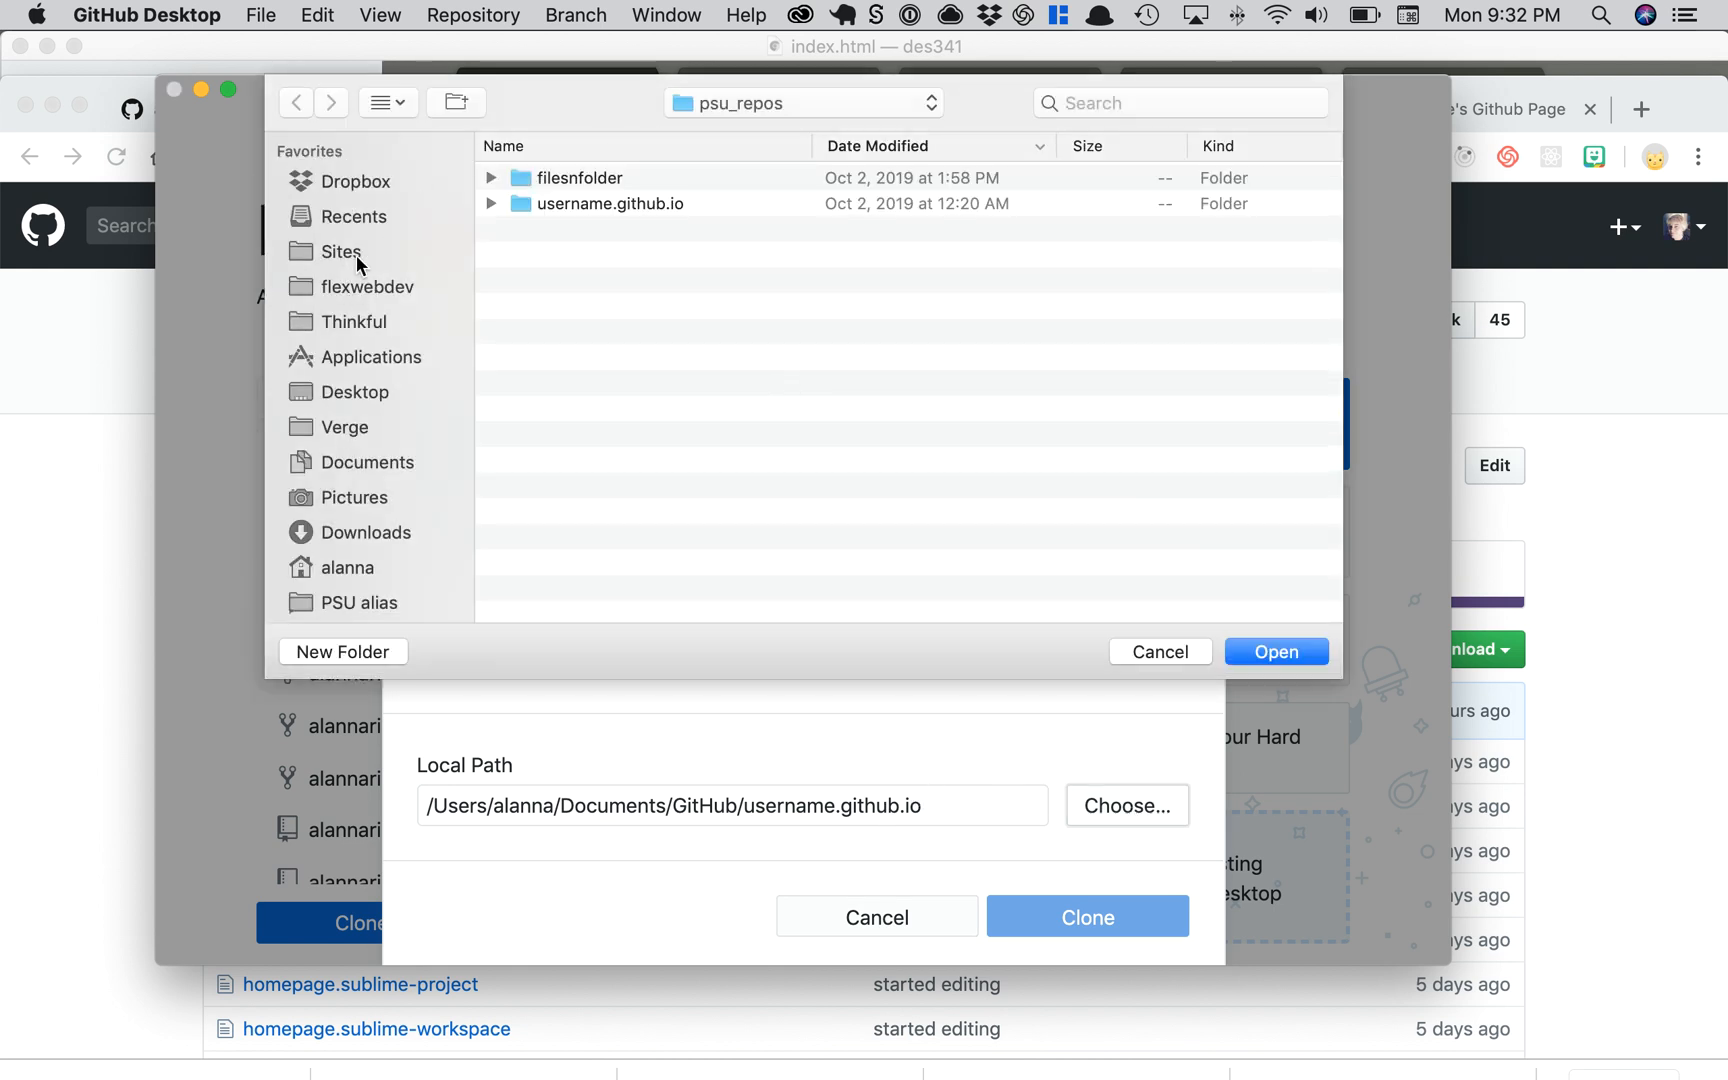
pyautogui.click(340, 252)
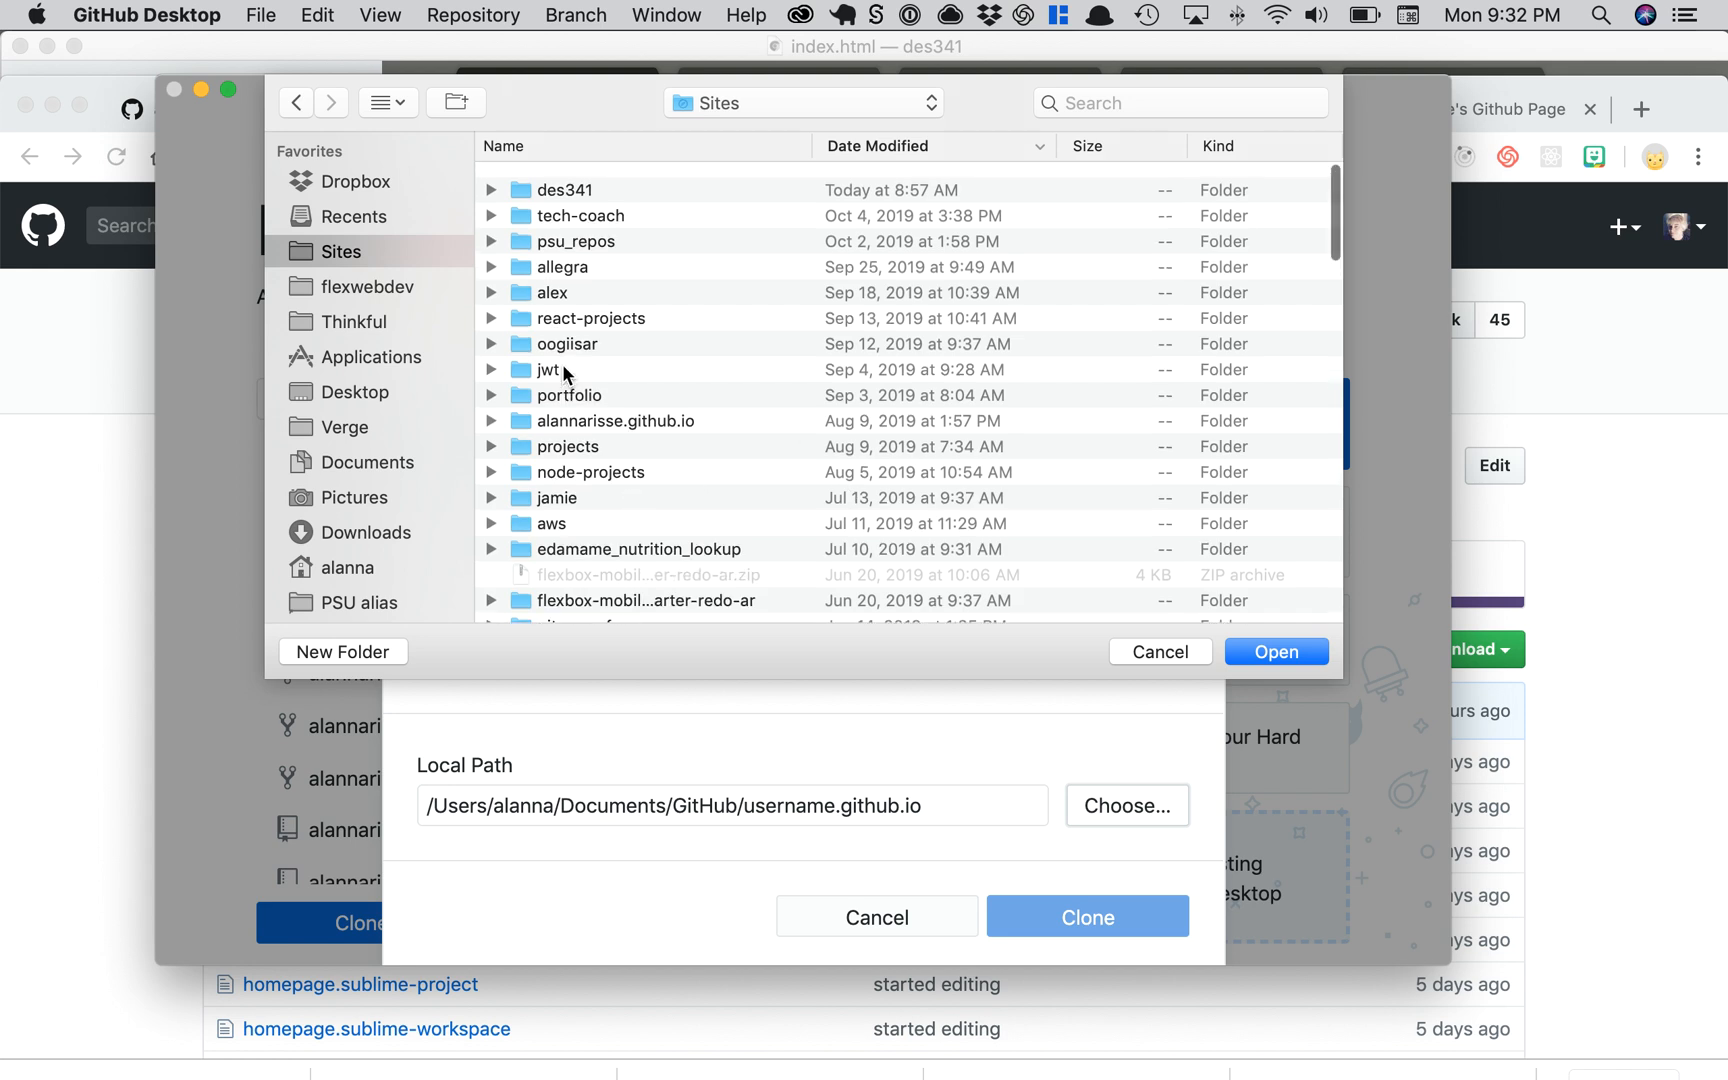
pyautogui.click(576, 230)
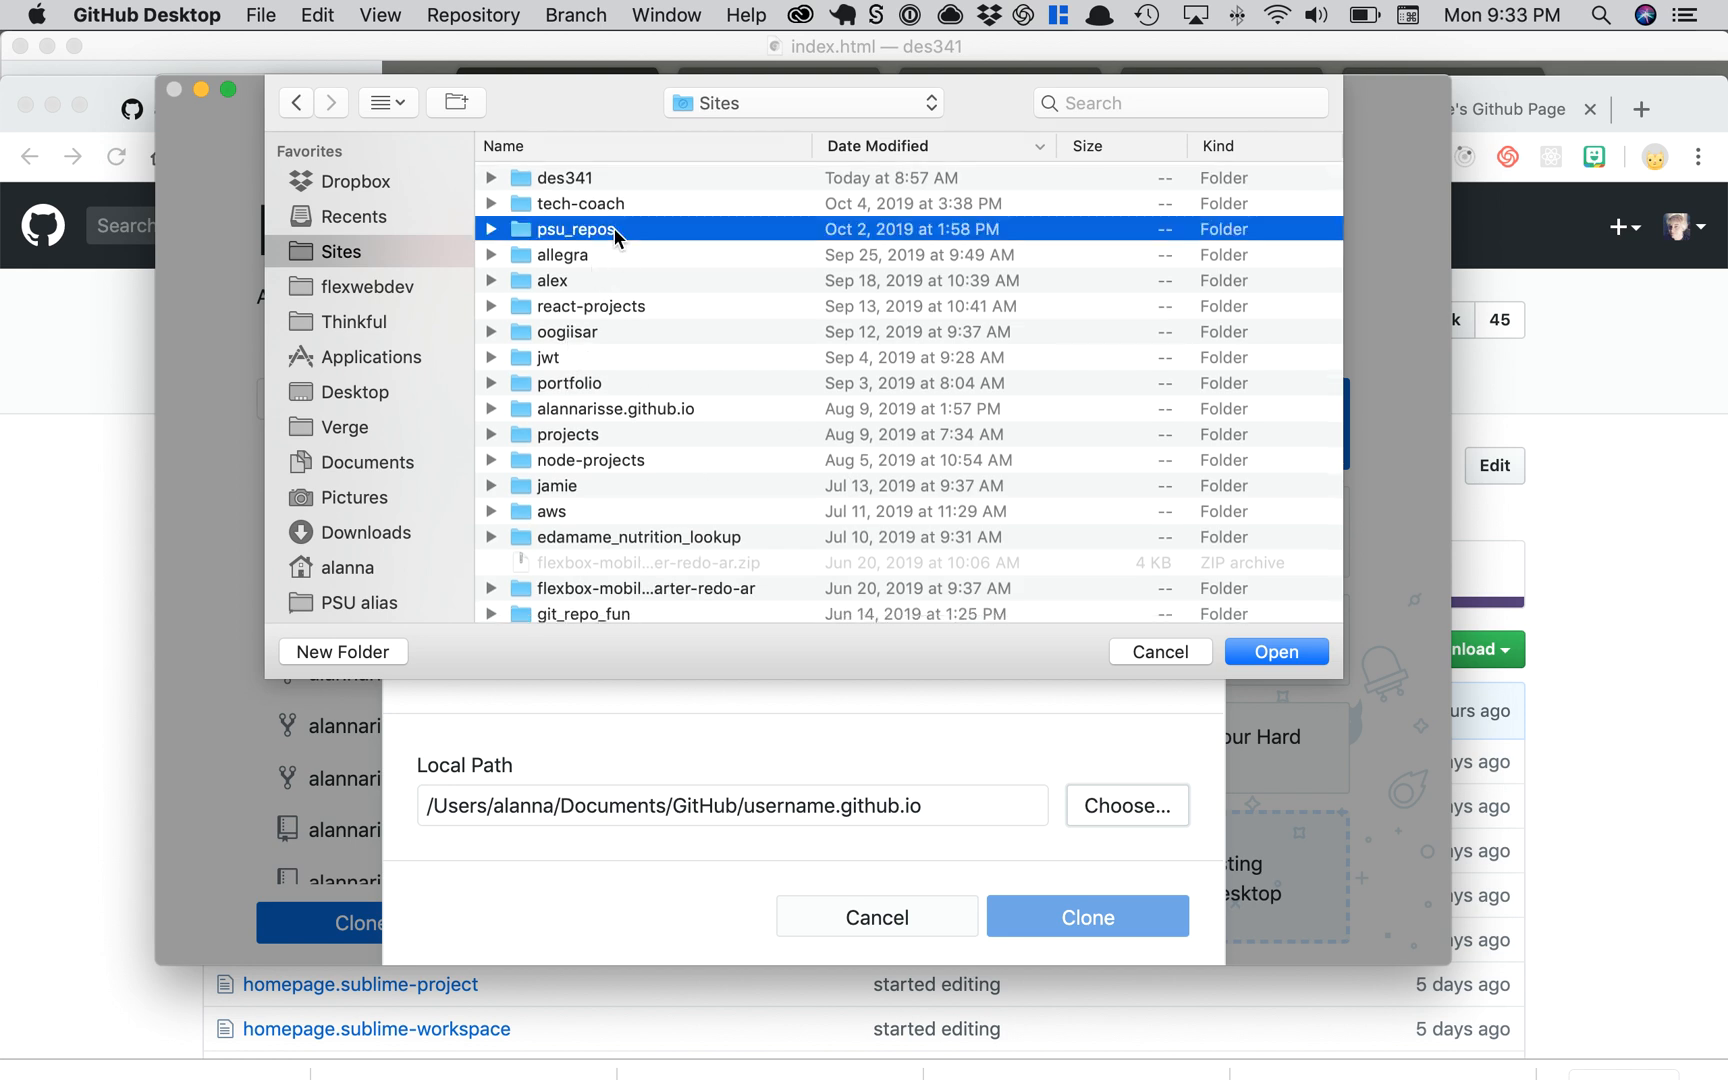
pyautogui.doubleClick(576, 230)
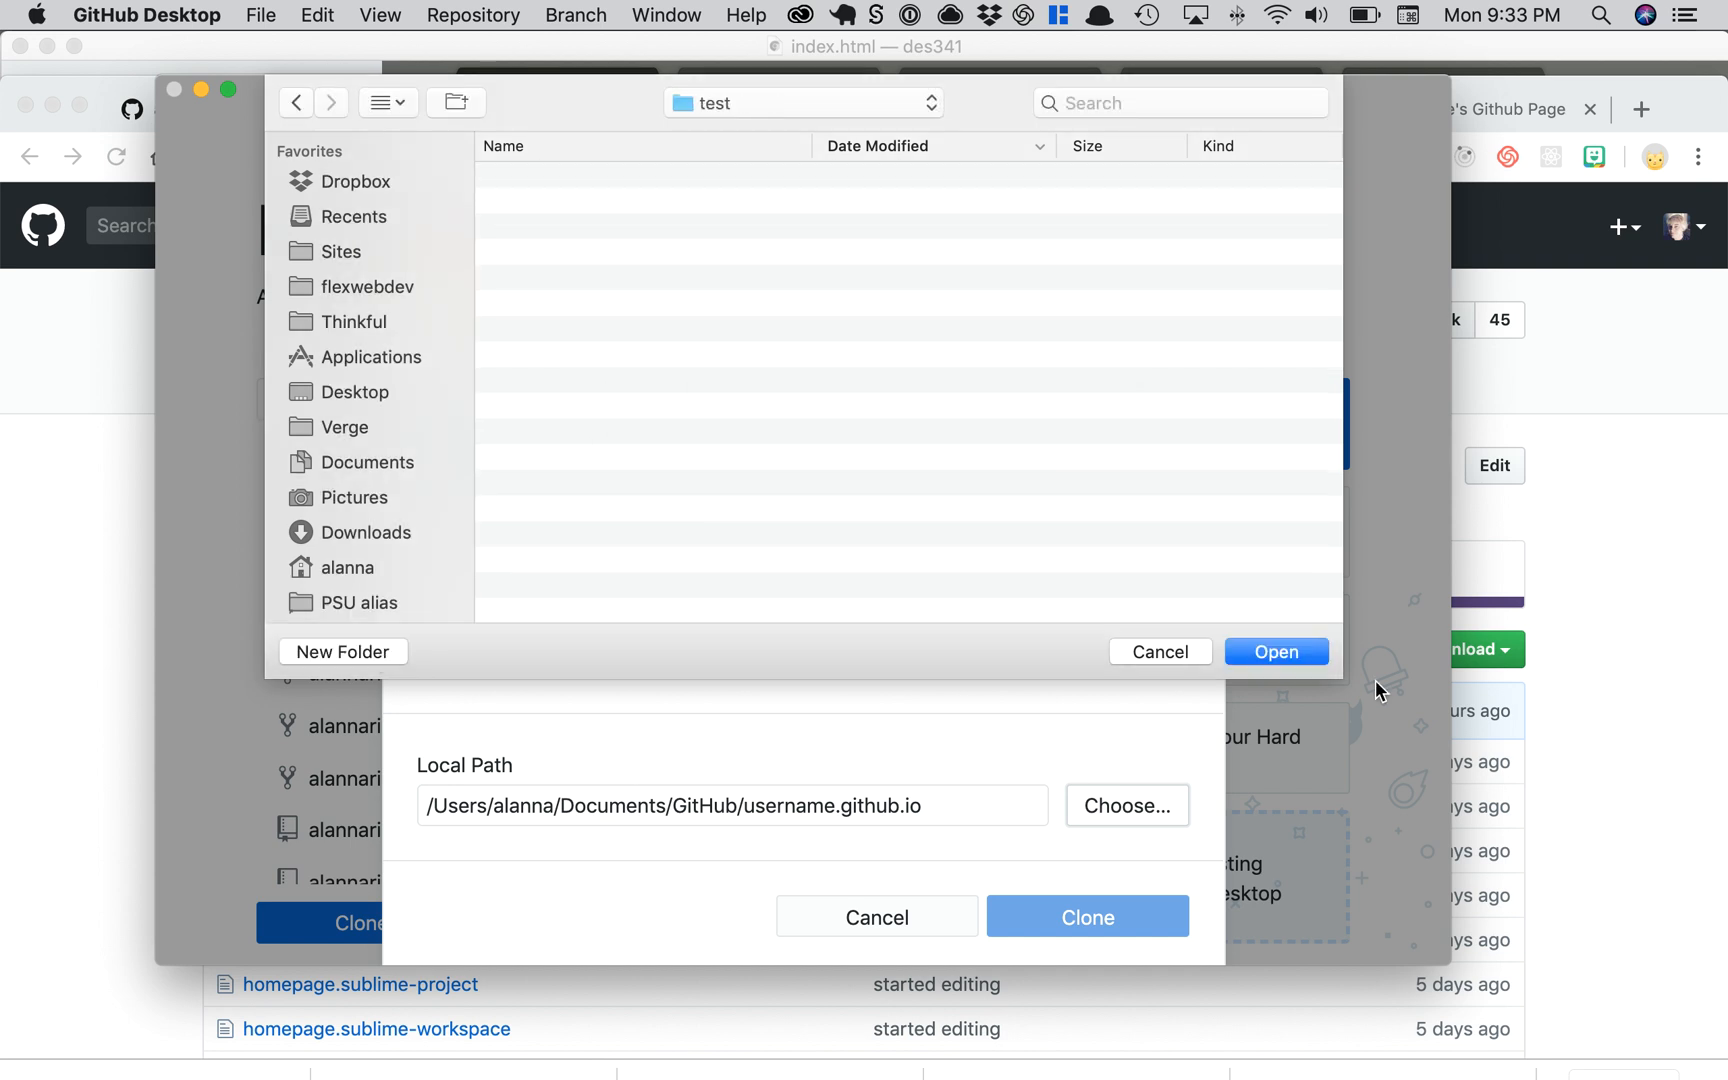
pyautogui.click(1276, 652)
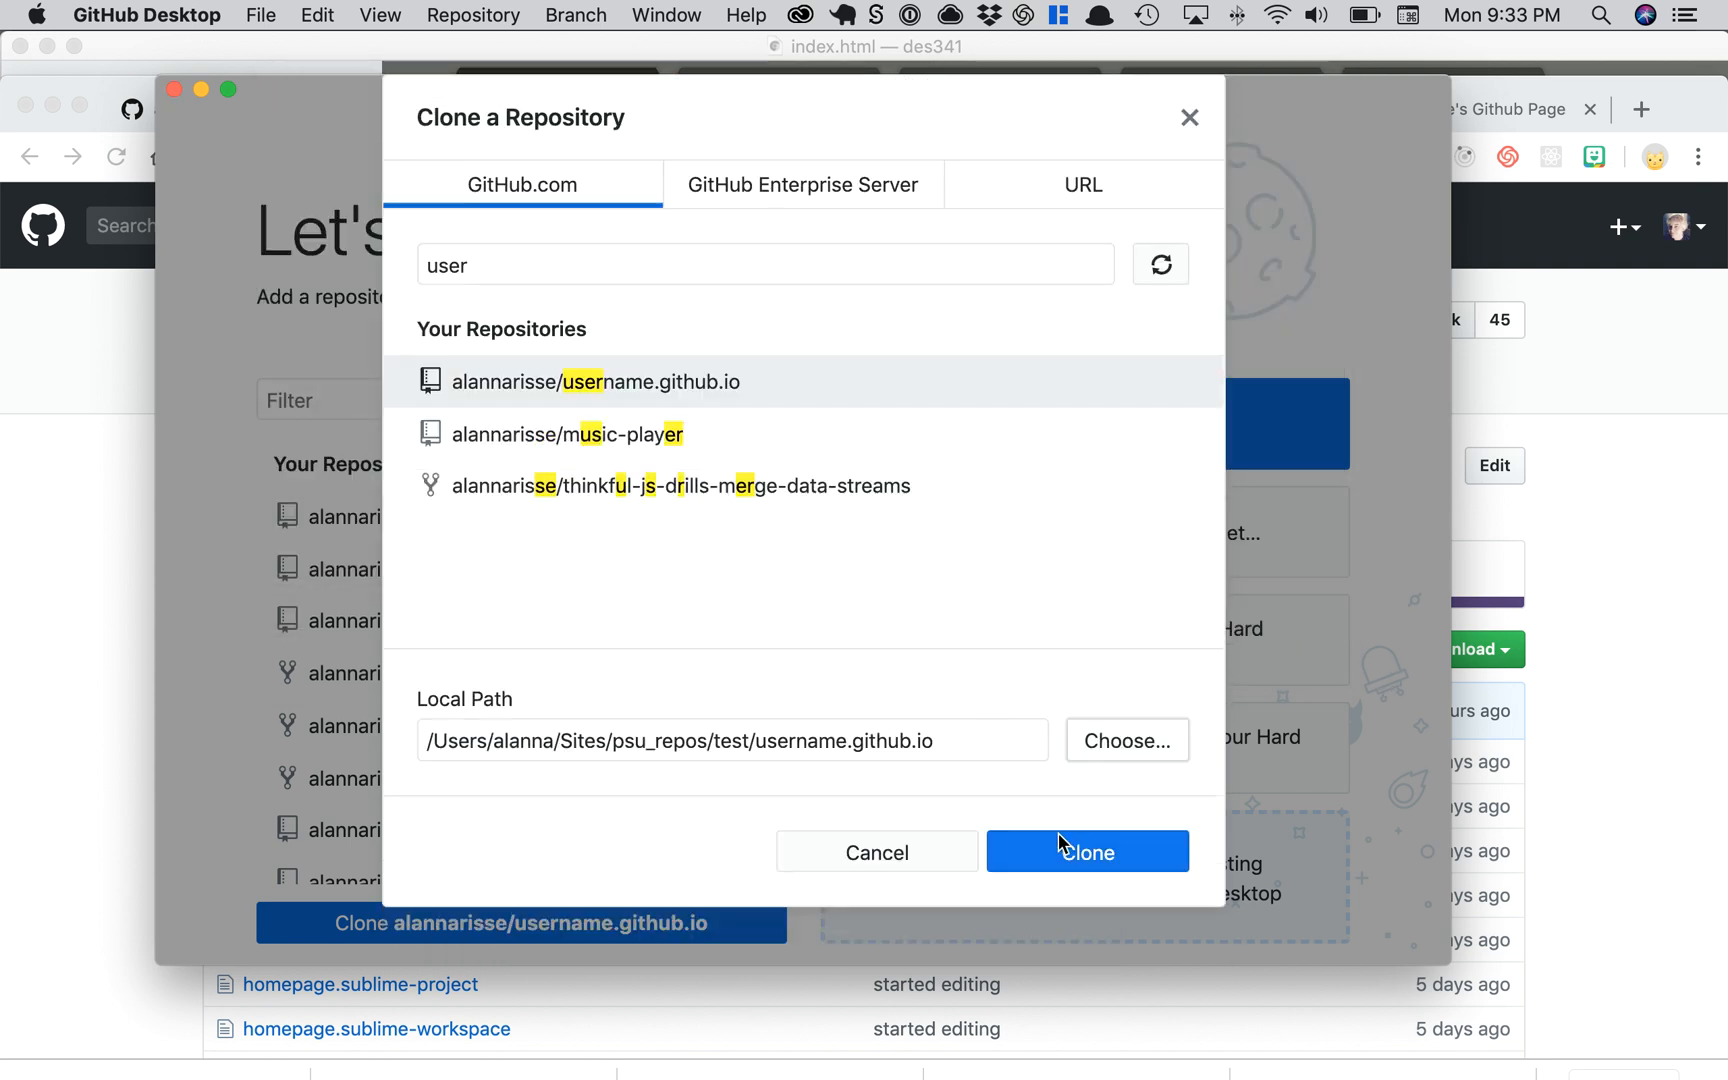
pyautogui.moveTo(1034, 894)
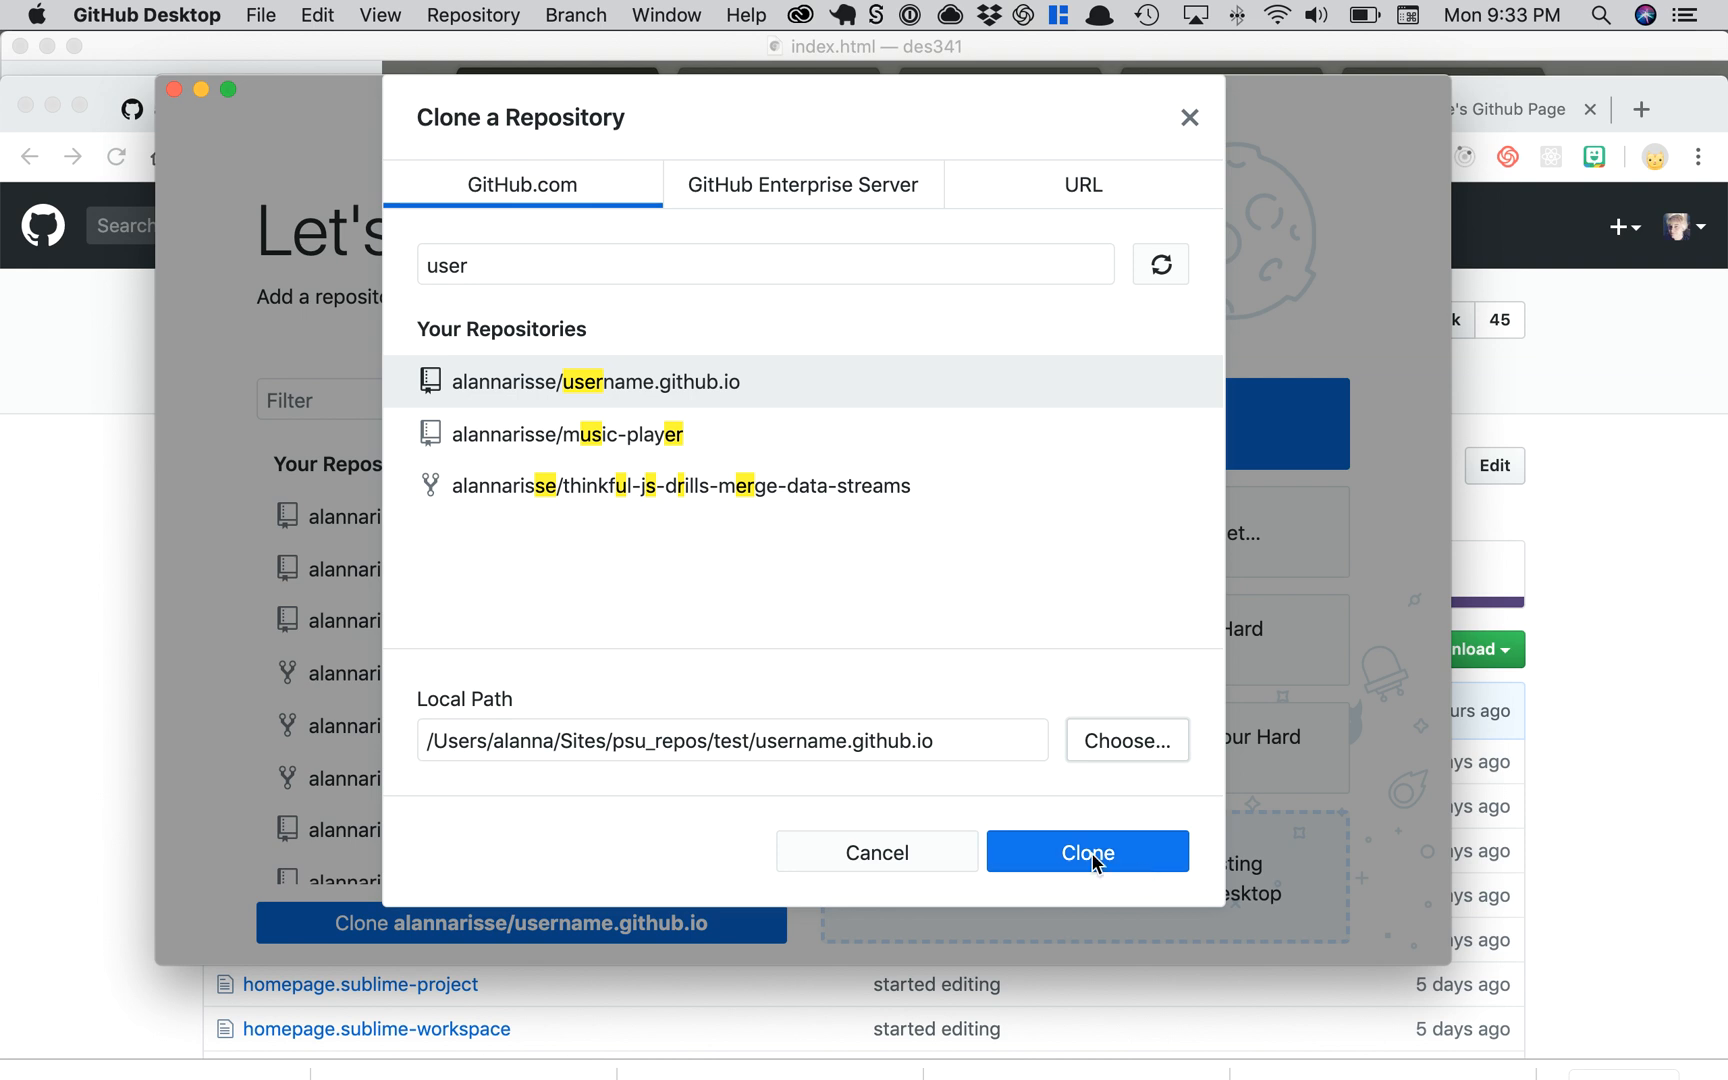
# Step: Clone username.github.io into that folder
pyautogui.click(1088, 852)
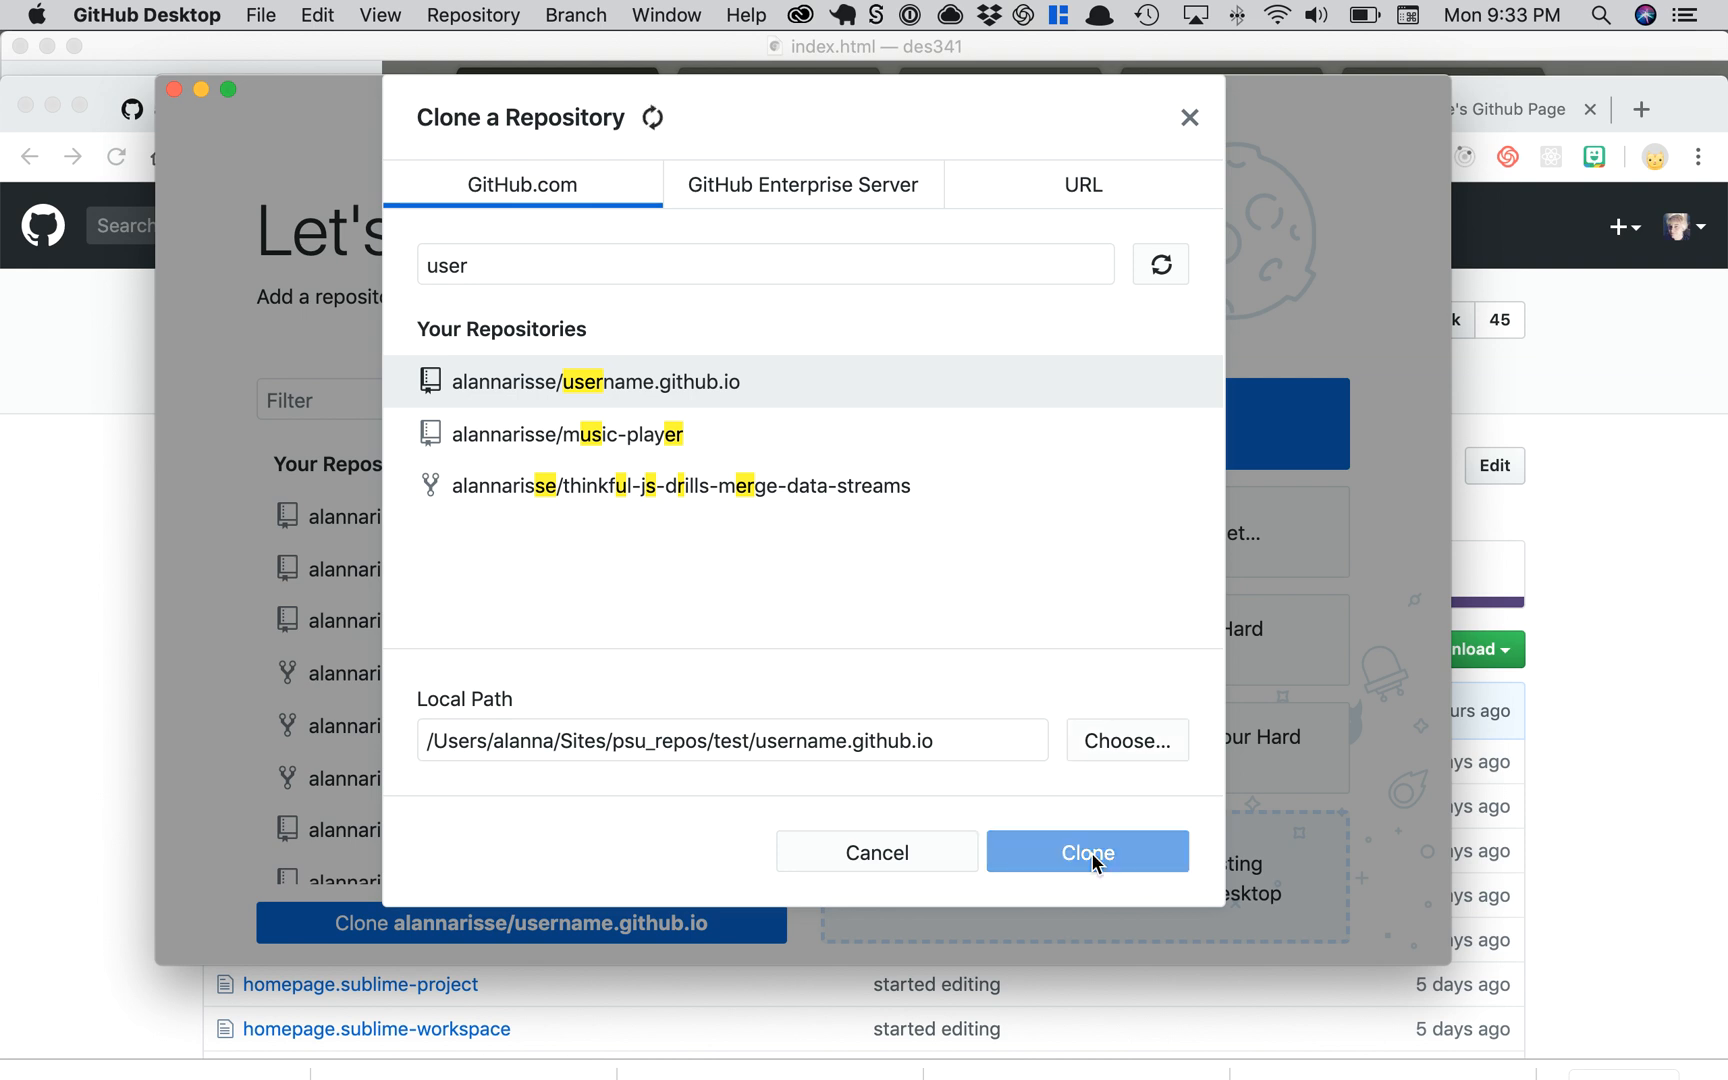
pyautogui.click(1088, 852)
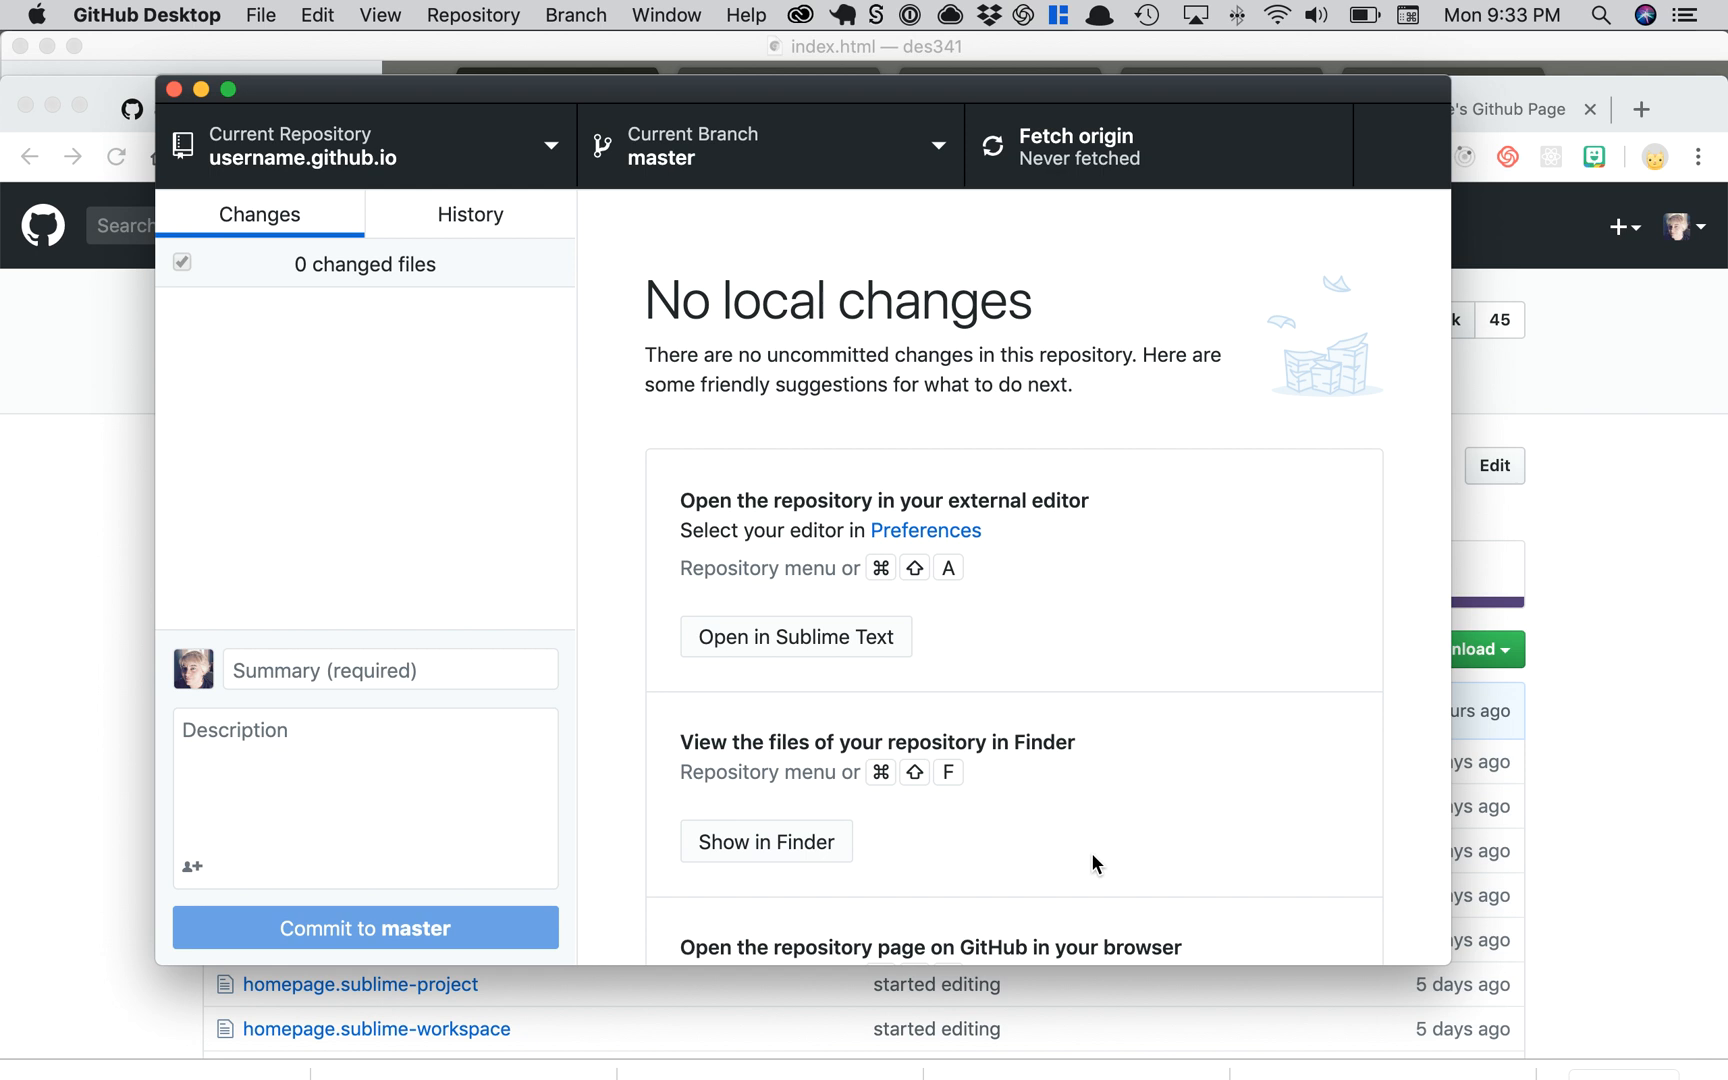
pyautogui.moveTo(608, 416)
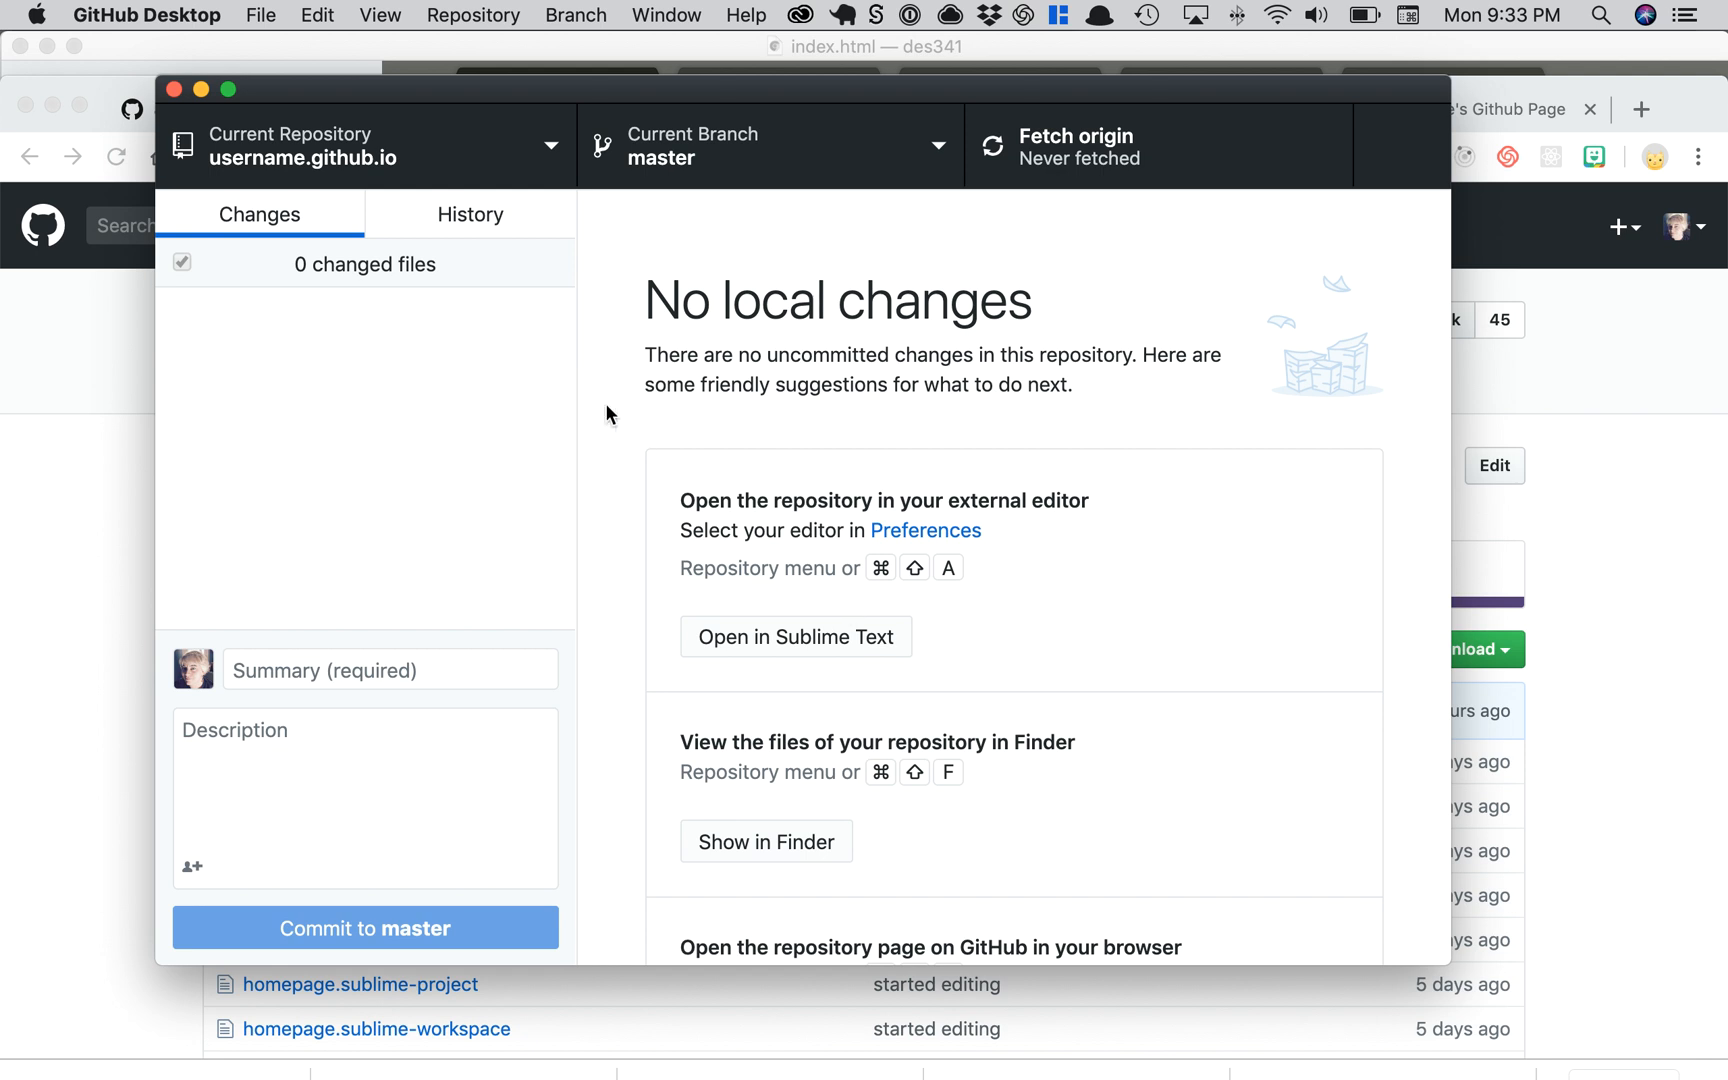
# Step: Open the cloned project in Sublime Text from the Repository menu
pyautogui.click(472, 16)
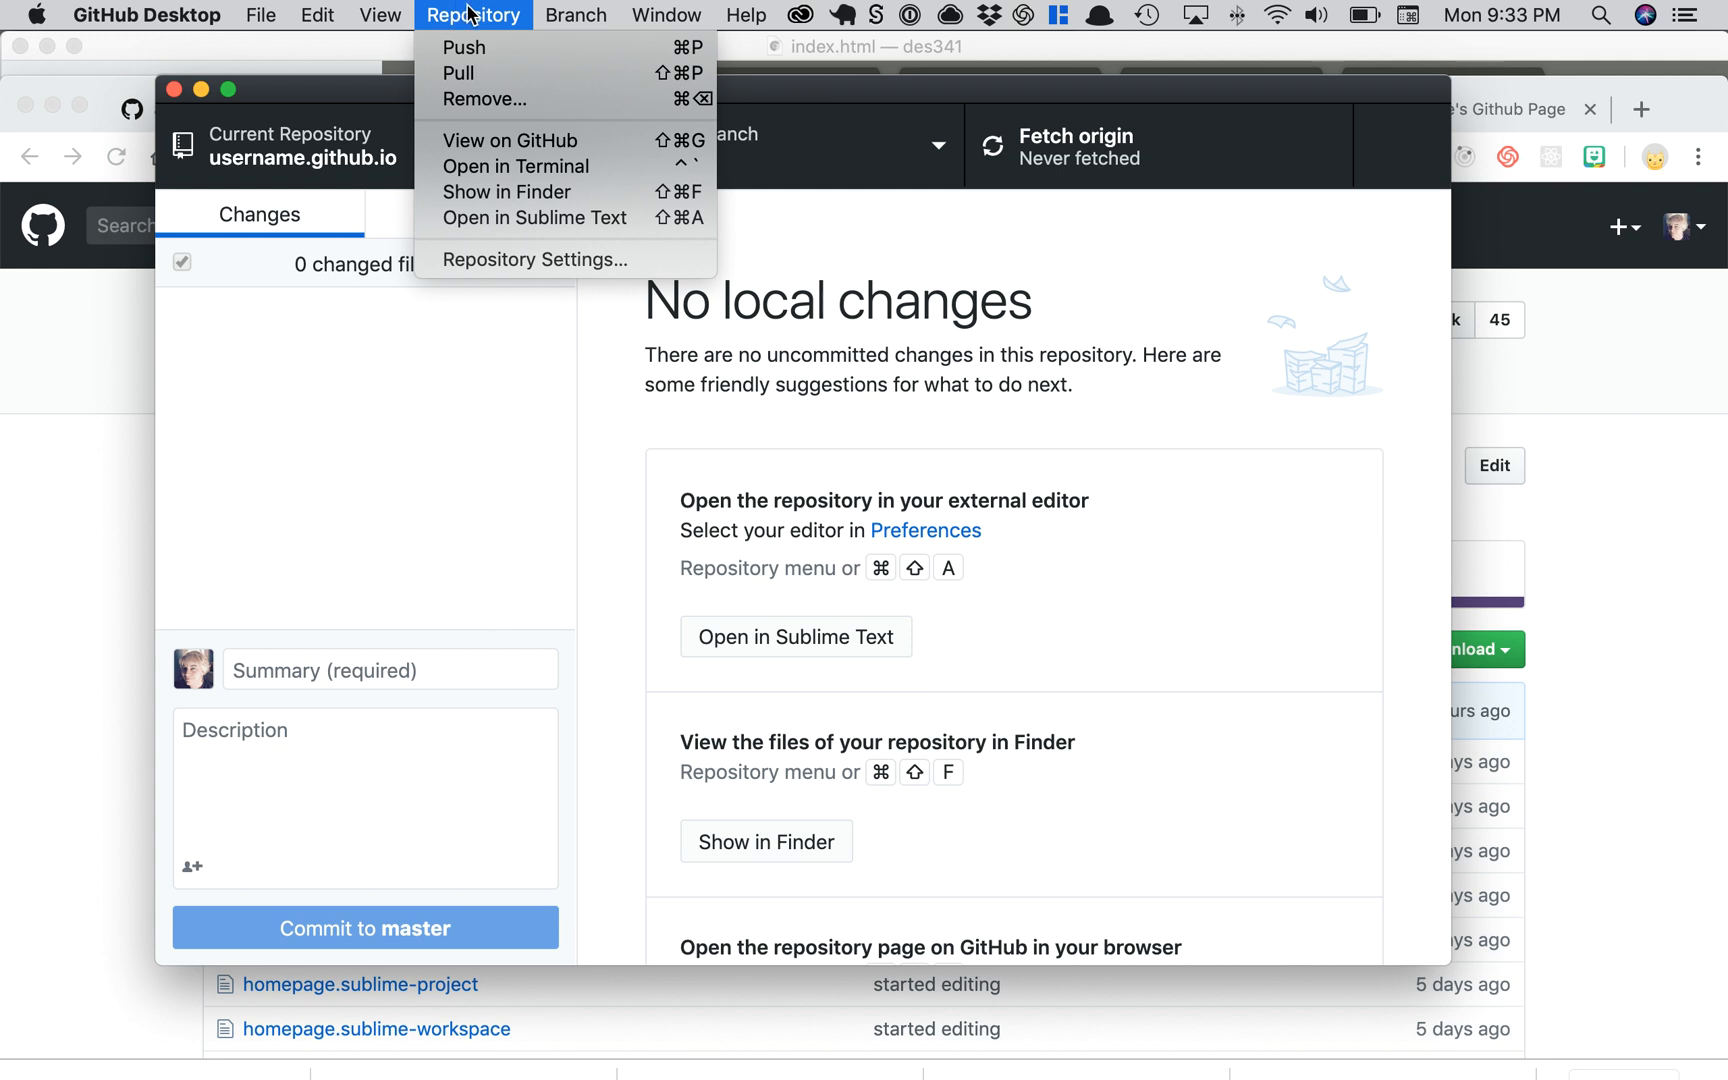
pyautogui.moveTo(534, 222)
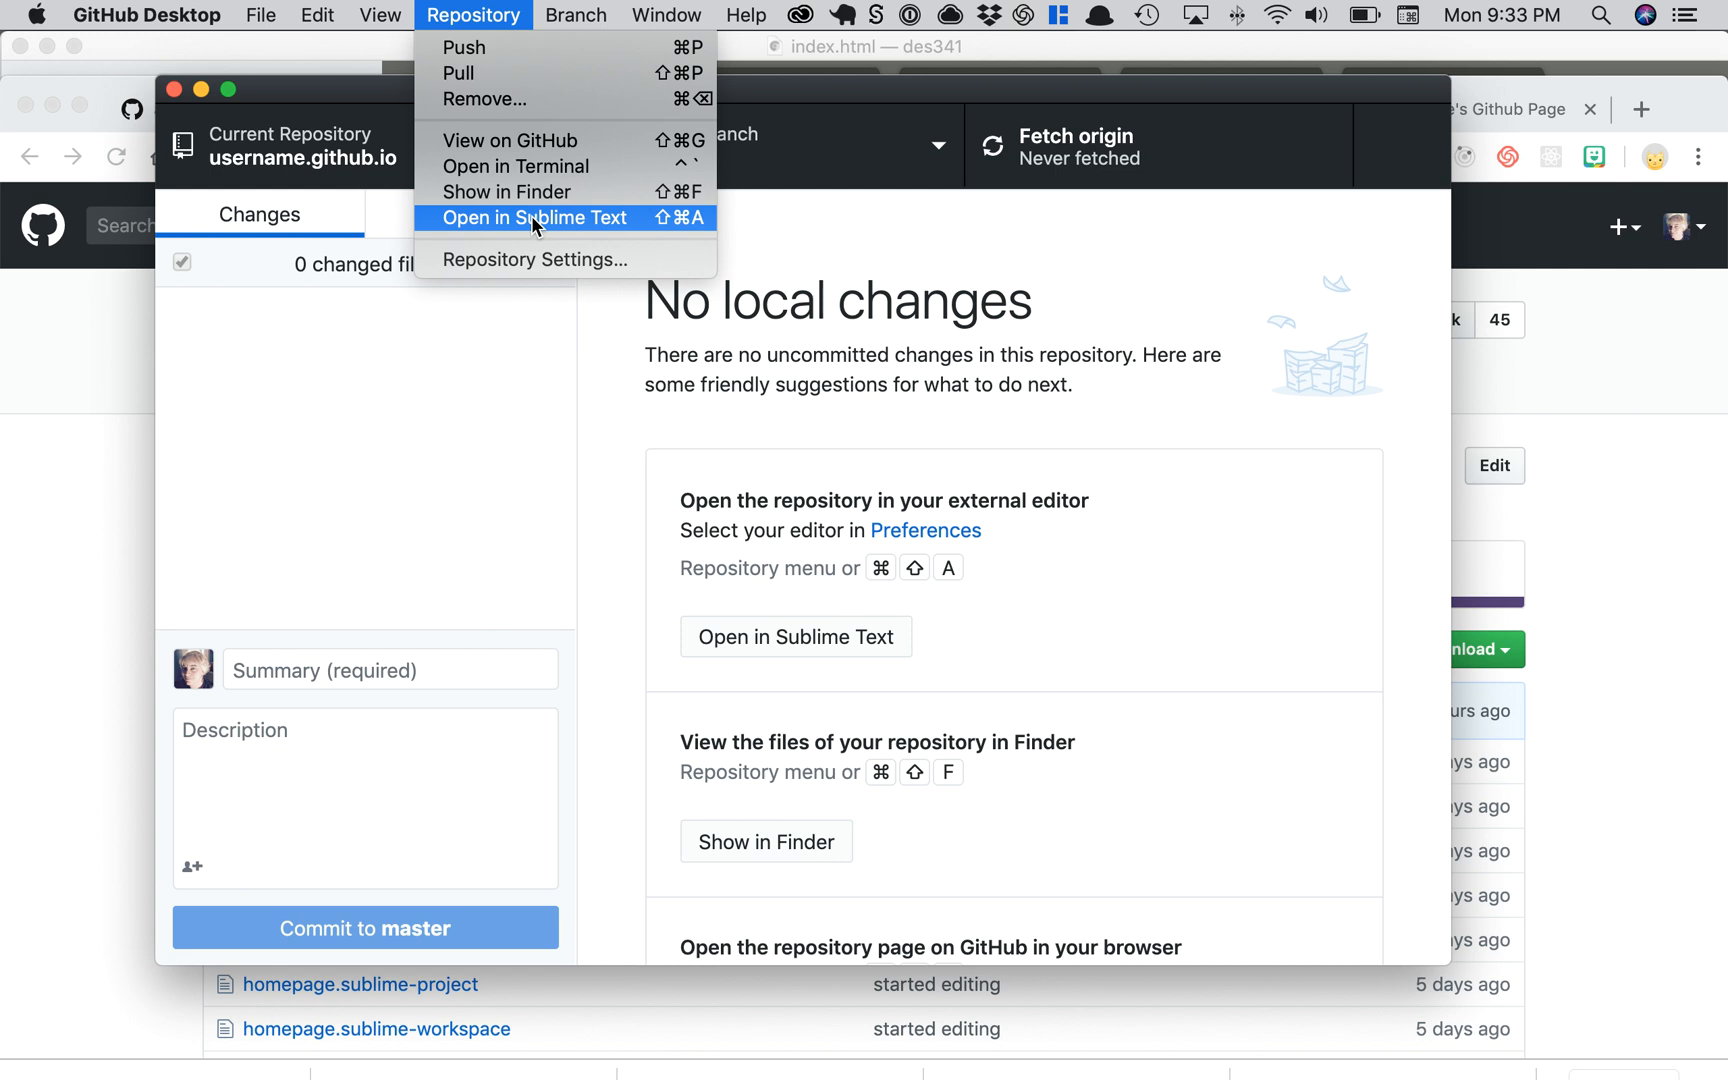
pyautogui.click(534, 218)
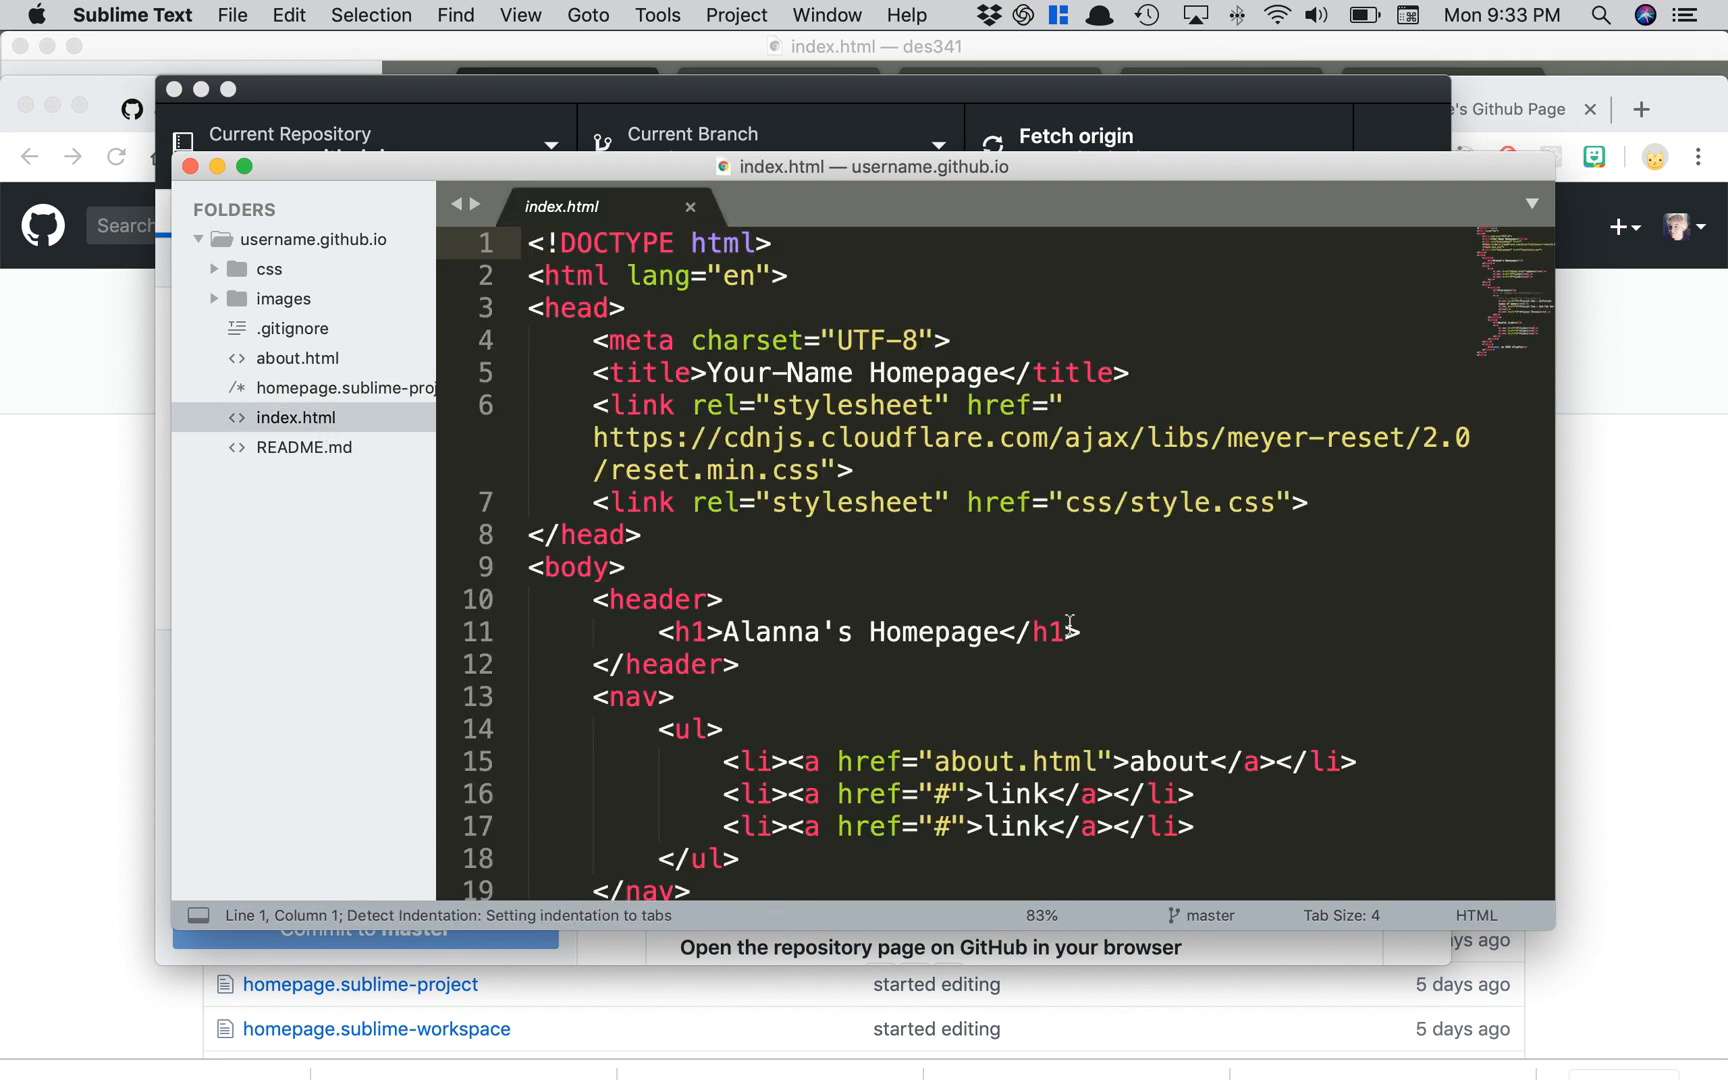
# Step: Make the h1 heading read "Alanna's Homepage funness" and save index.html
pyautogui.click(1088, 632)
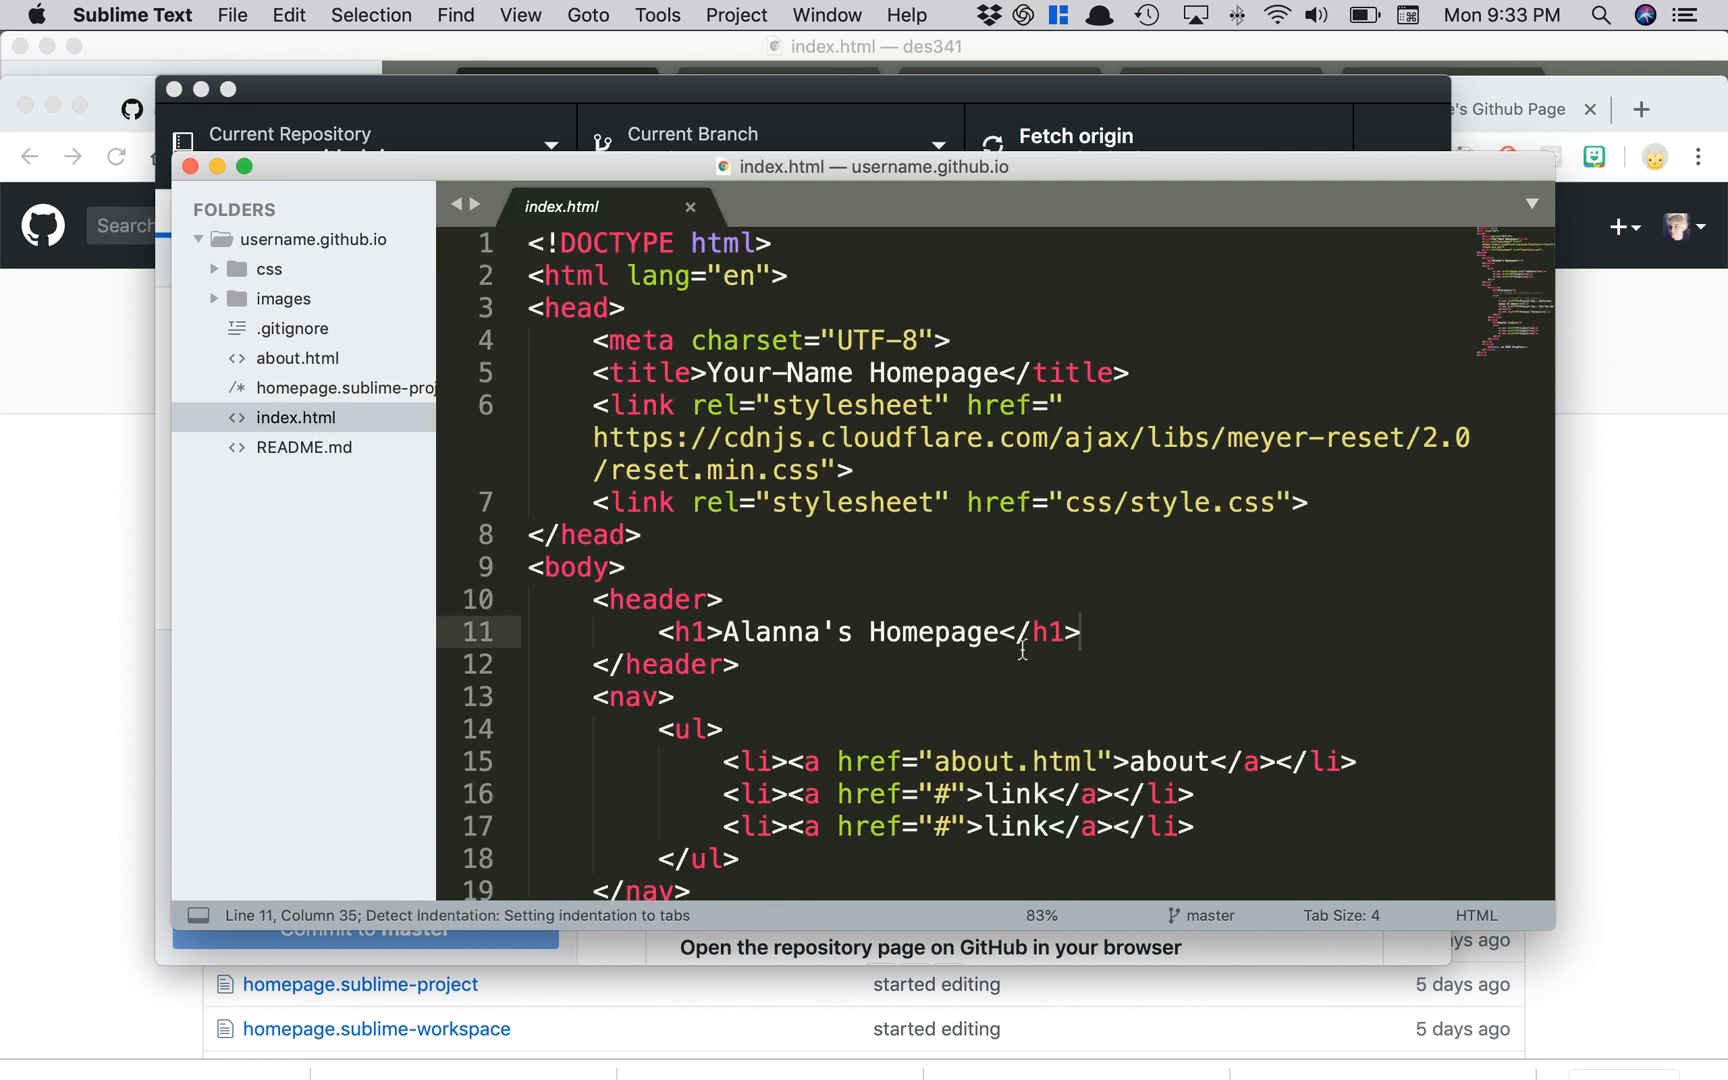
pyautogui.write('funnes')
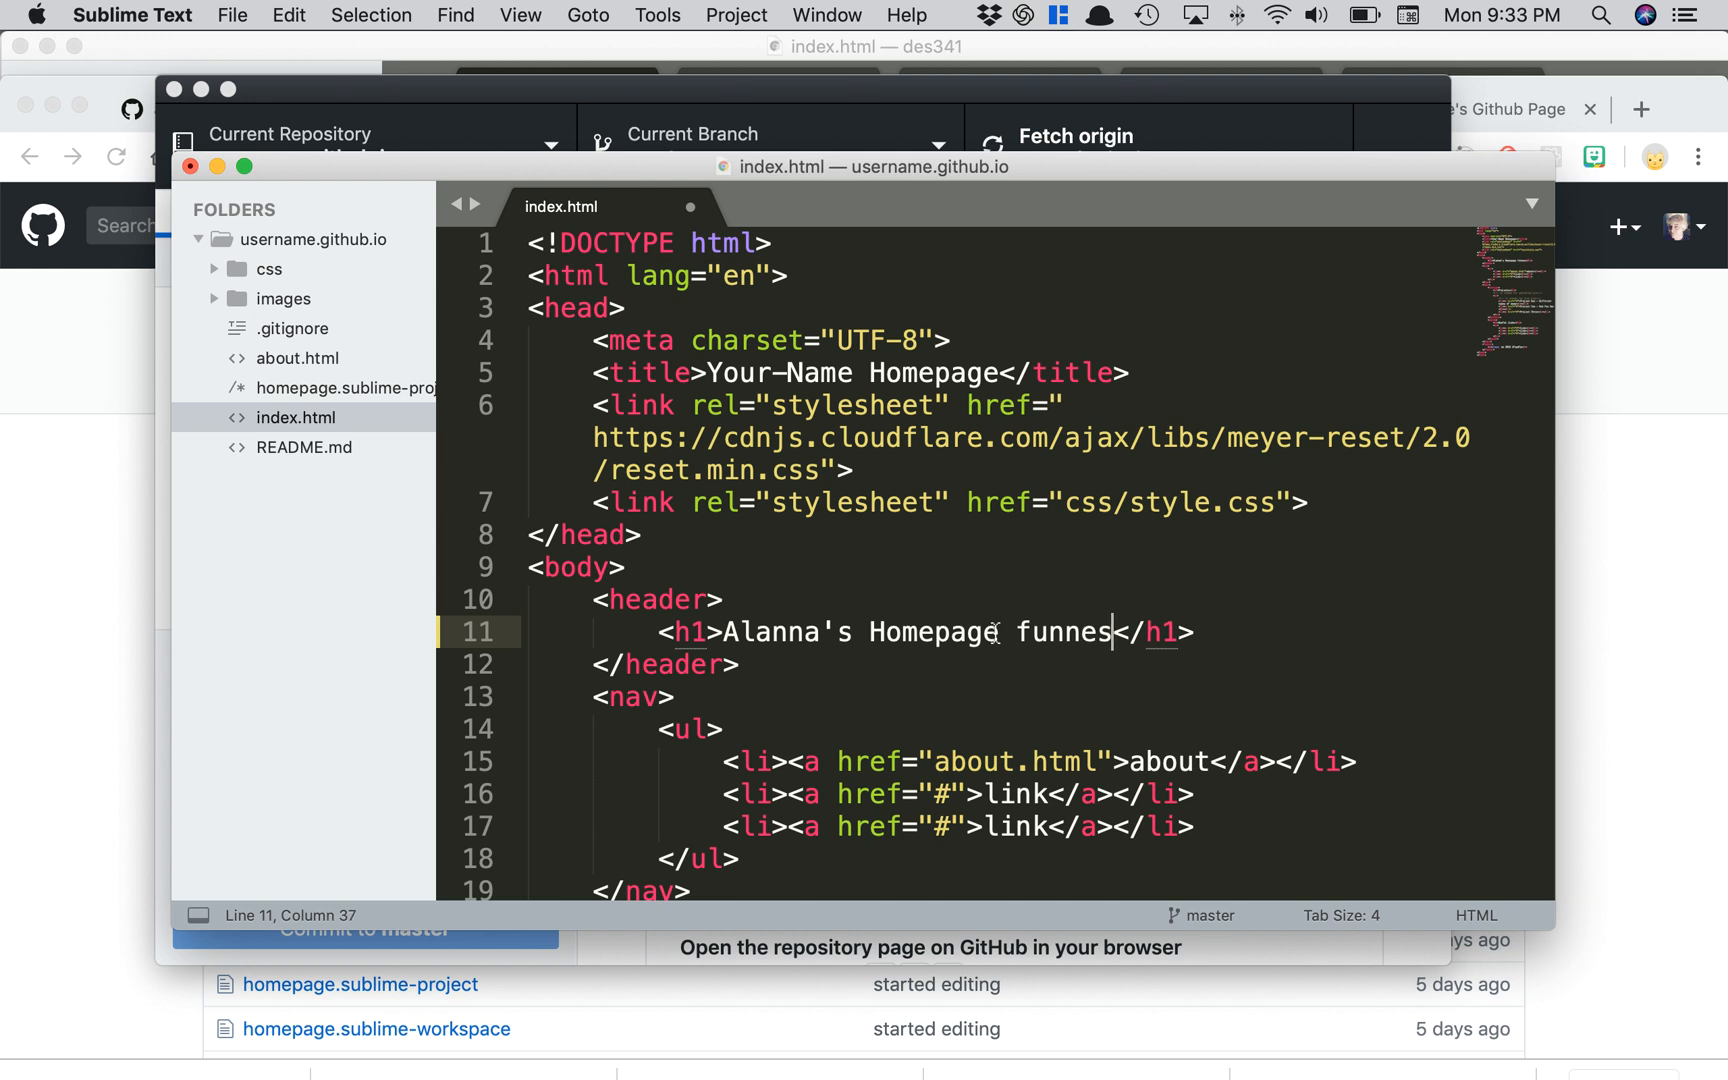
pyautogui.press('Backspace')
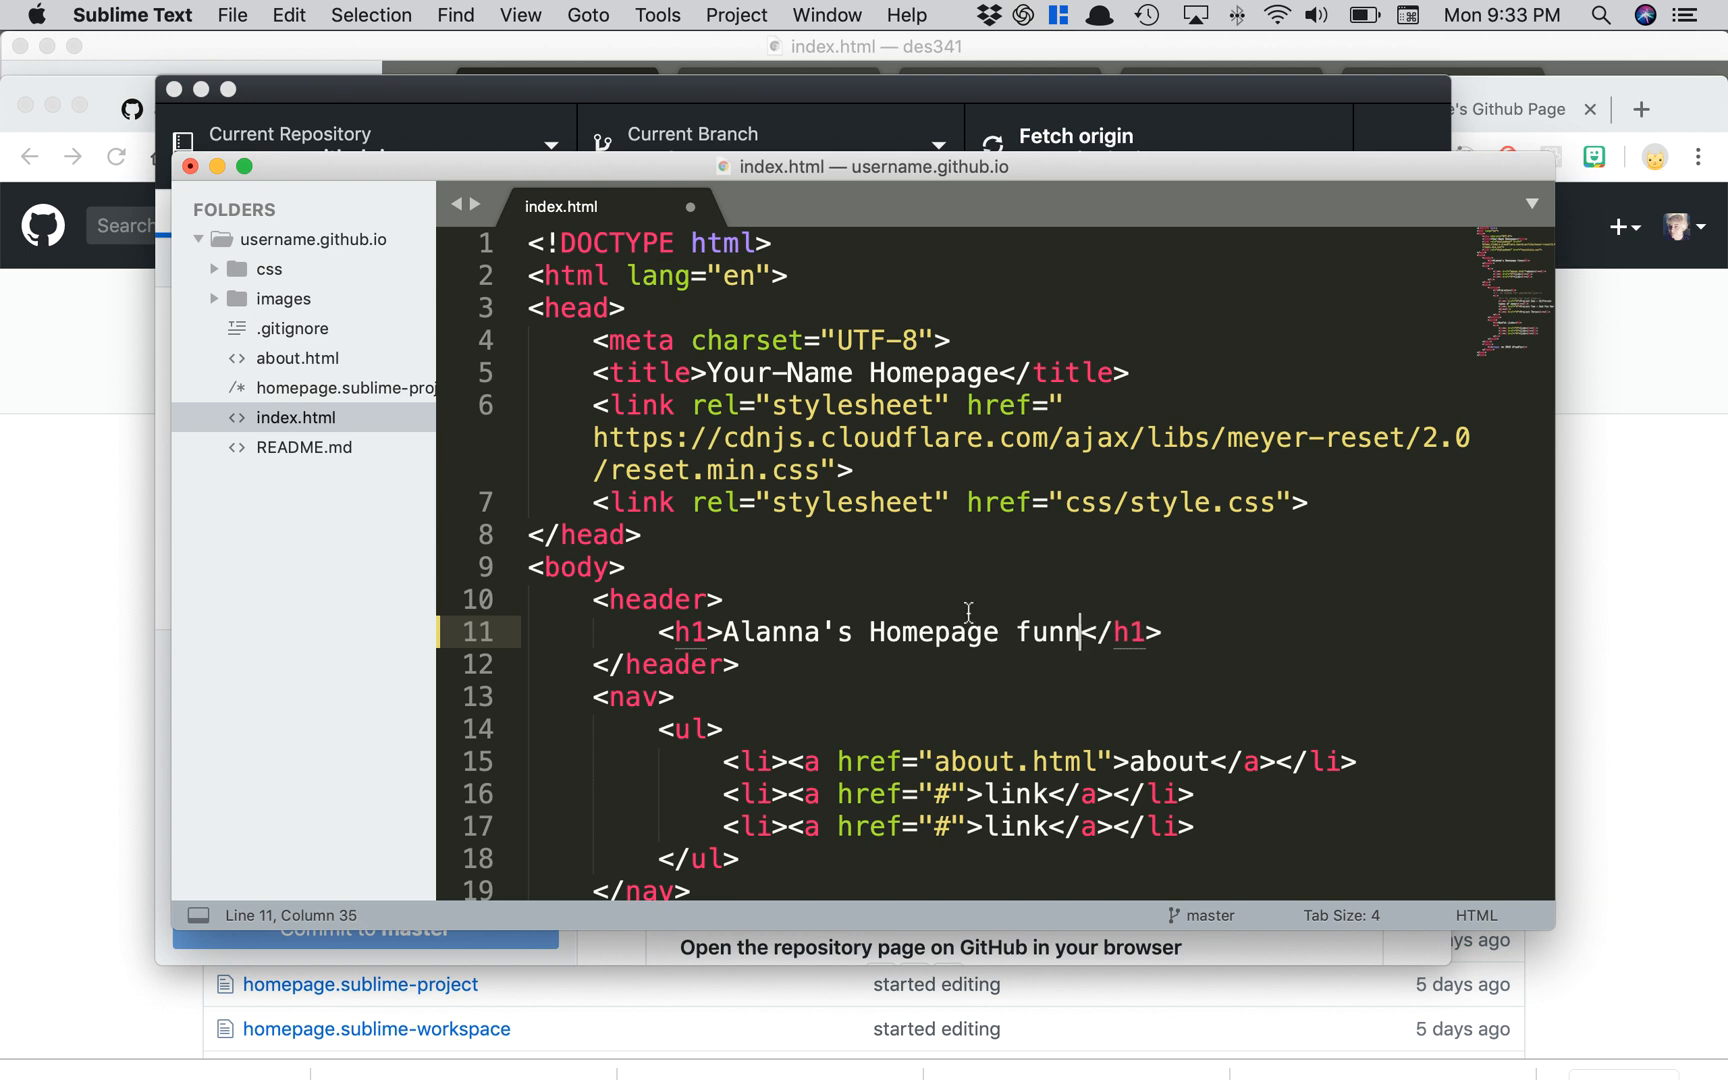
pyautogui.write('ess')
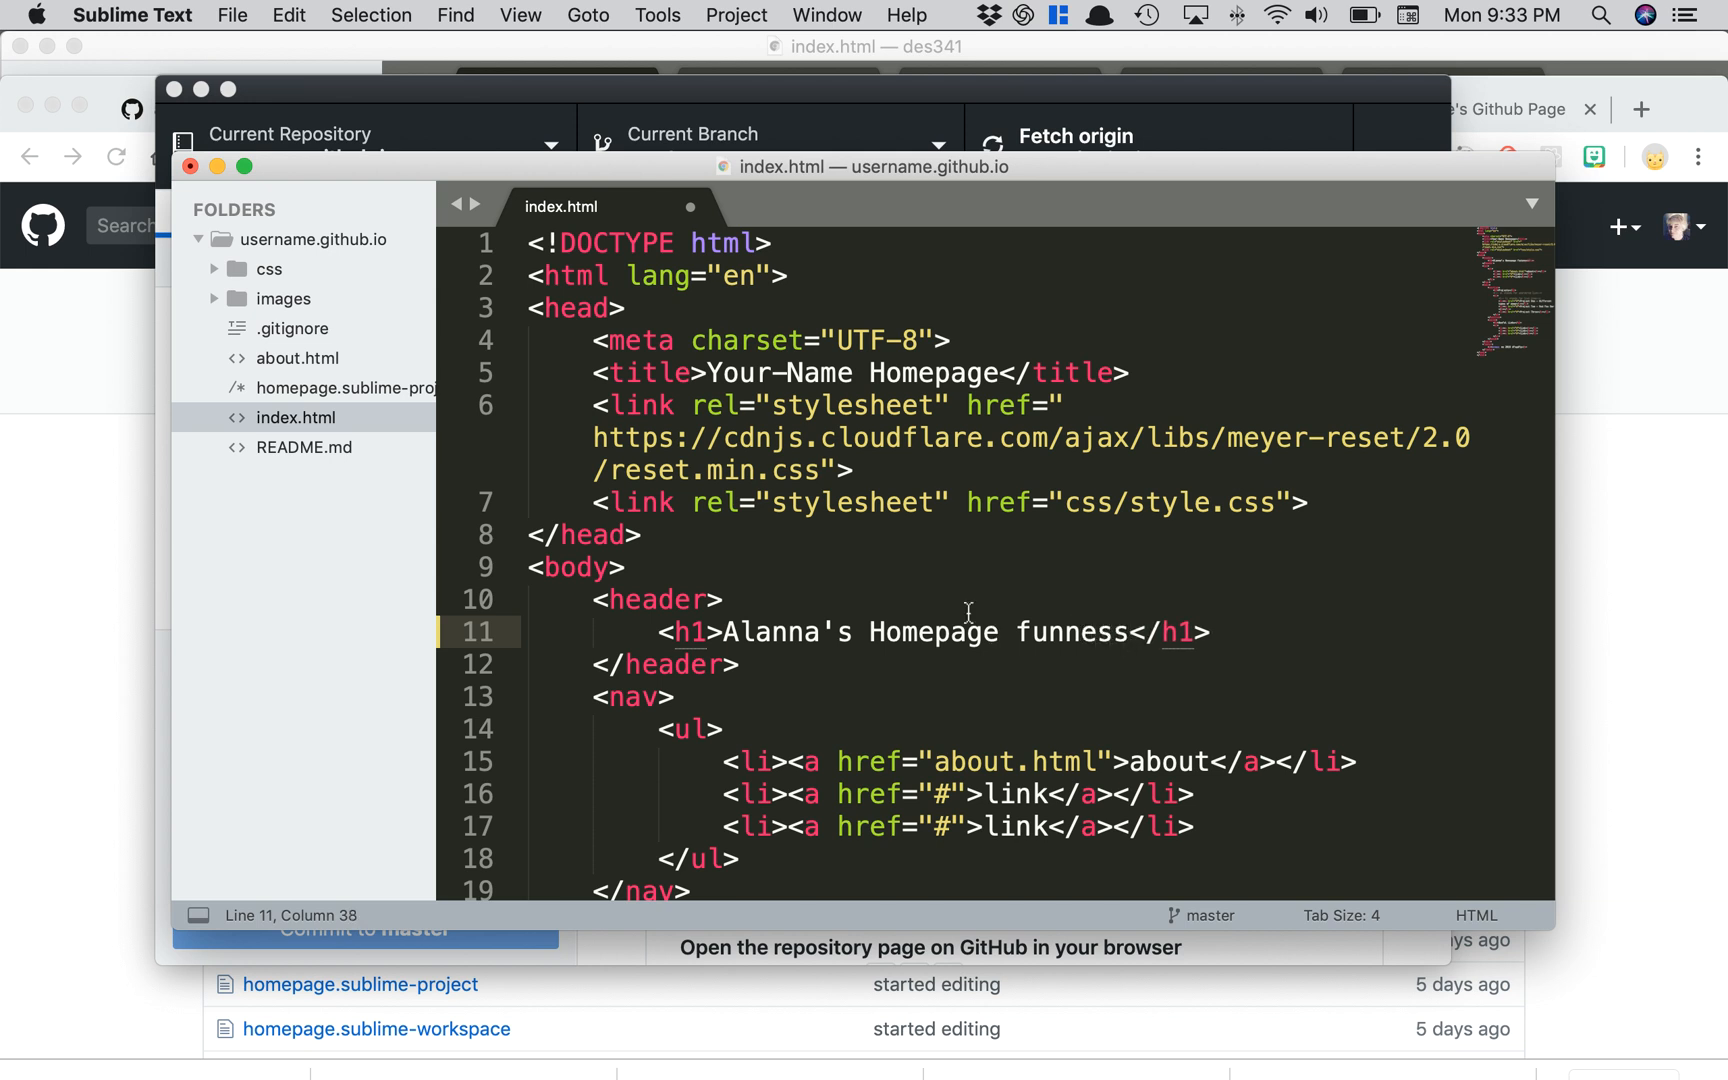
pyautogui.press('cmd+s')
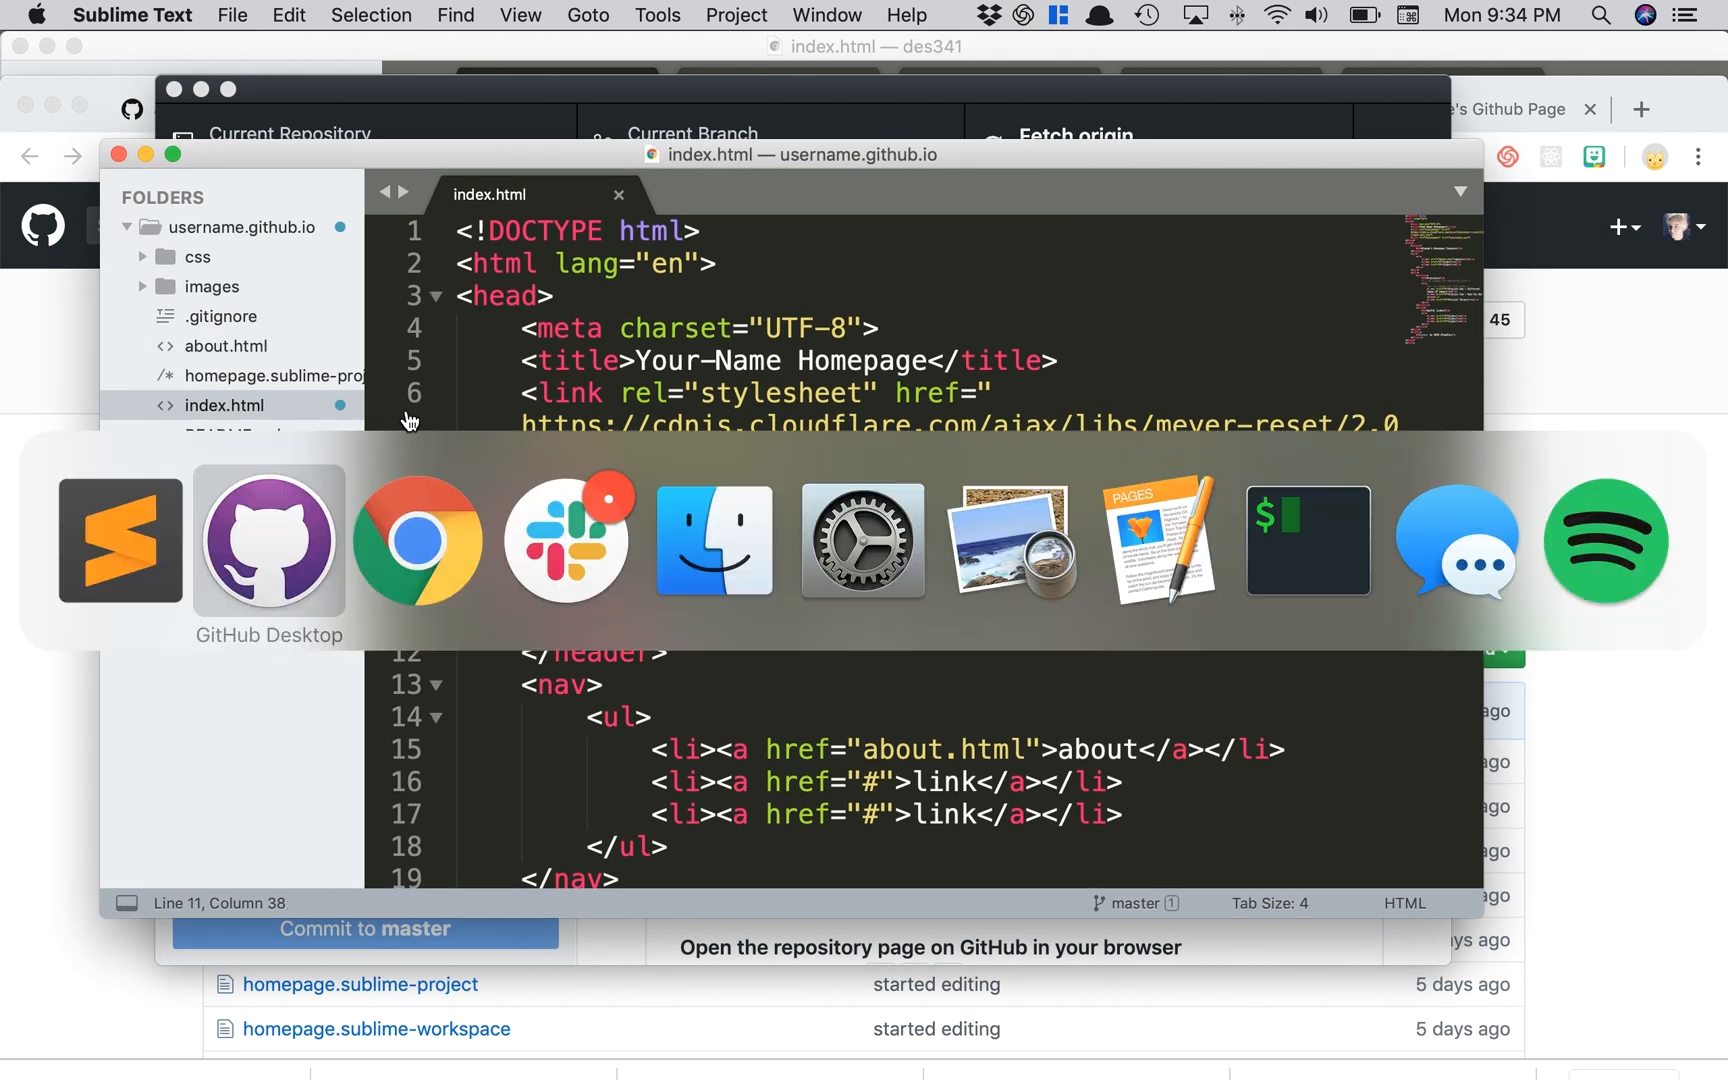
# Step: Review the index.html diff showing 'funness' added, then focus the Summary field
pyautogui.click(268, 542)
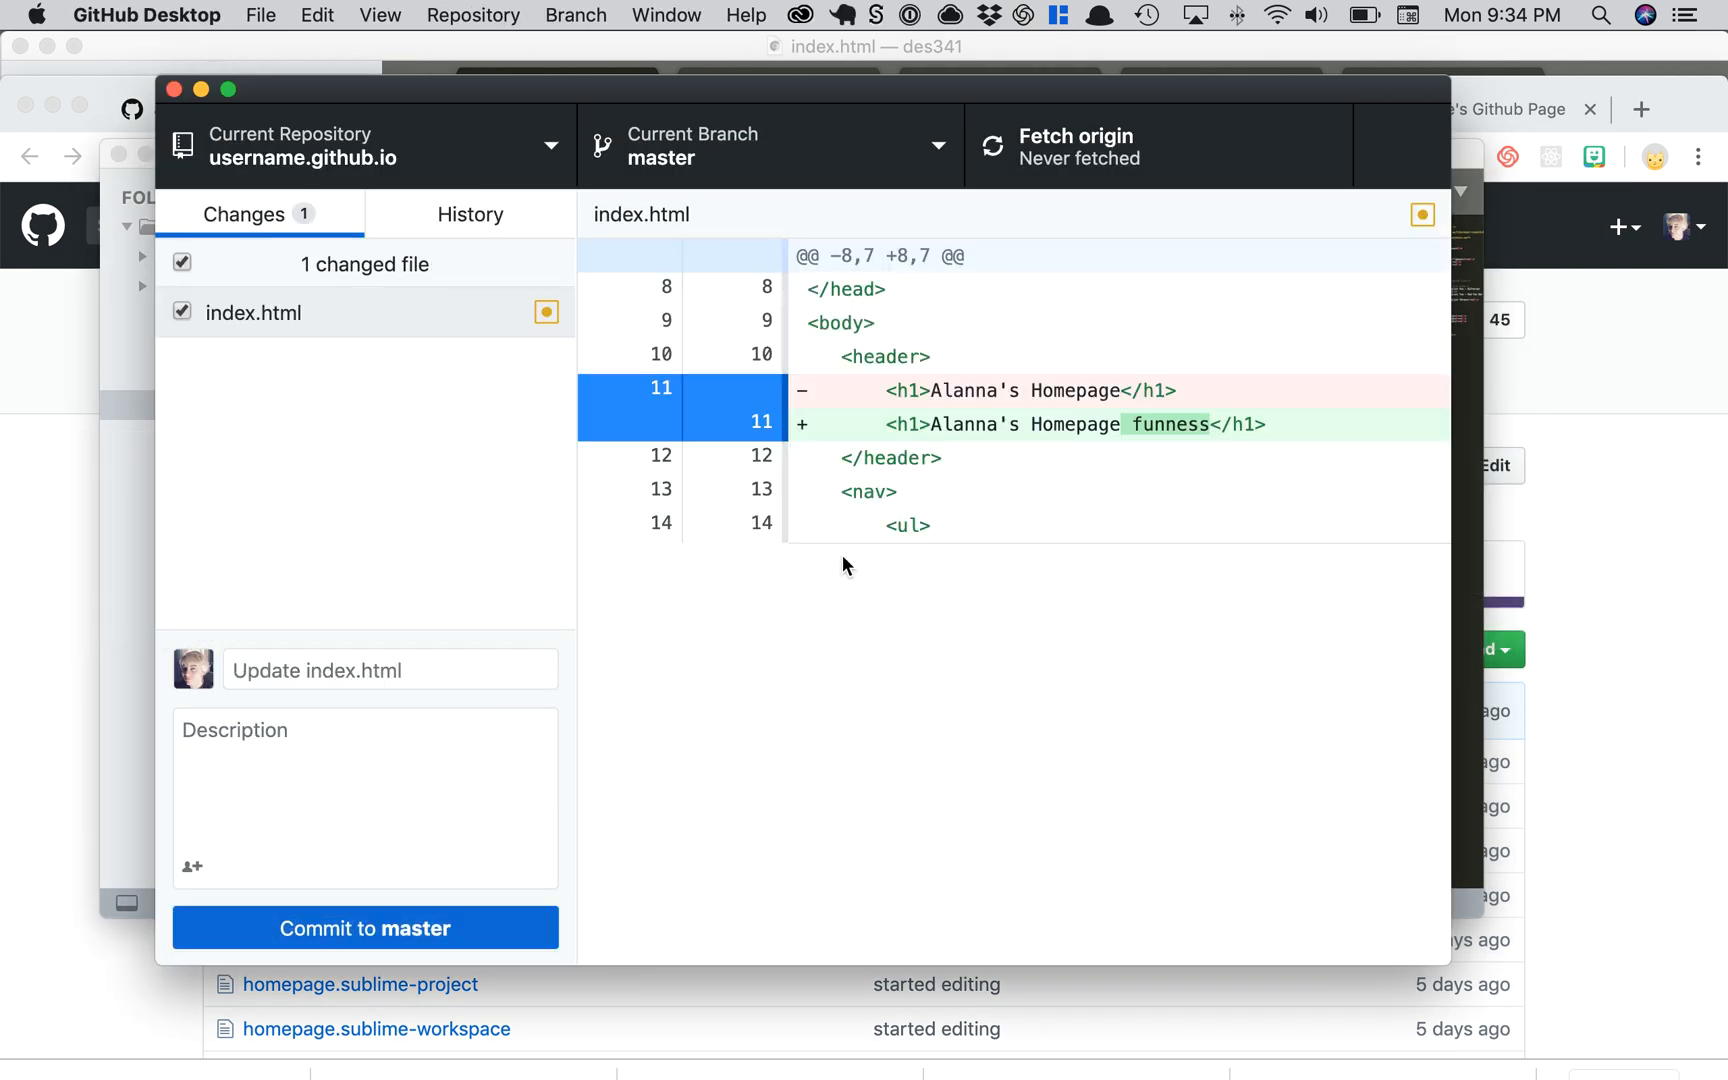
pyautogui.moveTo(886, 544)
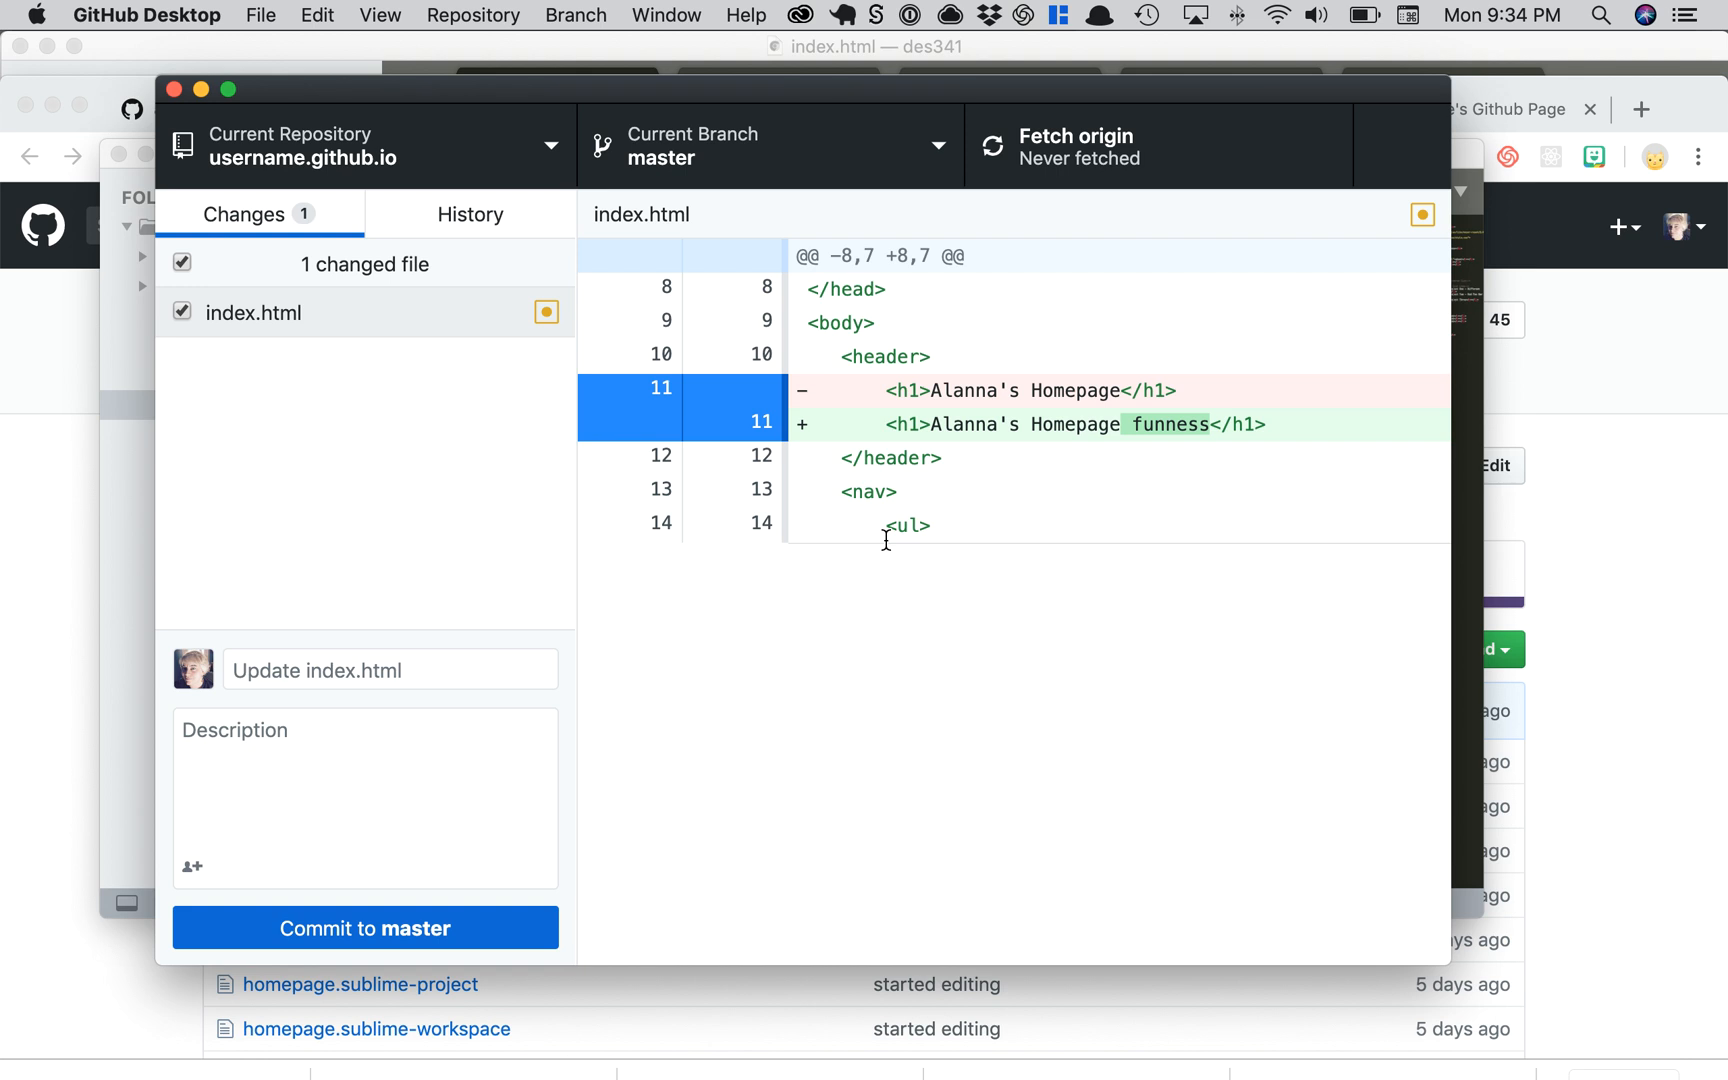
pyautogui.moveTo(468, 346)
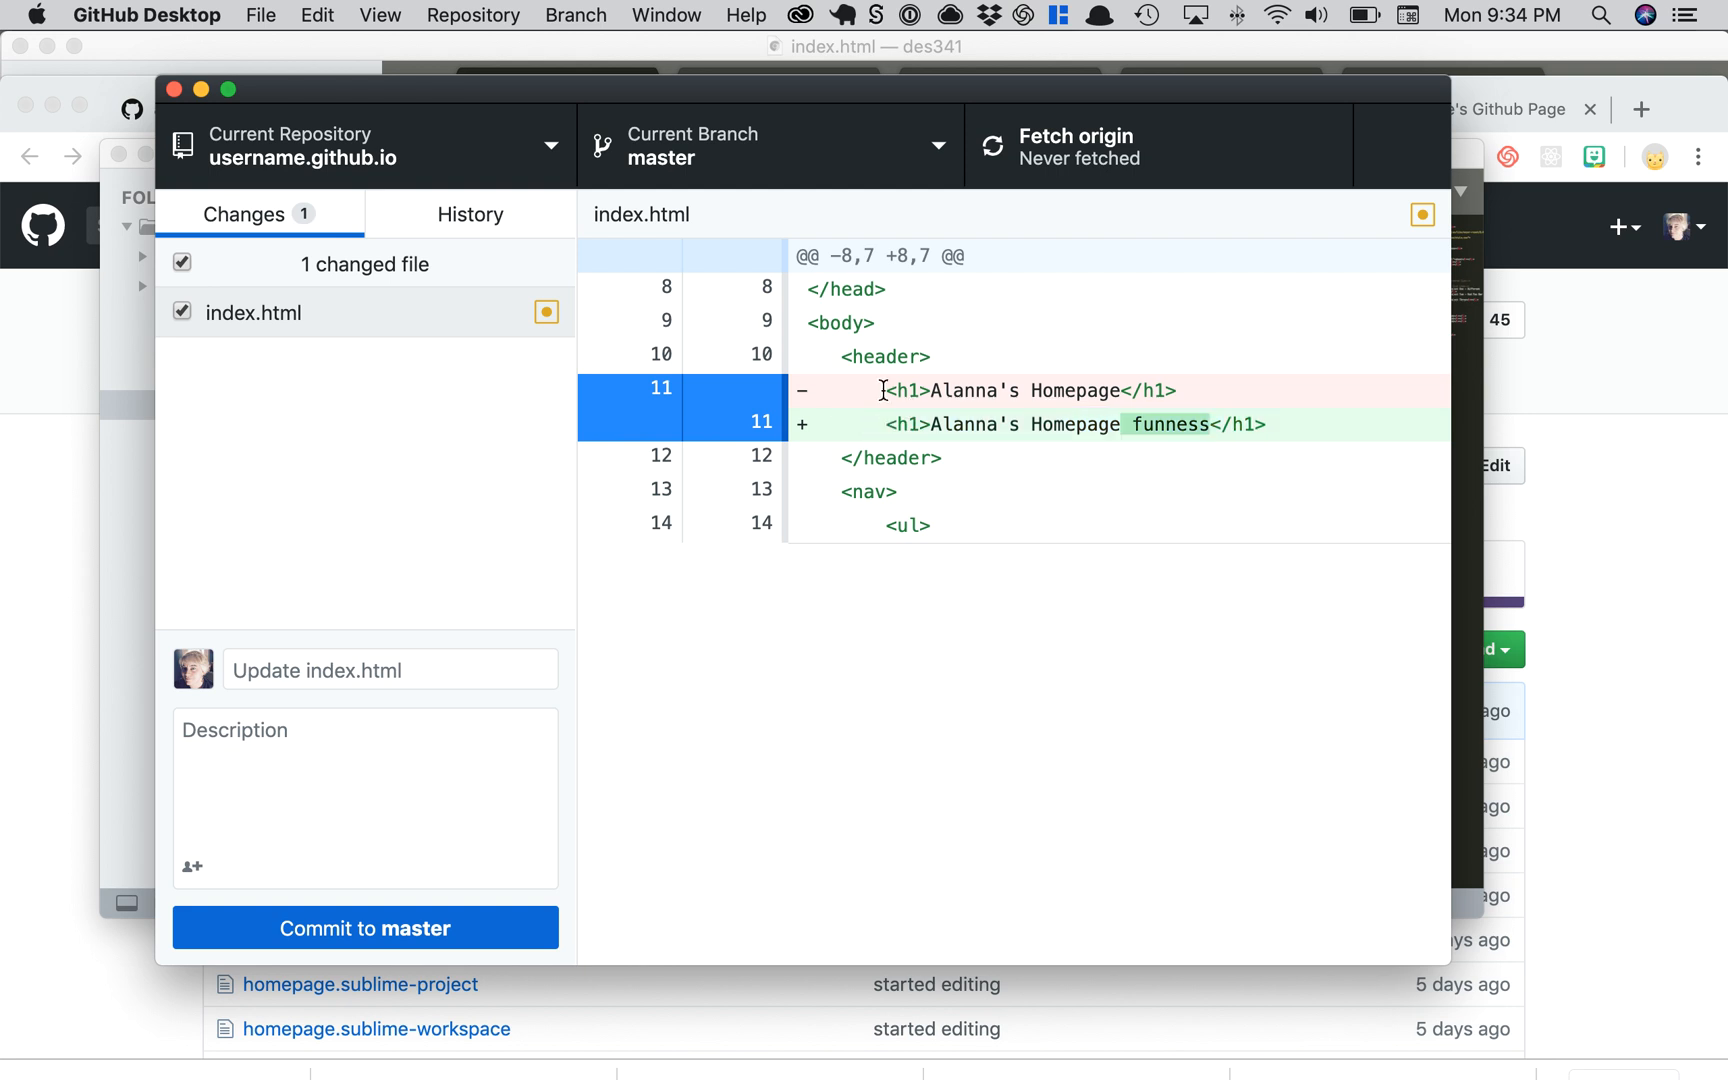
pyautogui.moveTo(892, 390); pyautogui.dragTo(1168, 390)
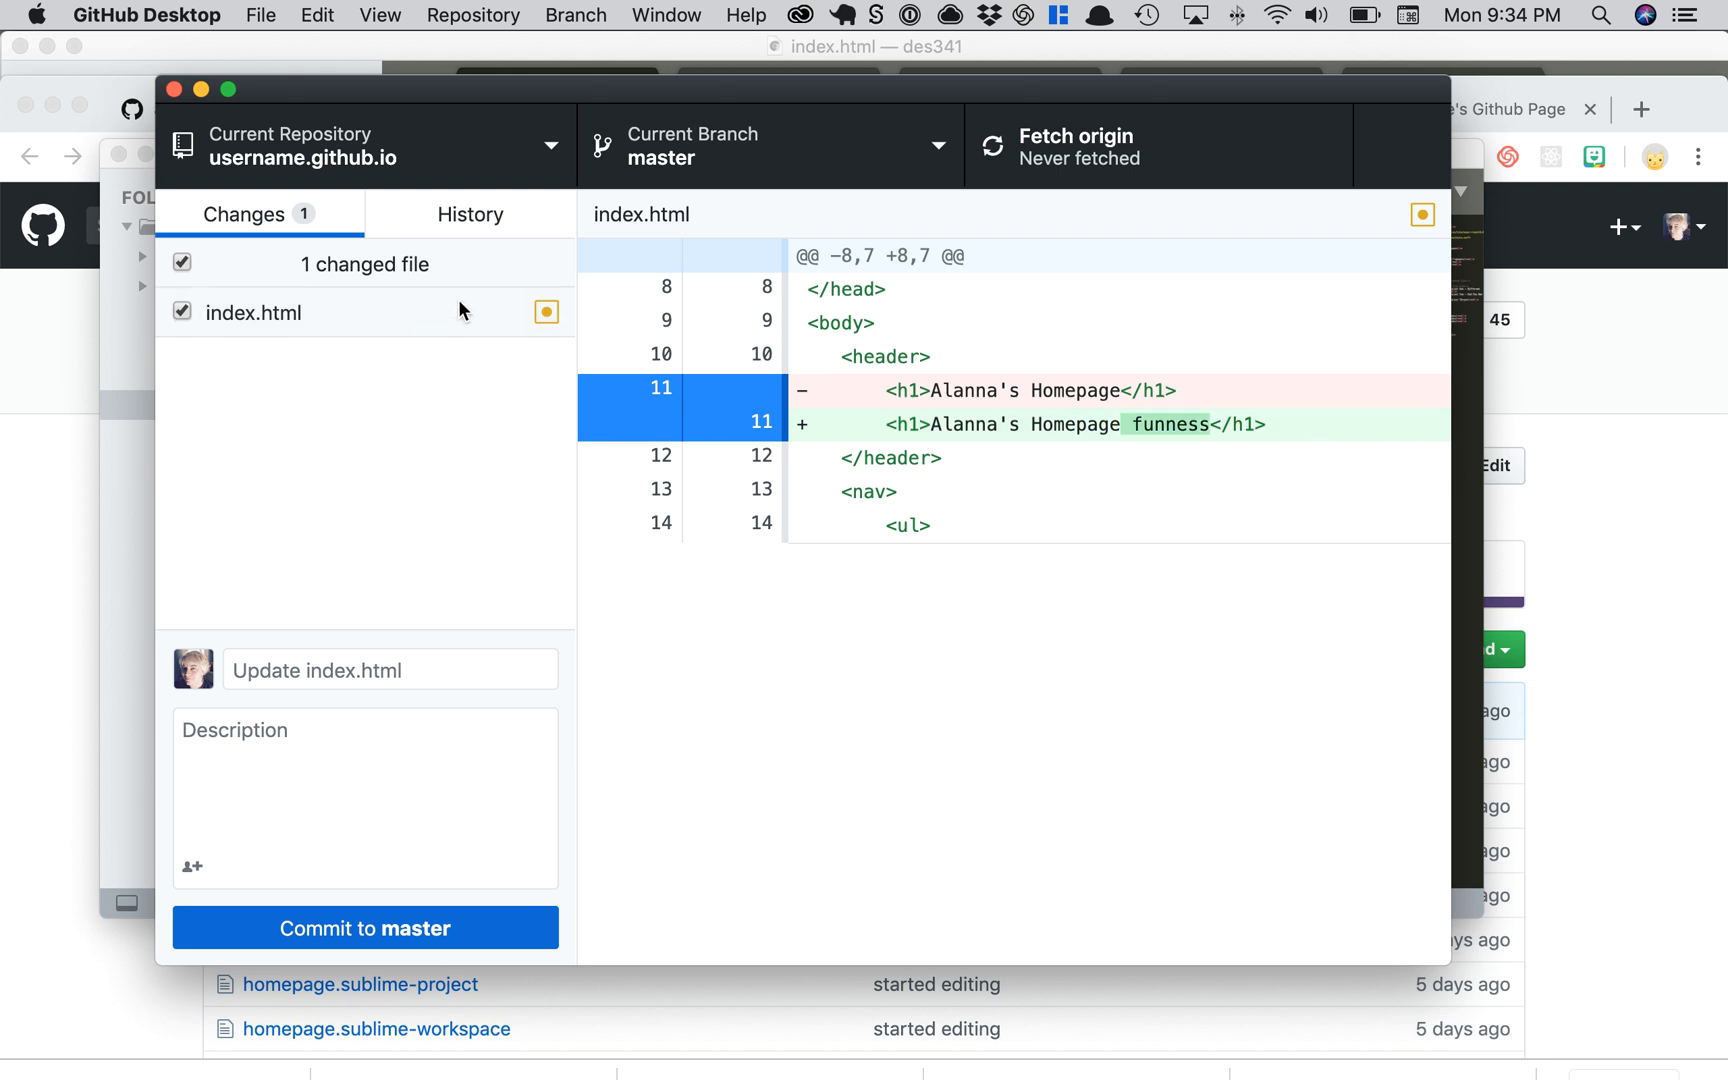
pyautogui.moveTo(350, 402)
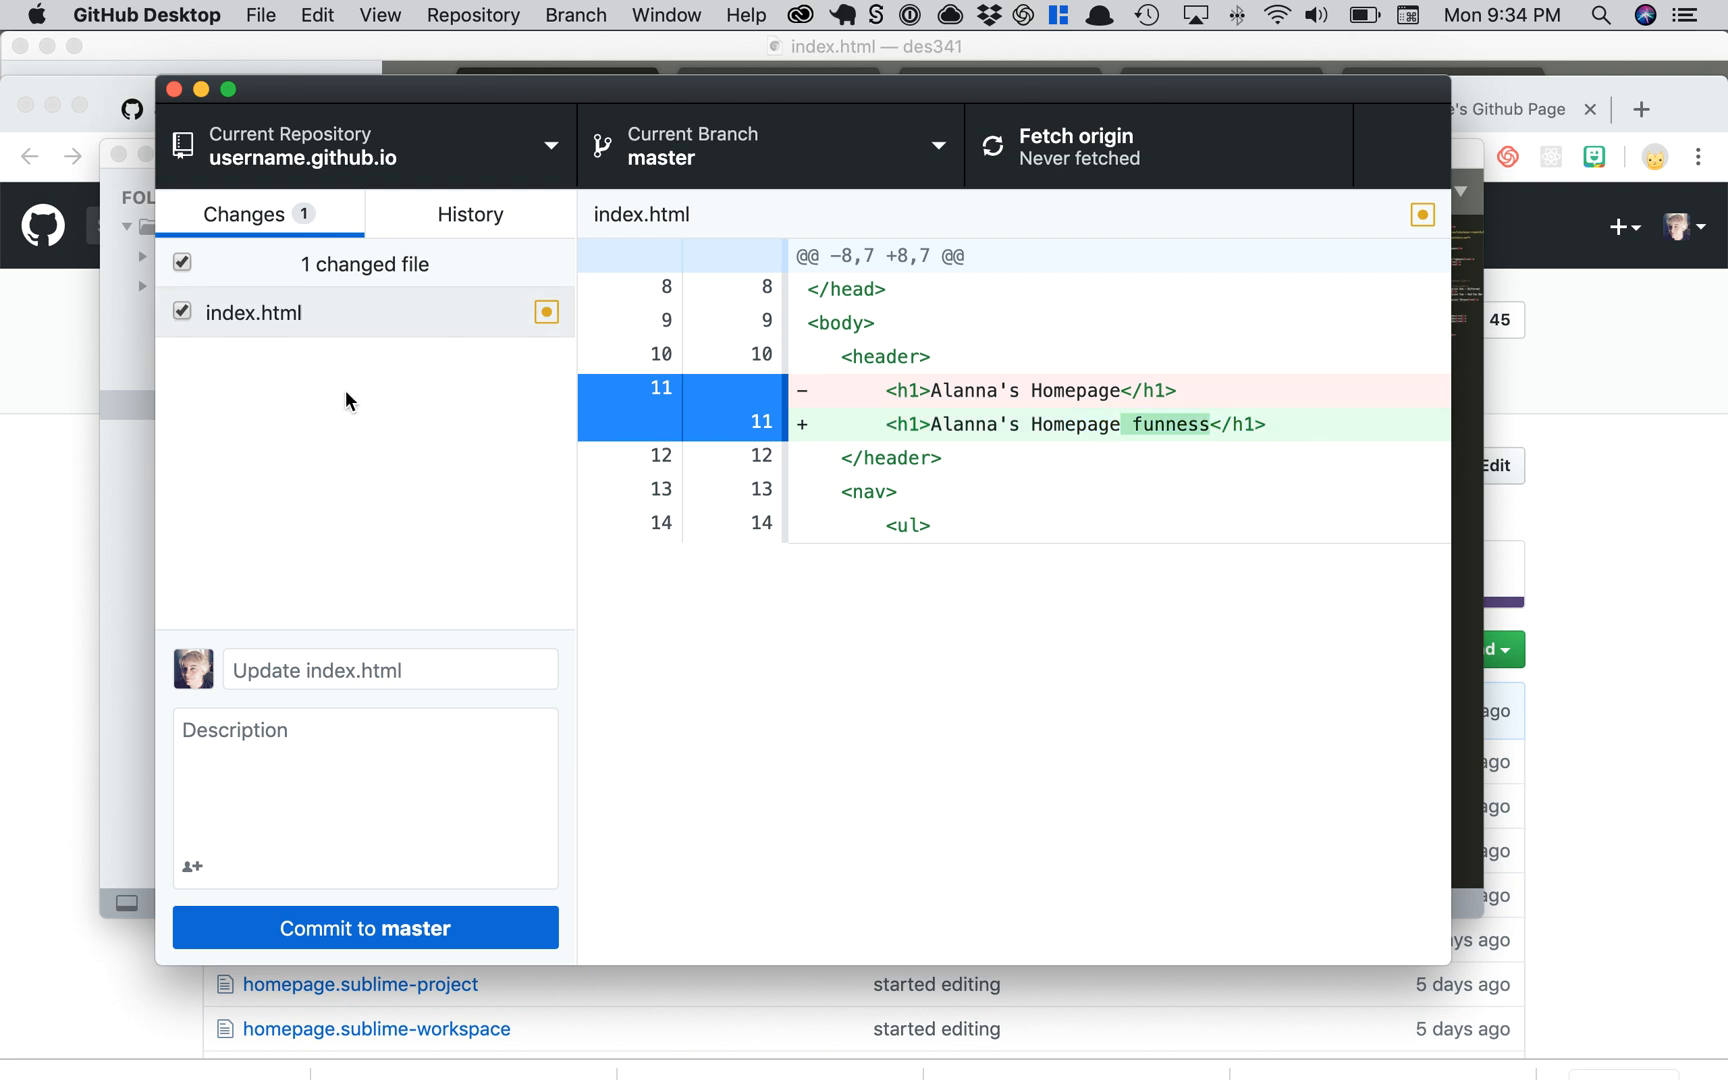
pyautogui.click(388, 670)
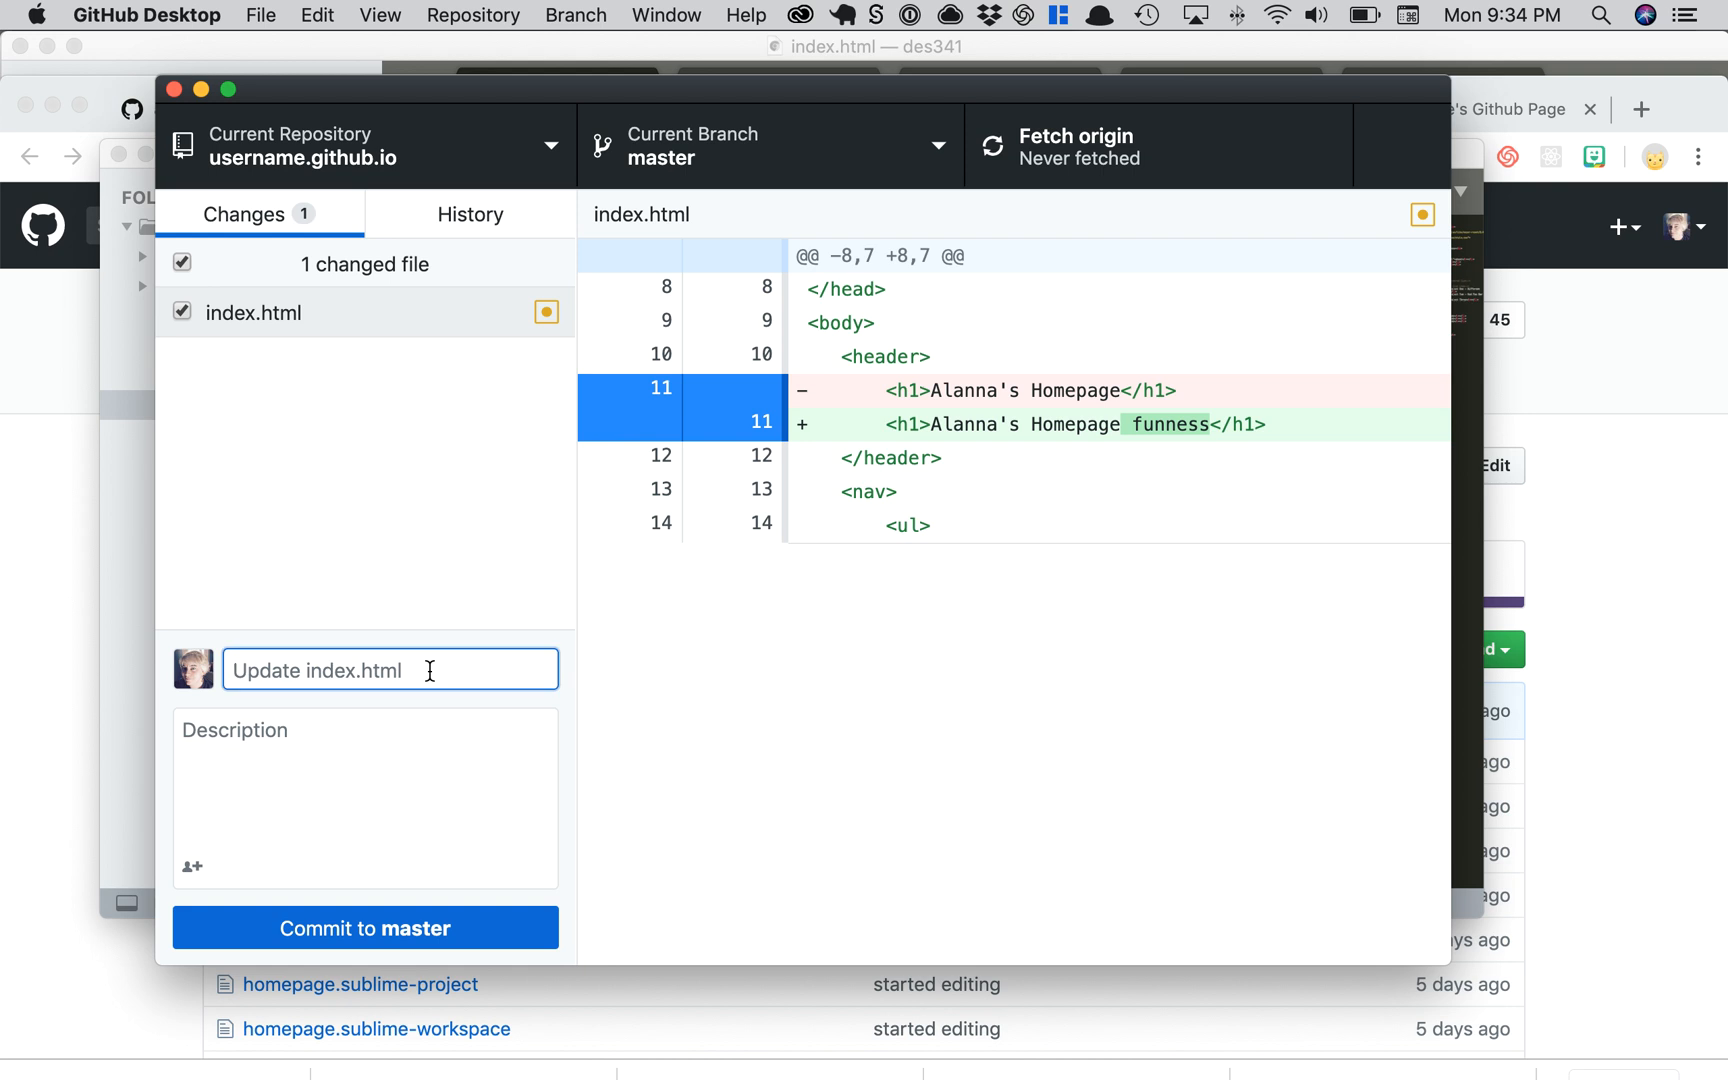
# Step: Commit the change to master with the summary 'added to header'
pyautogui.write('added to hea')
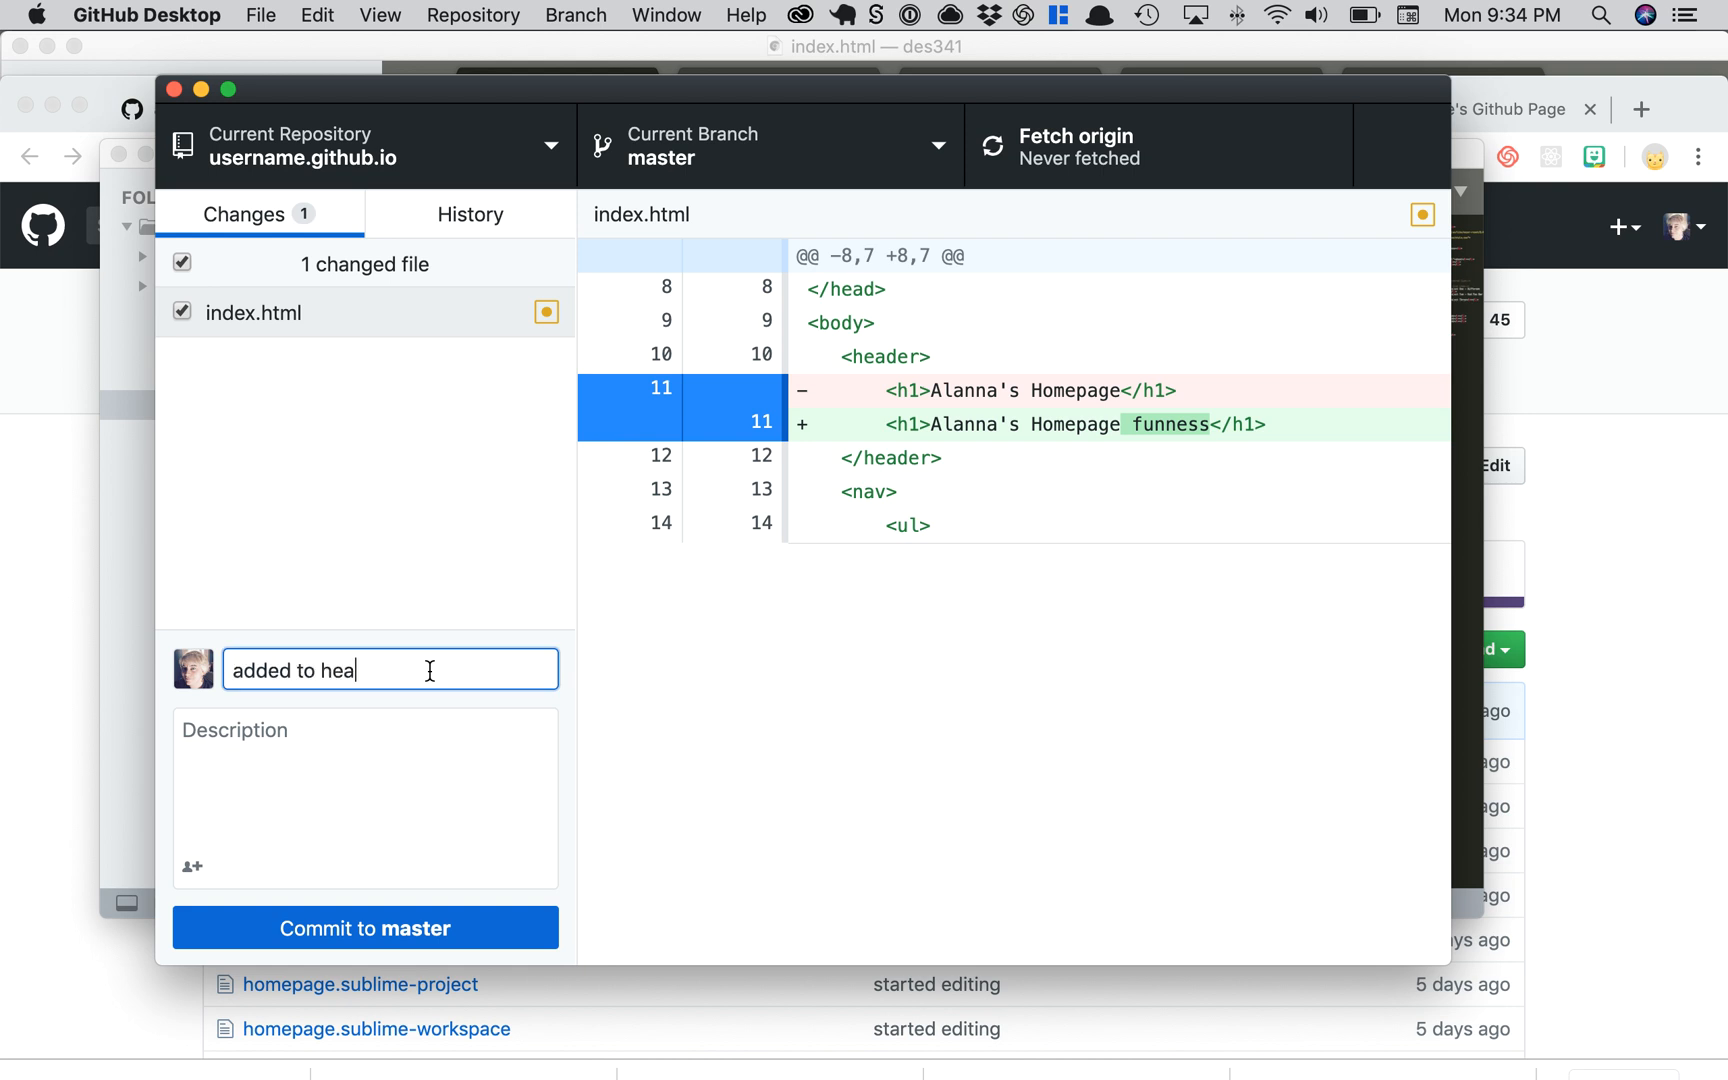
pyautogui.write('der')
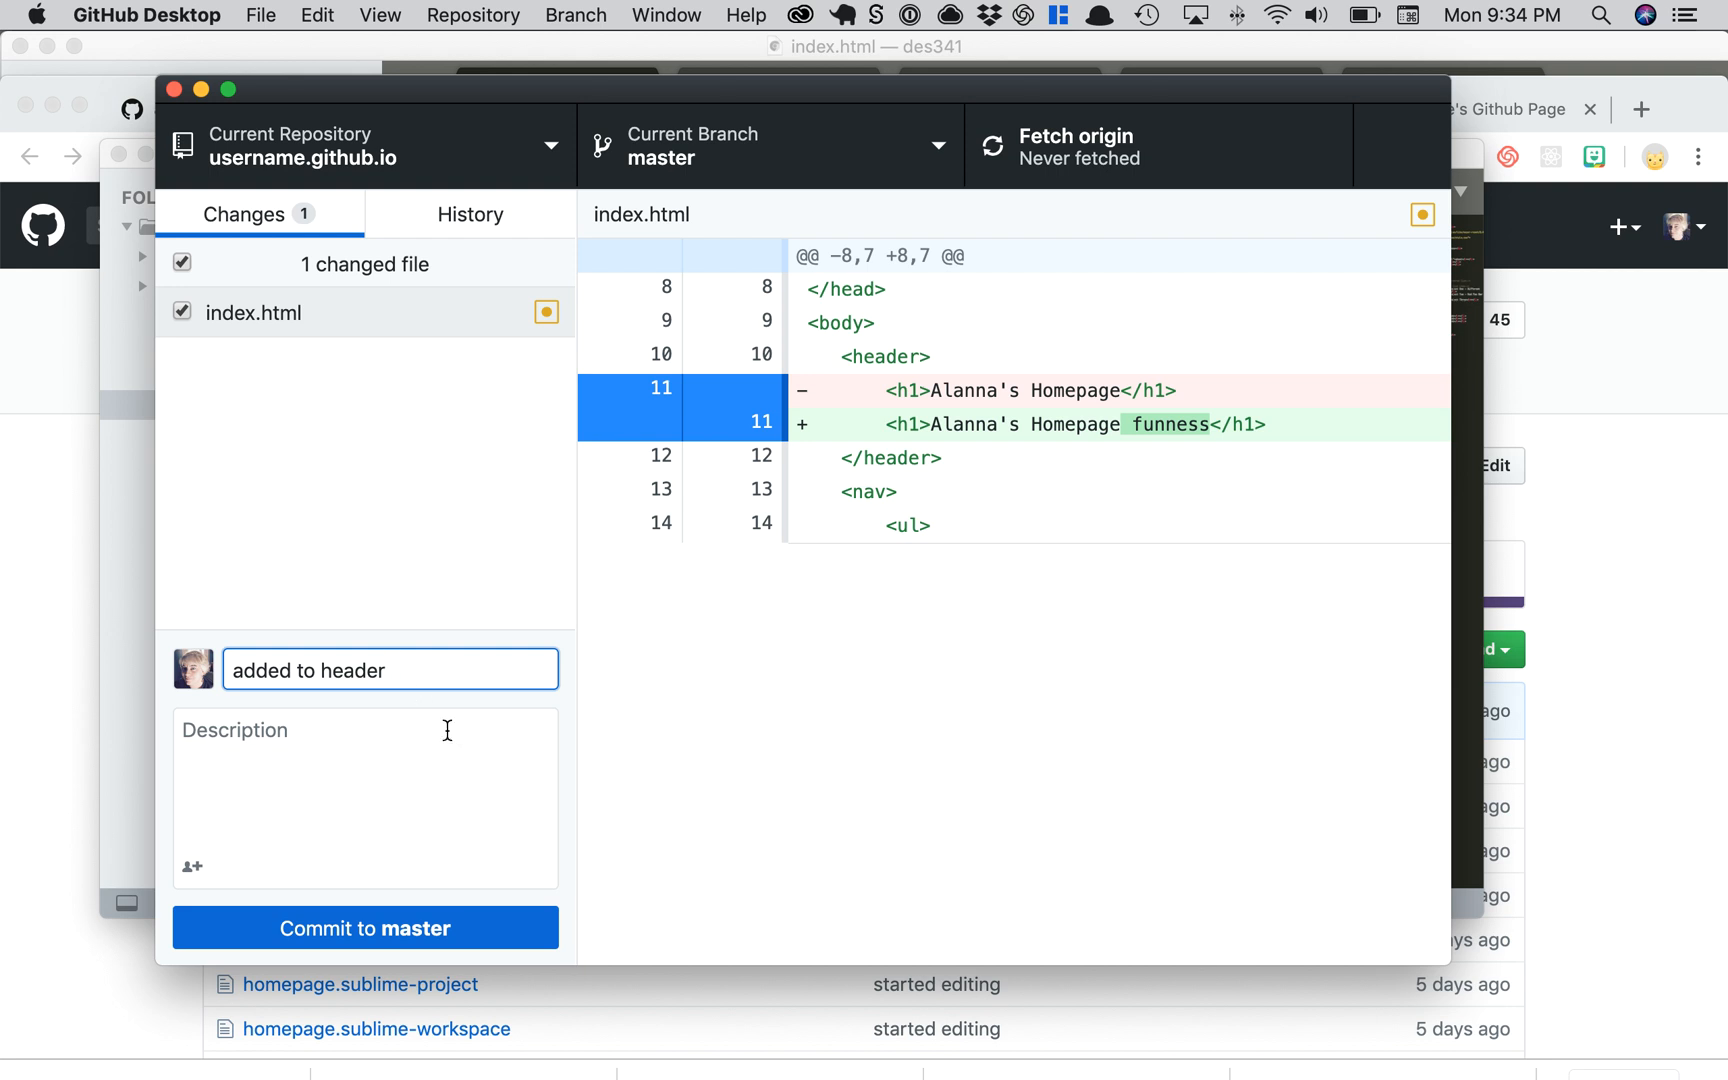
pyautogui.moveTo(428, 928)
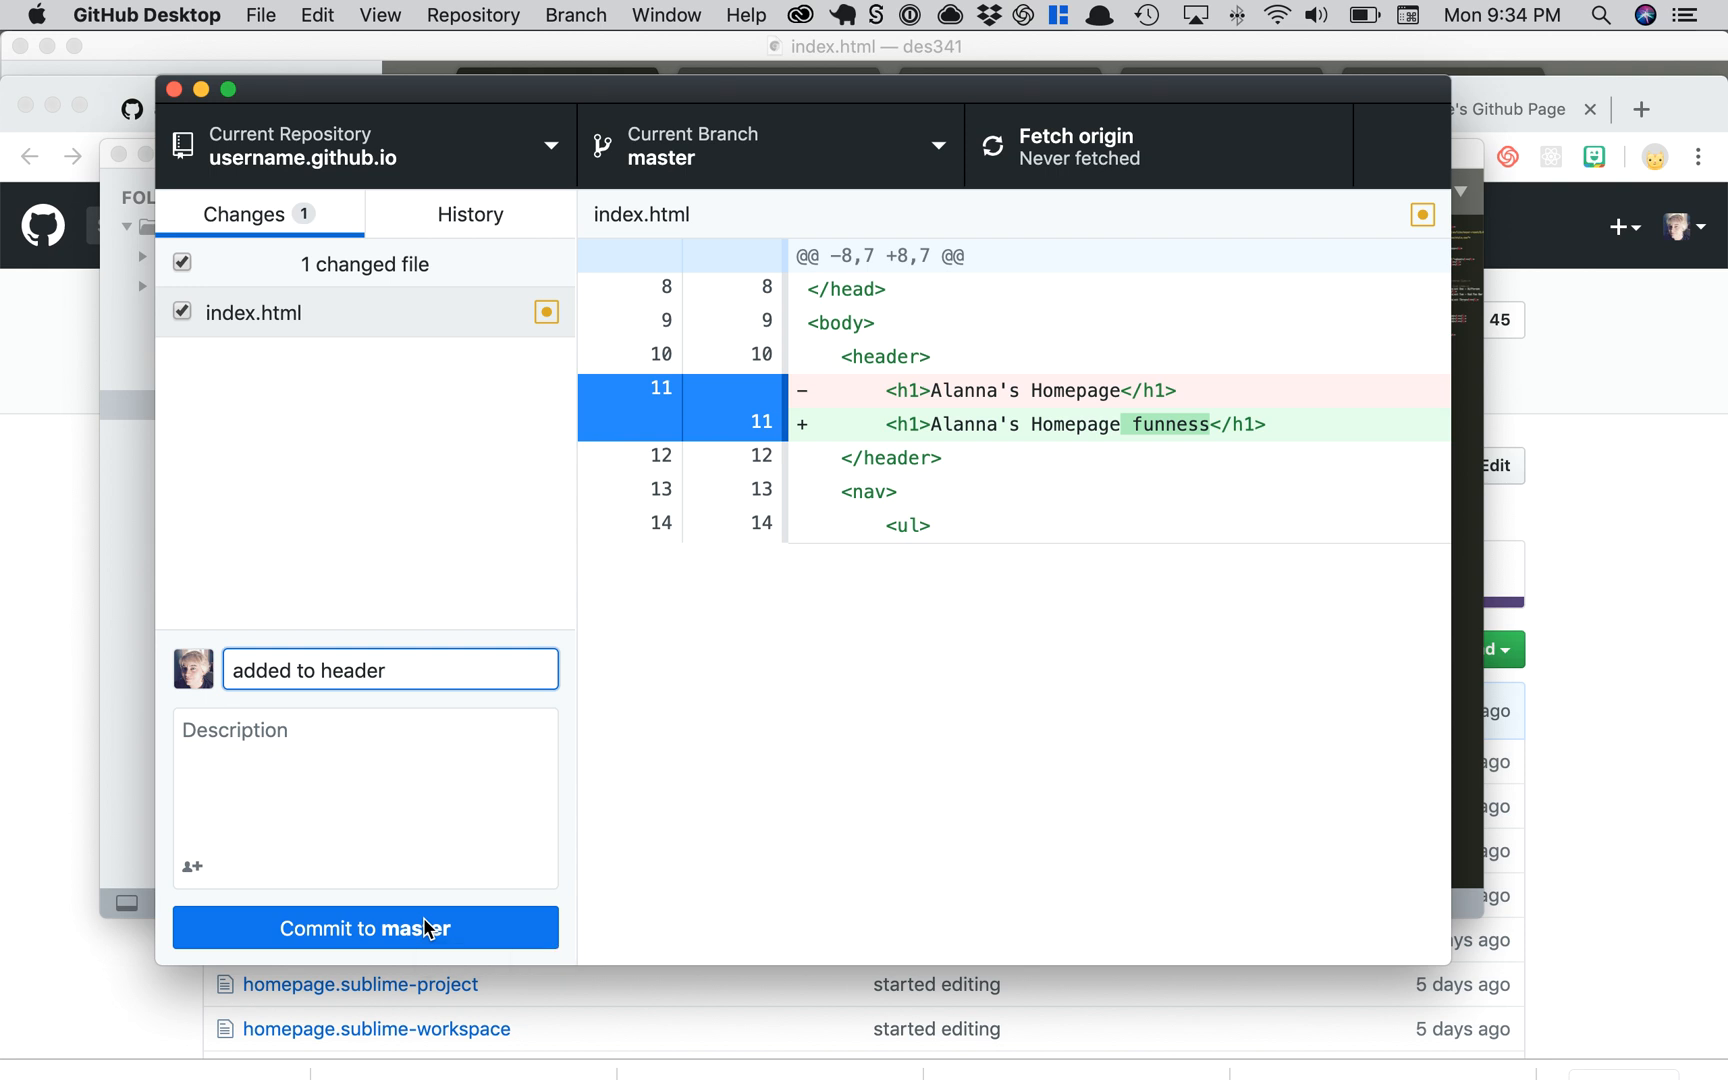
pyautogui.click(366, 928)
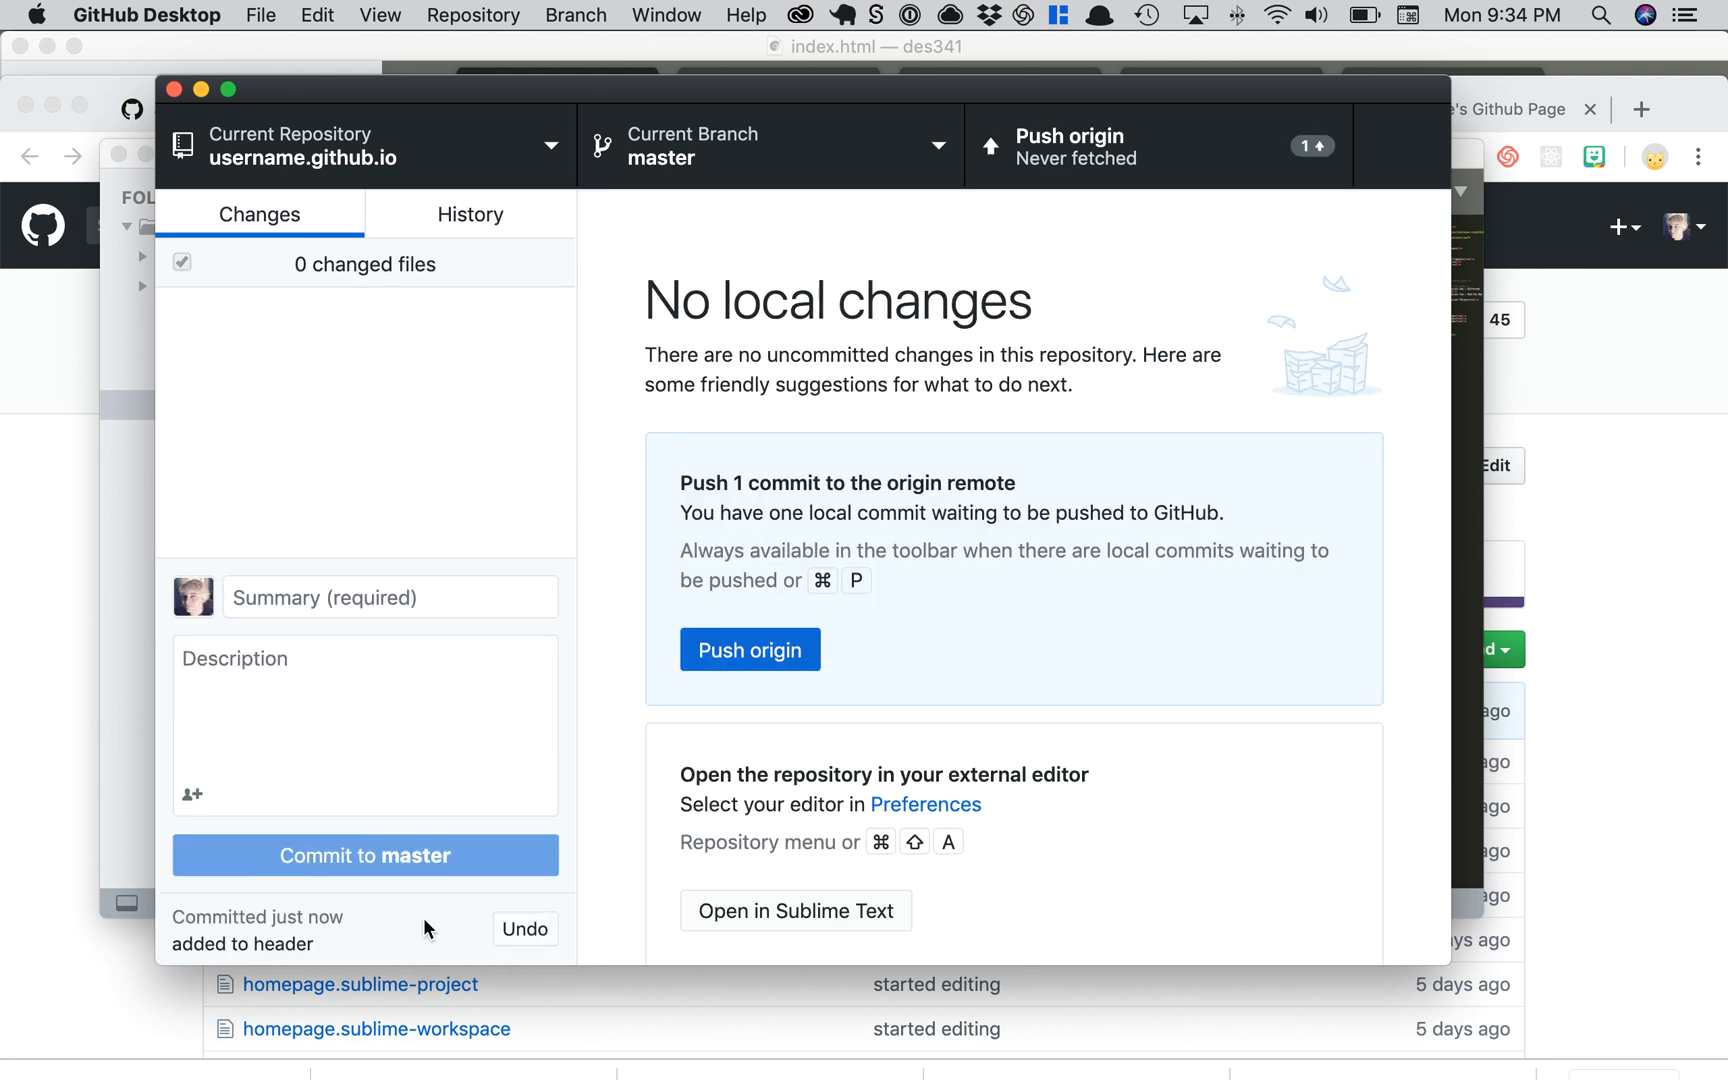
pyautogui.moveTo(474, 778)
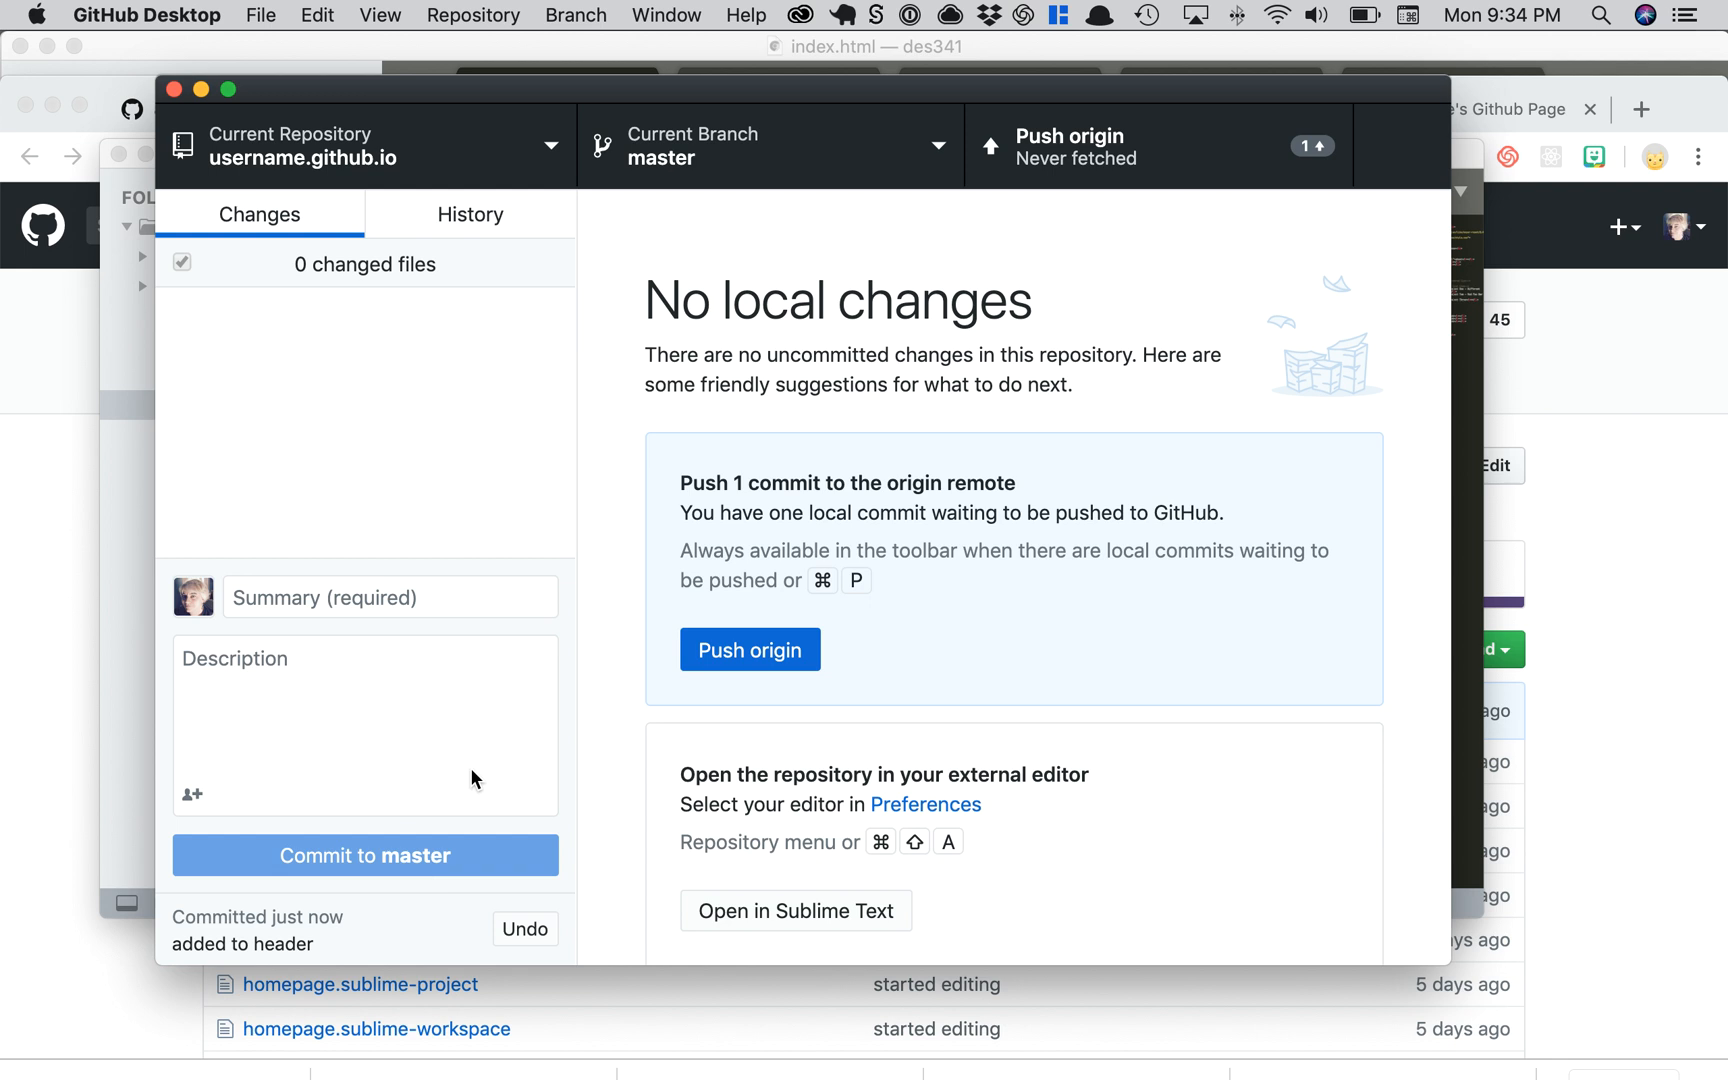
pyautogui.moveTo(752, 648)
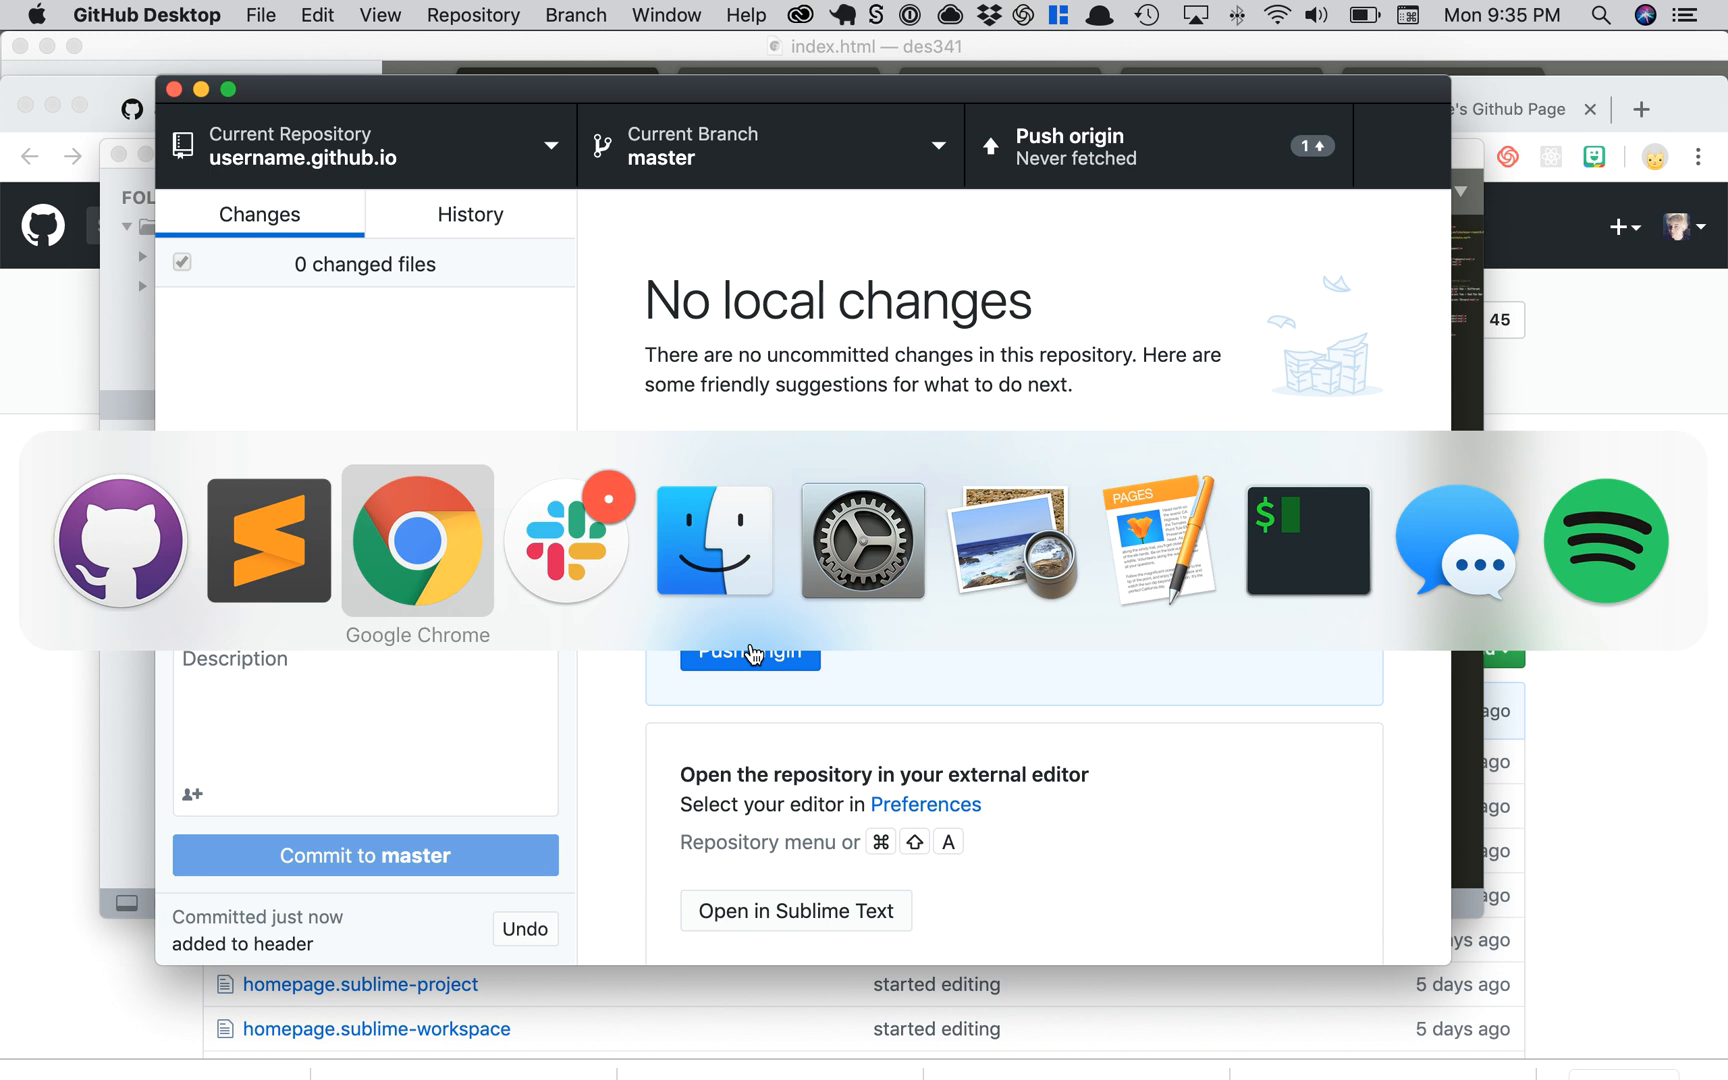
pyautogui.click(416, 540)
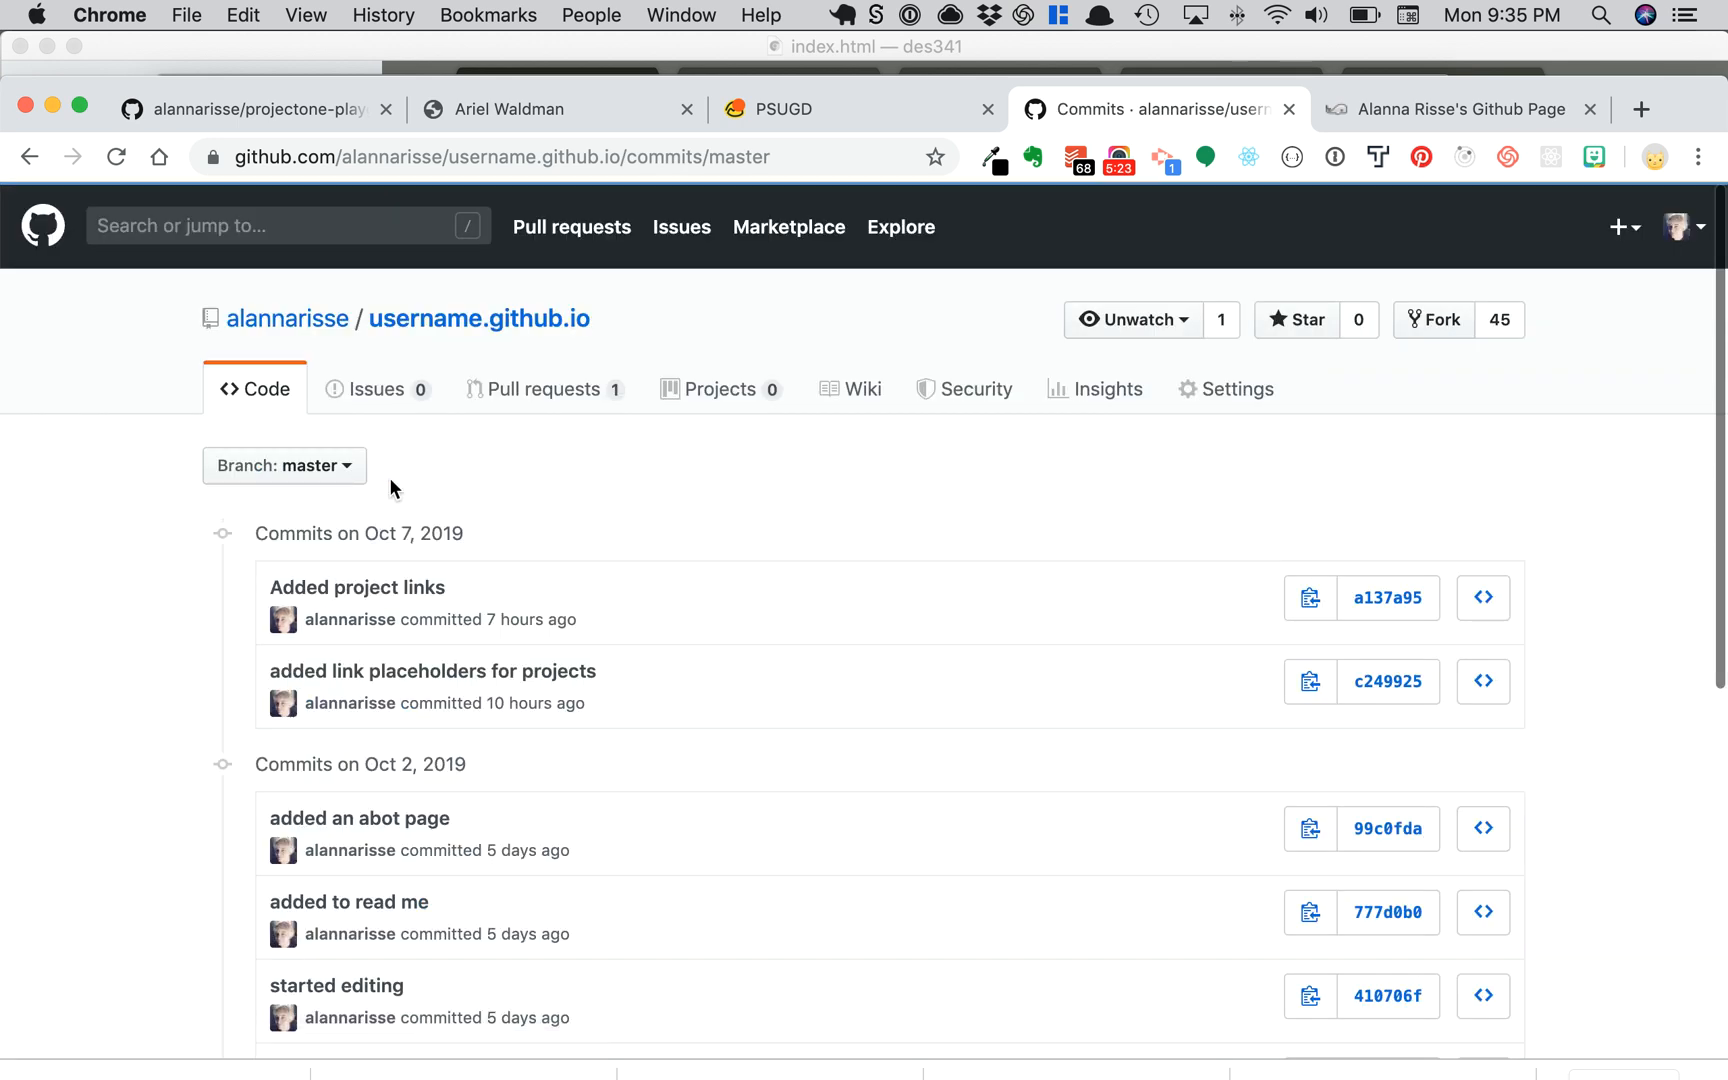
pyautogui.moveTo(618, 596)
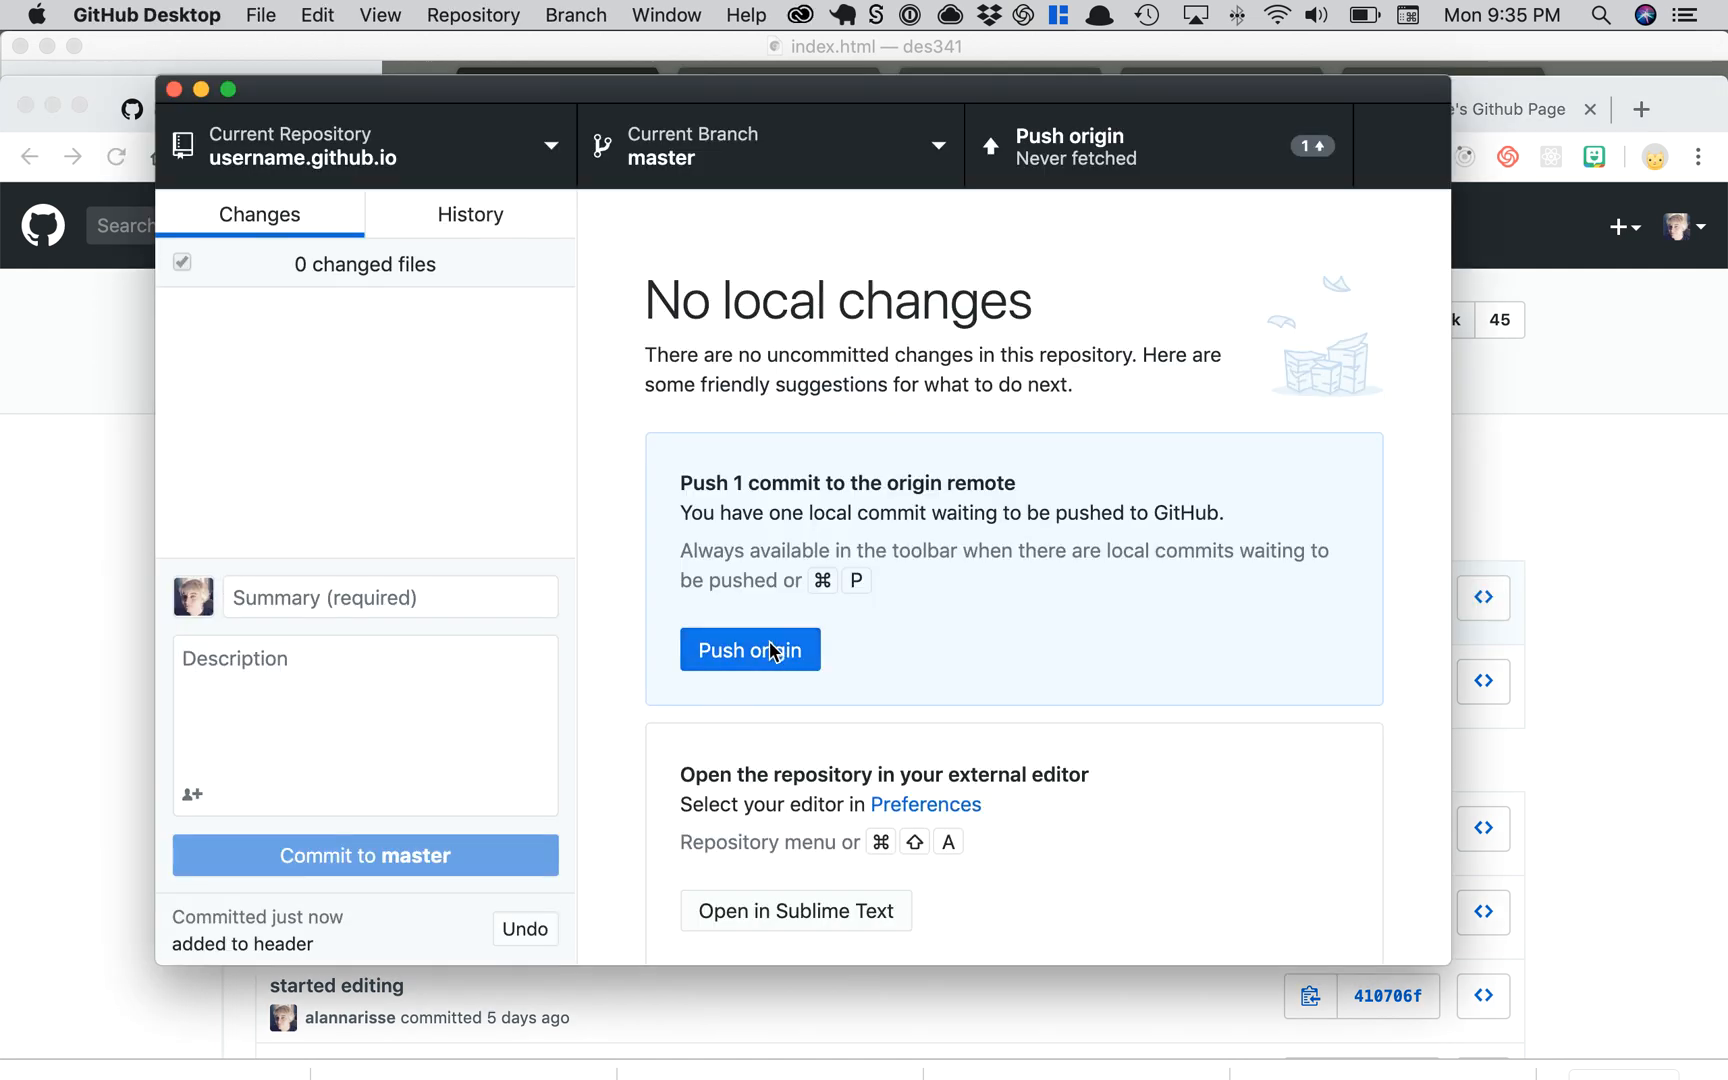
# Step: Push the 'added to header' commit to origin
pyautogui.click(750, 650)
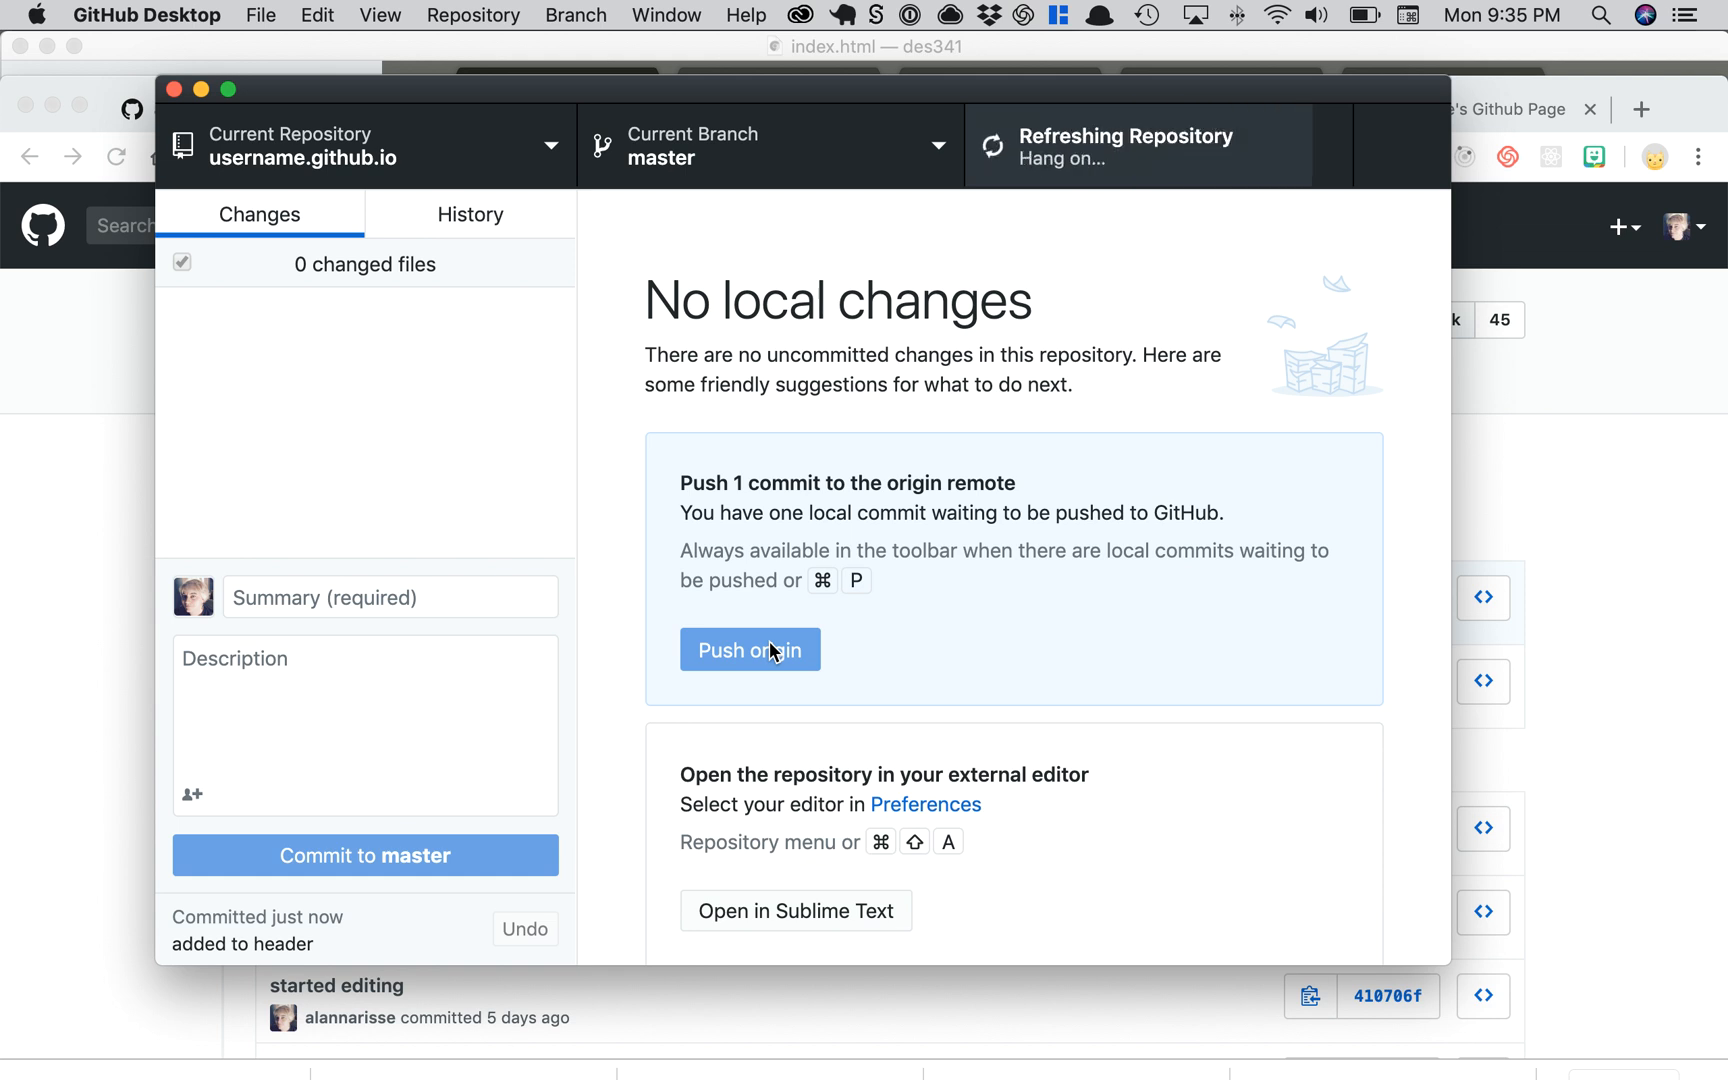
pyautogui.click(750, 650)
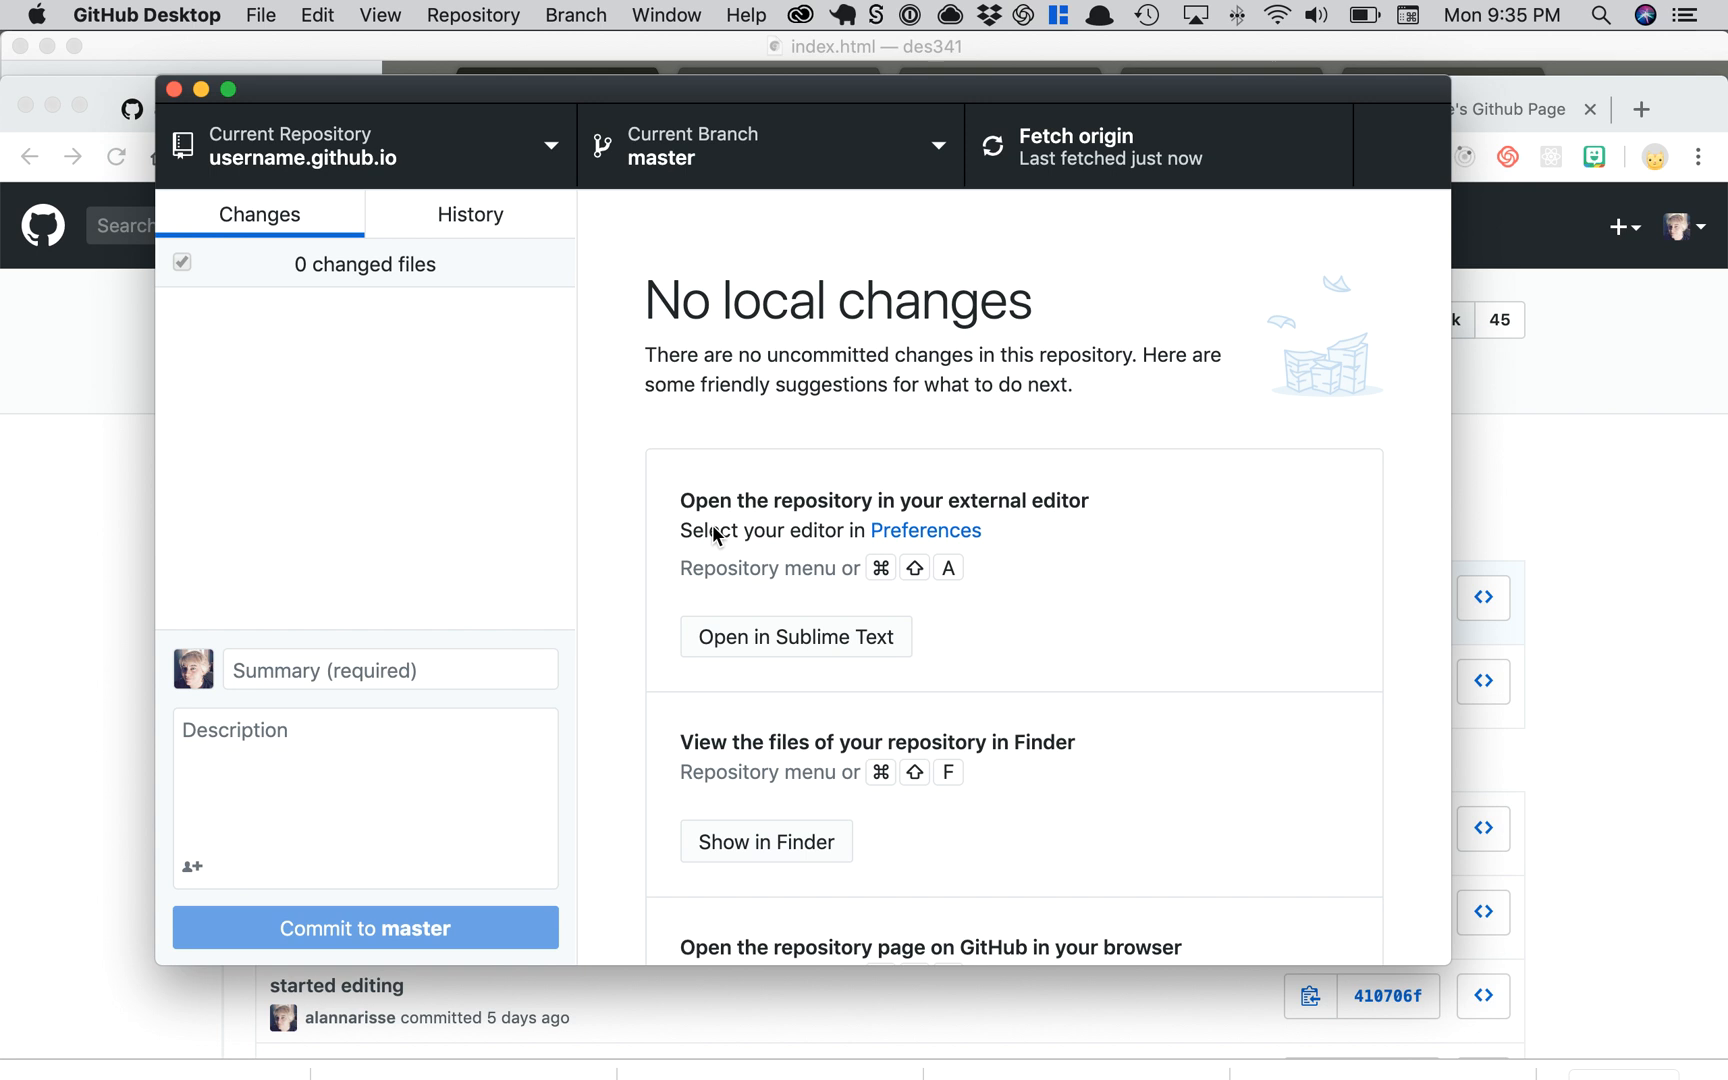
pyautogui.scroll(-3)
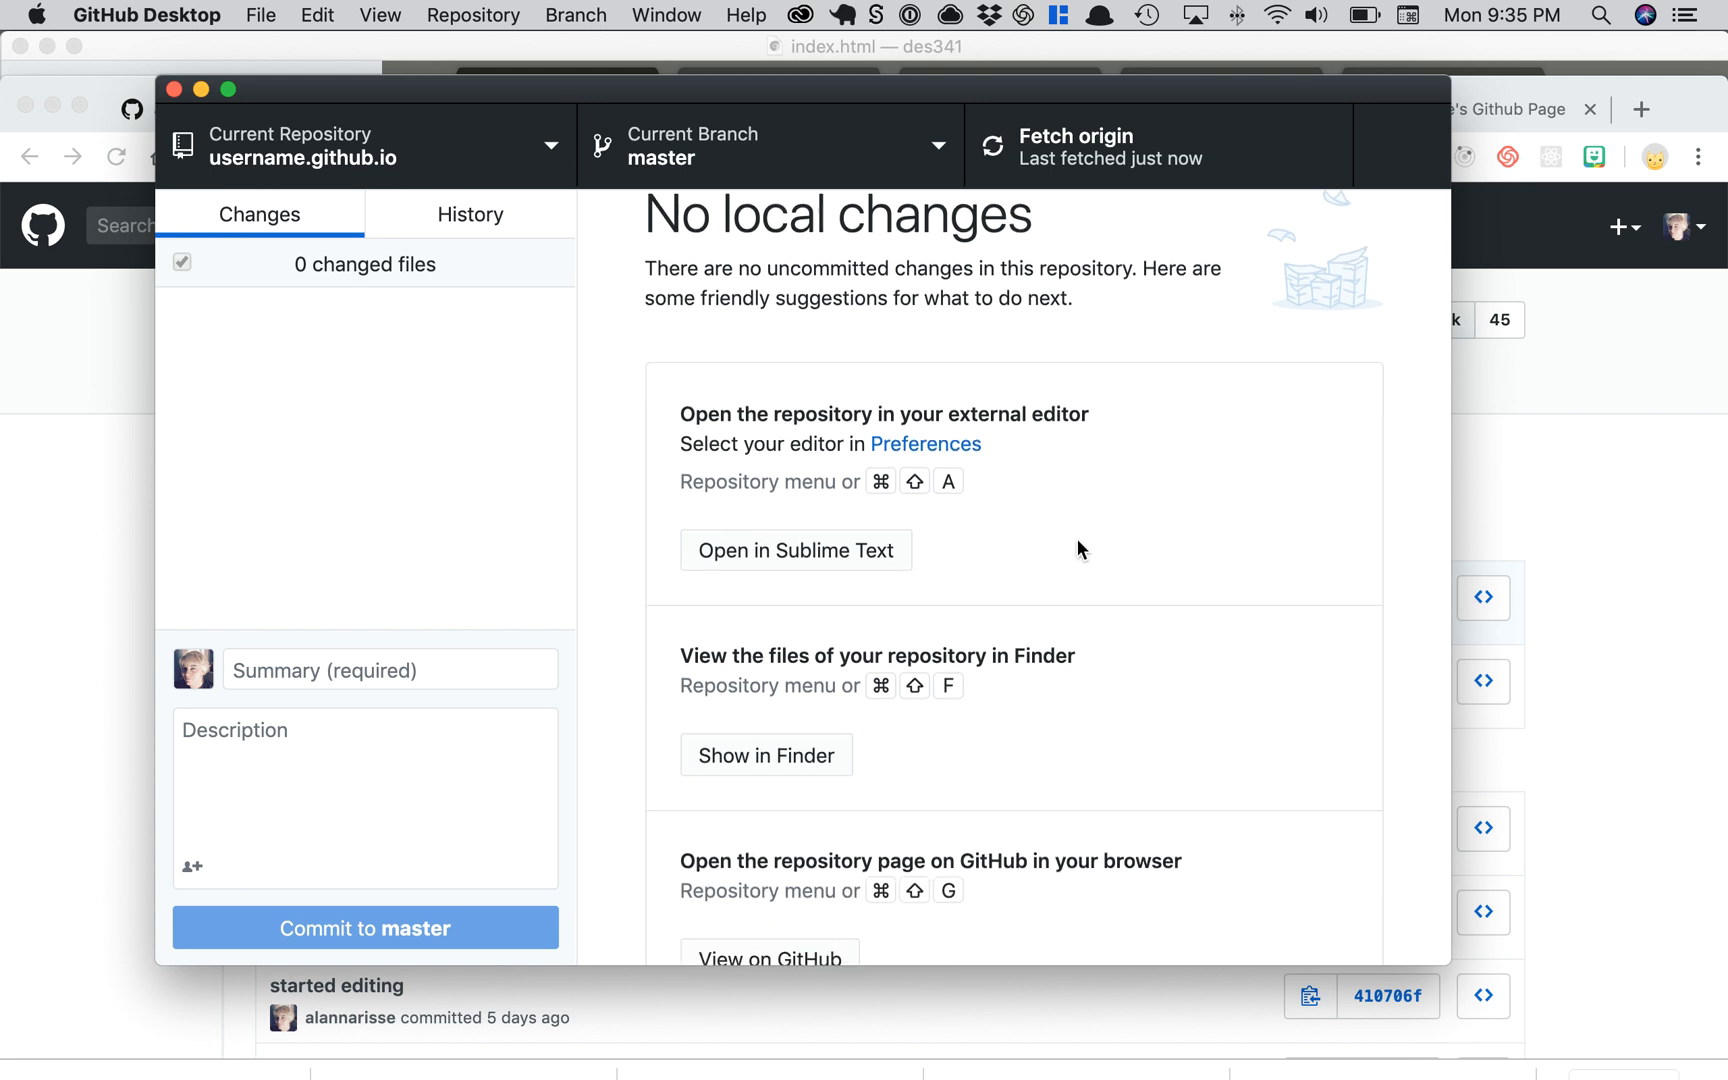
pyautogui.moveTo(884, 640)
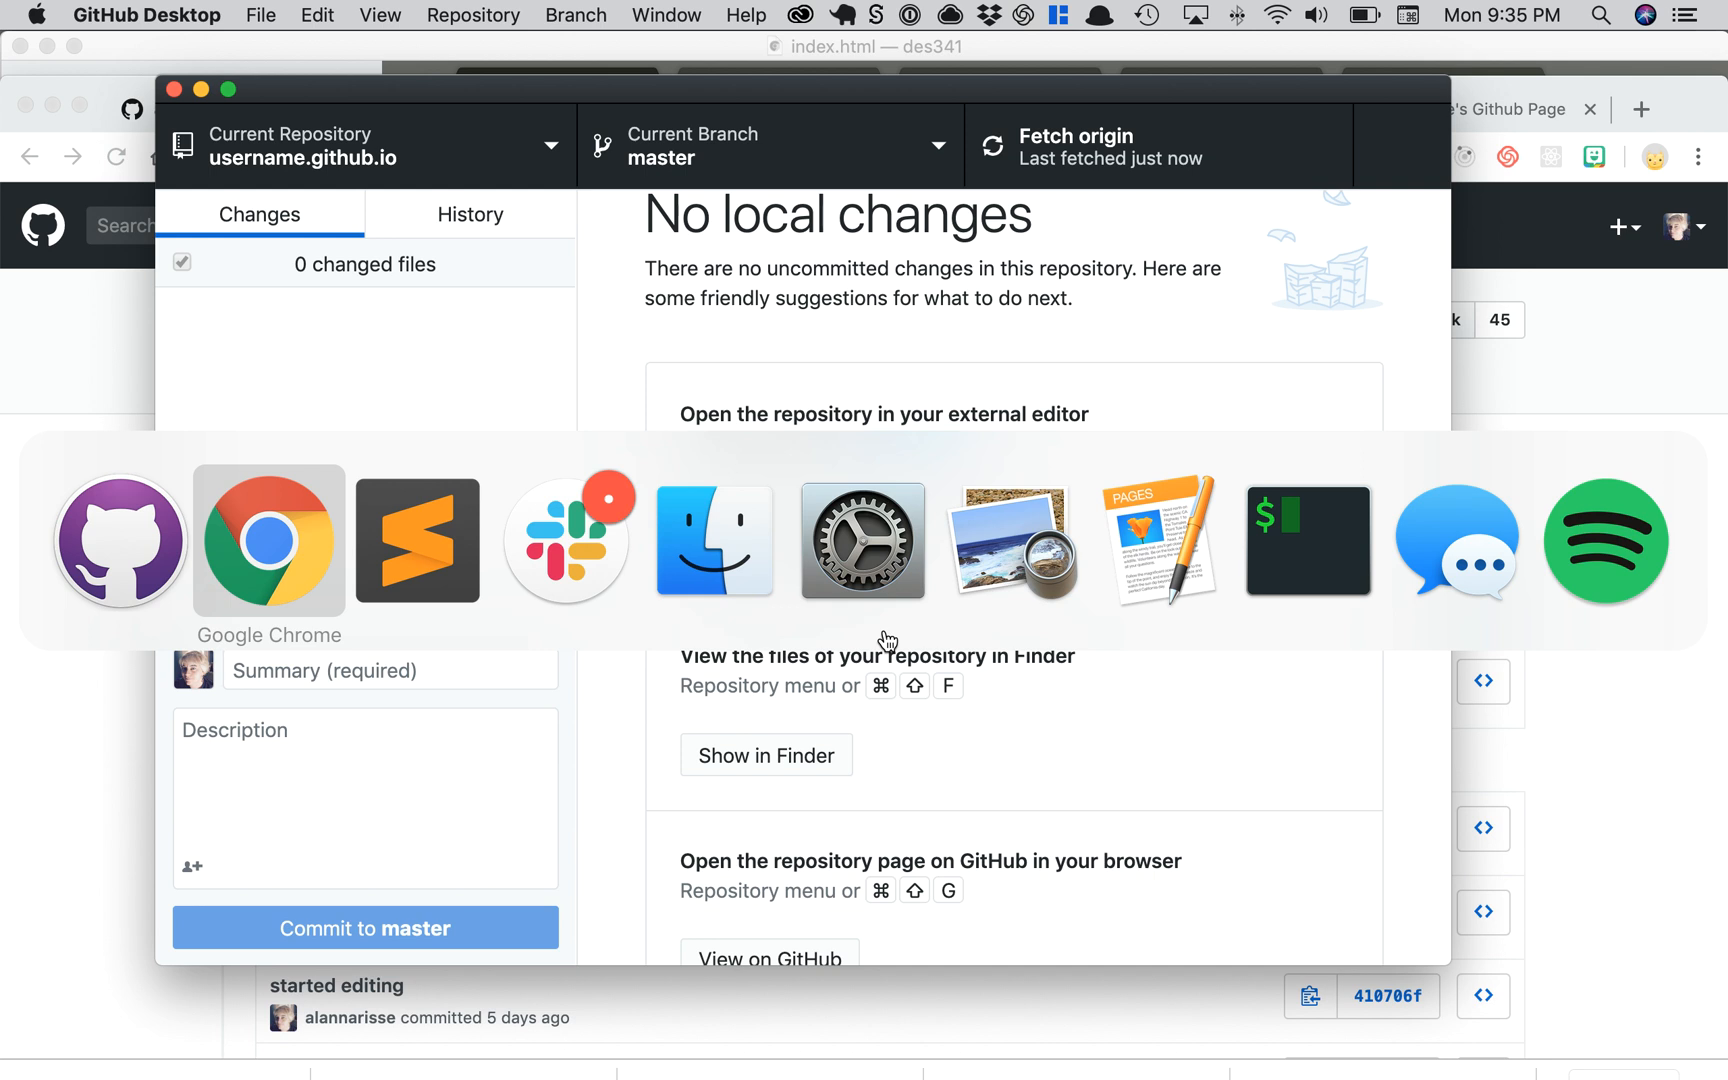
# Step: Switch back to the GitHub commit history page in Chrome
pyautogui.click(268, 540)
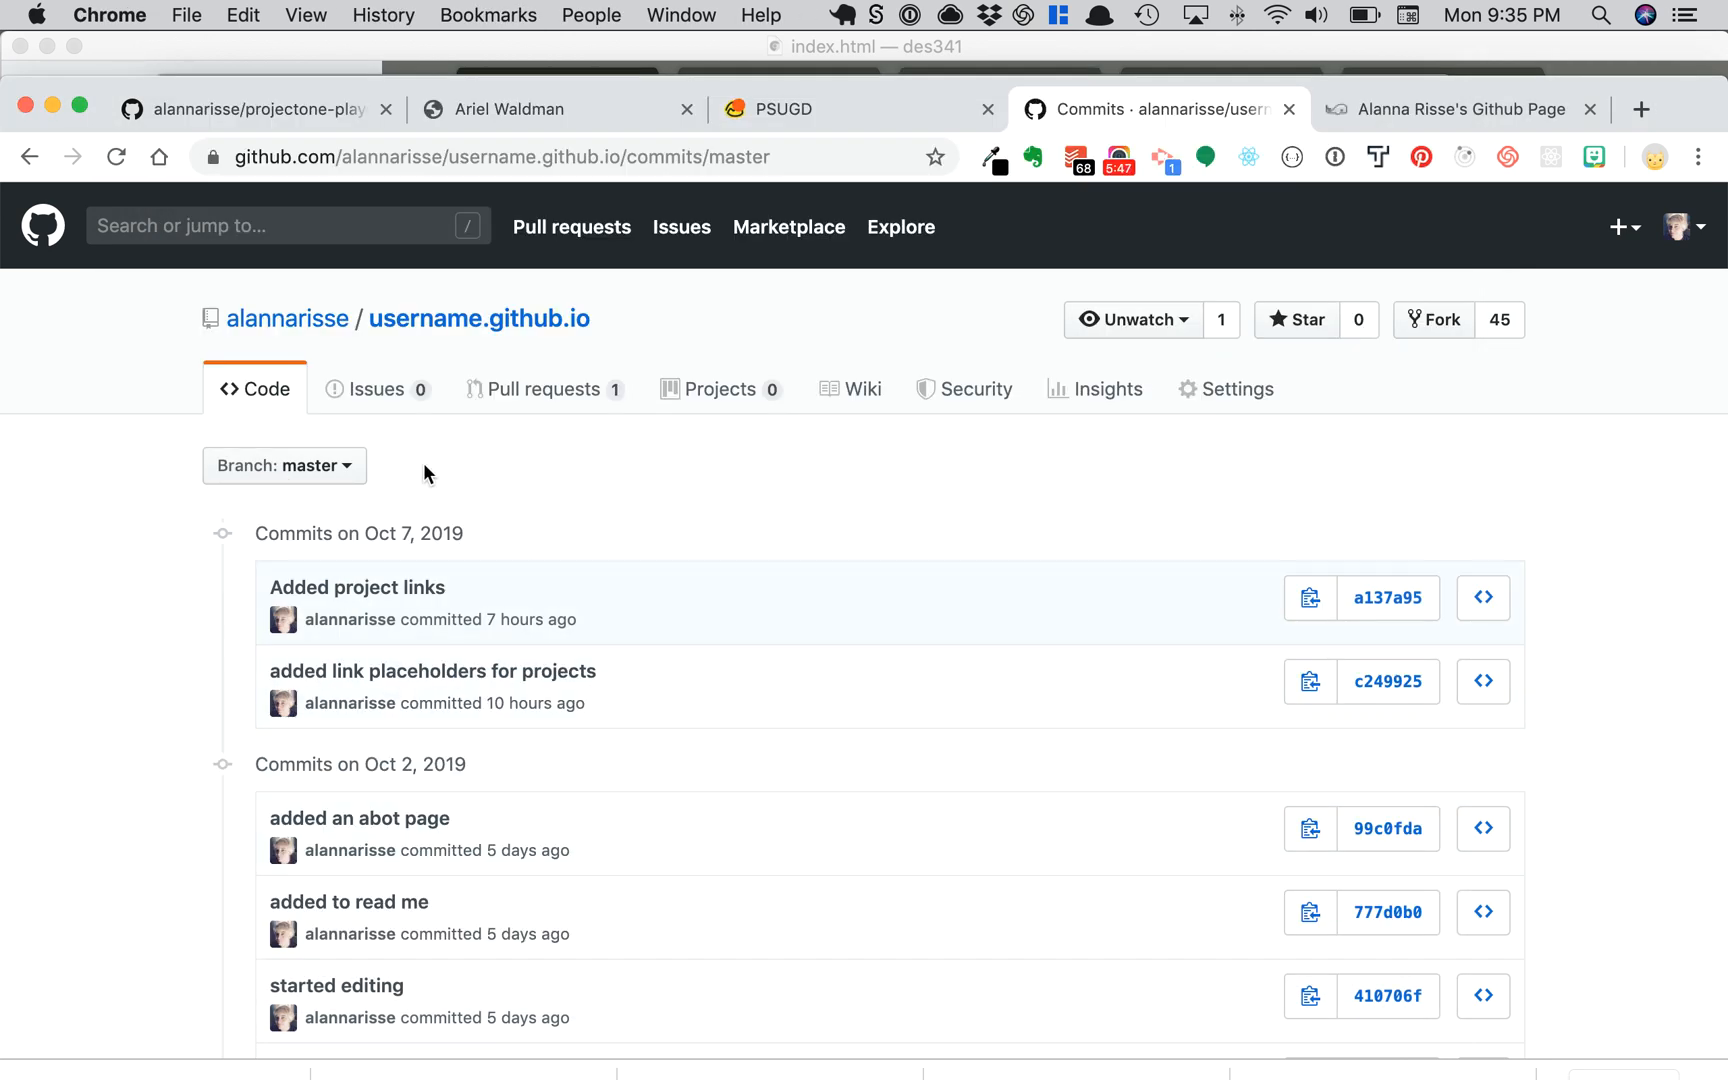
pyautogui.moveTo(540, 500)
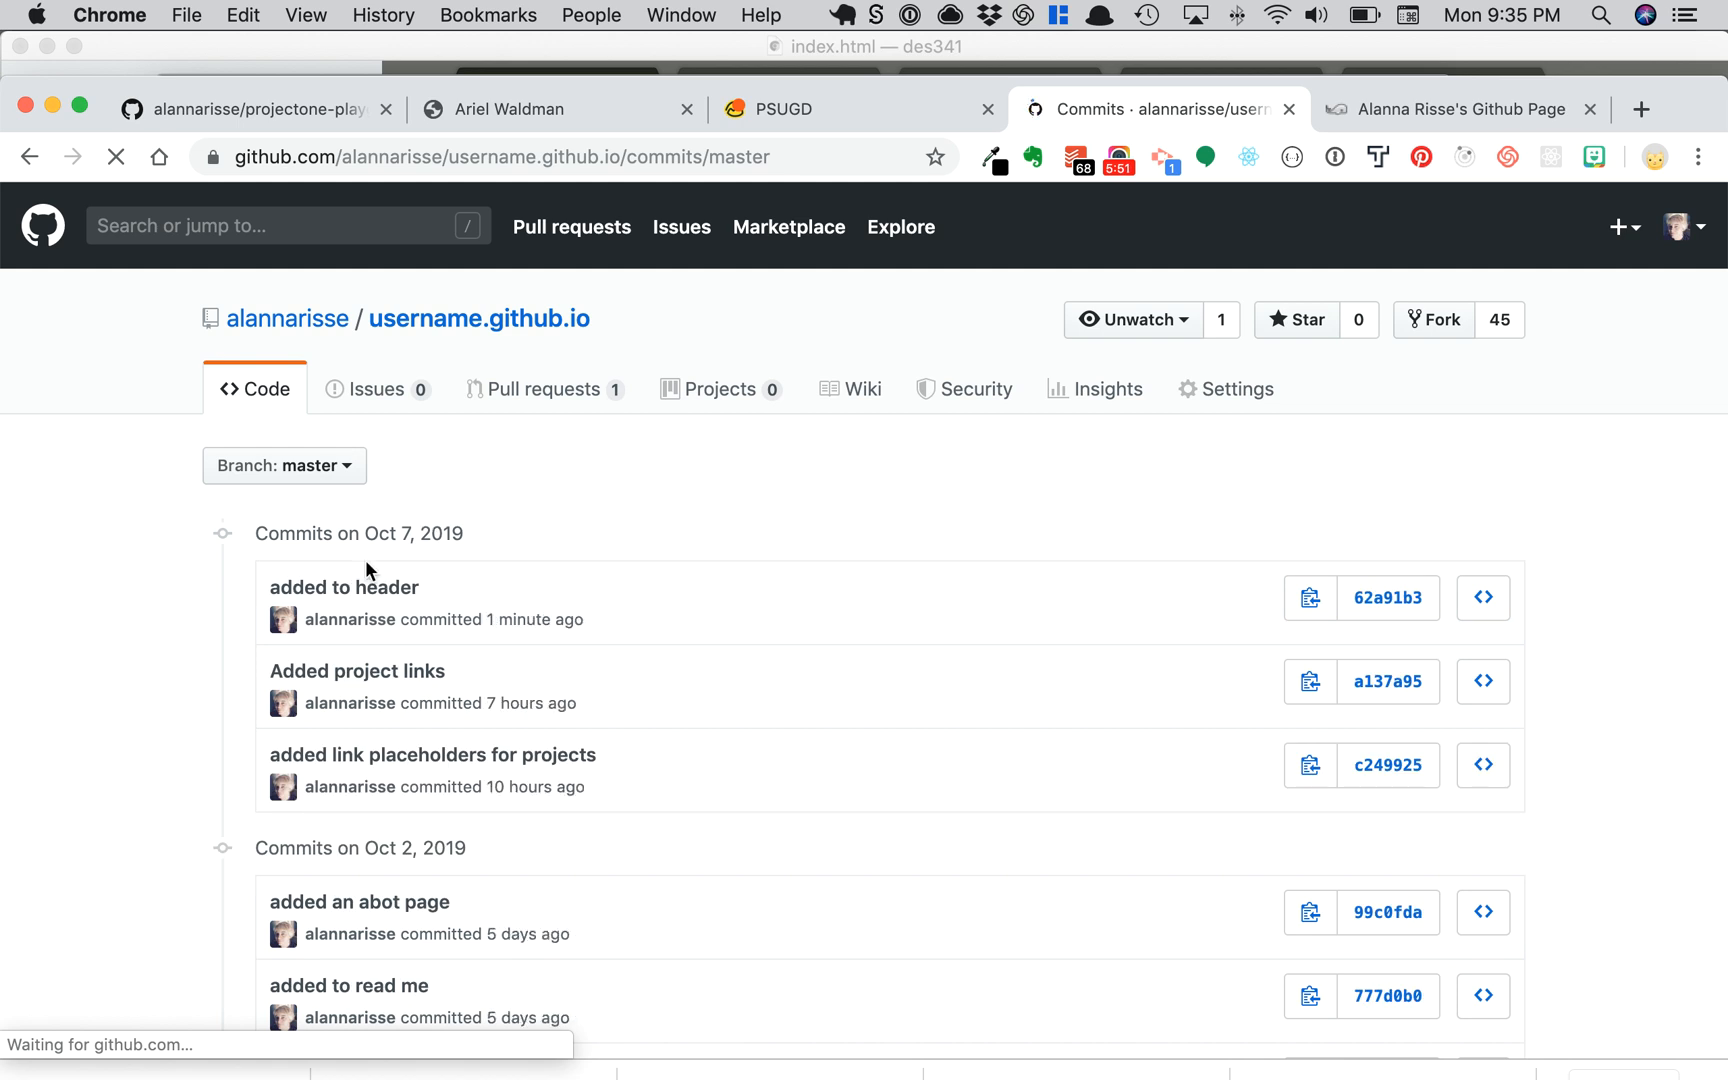
pyautogui.moveTo(322, 588)
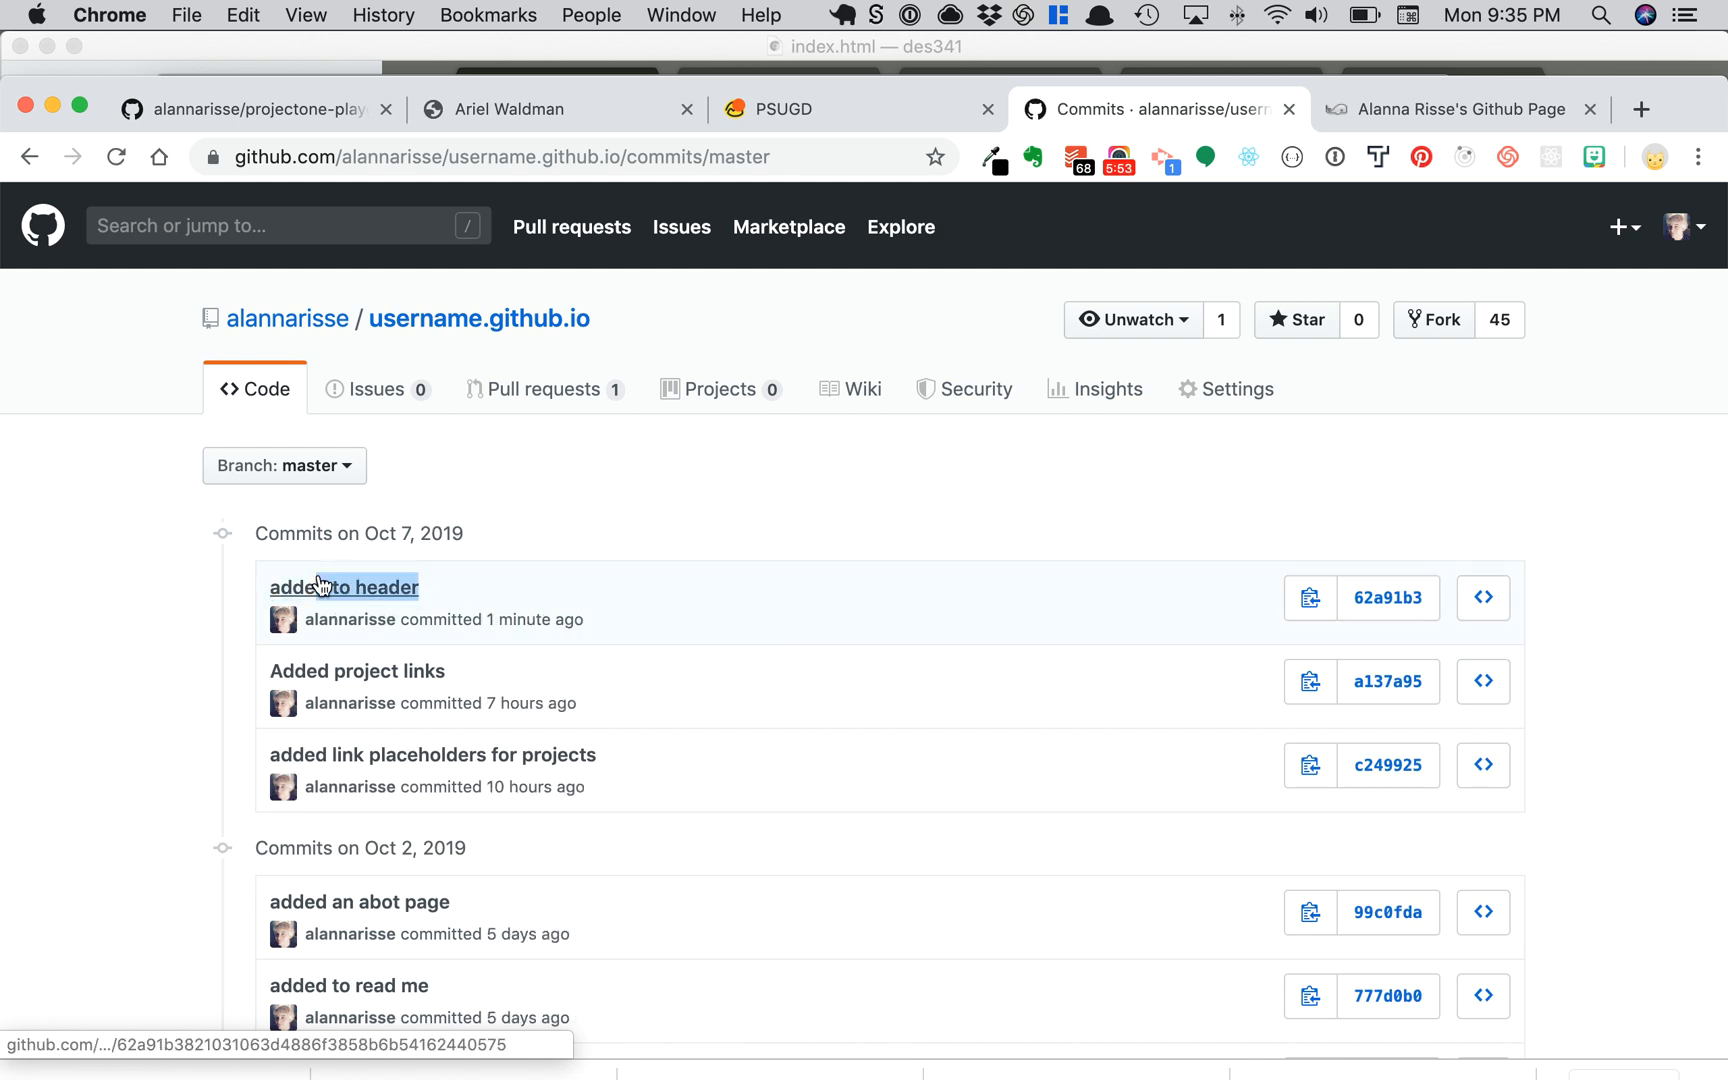
pyautogui.moveTo(644, 500)
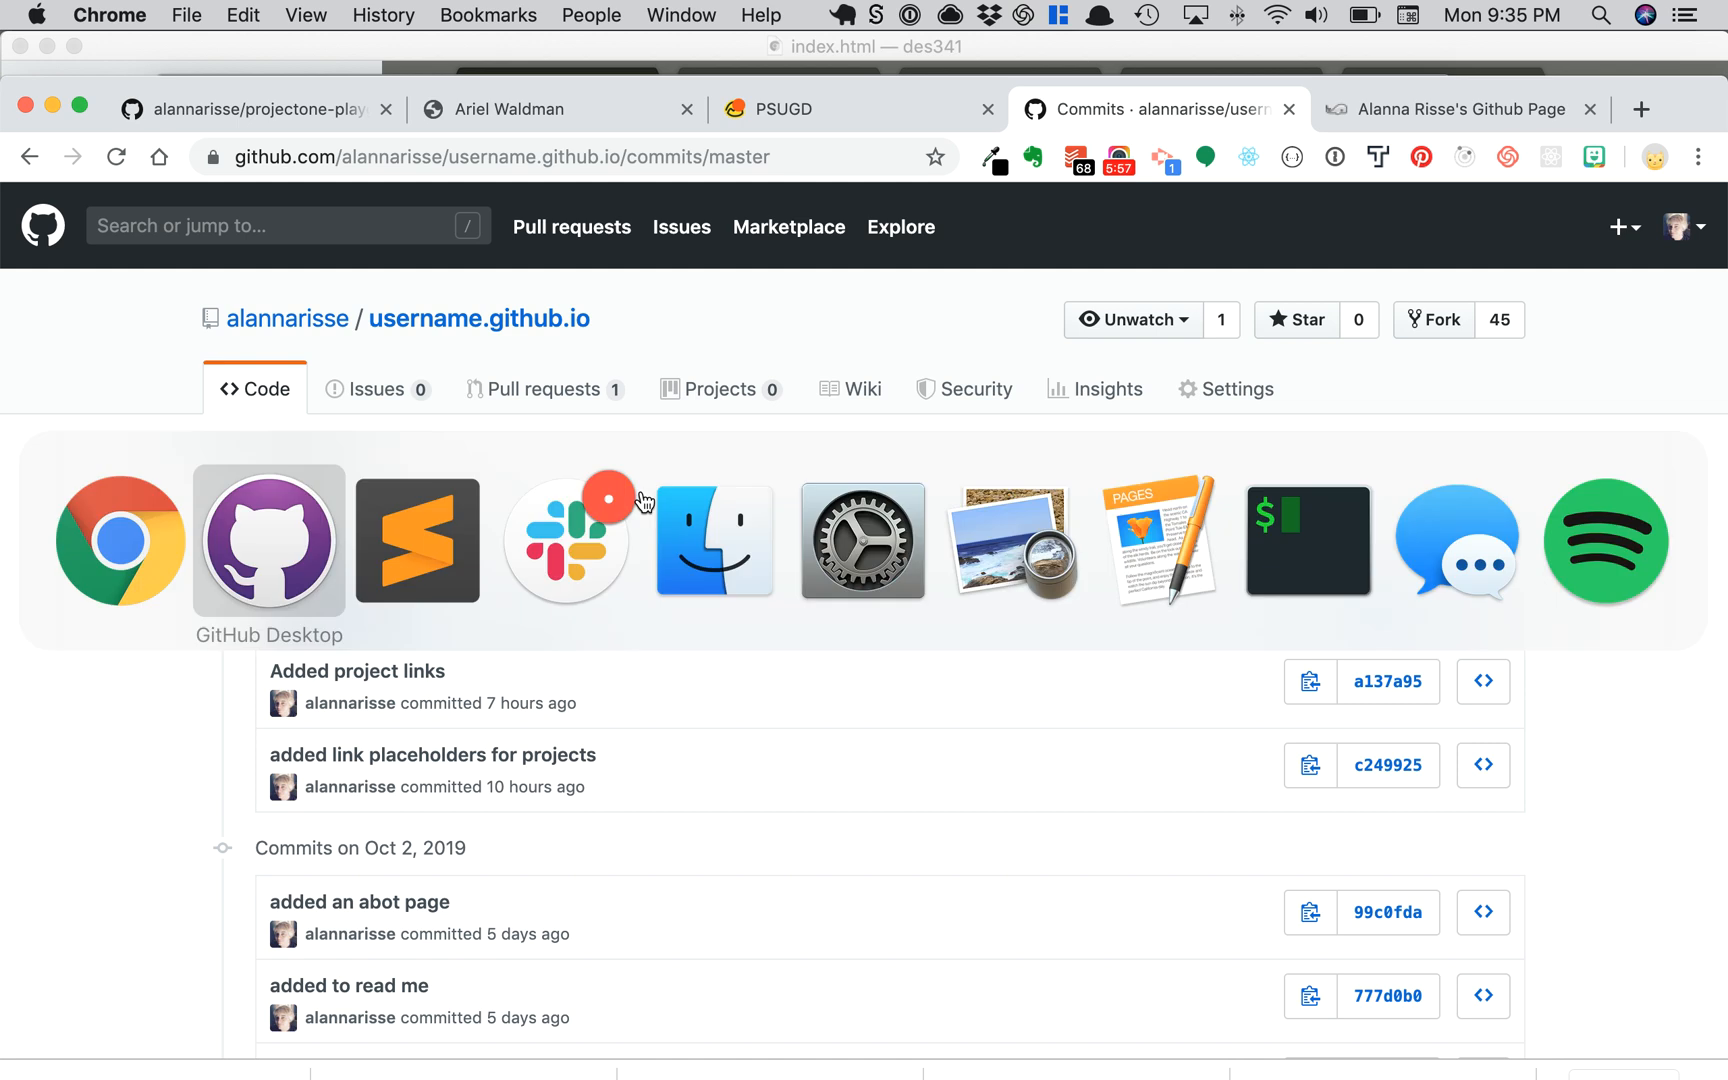
pyautogui.moveTo(120, 544)
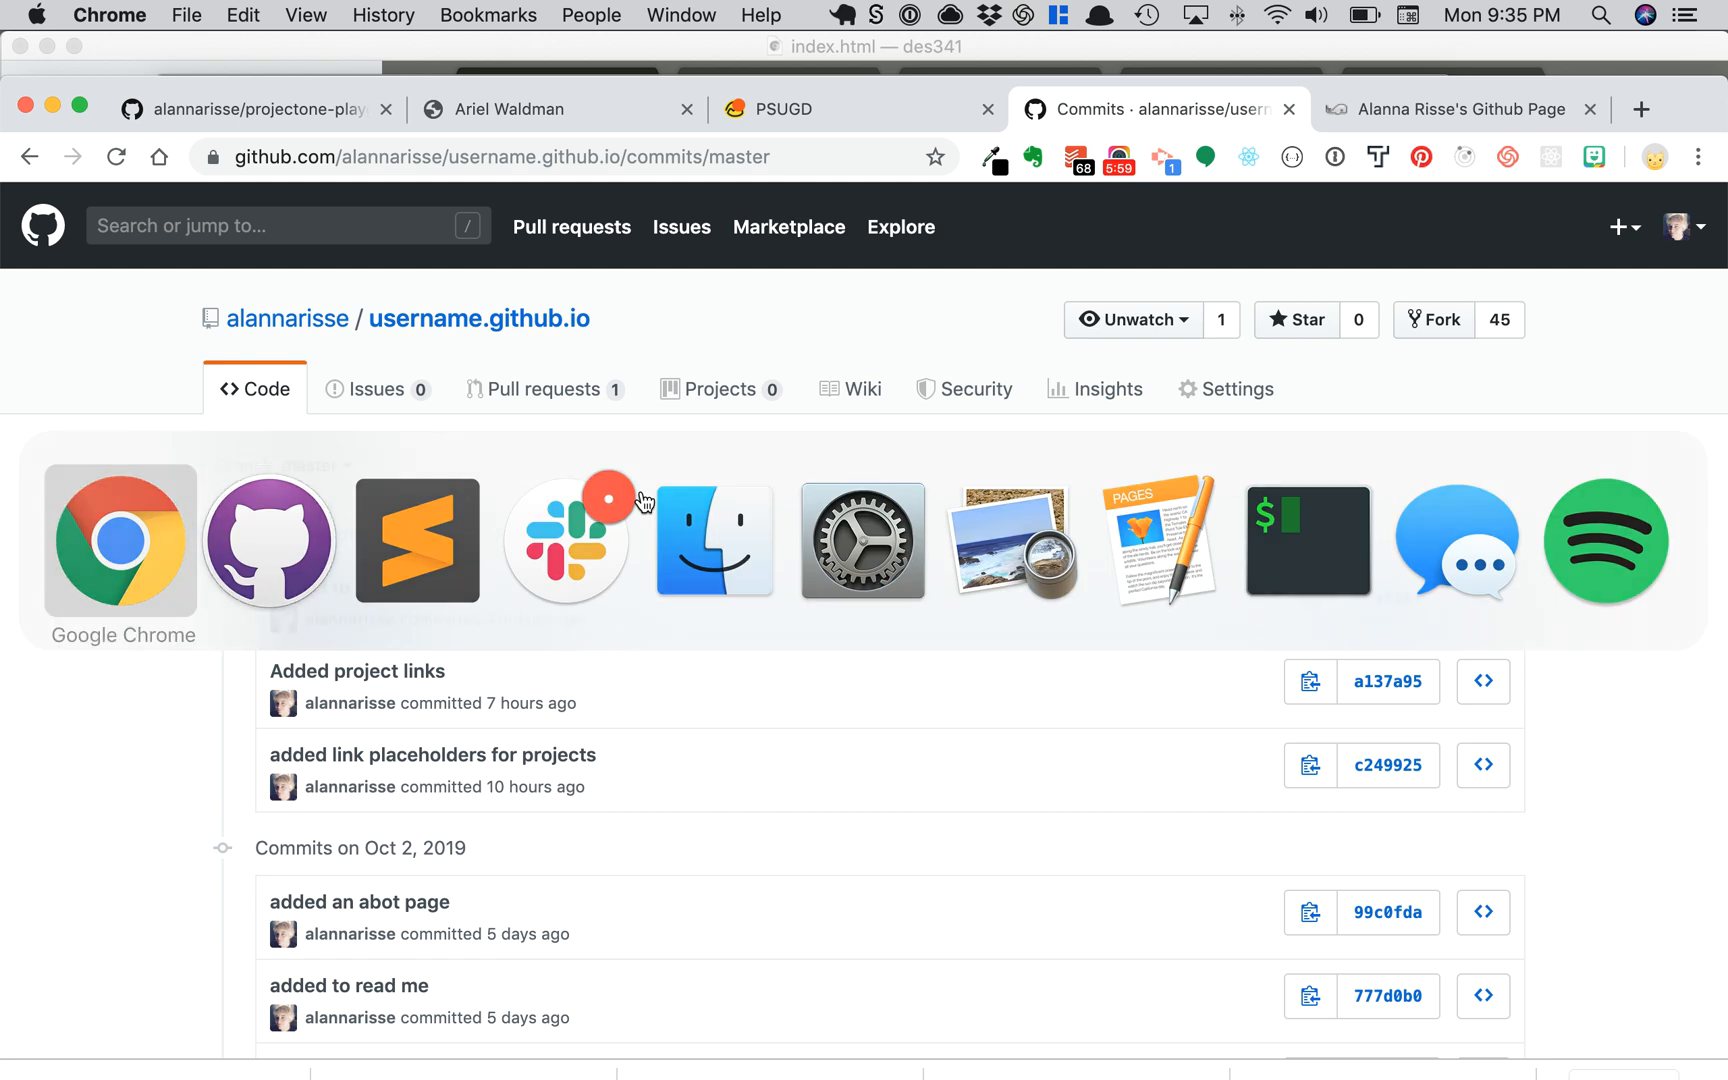